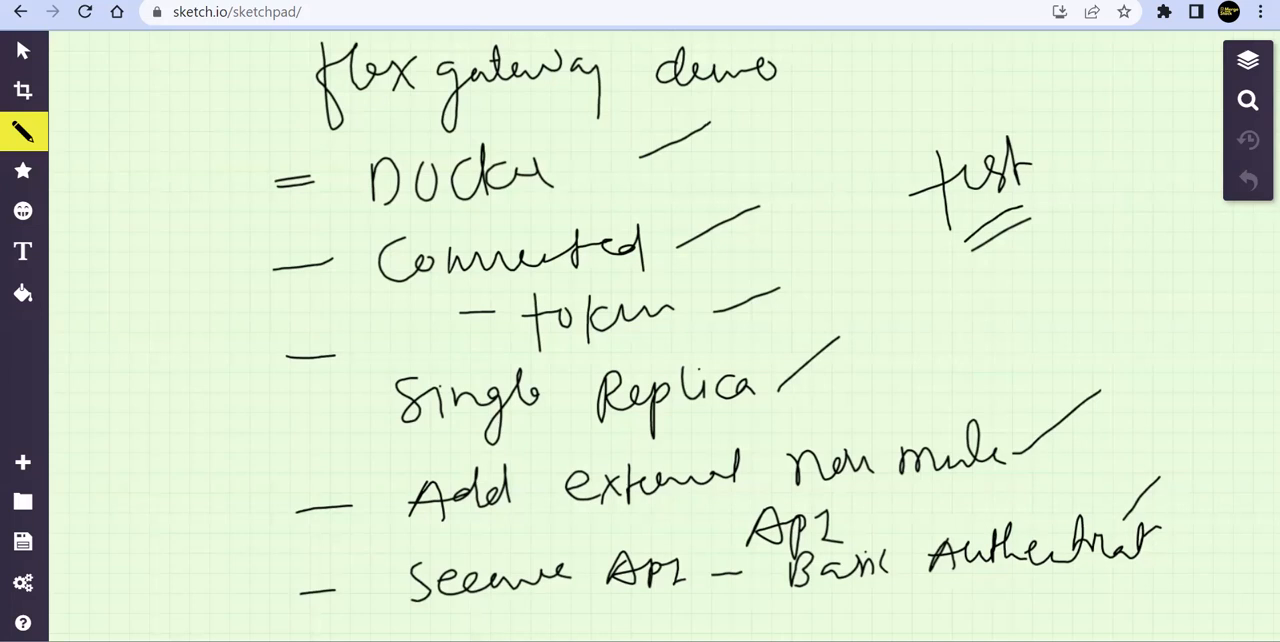
Annotate the demo plan: circle 'token' and 'Single', write 'Connected App' and 'multiple', tick later items
drag(265, 285, 320, 260)
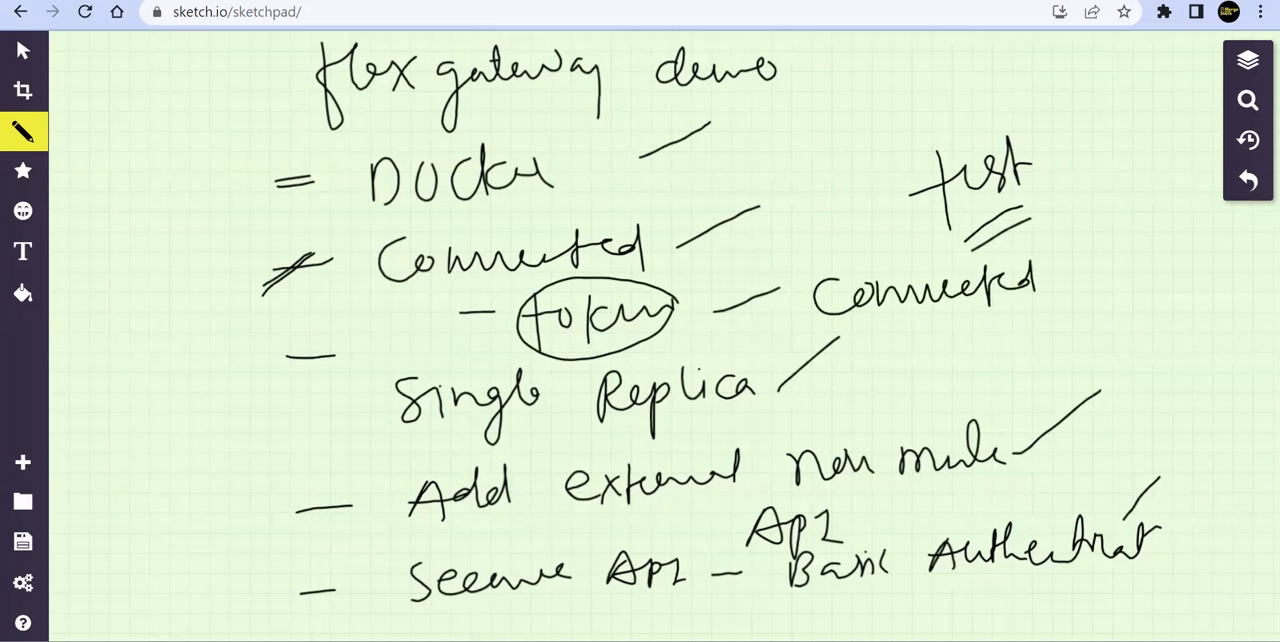
drag(1080, 285, 1135, 285)
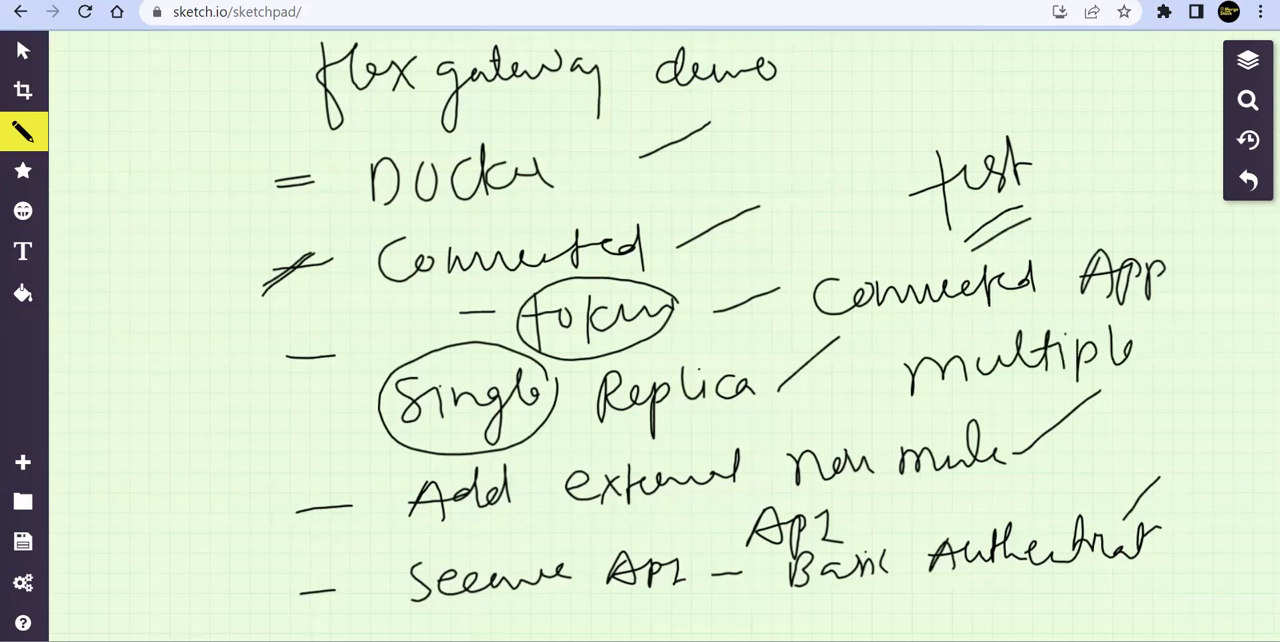
drag(285, 510, 348, 488)
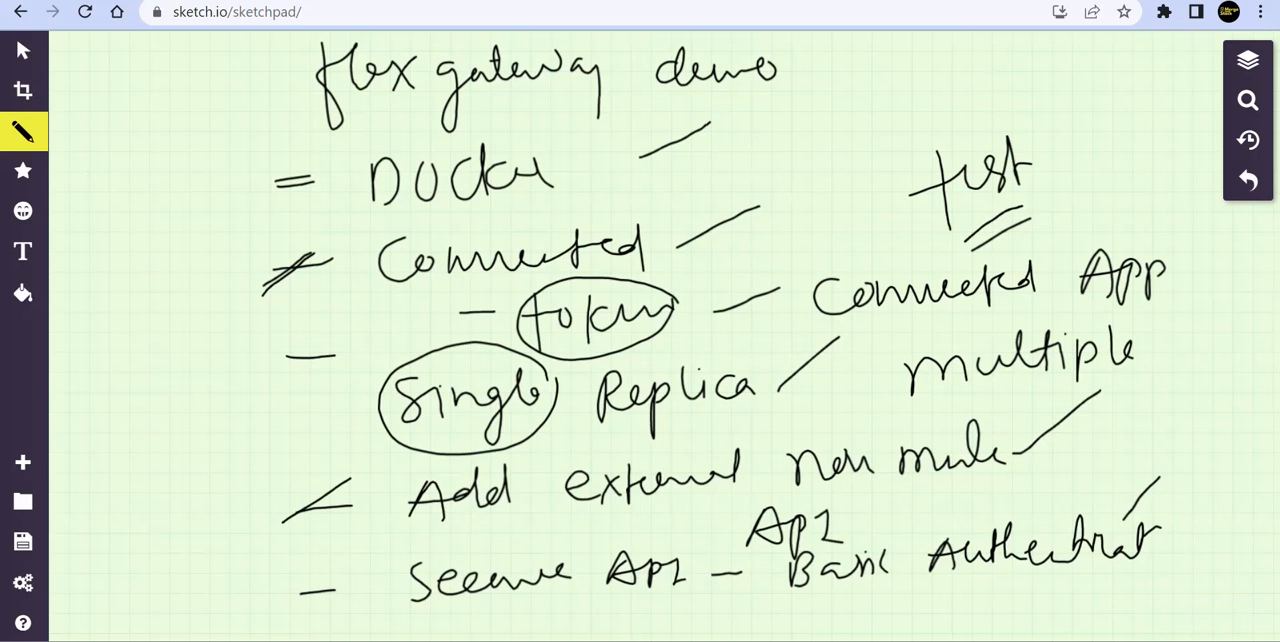
drag(305, 595, 345, 565)
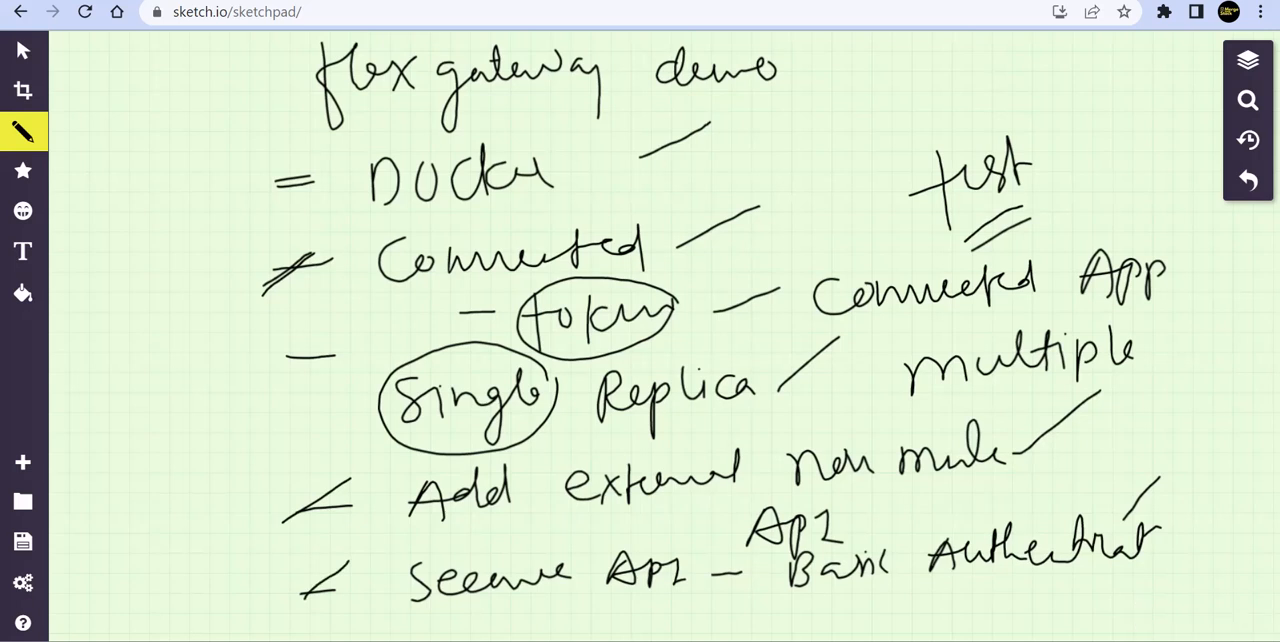
drag(745, 260, 700, 300)
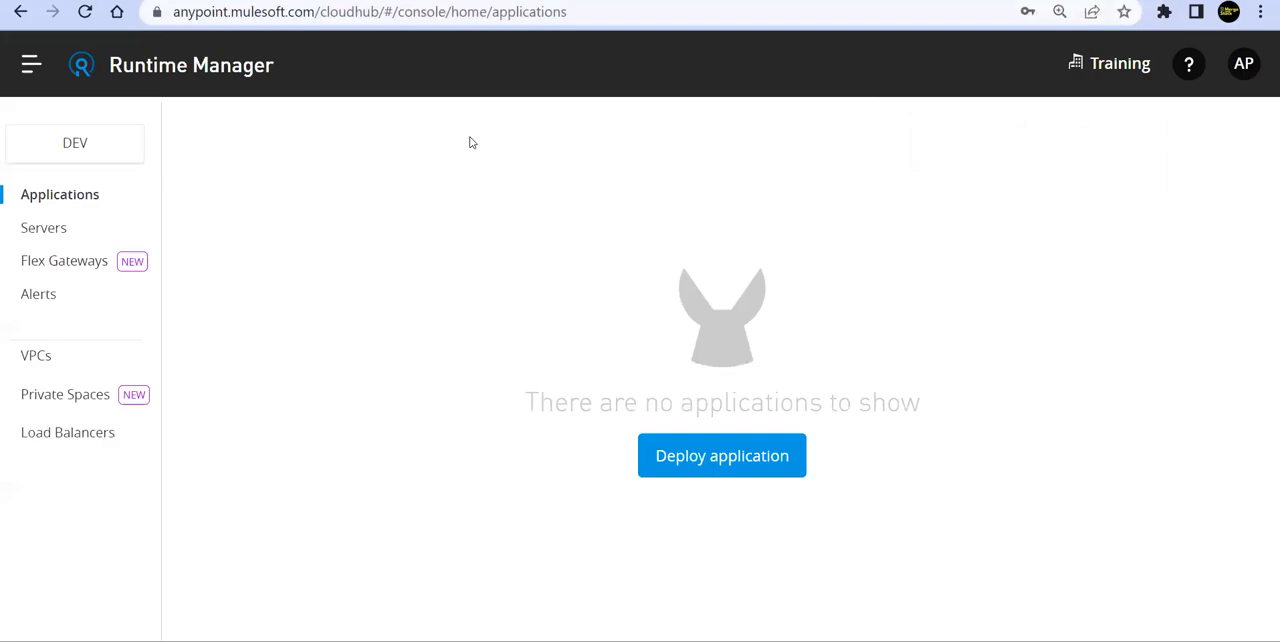
mouse_move(435, 299)
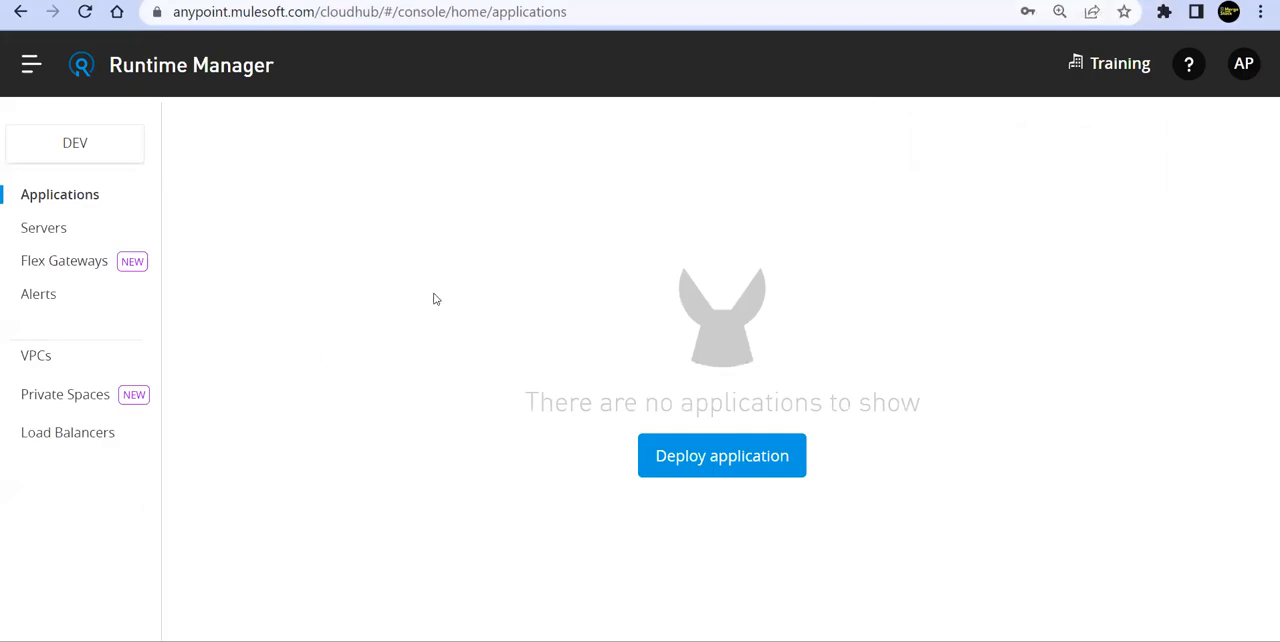
mouse_move(460, 296)
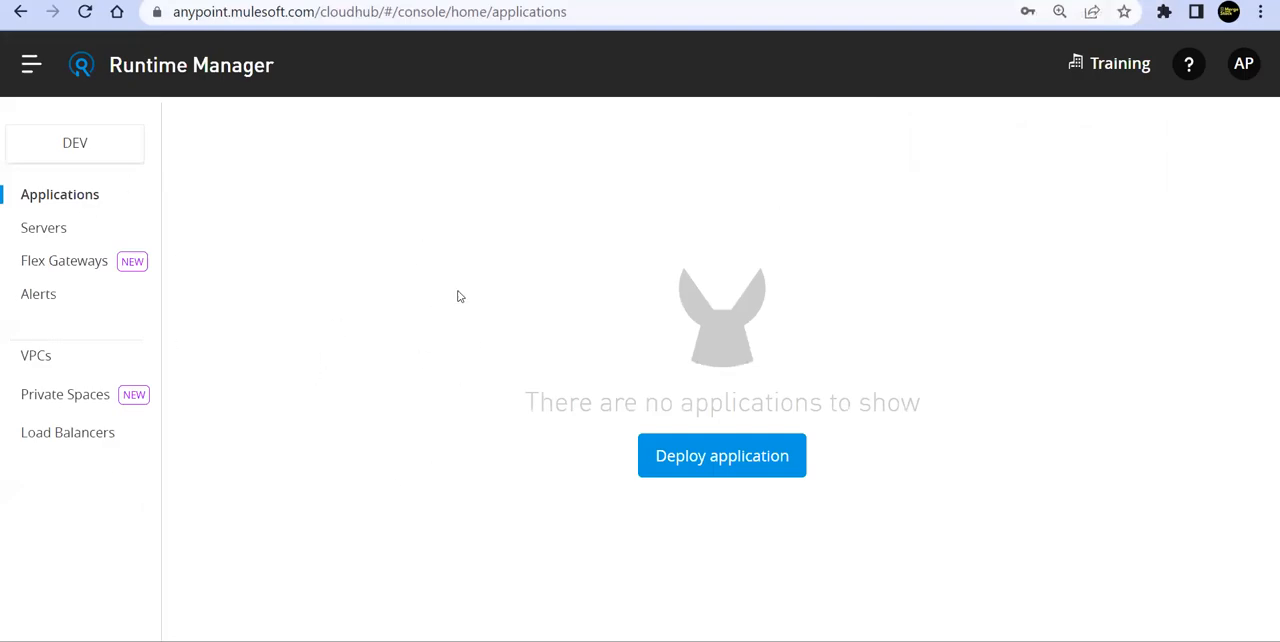
mouse_move(476, 450)
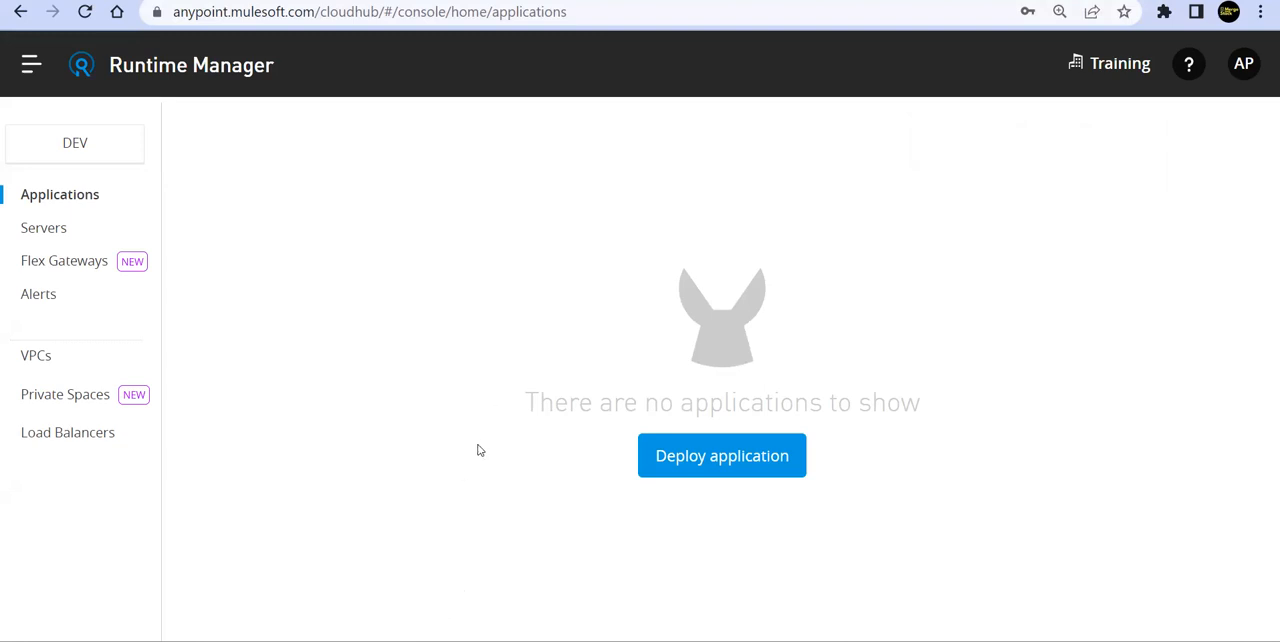
mouse_move(565, 293)
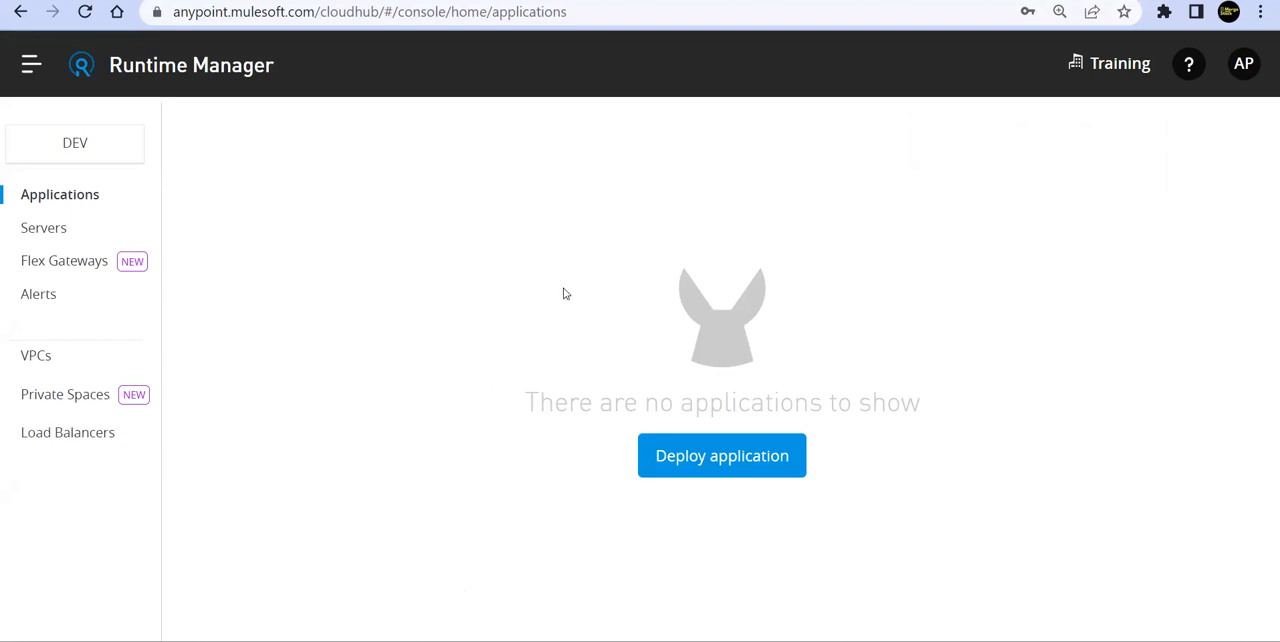
mouse_move(573, 225)
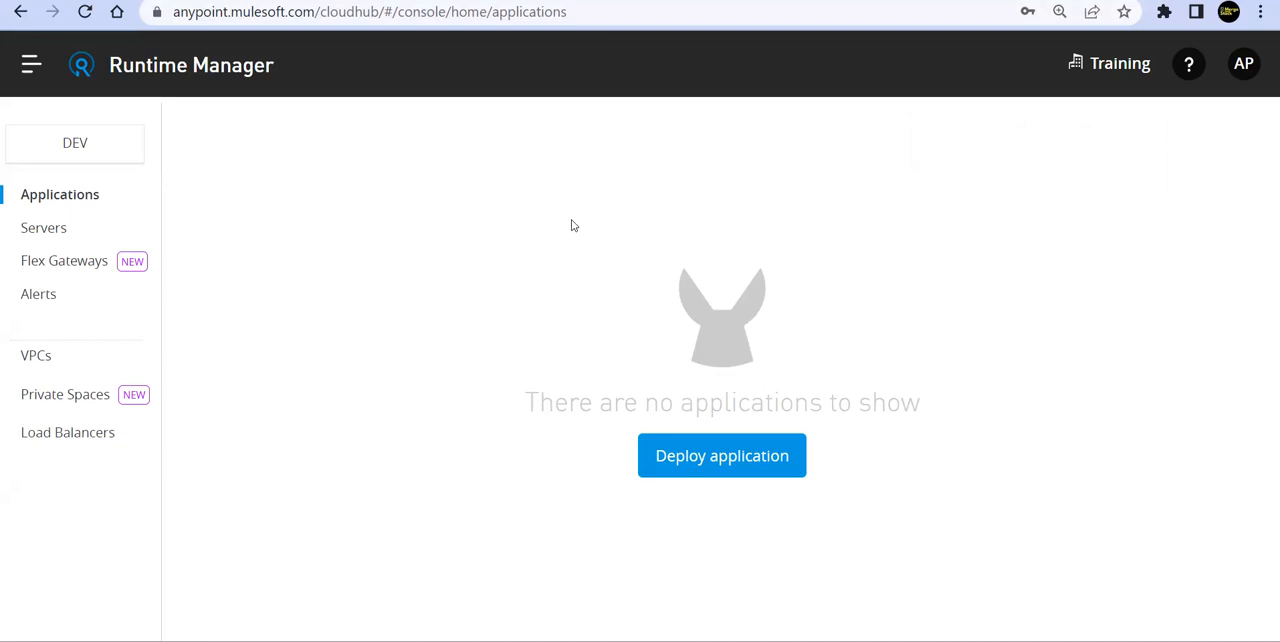
mouse_move(178, 392)
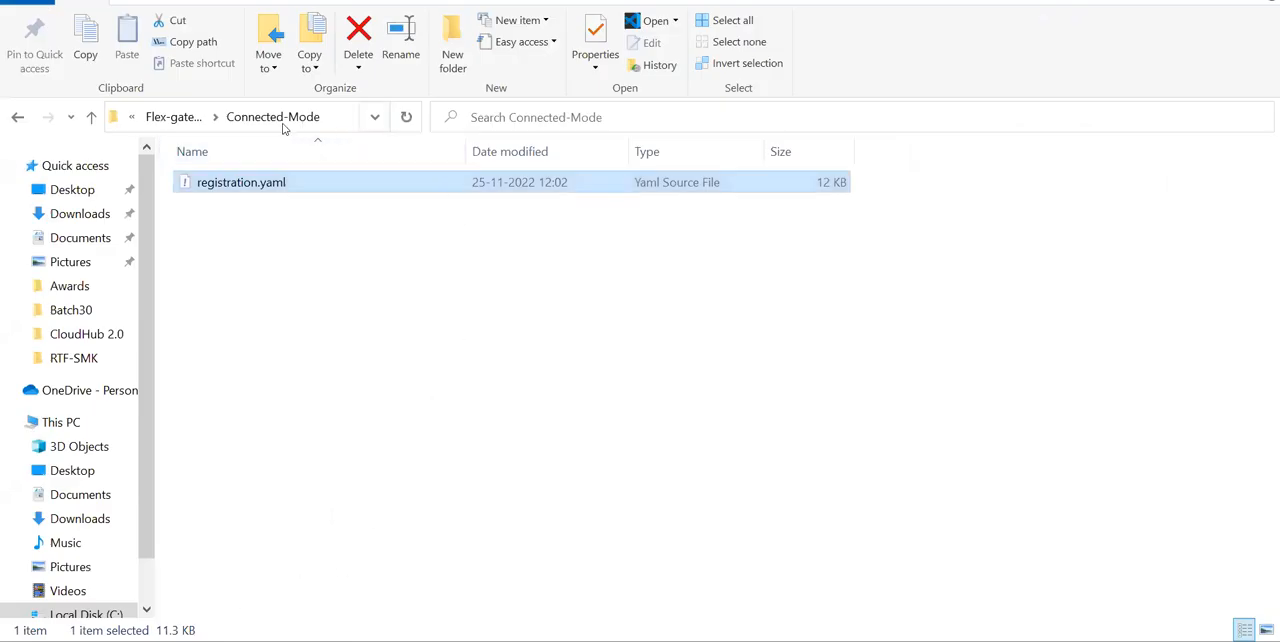
mouse_move(273, 225)
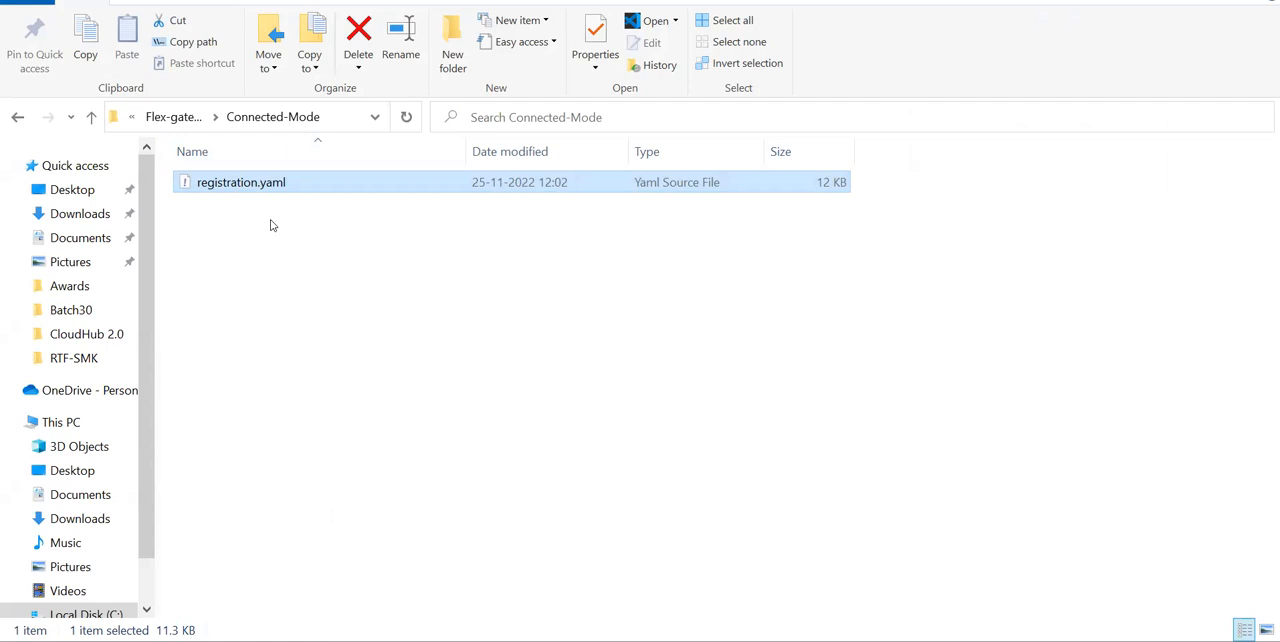
mouse_move(240, 182)
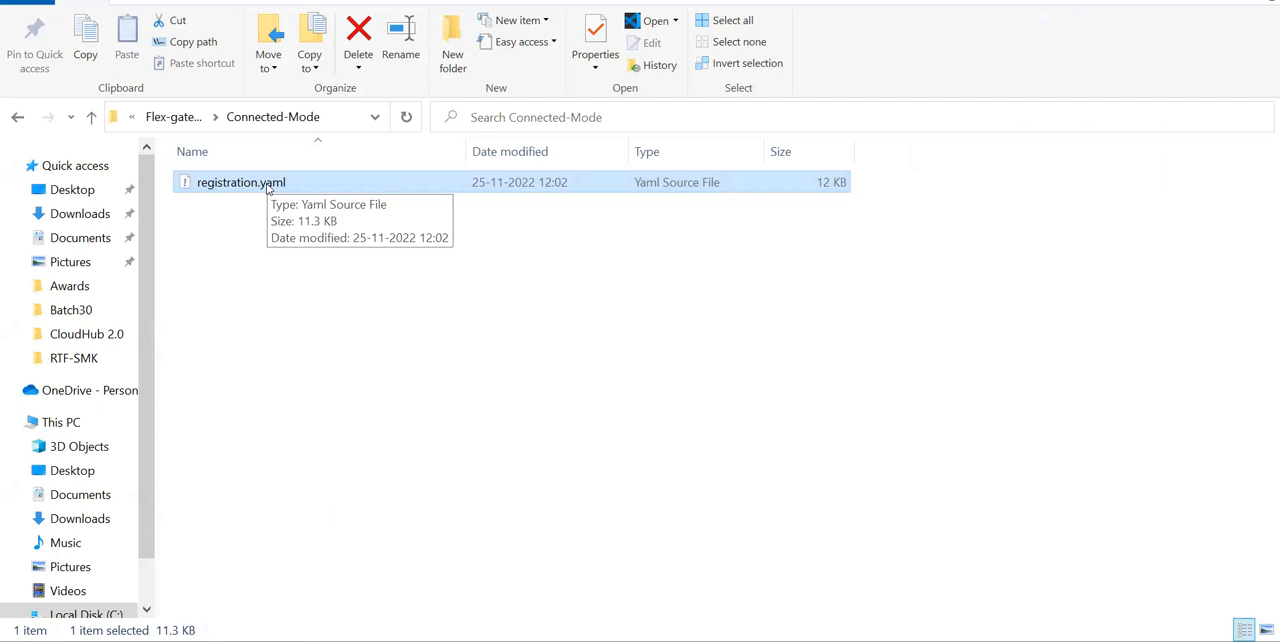
Rename registration.yaml to '.yaml' and delete it from the Connected-Mode folder
click(240, 182)
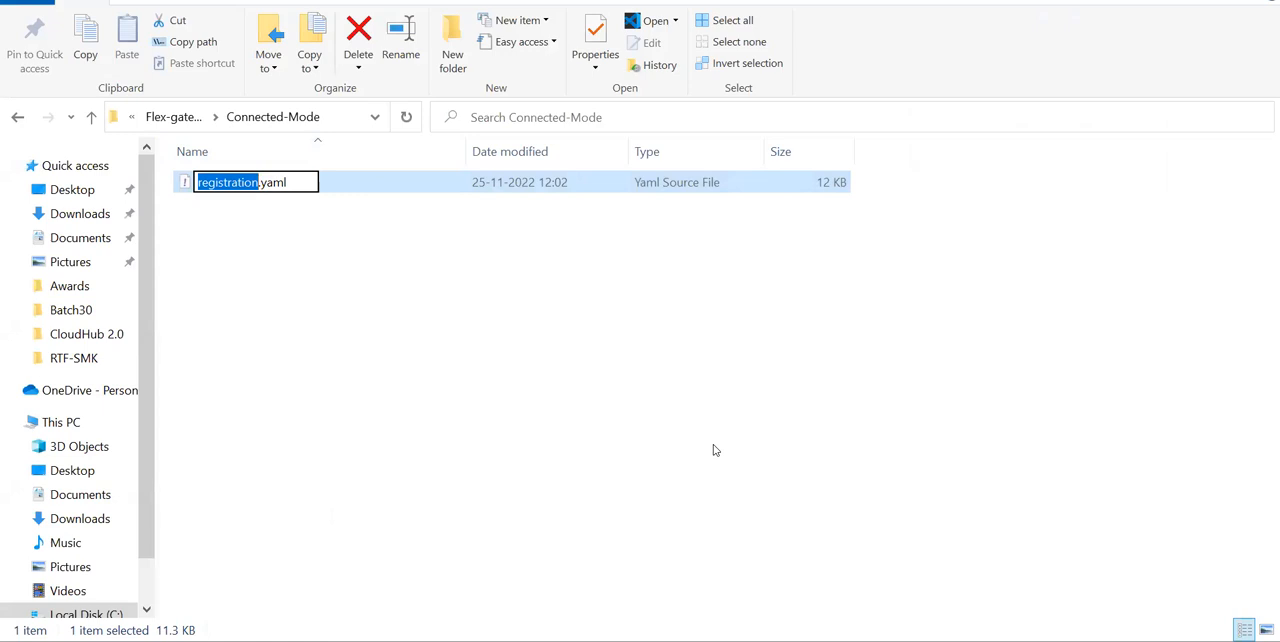
key(Delete)
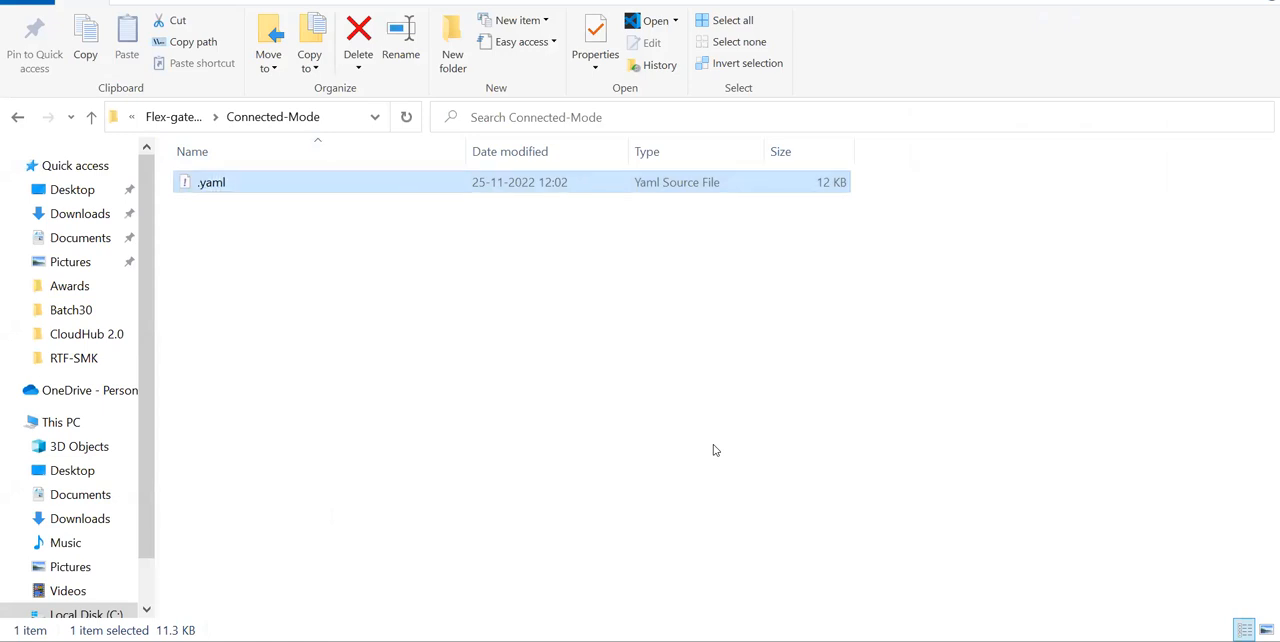
click(358, 40)
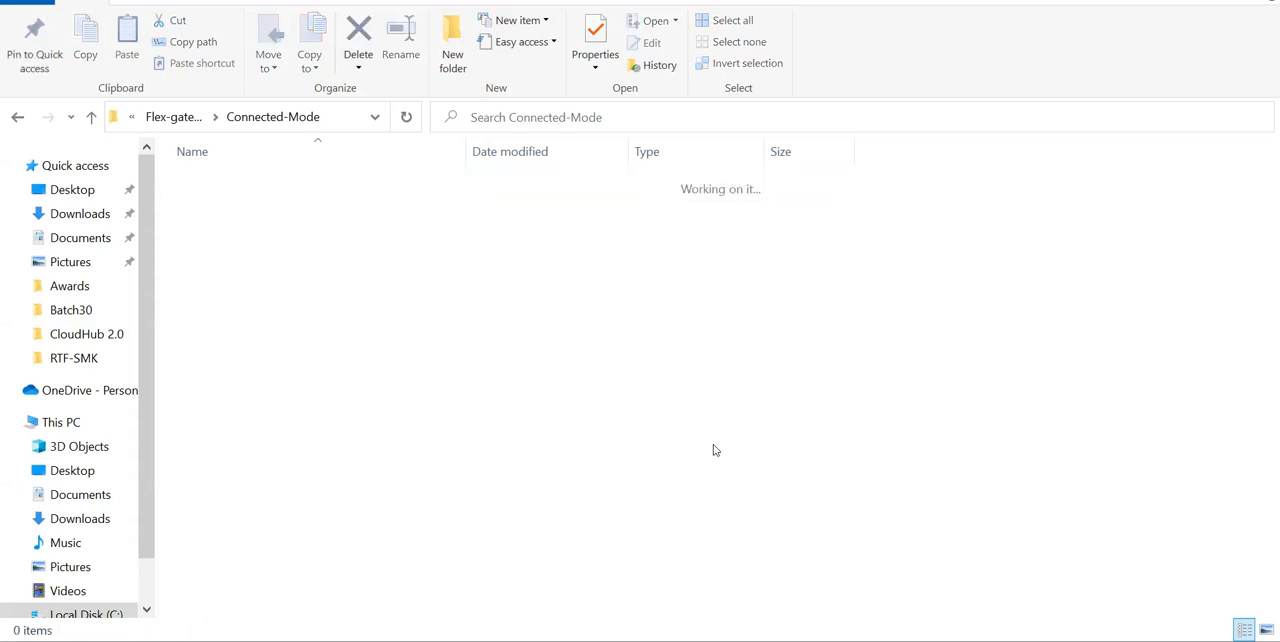
mouse_move(224, 370)
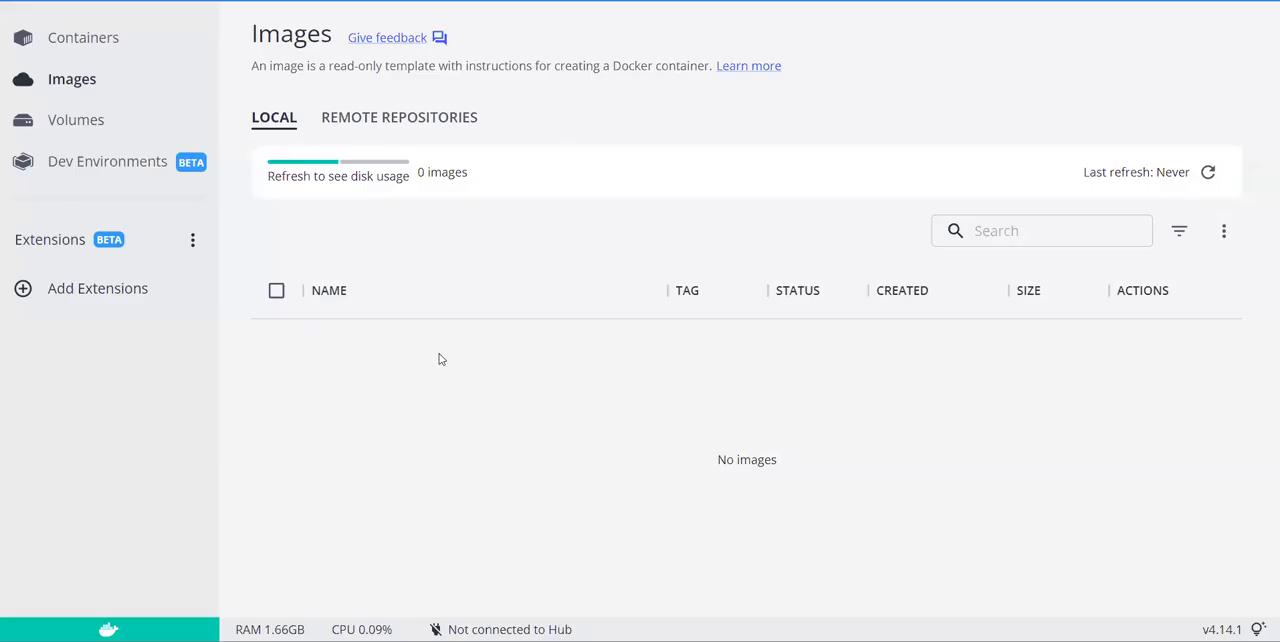
mouse_move(397, 140)
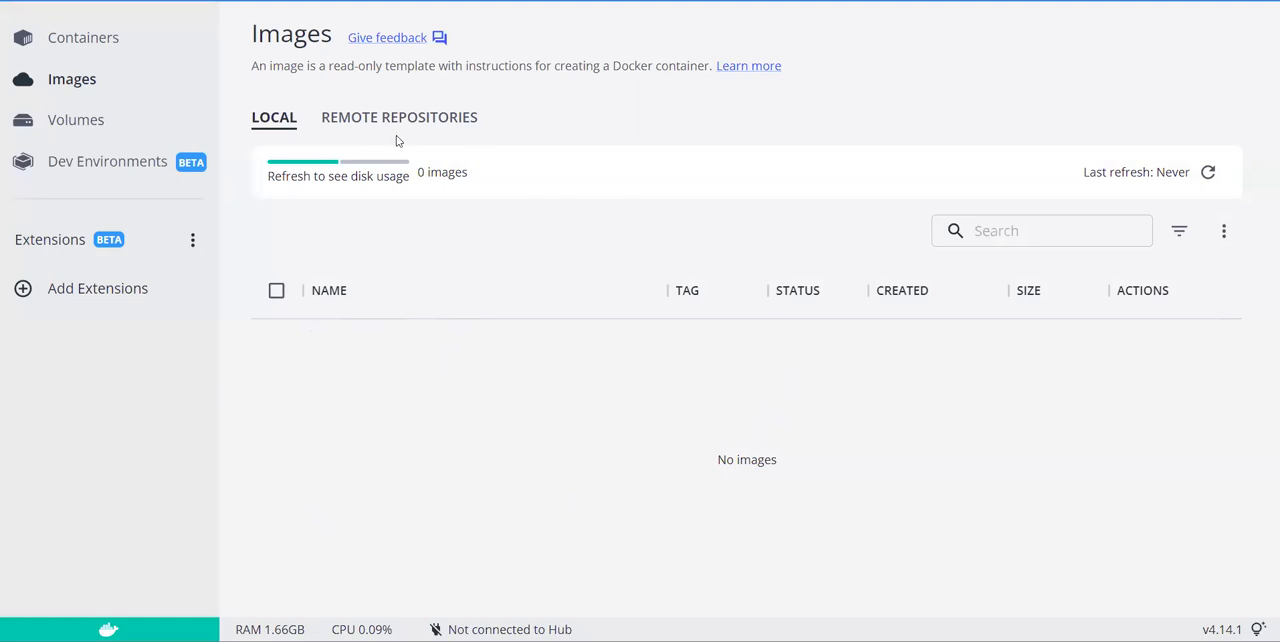
Show Docker Desktop's empty Containers page after confirming no images exist
click(84, 37)
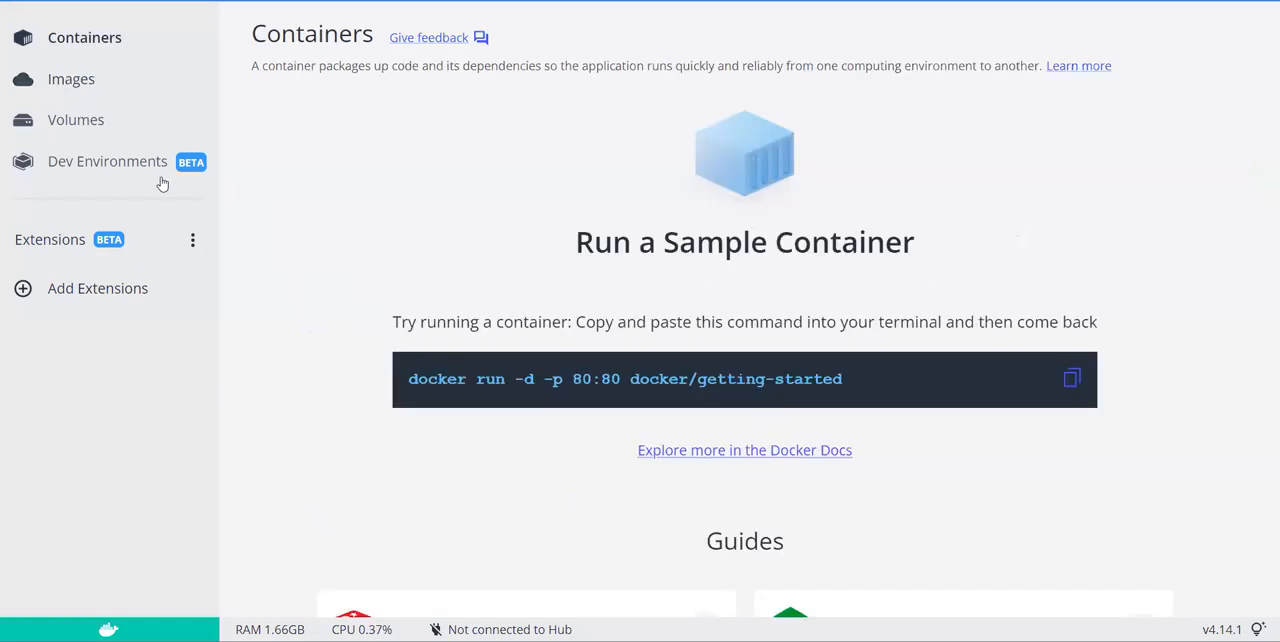
mouse_move(70, 79)
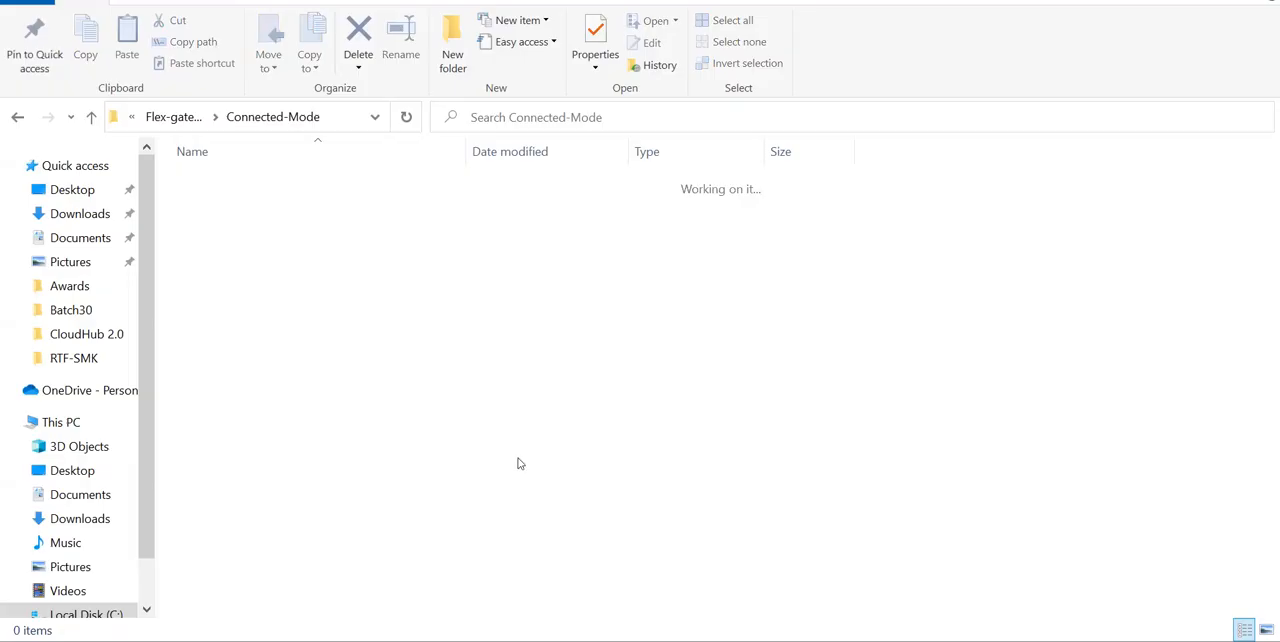
Launch cmd.exe from the Connected-Mode folder's address bar and focus the Command Prompt
text(C:\Windows\System32\cmd.exe)
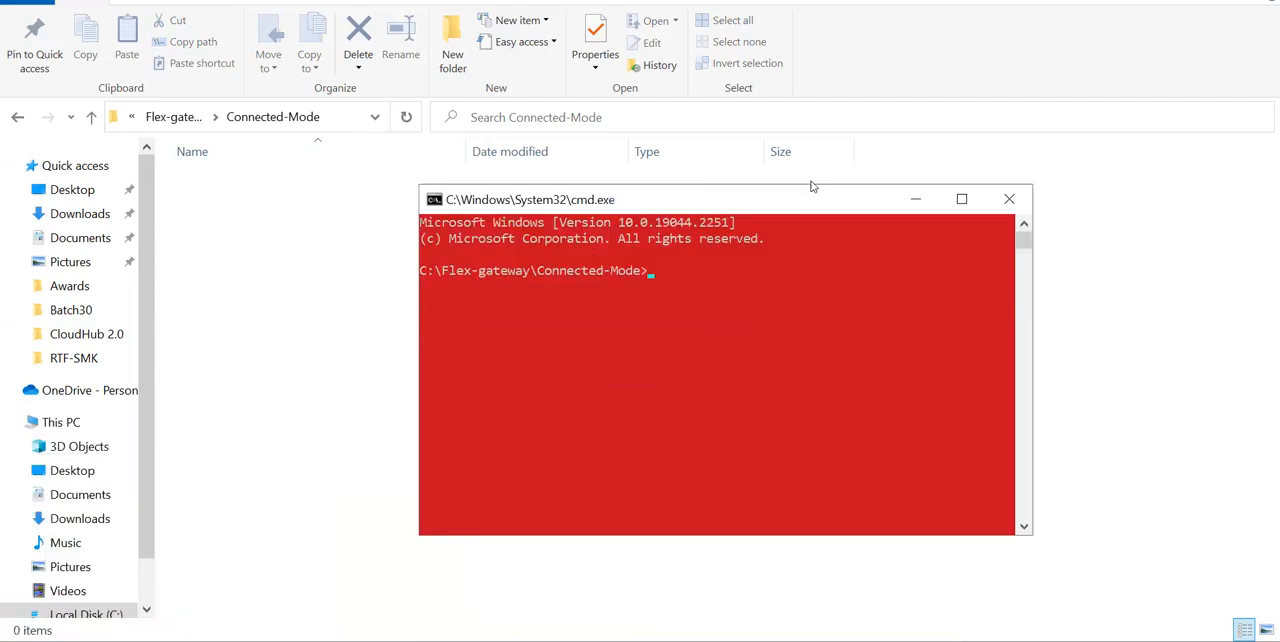
click(961, 199)
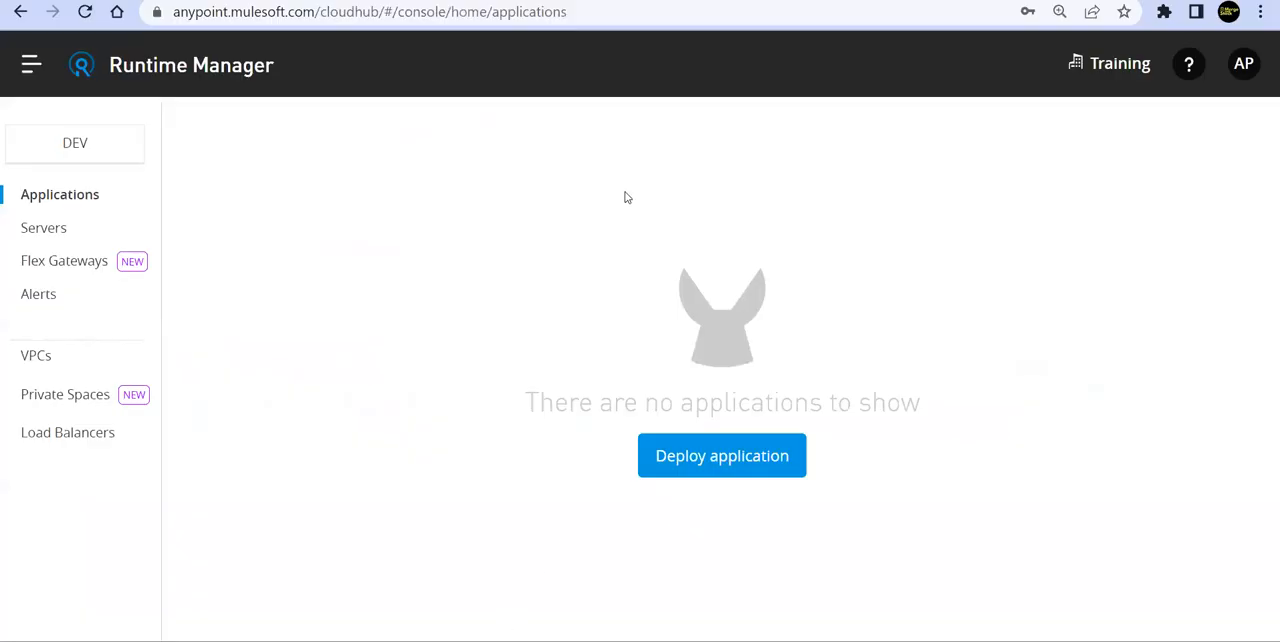
mouse_move(707, 148)
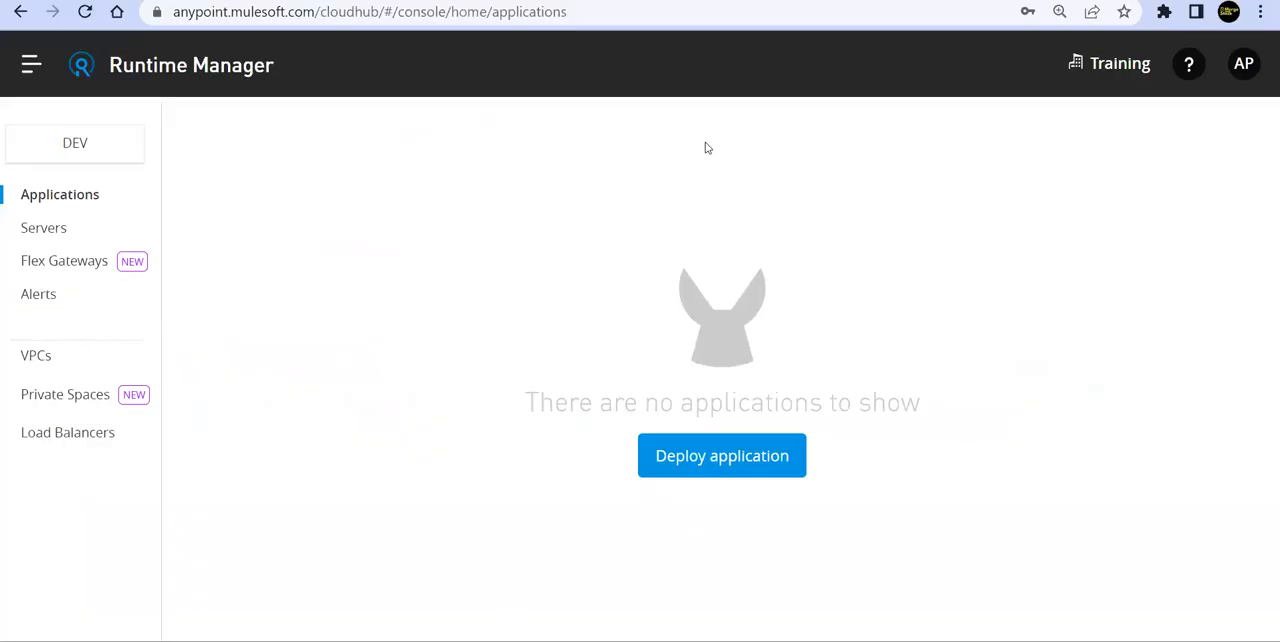
mouse_move(730, 52)
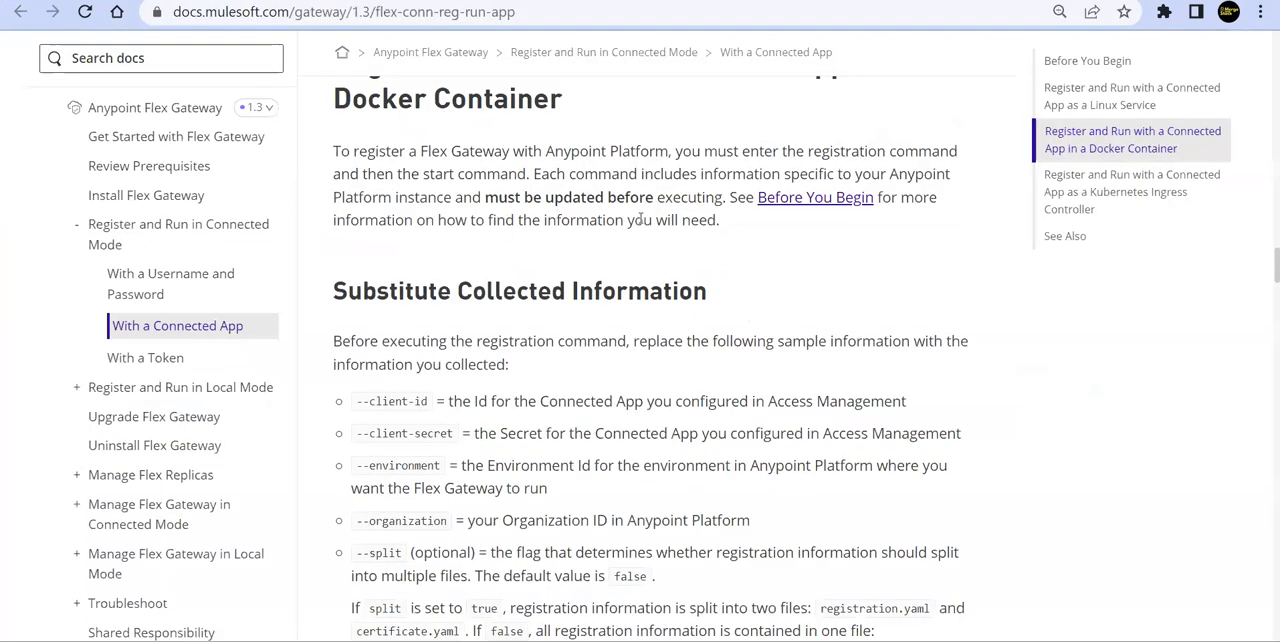
mouse_move(135, 240)
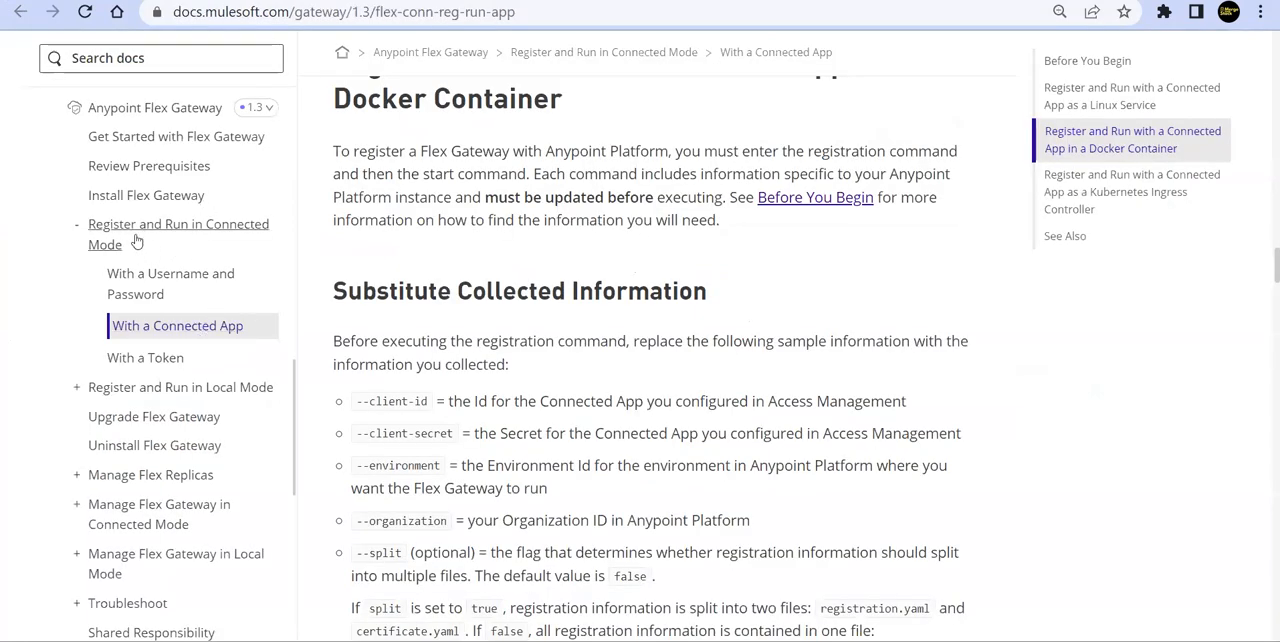
Open the Register and Run in Connected Mode guide and scroll to the Docker Container section
click(177, 325)
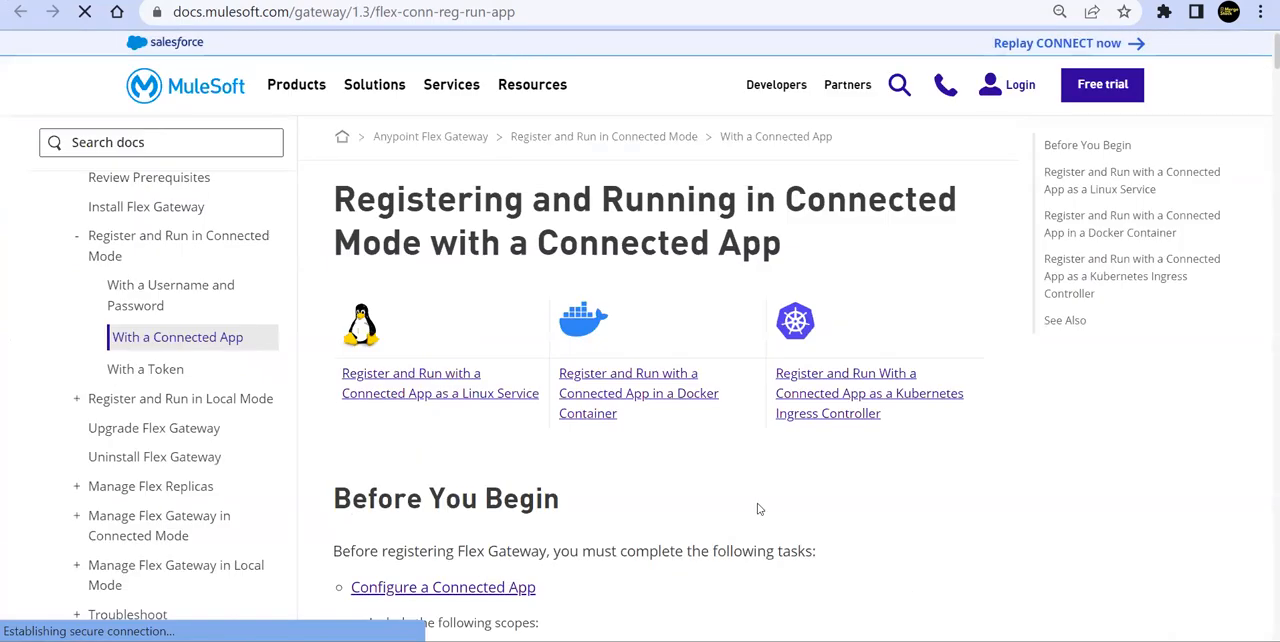
scroll(down, 3)
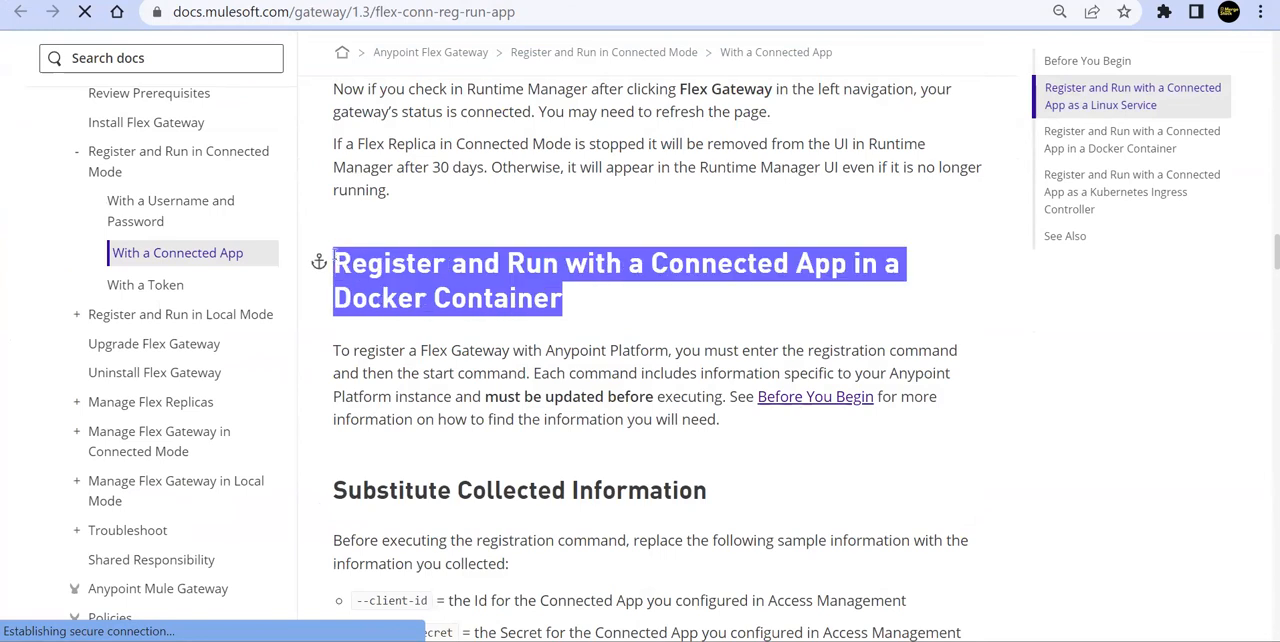
scroll(down, 3)
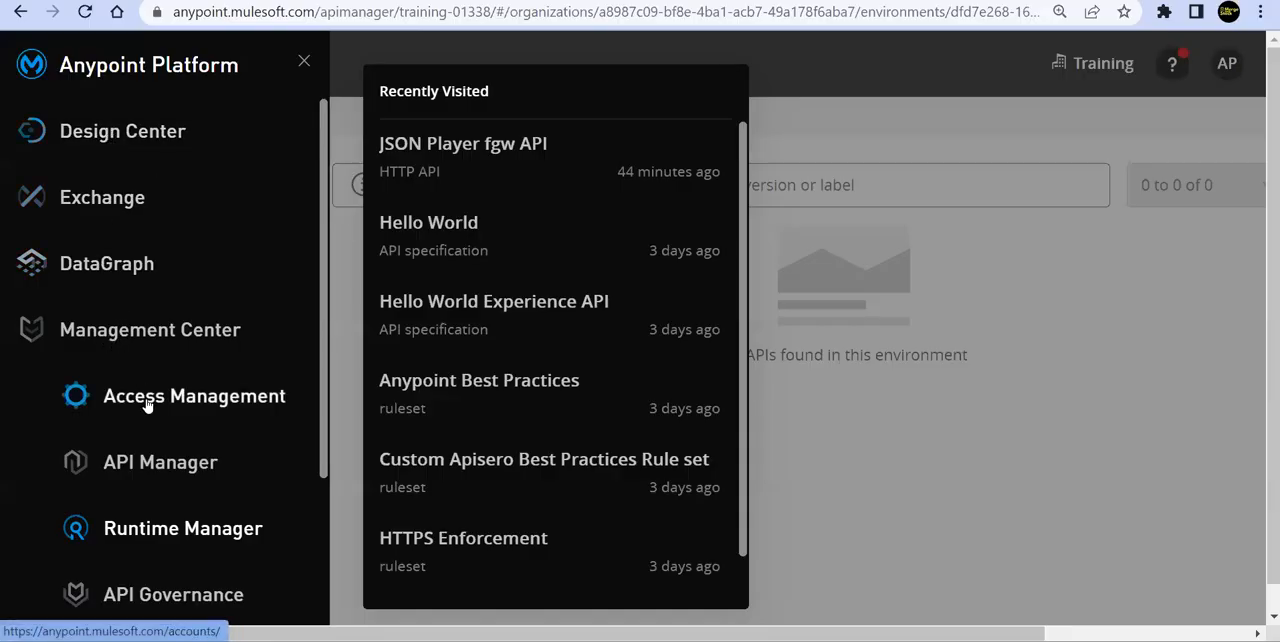
mouse_move(155, 398)
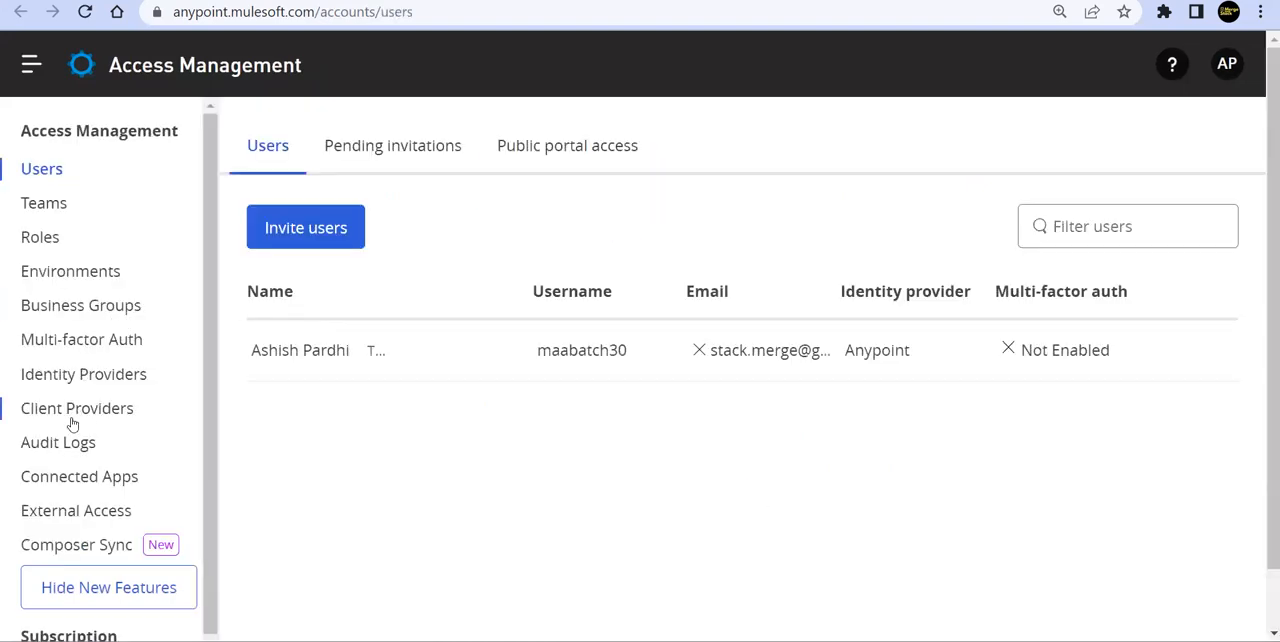
Start a new connected app named fgw-connected-app that acts on its own behalf (client credentials)
click(81, 476)
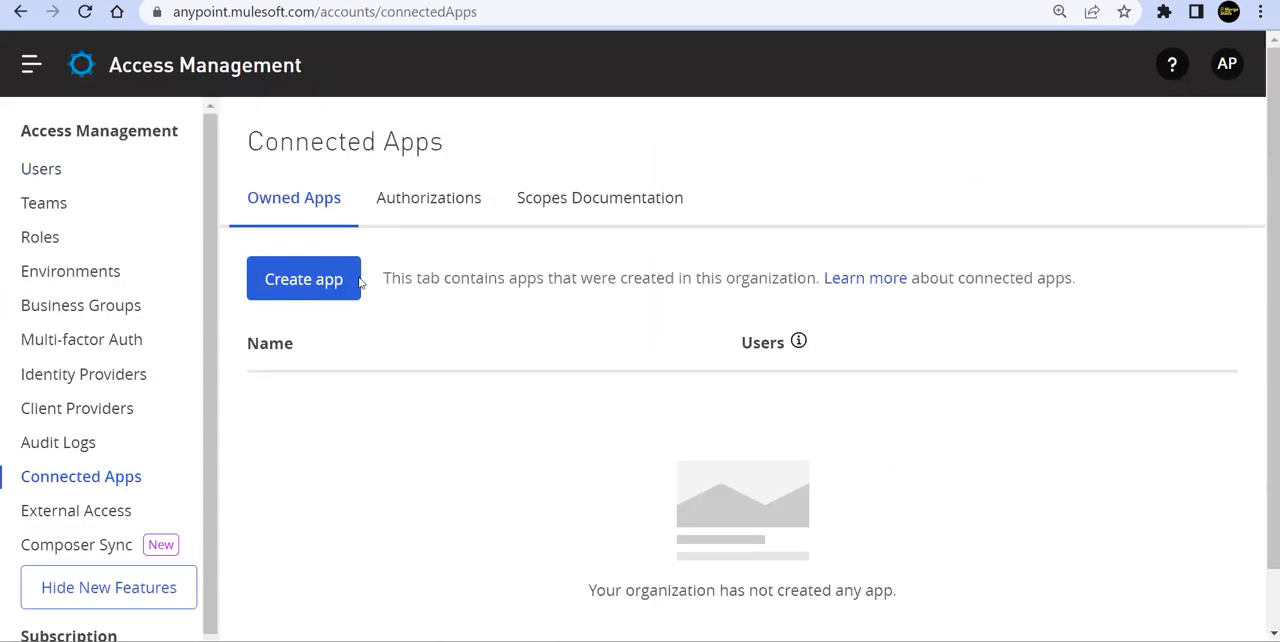
click(303, 278)
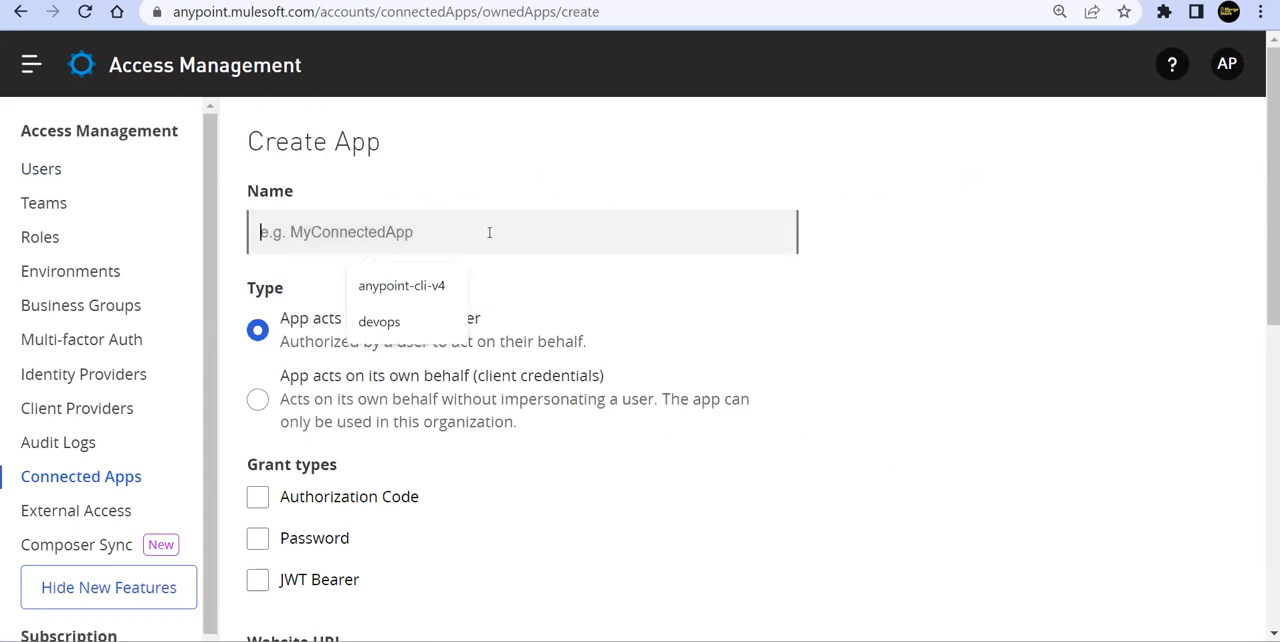
text(fgw)
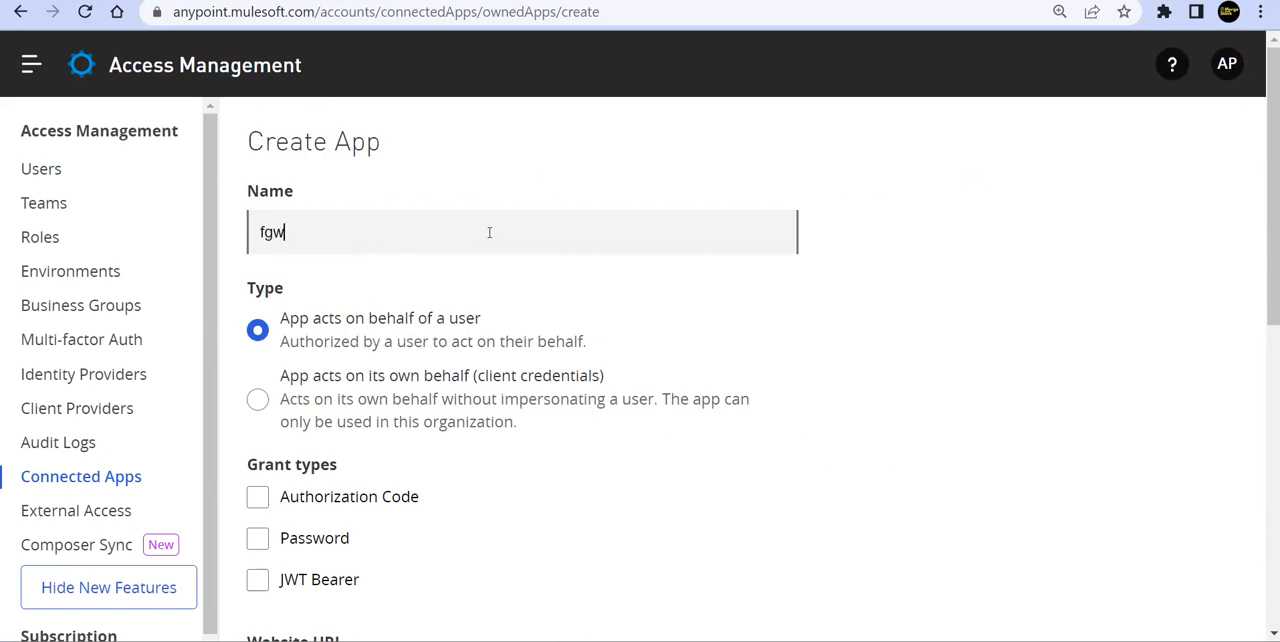
text(-conne)
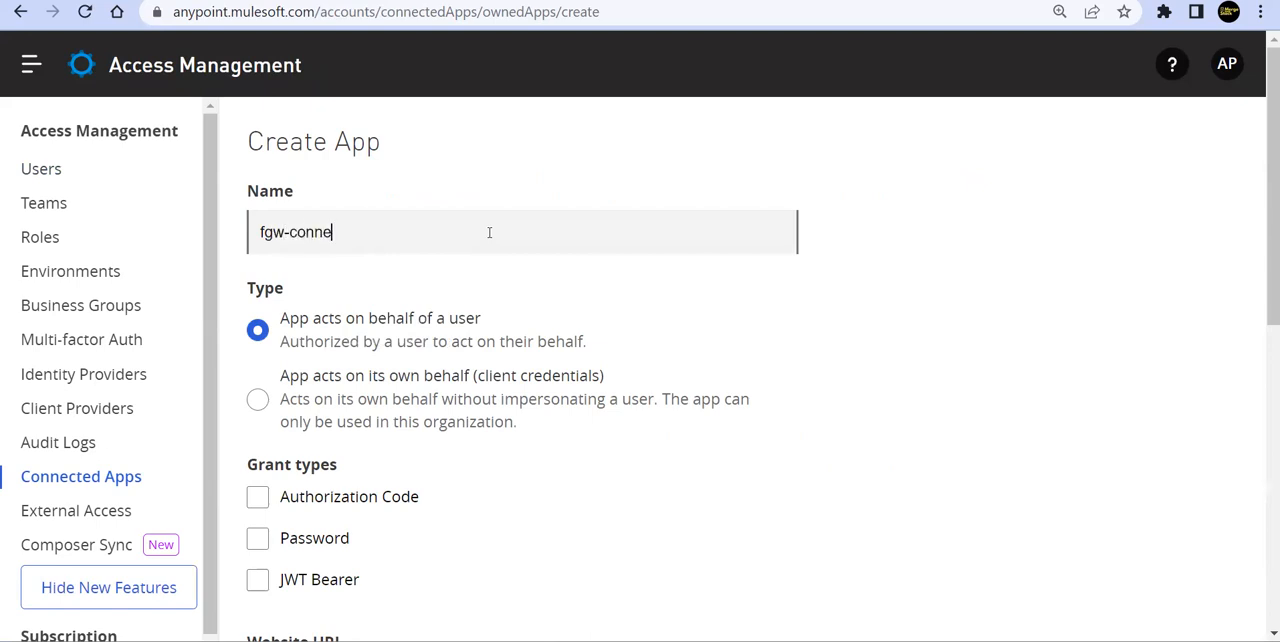
text(cted-app)
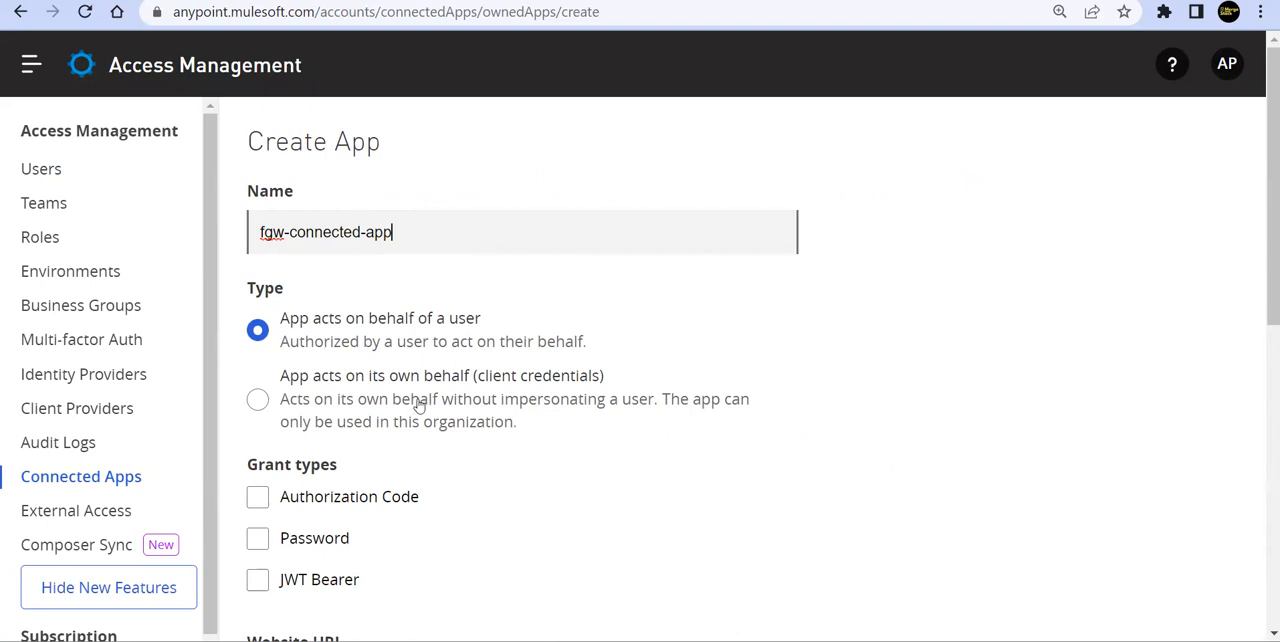
click(257, 399)
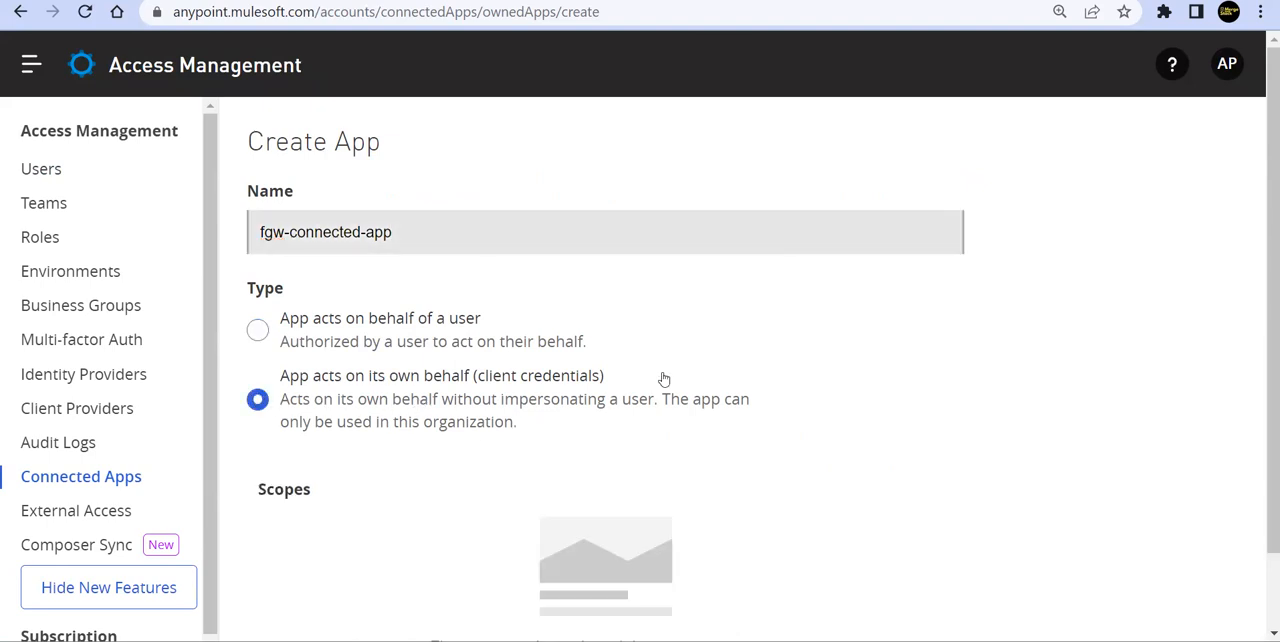
scroll(down, 3)
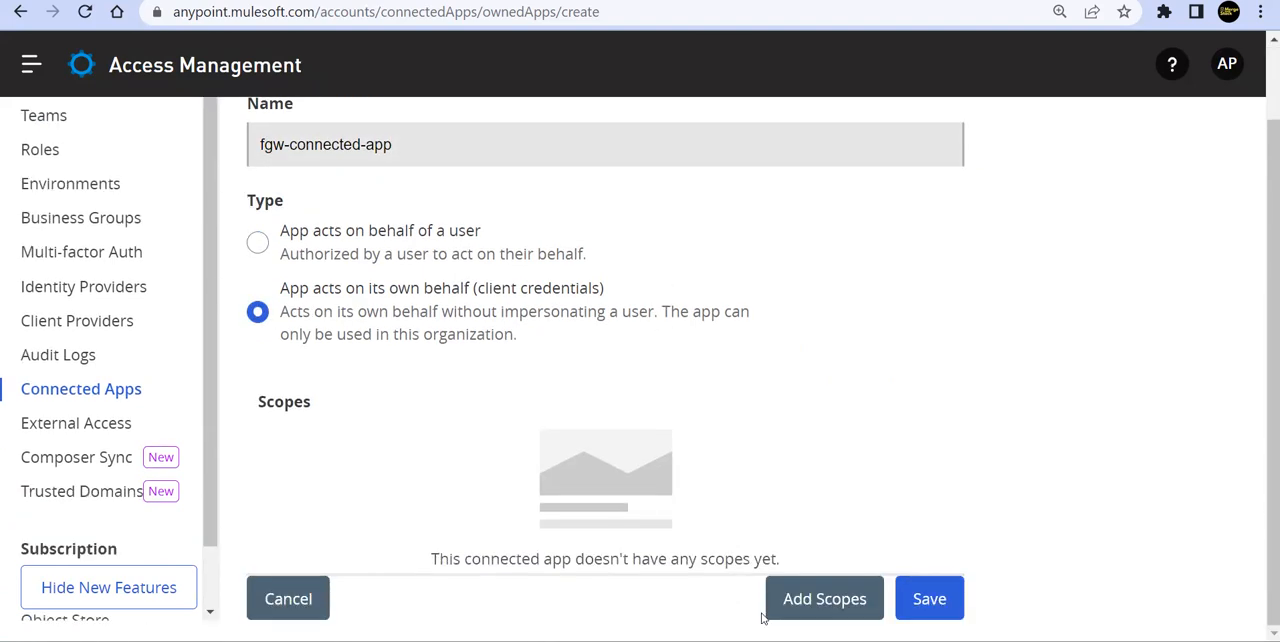
Select the Read Servers, Manage Servers and View Organization scopes for the connected app
click(824, 598)
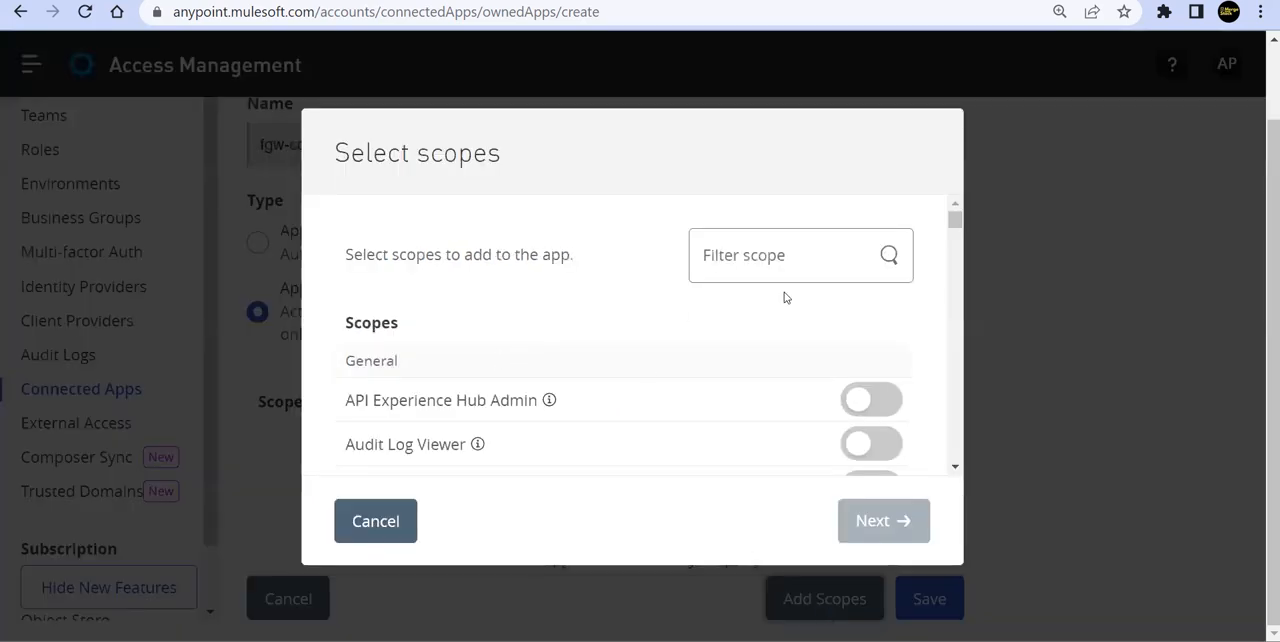
text(server)
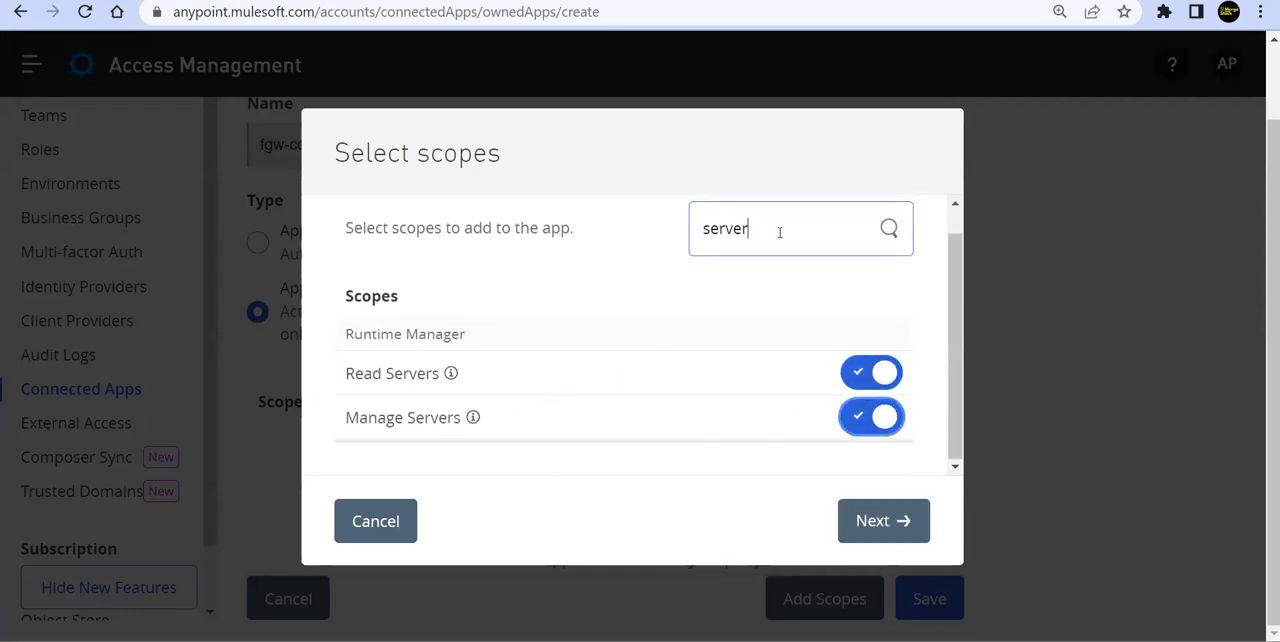
key(Backspace)
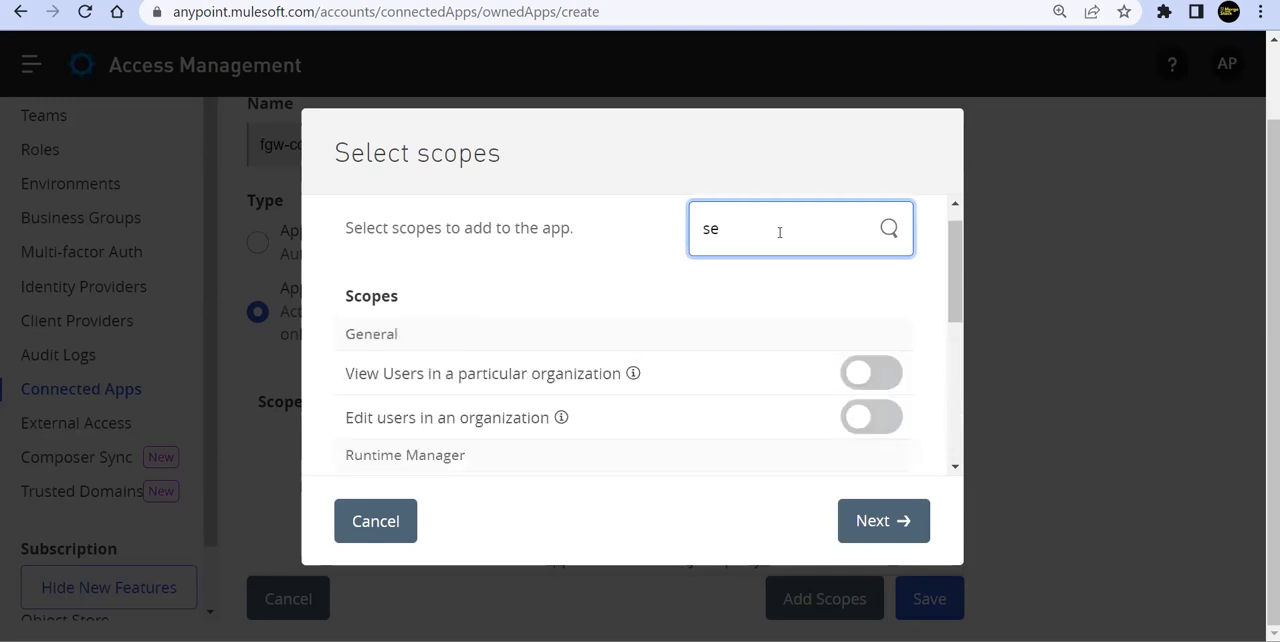
text(view)
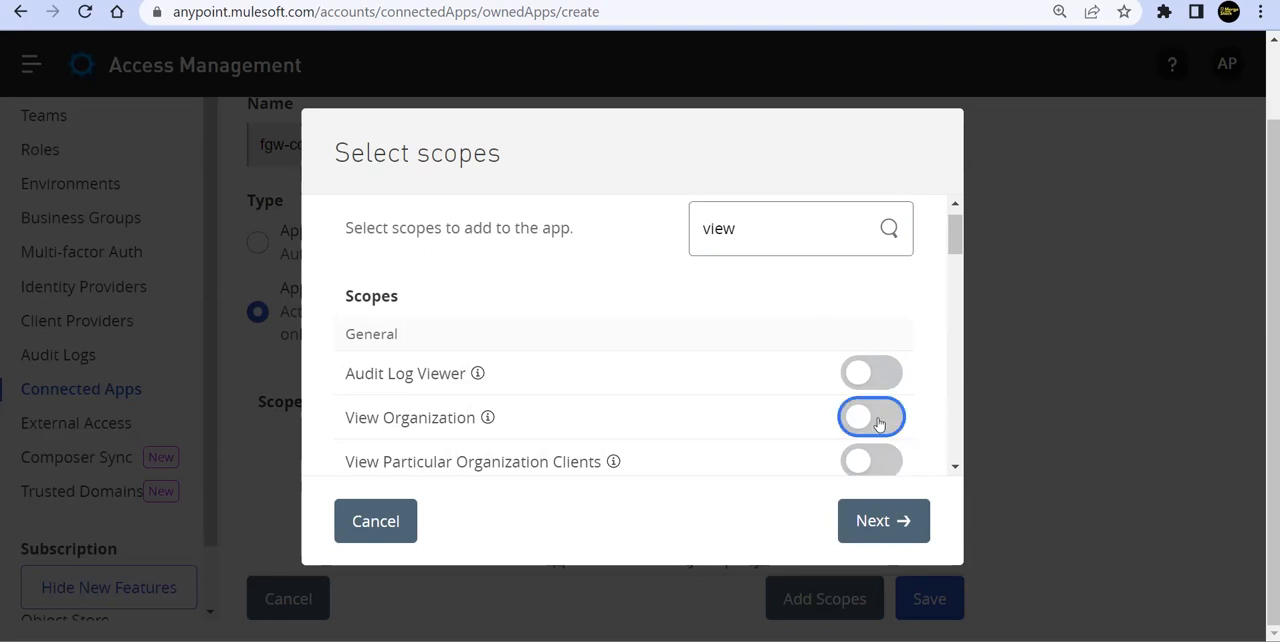
click(871, 417)
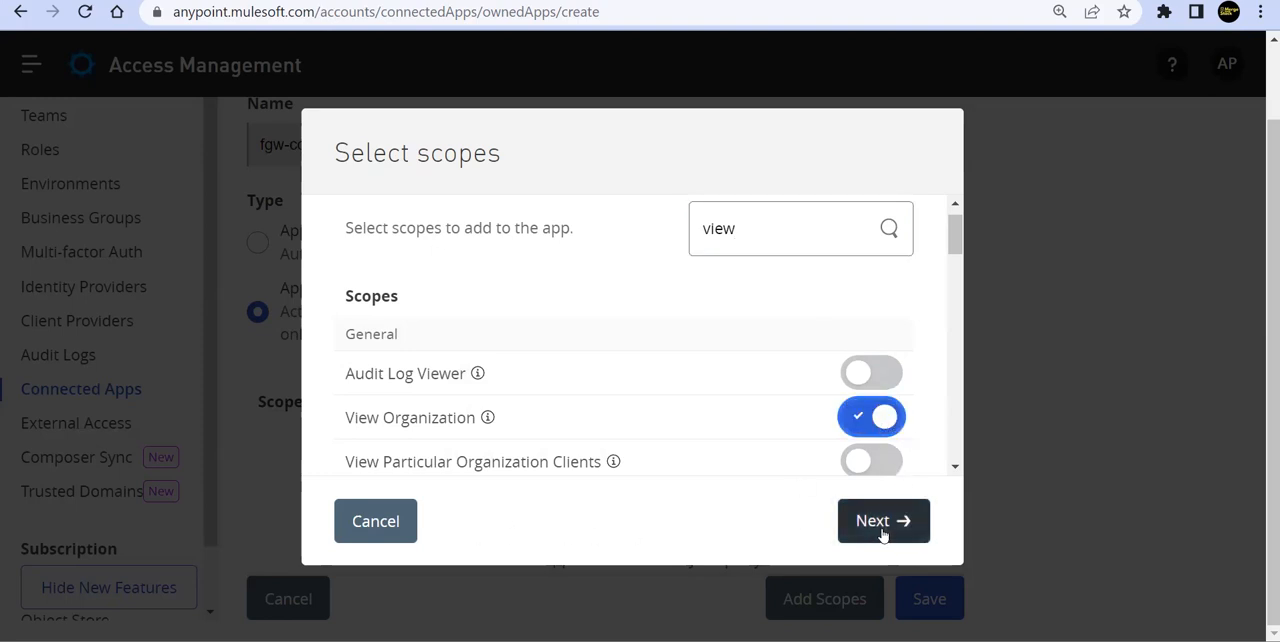
click(882, 520)
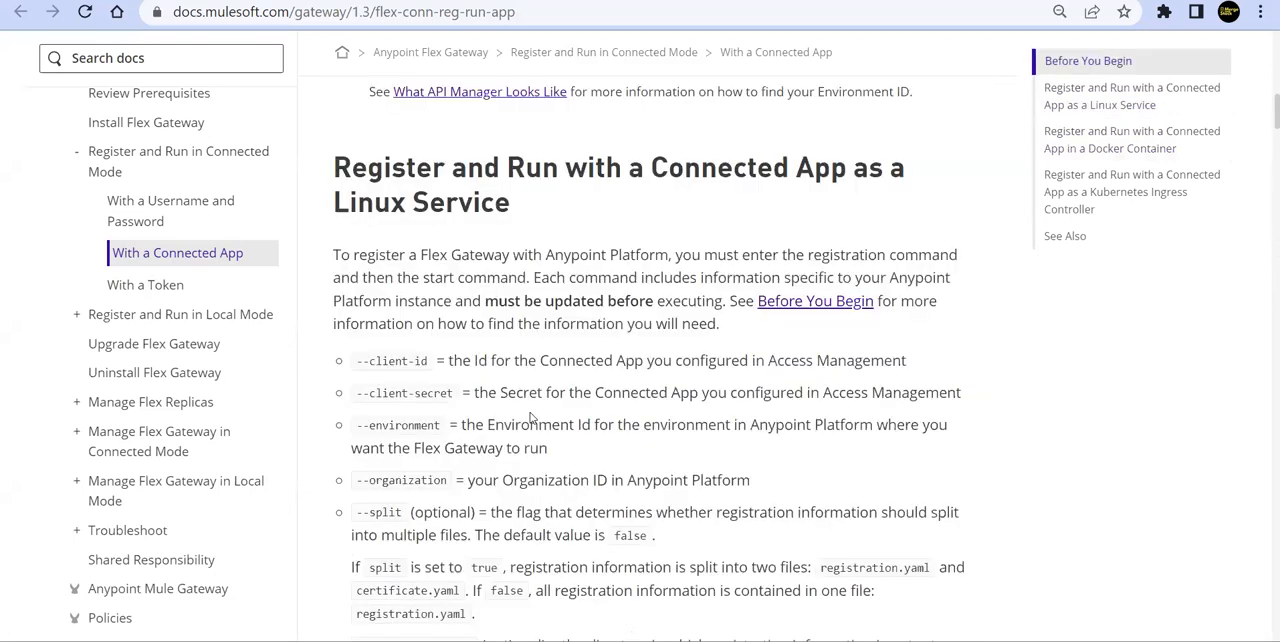
Check the Before You Begin required scopes, then scroll to the Docker container registration command
click(1088, 60)
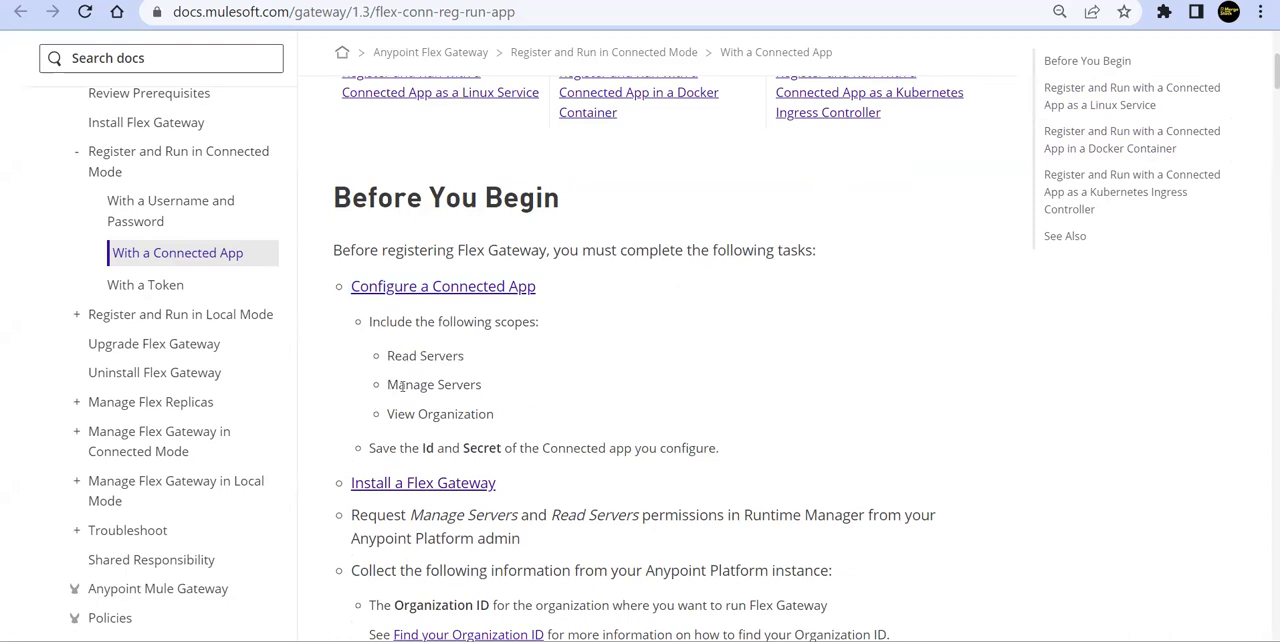
double_click(440, 414)
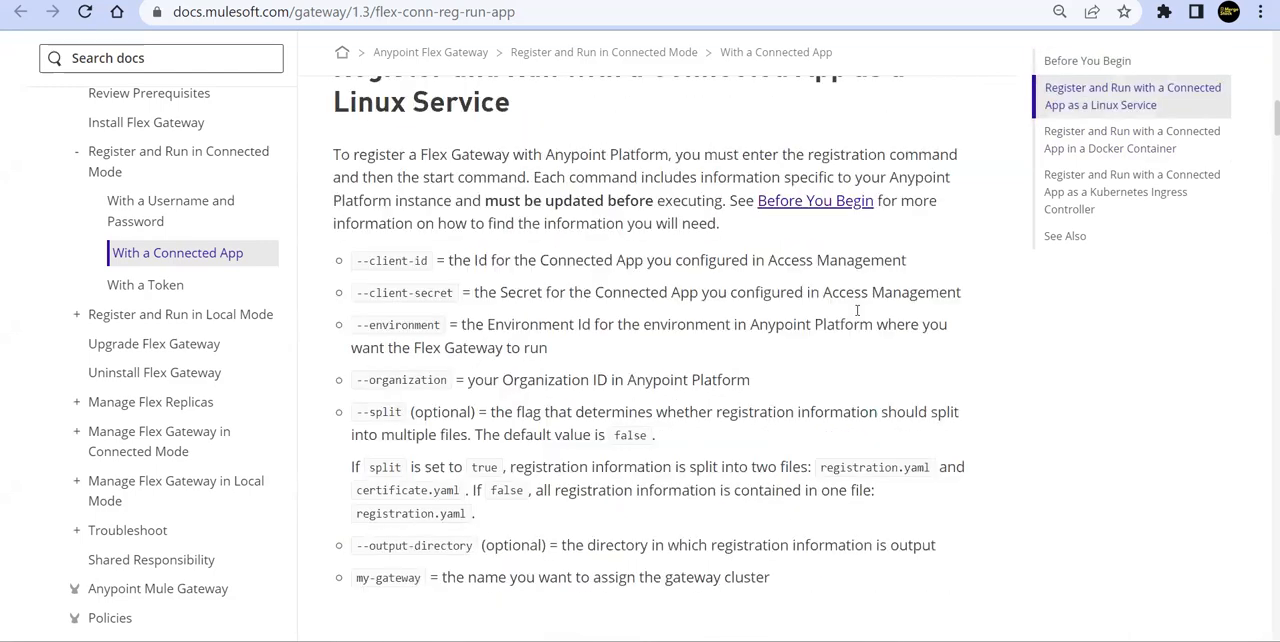
scroll(down, 3)
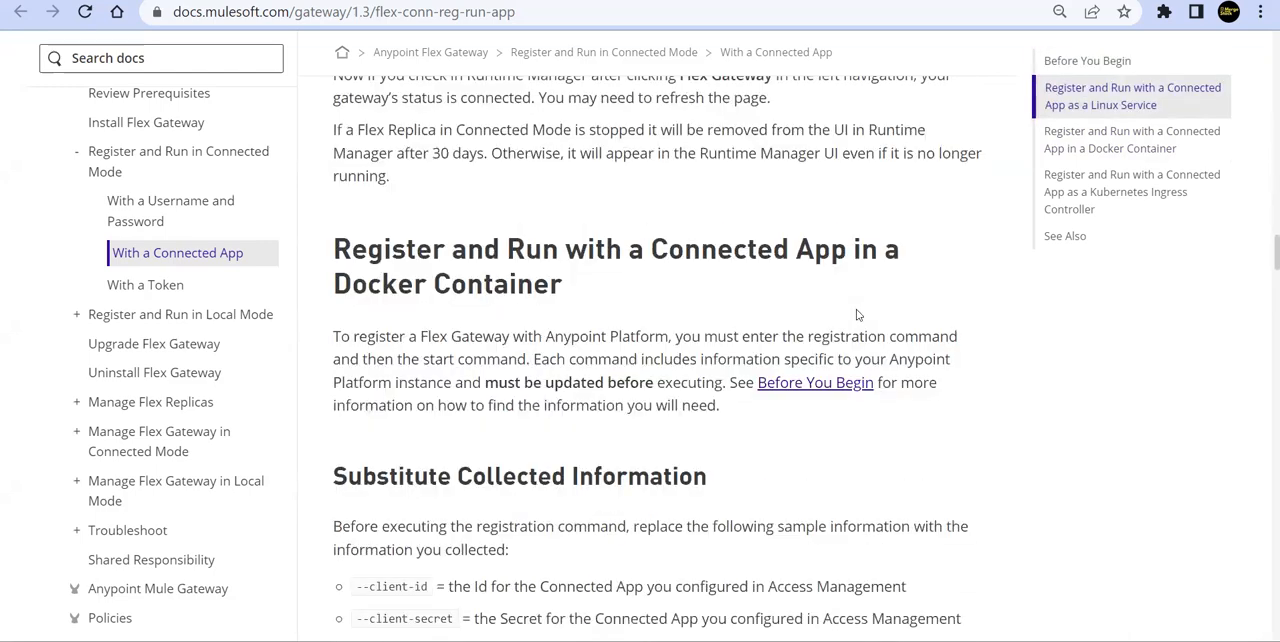
scroll(down, 3)
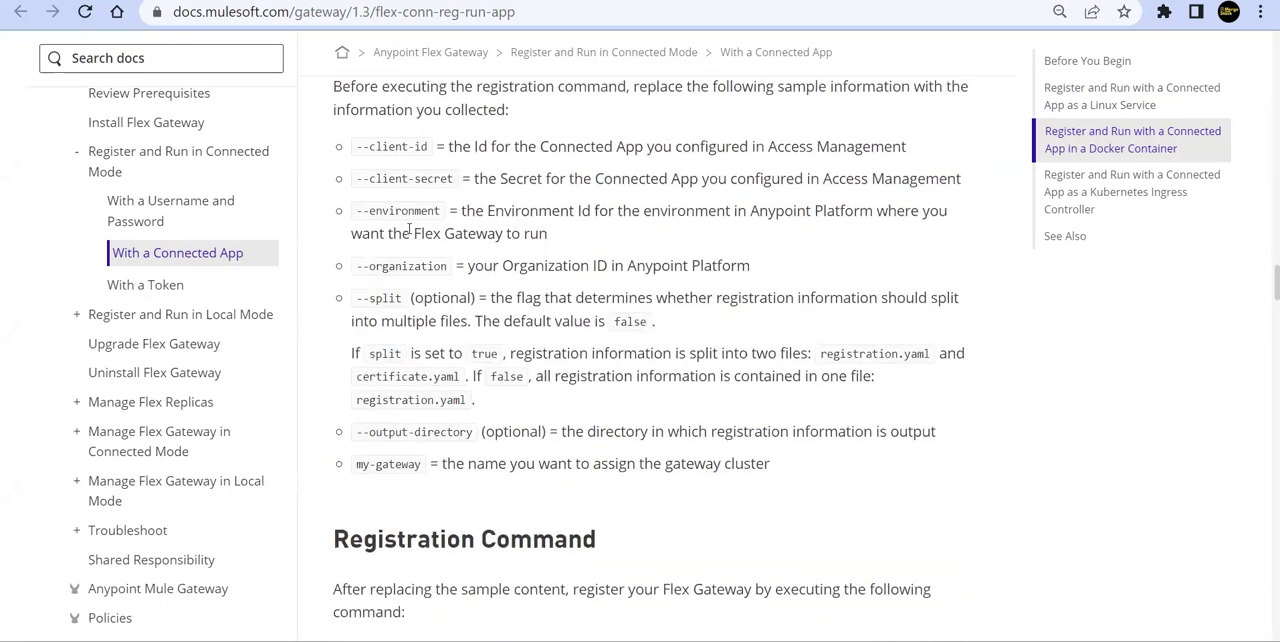
scroll(down, 3)
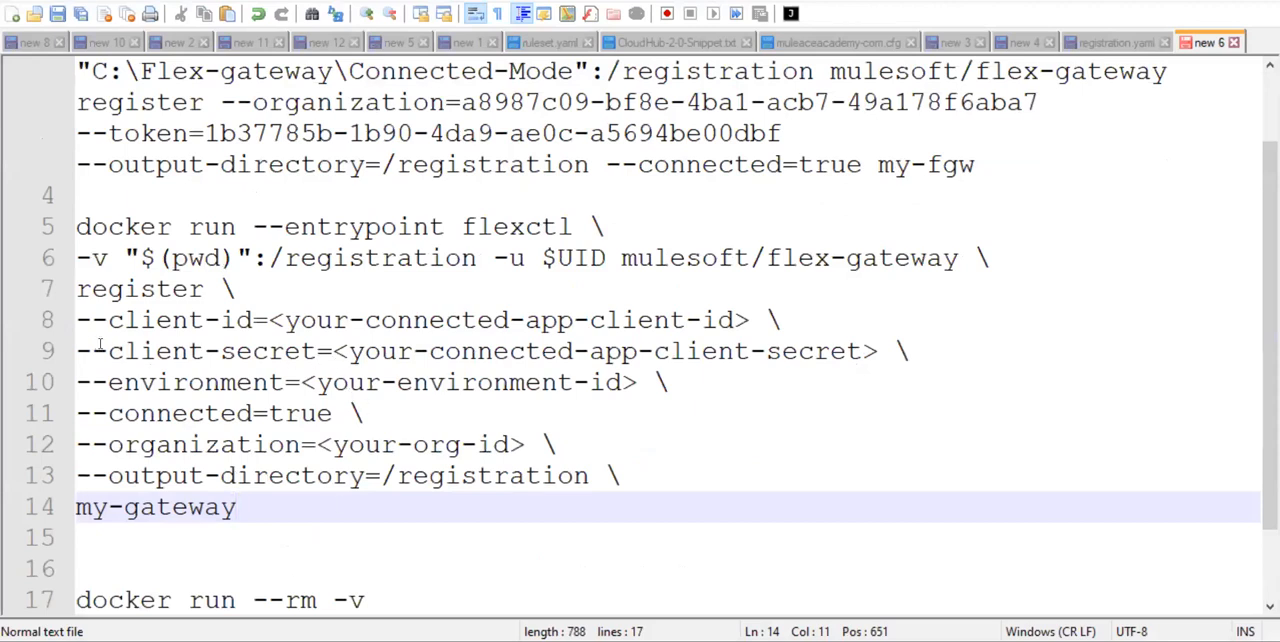
Paste the Docker registration command template into a Notepad++ tab
click(110, 351)
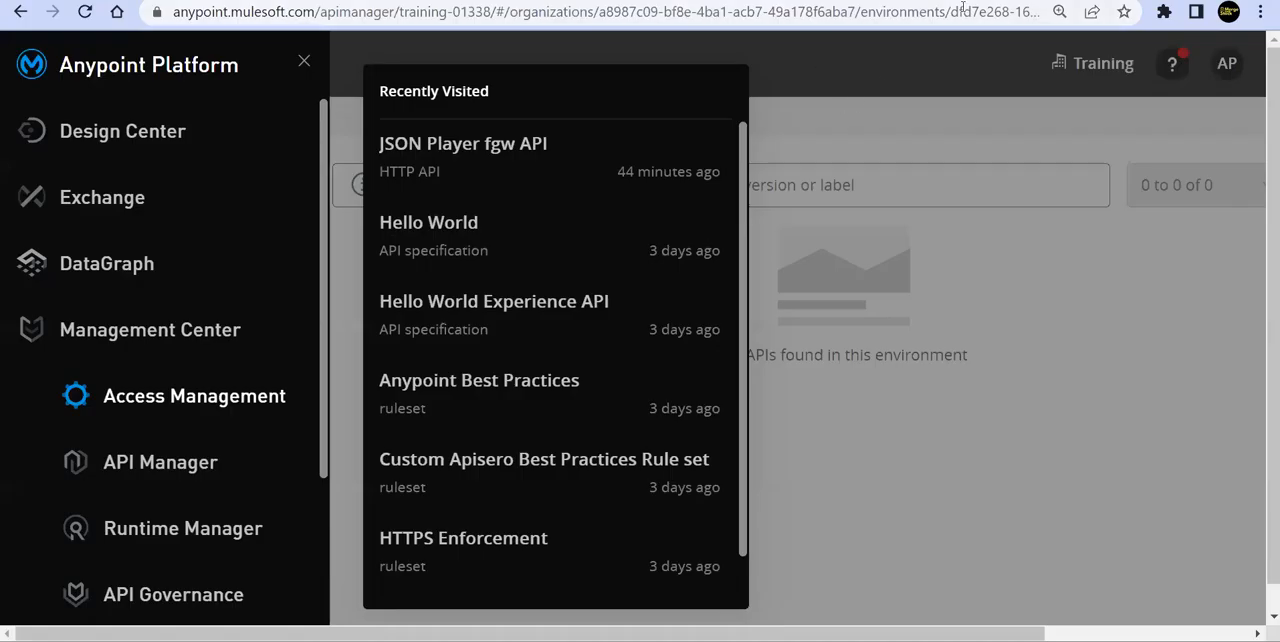
Grant the scopes for the Training business group, including the Dev and Prod environments
click(183, 528)
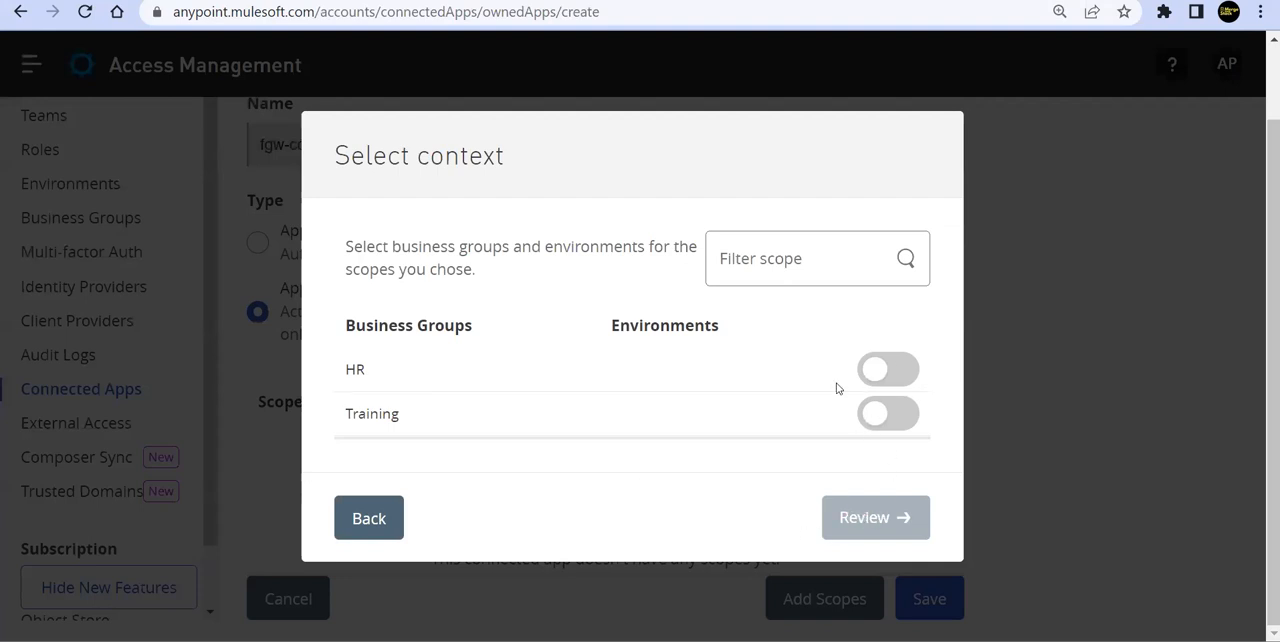
mouse_move(875, 430)
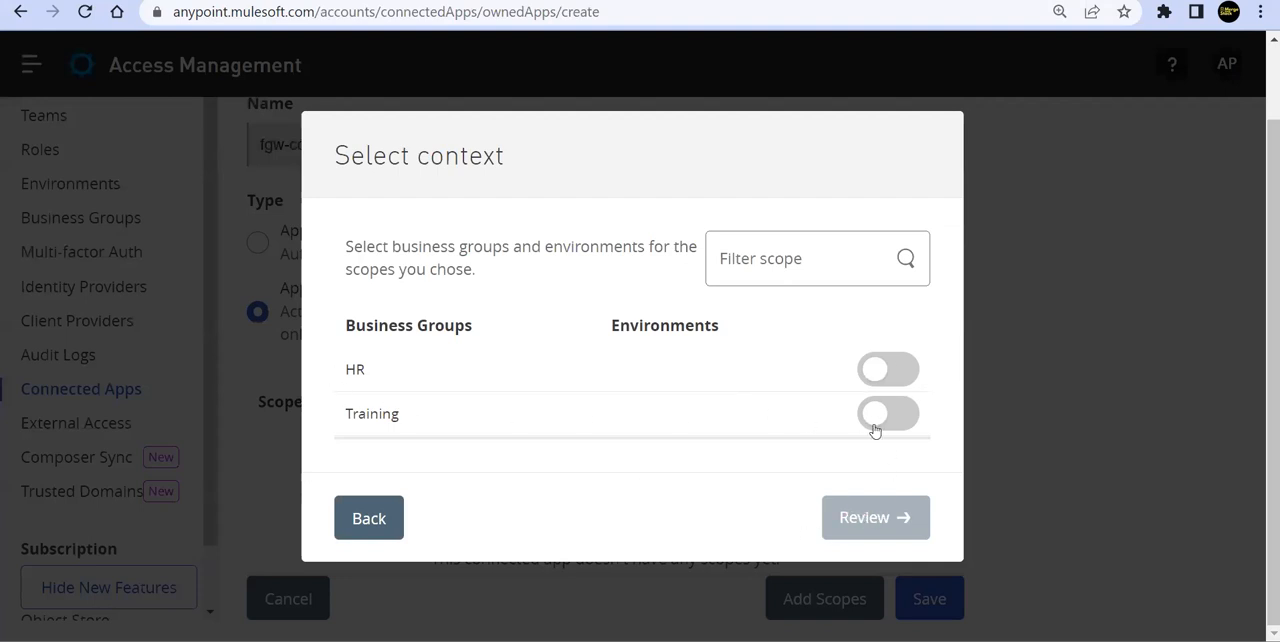
click(887, 413)
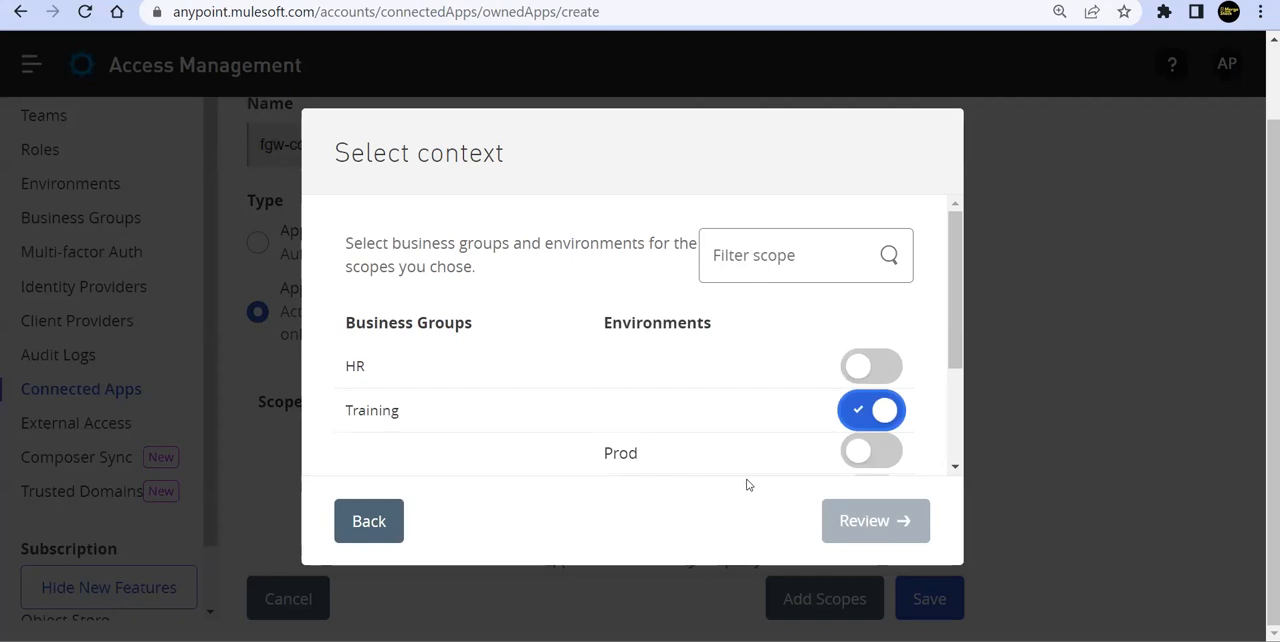
scroll(down, 3)
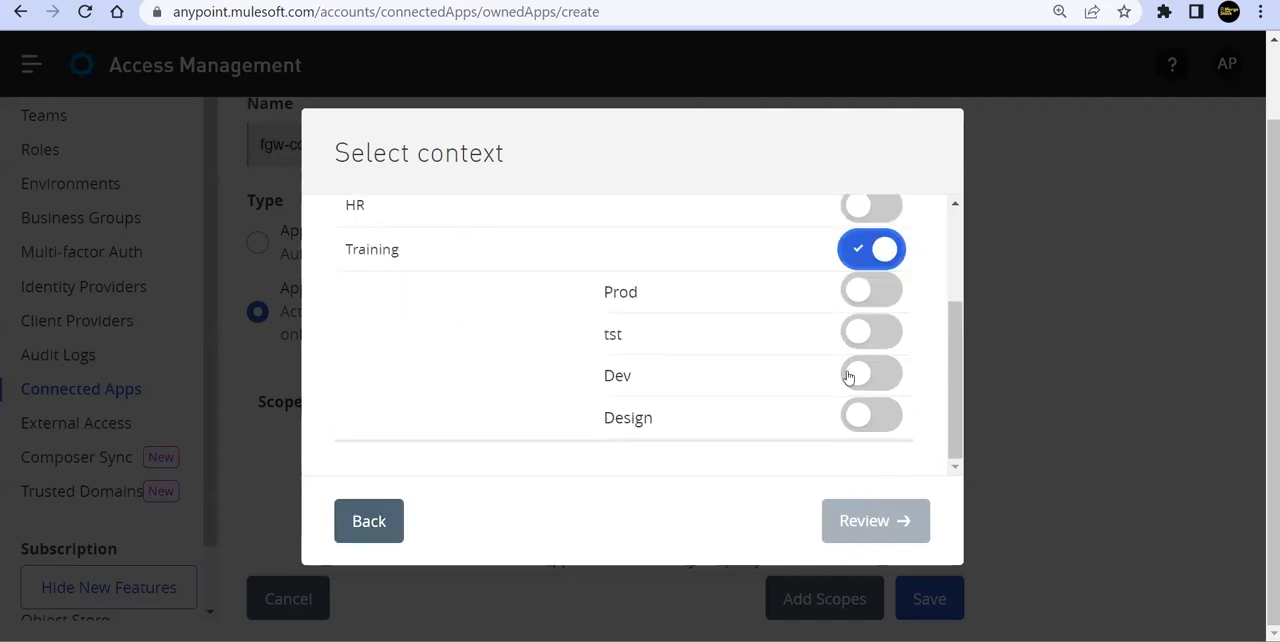
click(871, 373)
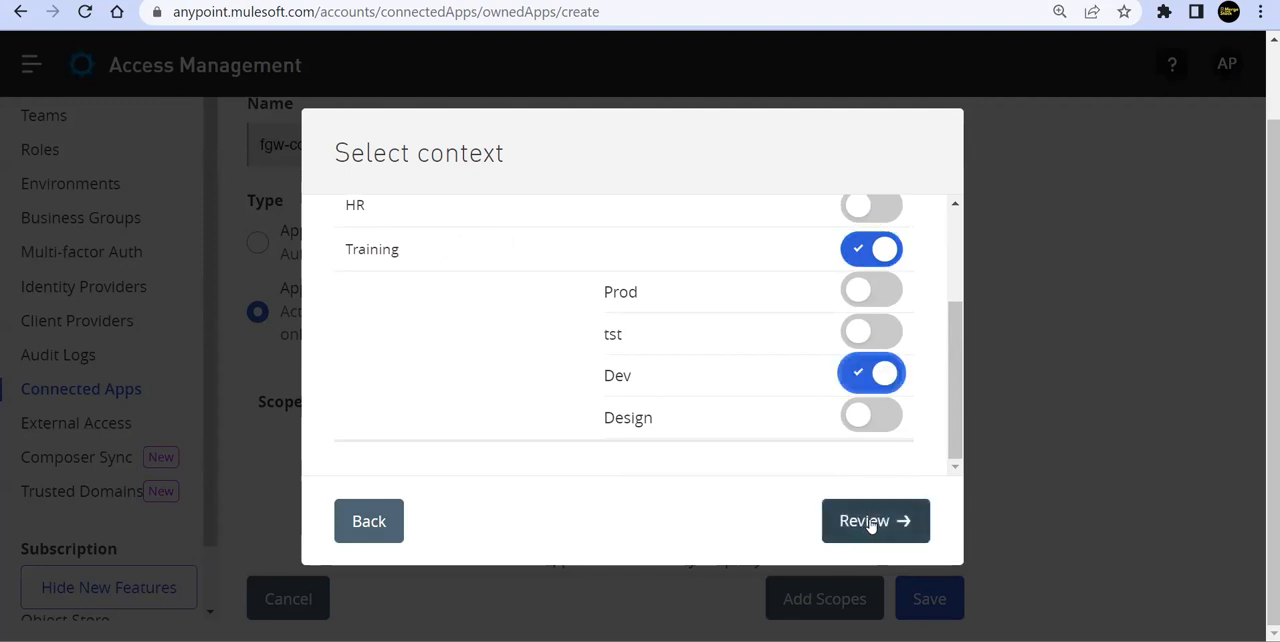
click(870, 290)
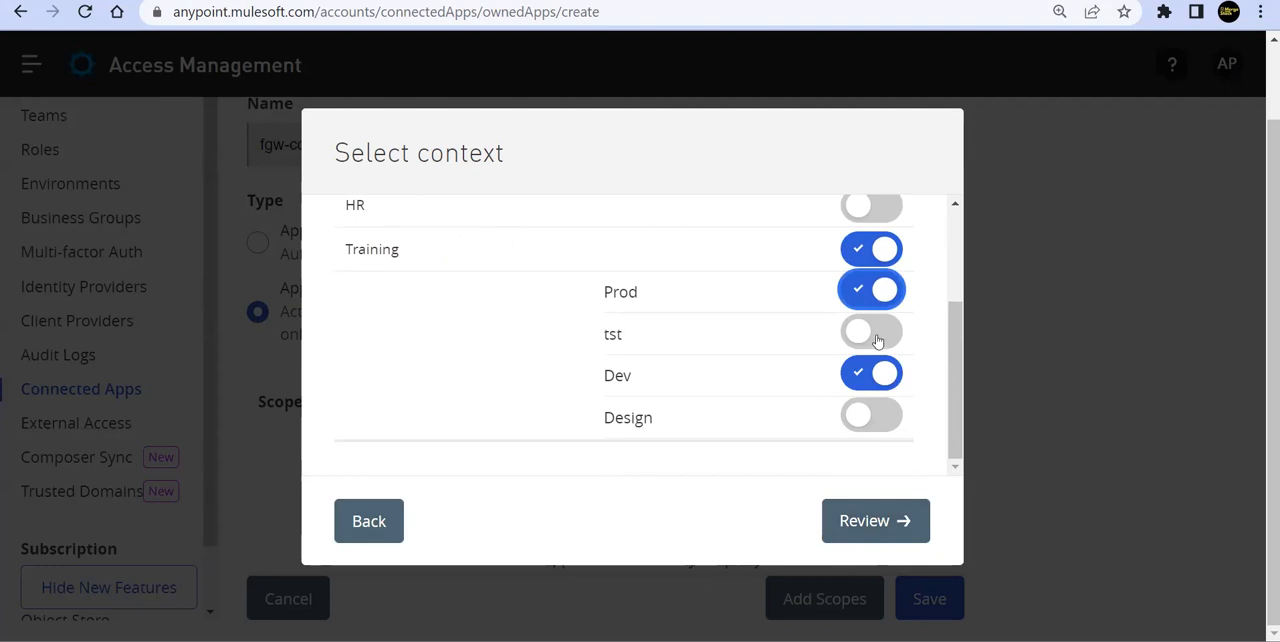
Review and add the scopes, then save fgw-connected-app
click(875, 520)
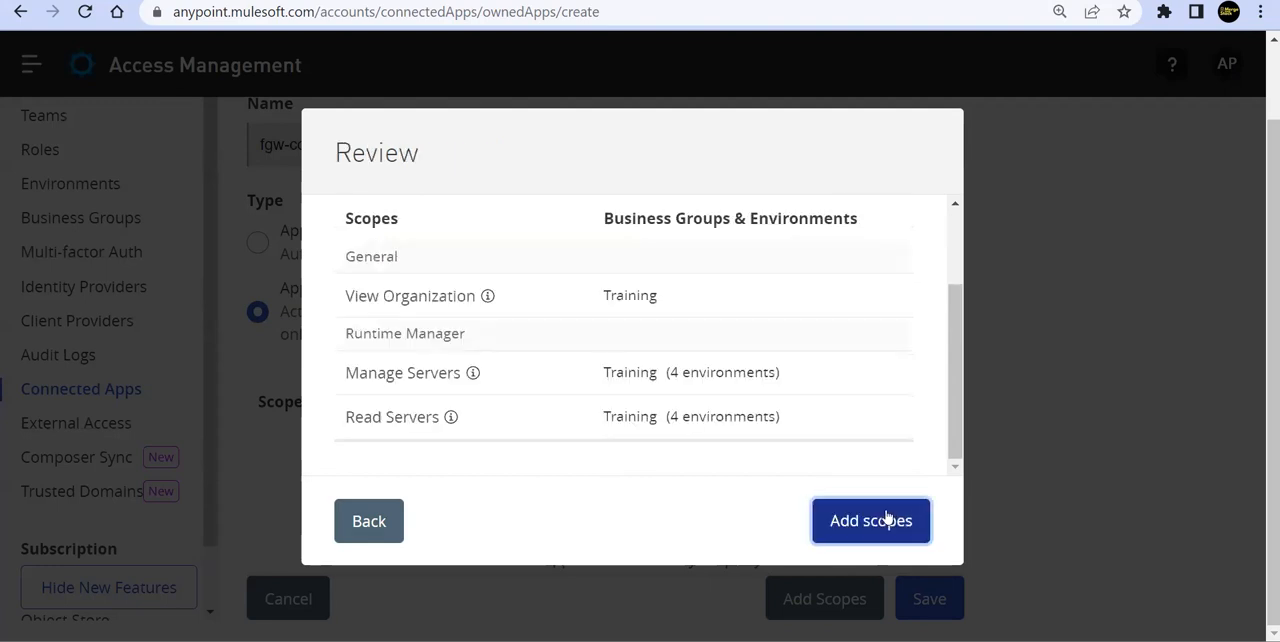
mouse_move(500, 376)
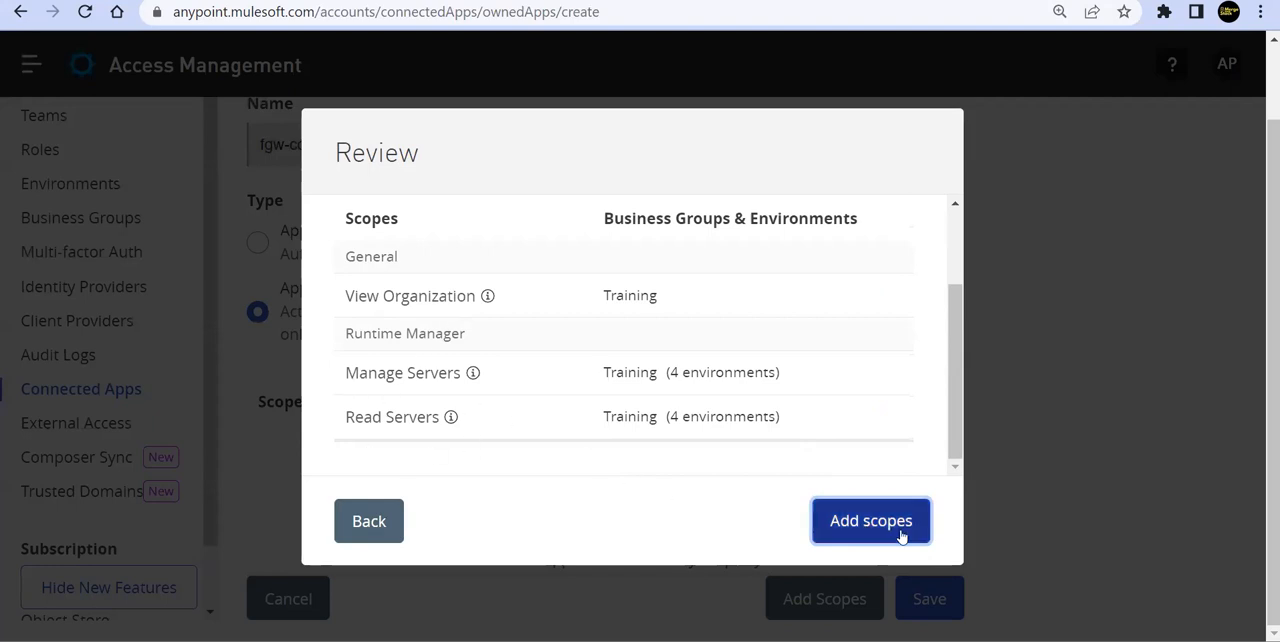
click(870, 520)
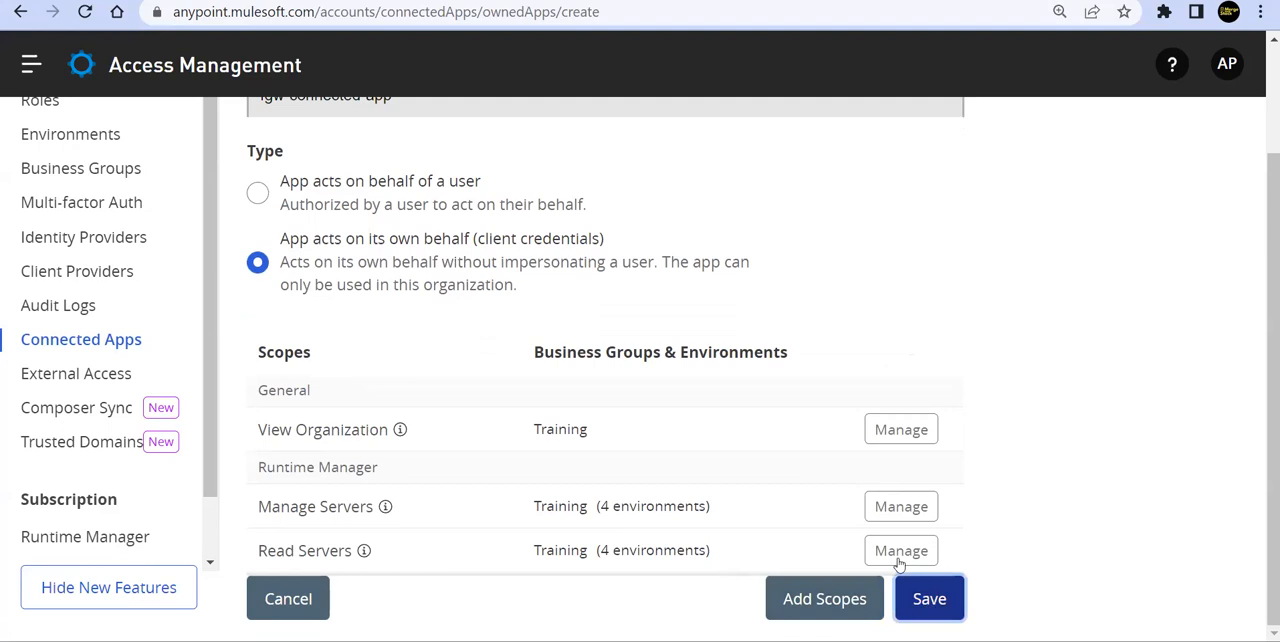
click(928, 598)
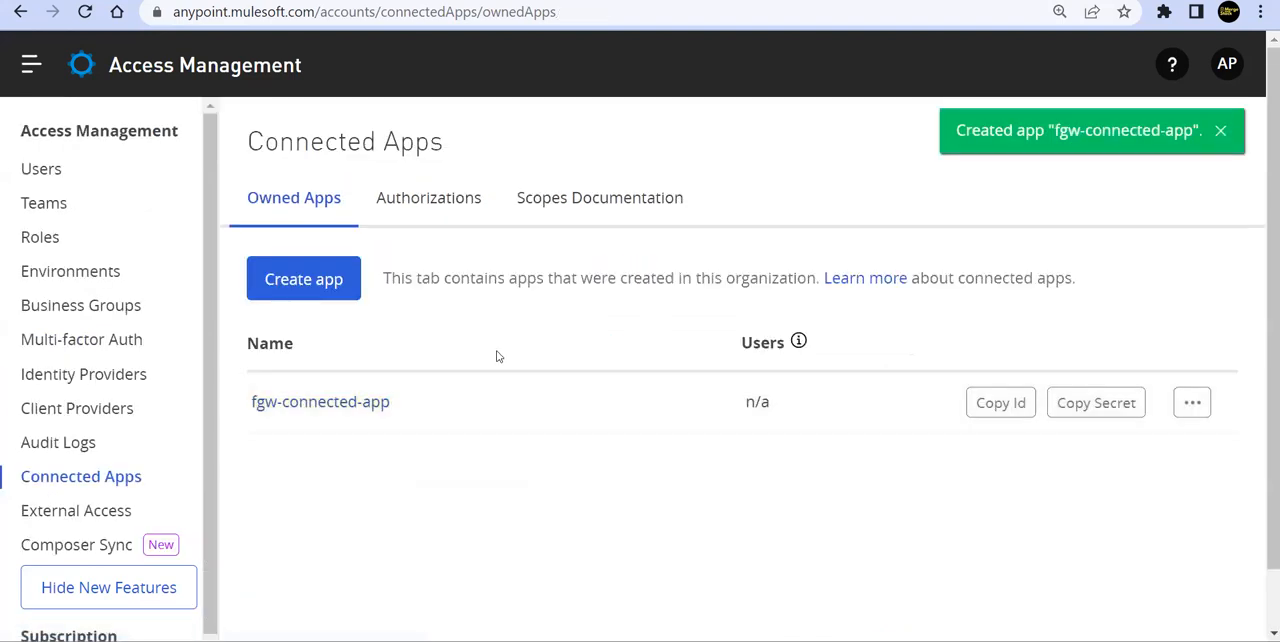
click(1000, 402)
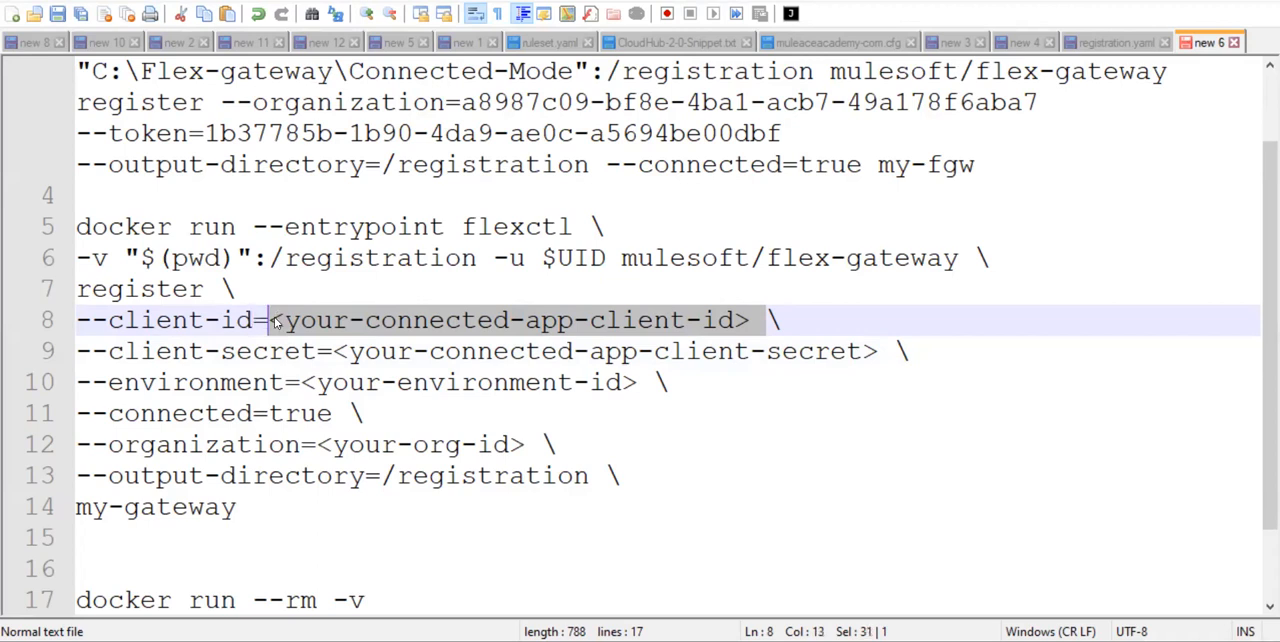
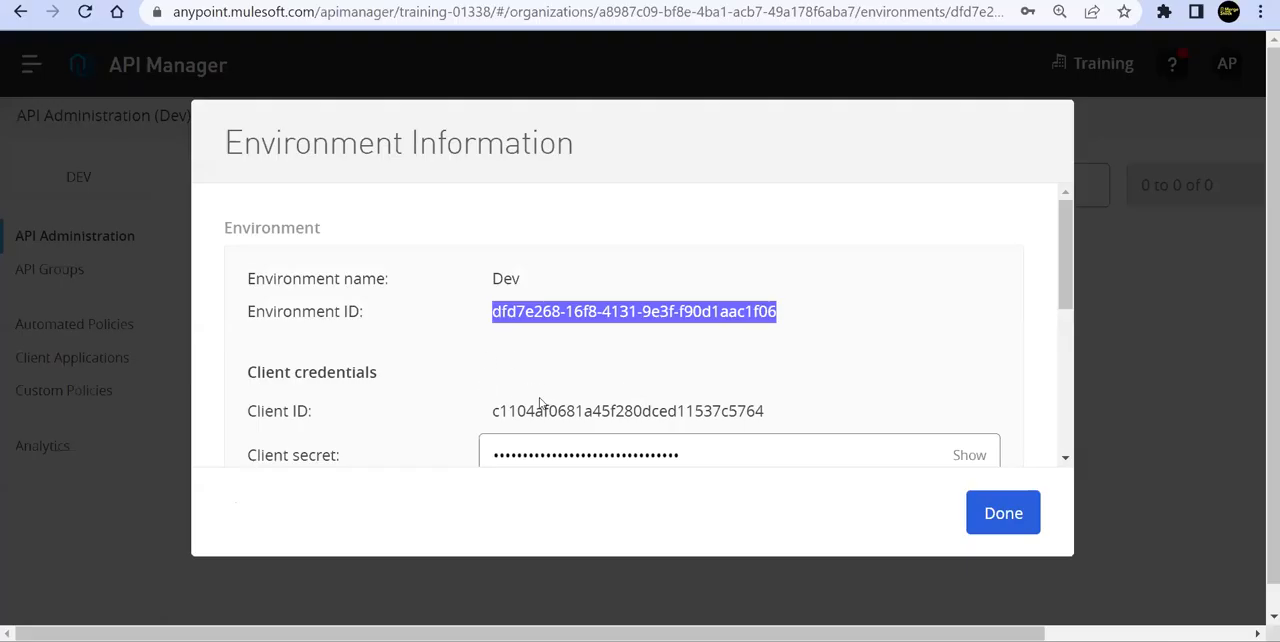
Replace <your-org-id> with the Training Business Group ID a8987c09-bf8e-4ba1-acb7-49a178f6aba7
scroll(down, 3)
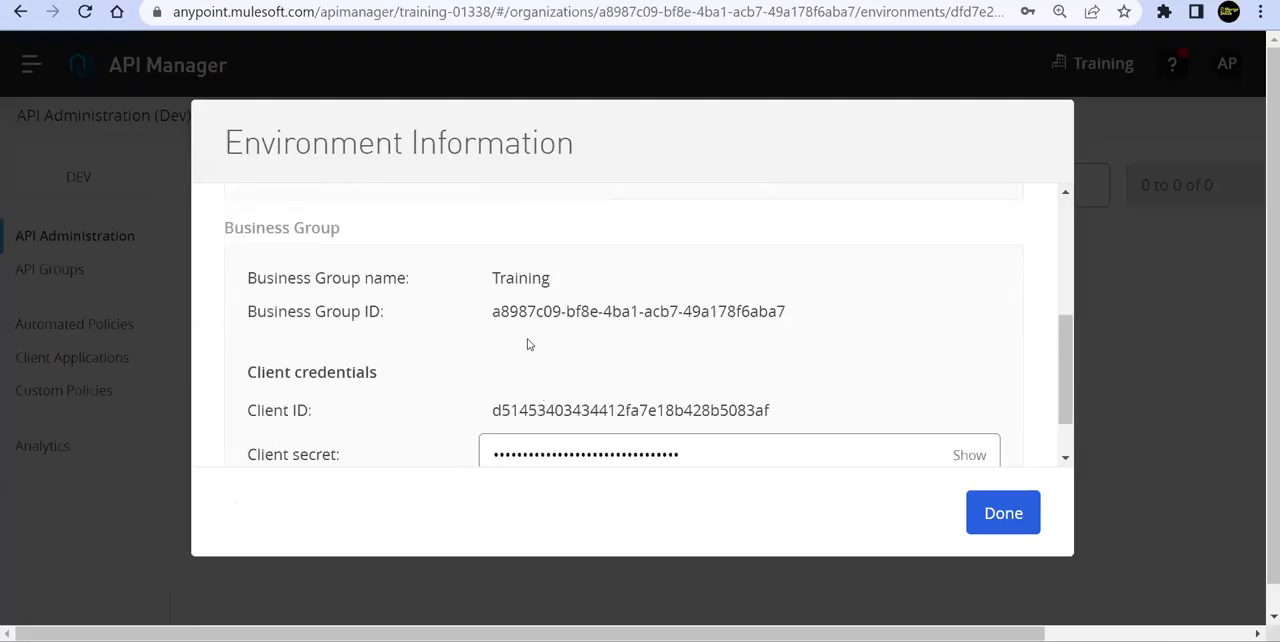
double_click(638, 311)
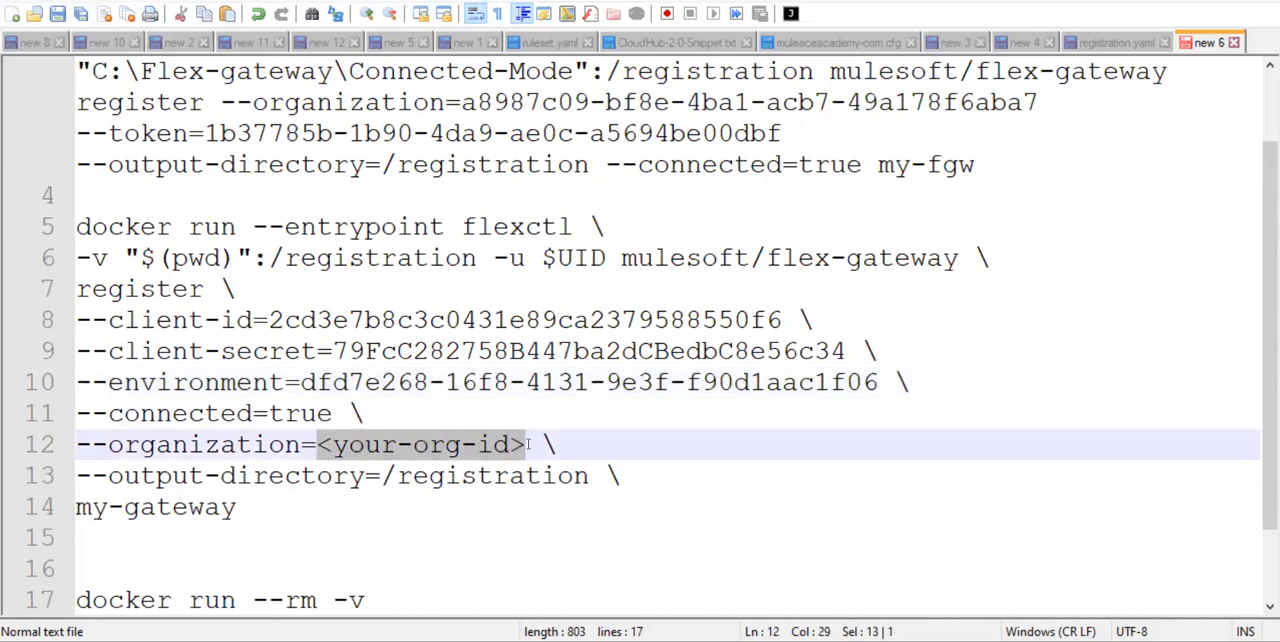
text(a8987c09-bf8e-4ba1-acb7-49a178f6aba7)
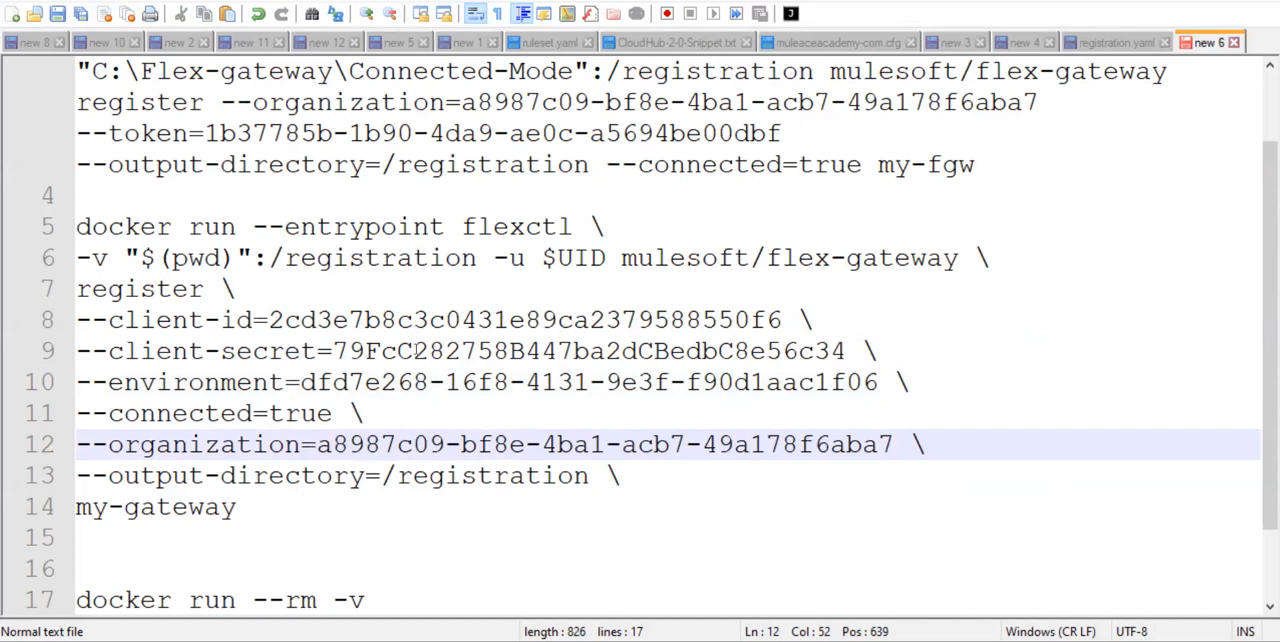
mouse_move(263, 557)
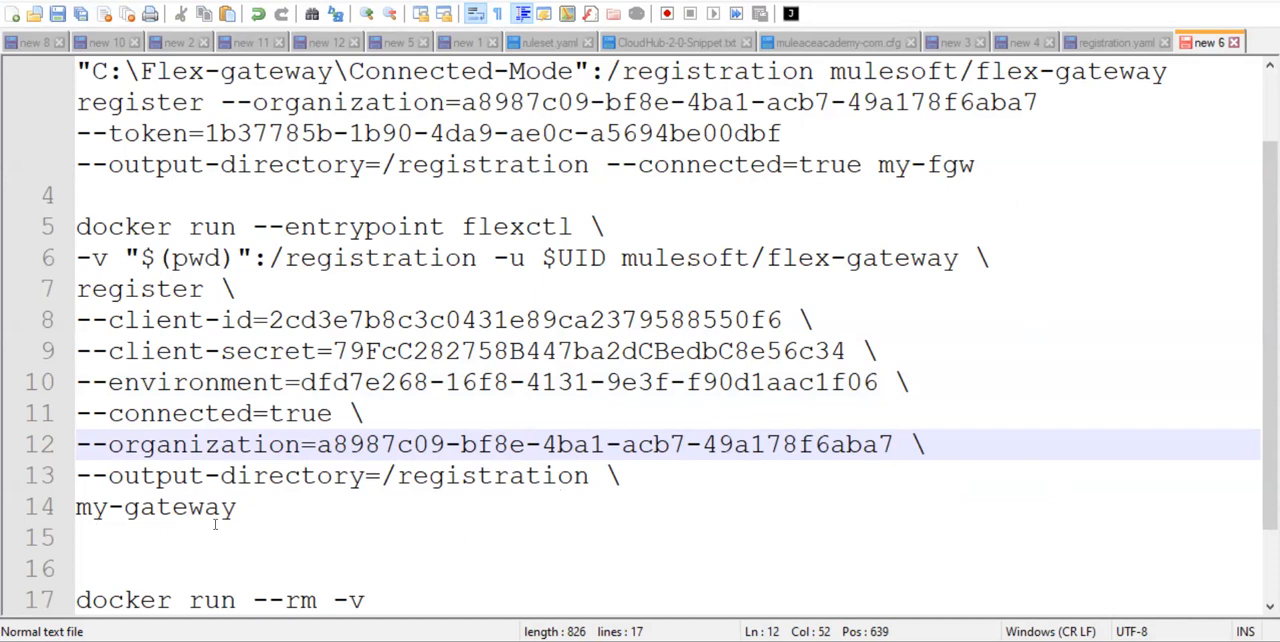
Edit the connected-app register command into one line without -u $UID, ready to run
click(893, 444)
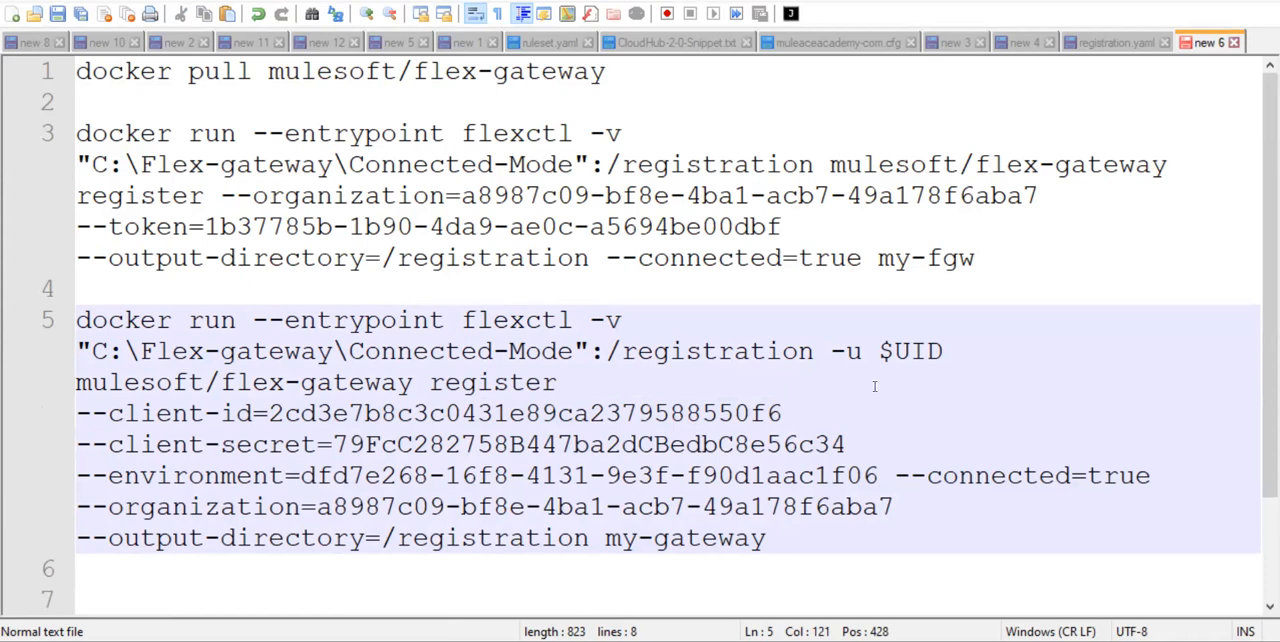
drag(830, 351, 943, 351)
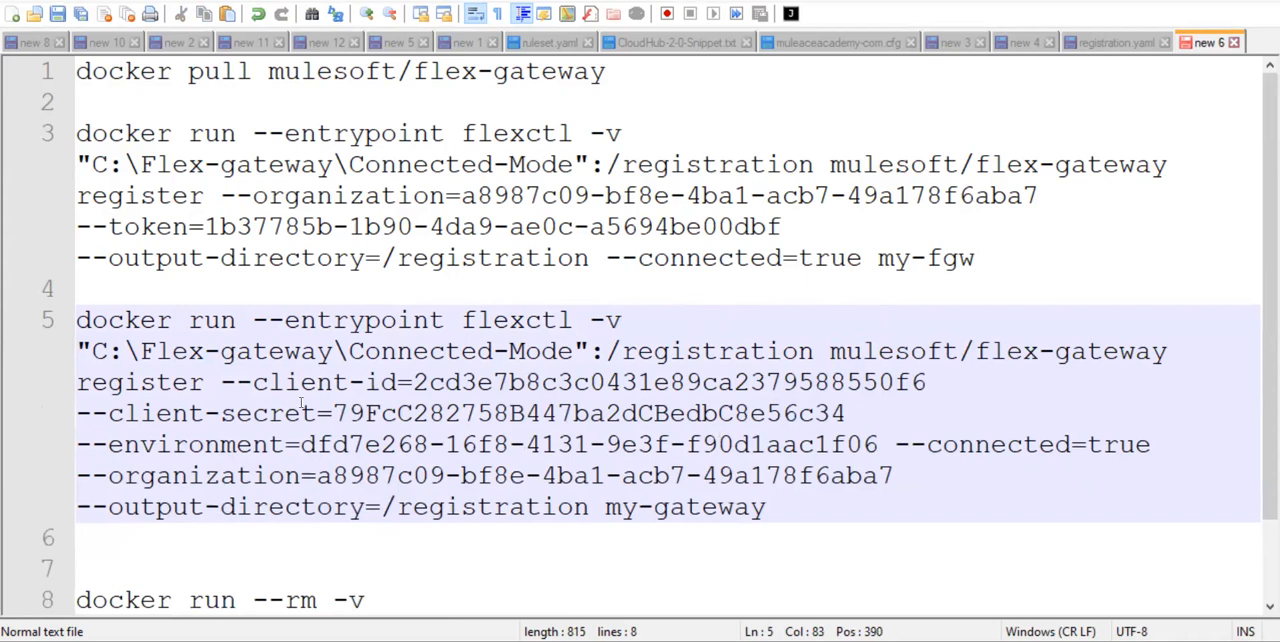
click(828, 351)
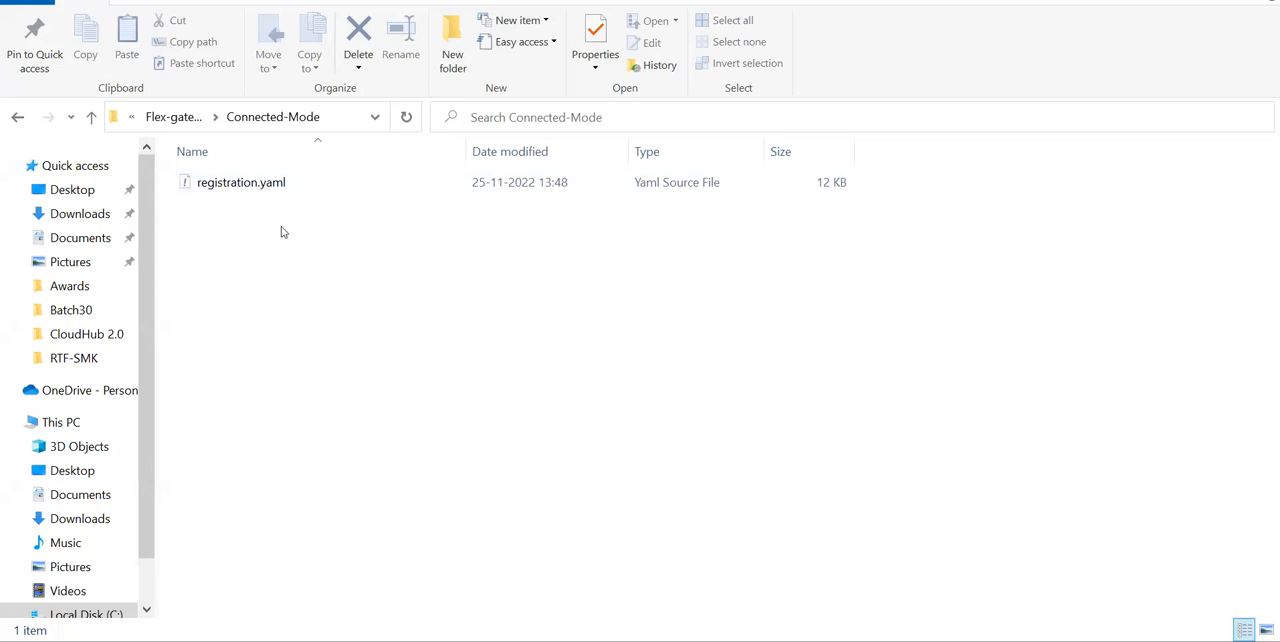
mouse_move(262, 206)
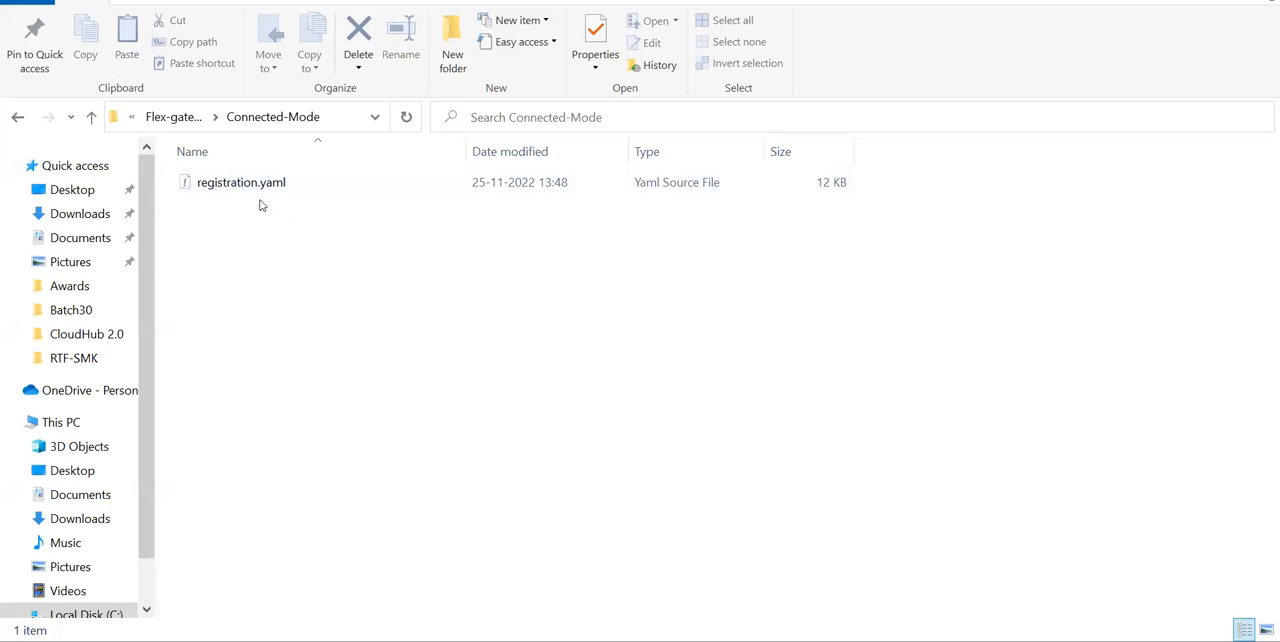
Open registration.yaml in Notepad++, reload it, and review the new my-gateway registration
right_click(240, 182)
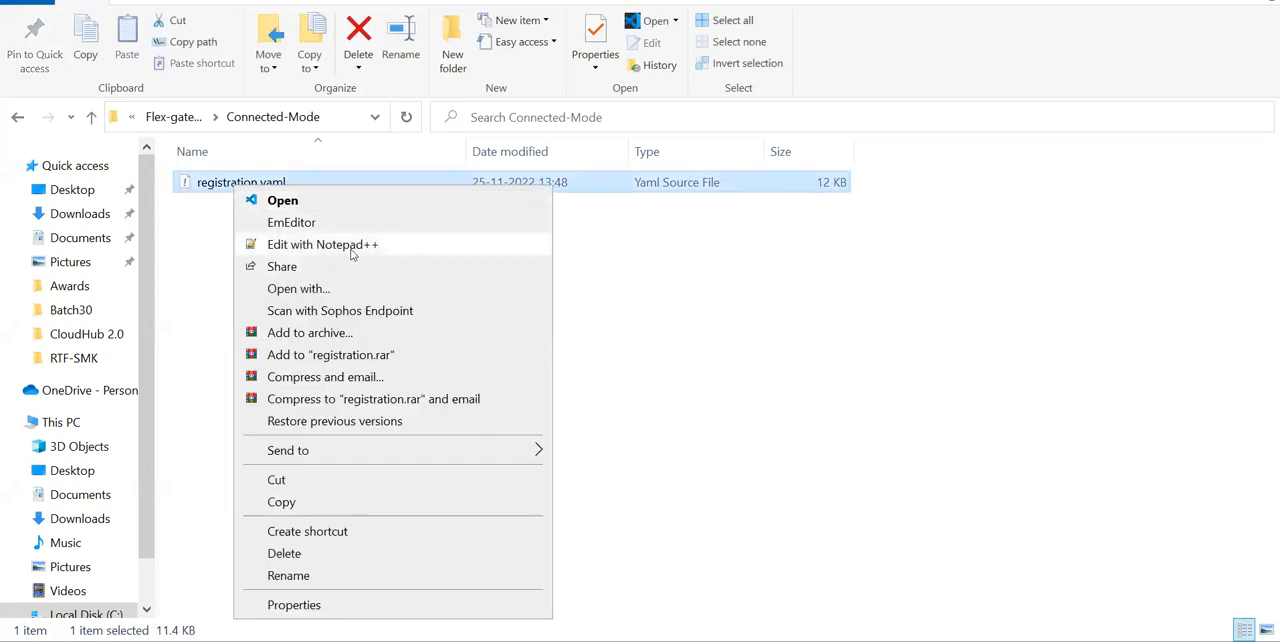
click(322, 244)
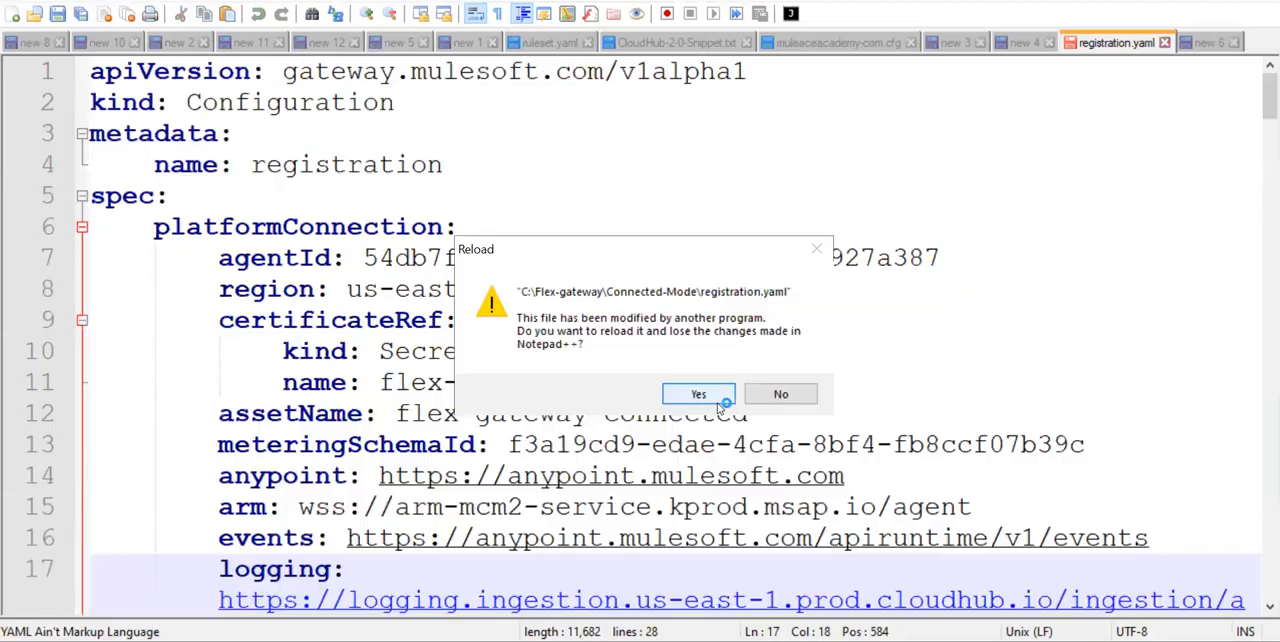
click(698, 393)
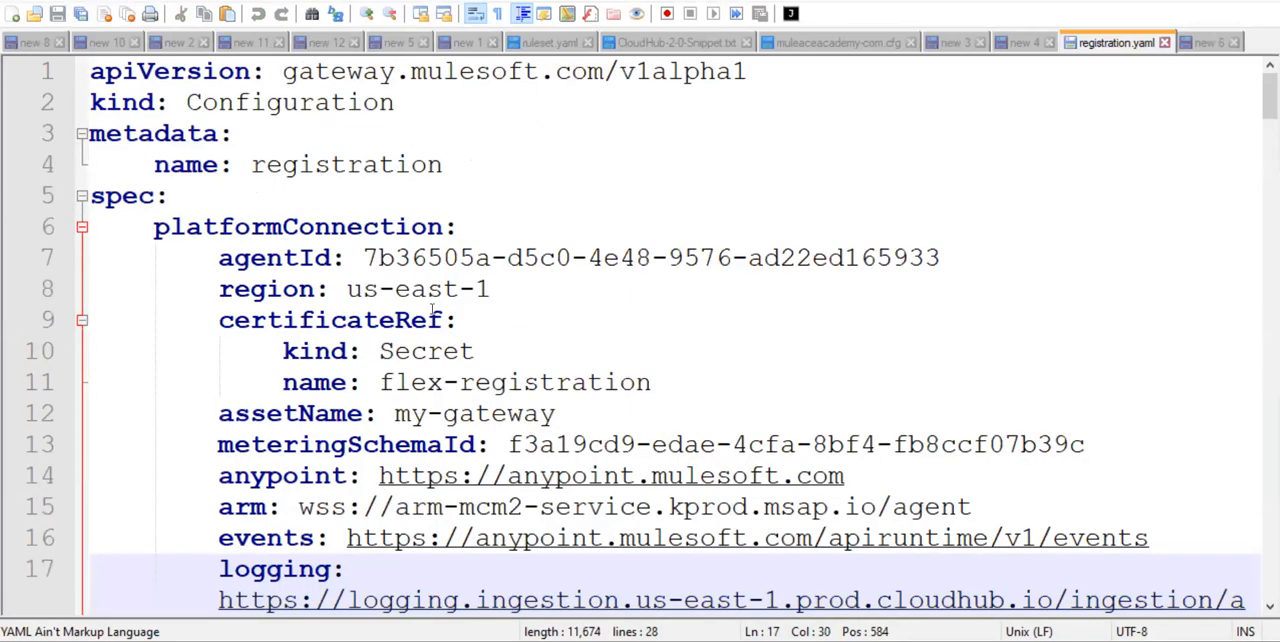
scroll(down, 3)
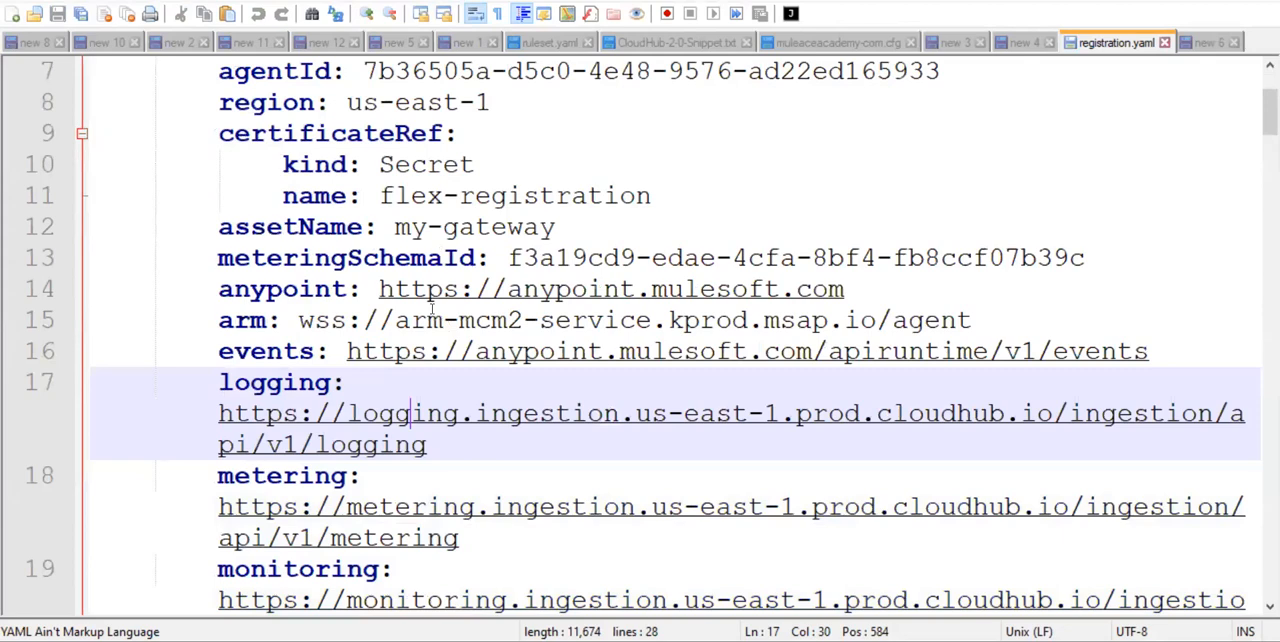
scroll(down, 3)
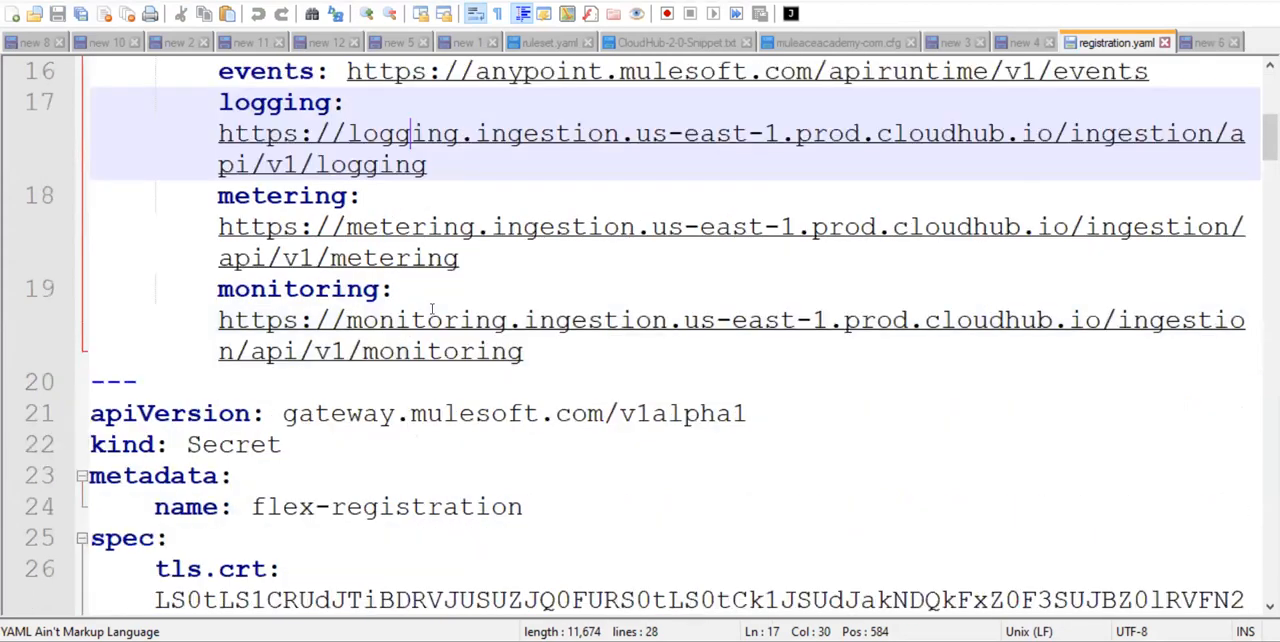
scroll(down, 3)
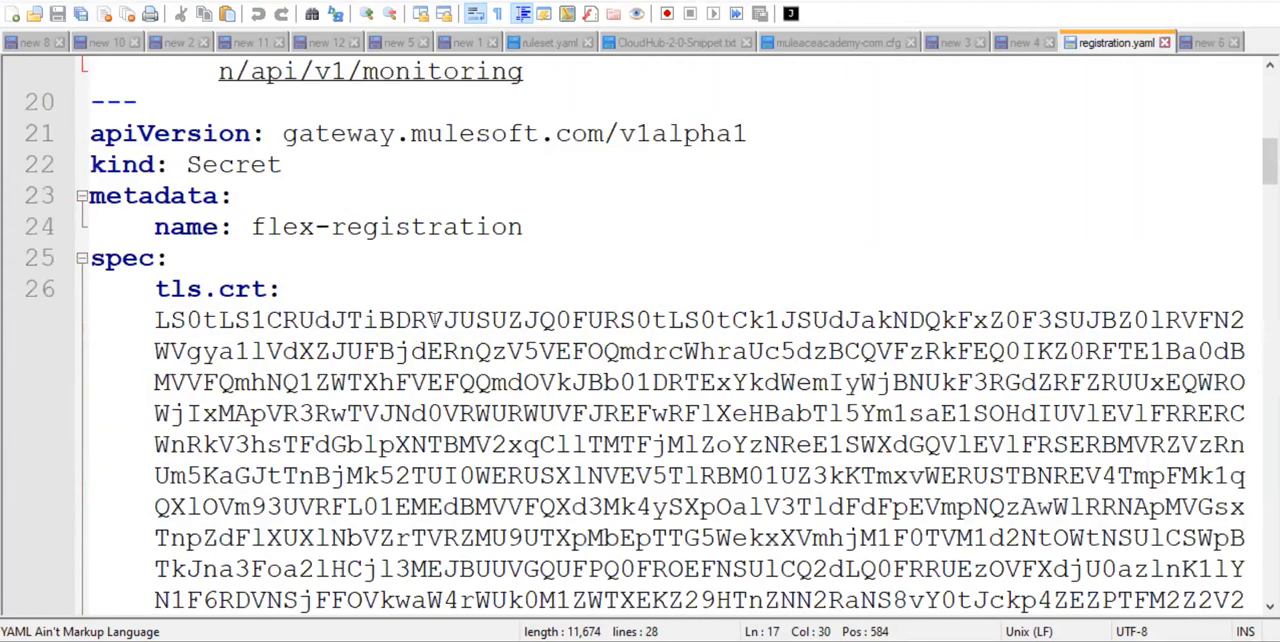
scroll(down, 3)
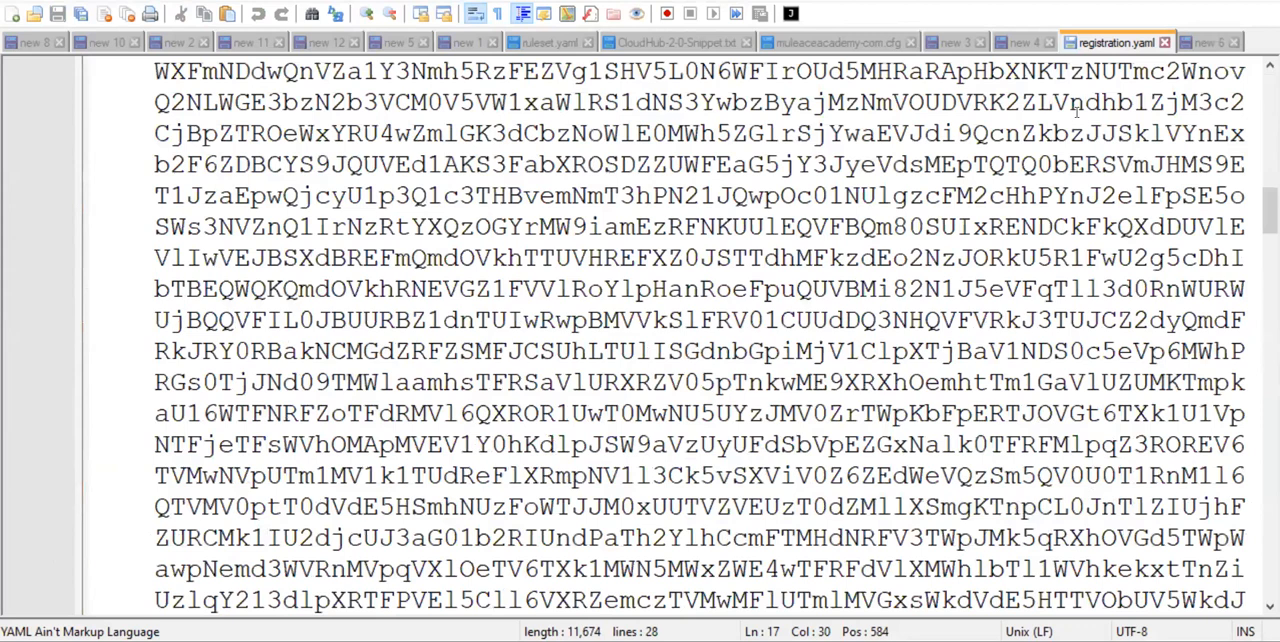
click(1090, 42)
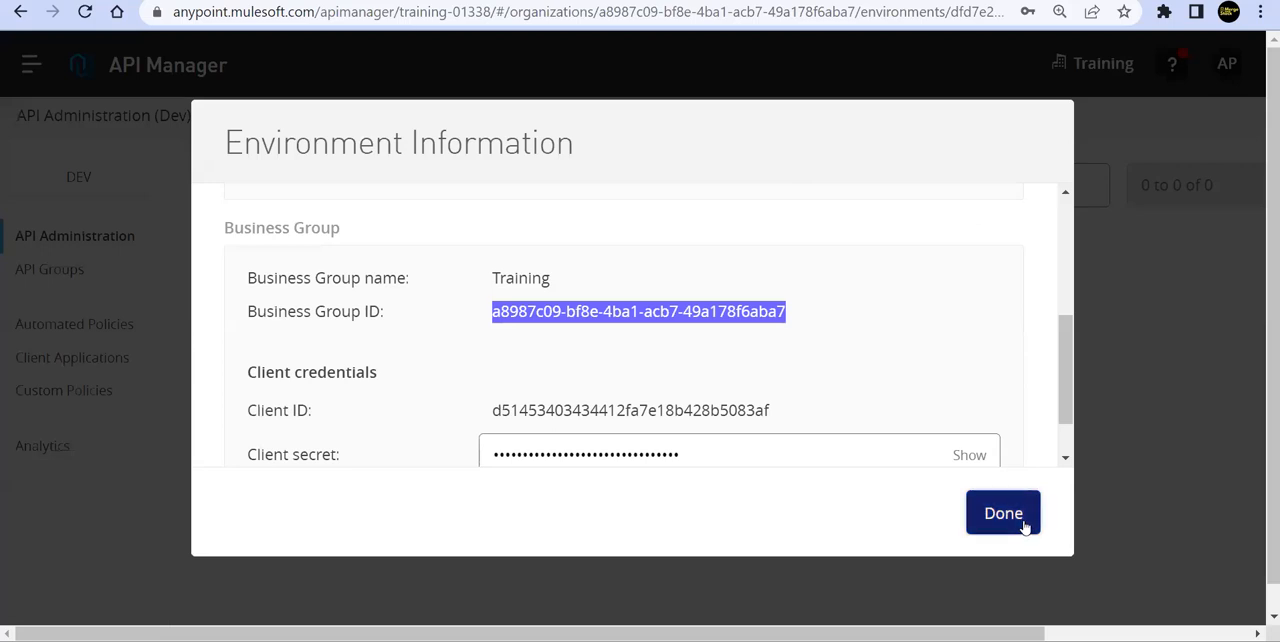
Dismiss Environment Information and read the docs' registration-files and Start Command notes
click(1002, 512)
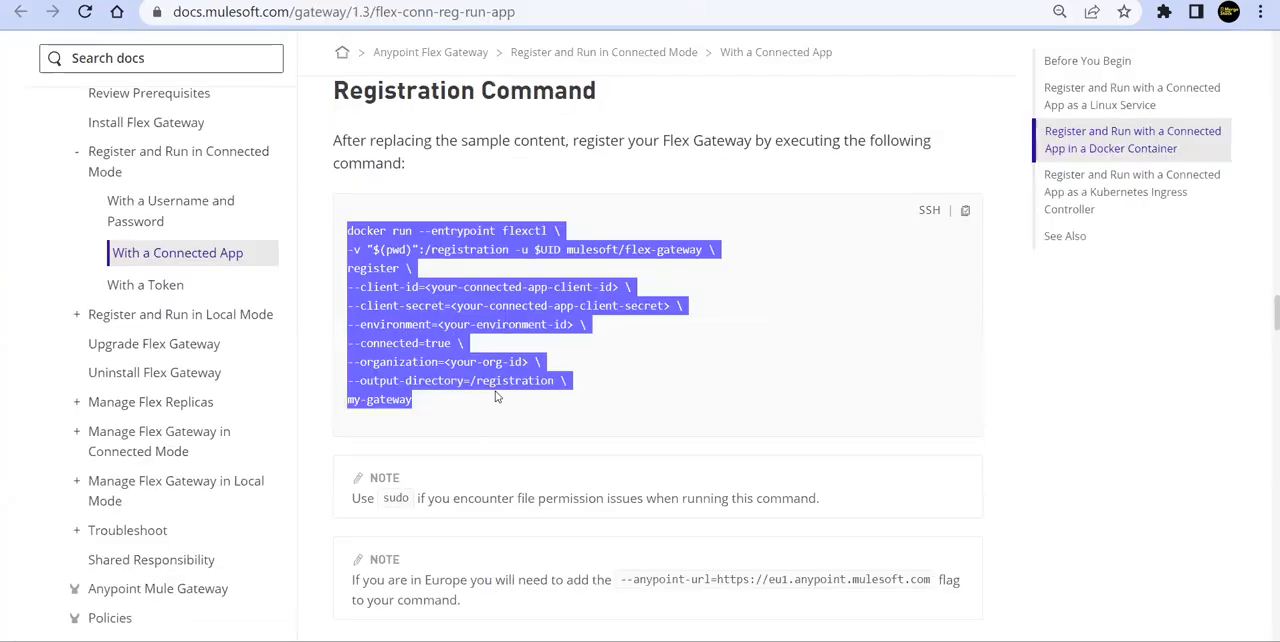
scroll(down, 3)
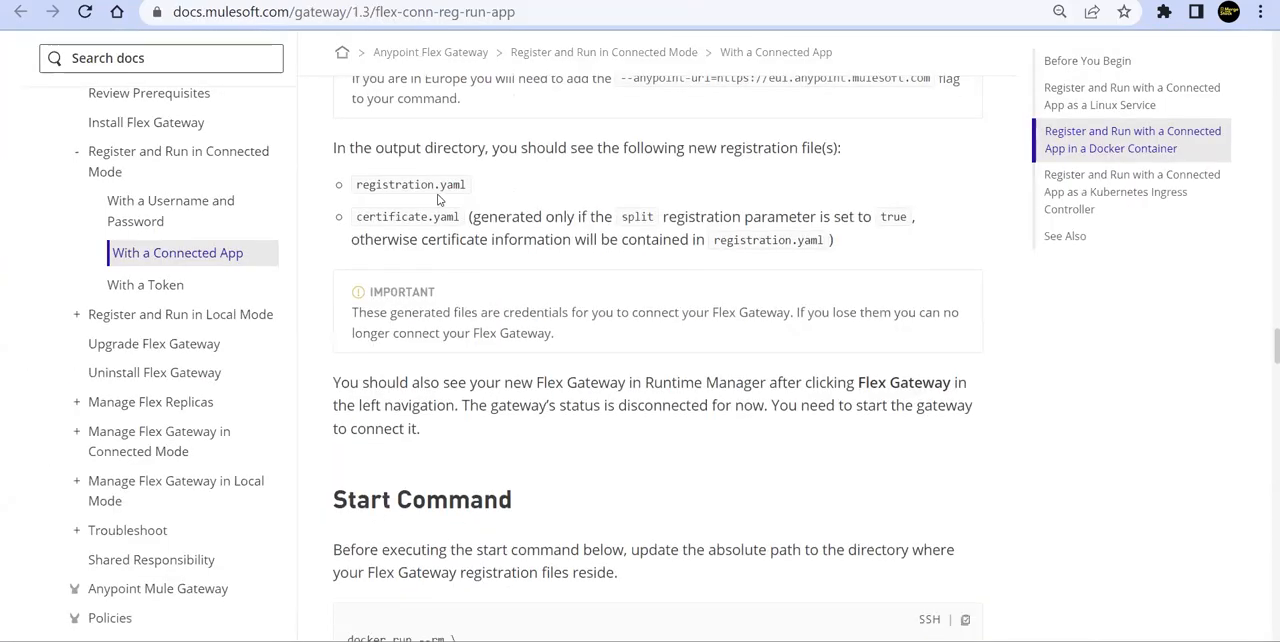
scroll(down, 3)
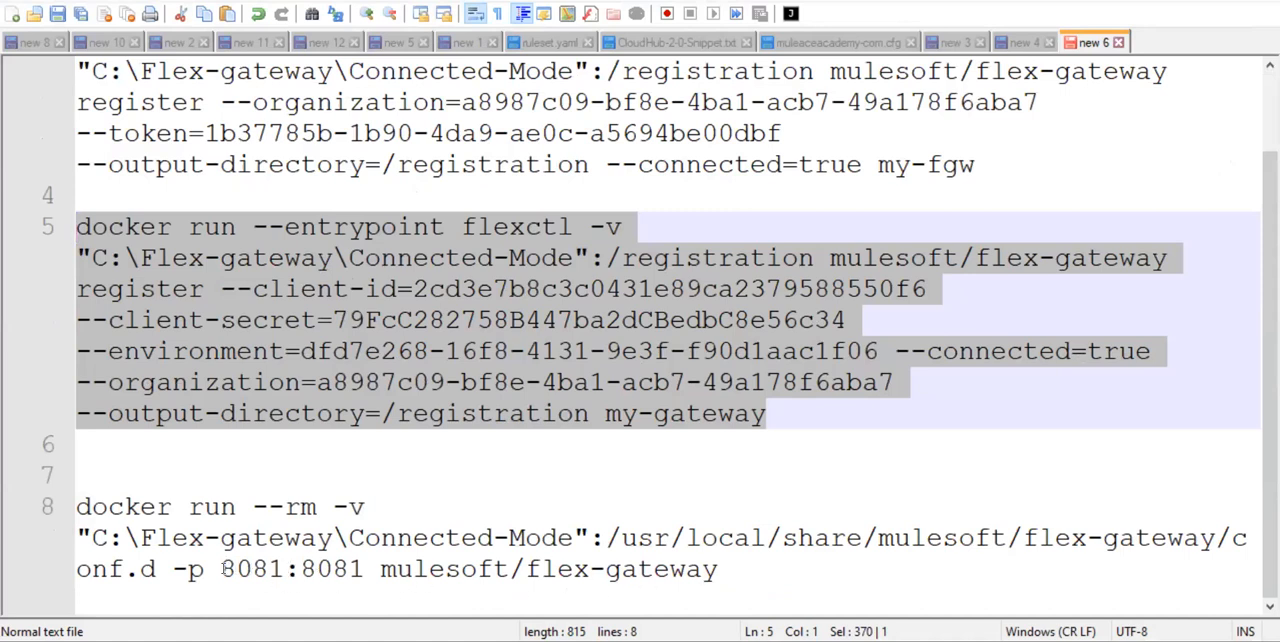
double_click(252, 569)
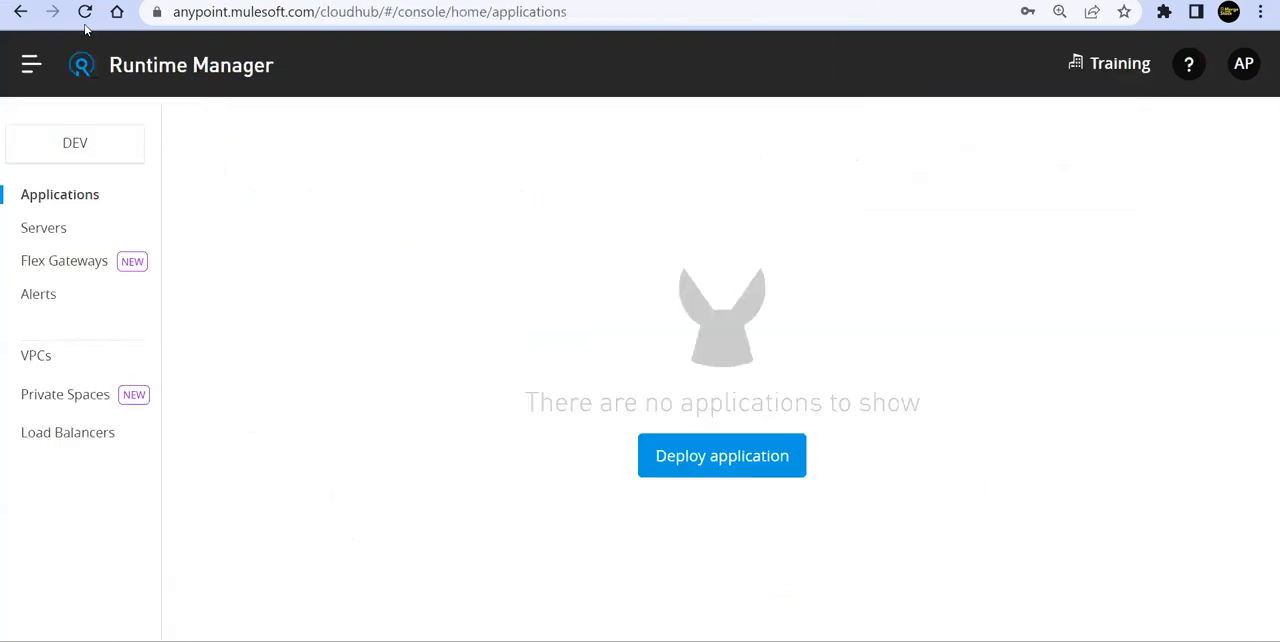
View the Flex Gateways list showing my-gateway disconnected with 0 replicas
click(64, 261)
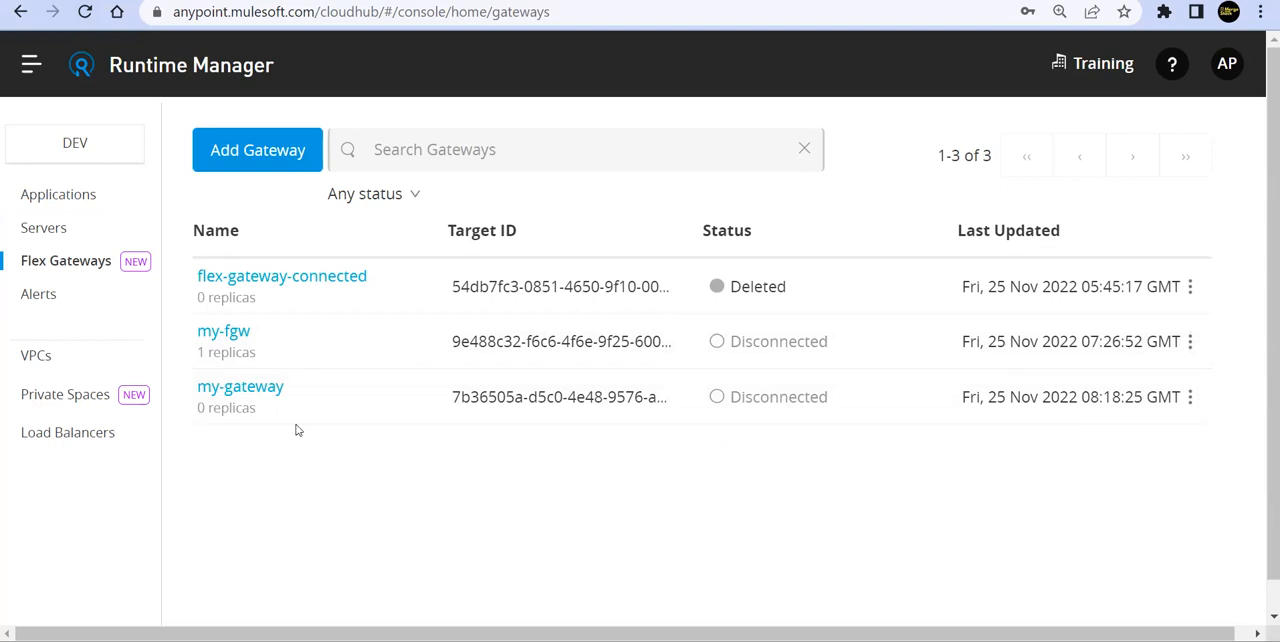
mouse_move(240, 387)
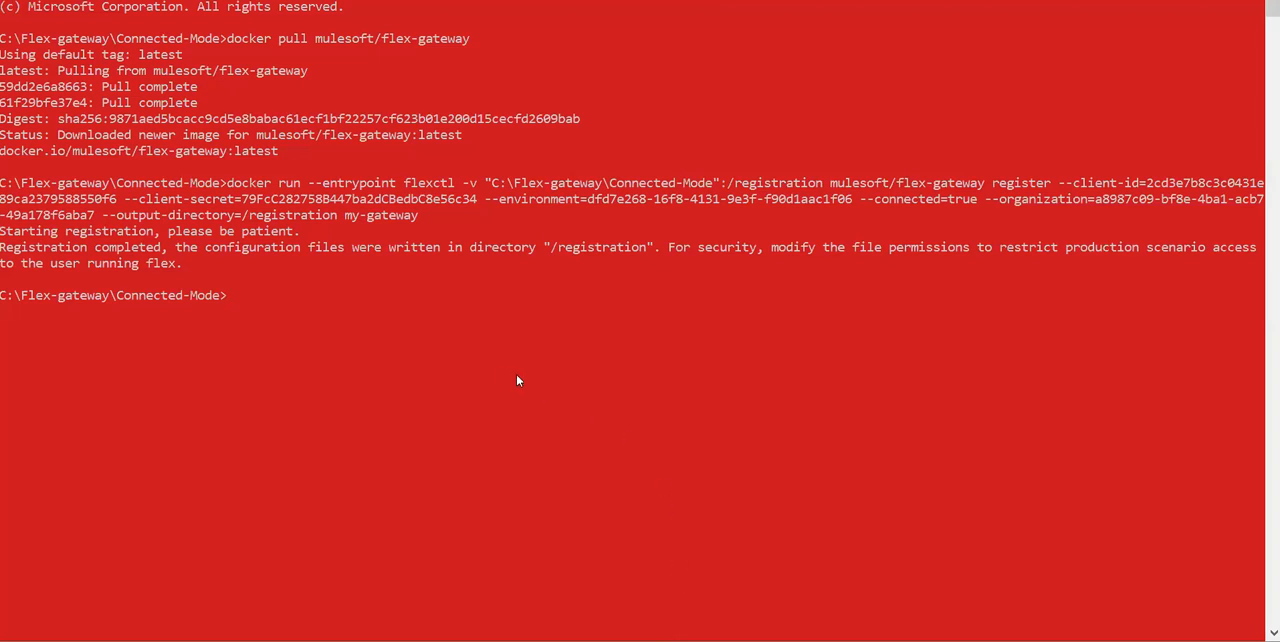
Start mulesoft/flex-gateway via docker run --rm mounting Connected-Mode on port 8081
text(docker run --rm -v "C:\Flex-gateway\Connected-Mode":/usr/local/share/mulesoft/flex-gateway/conf.d -p 8081:8081 mulesoft/flex-gateway)
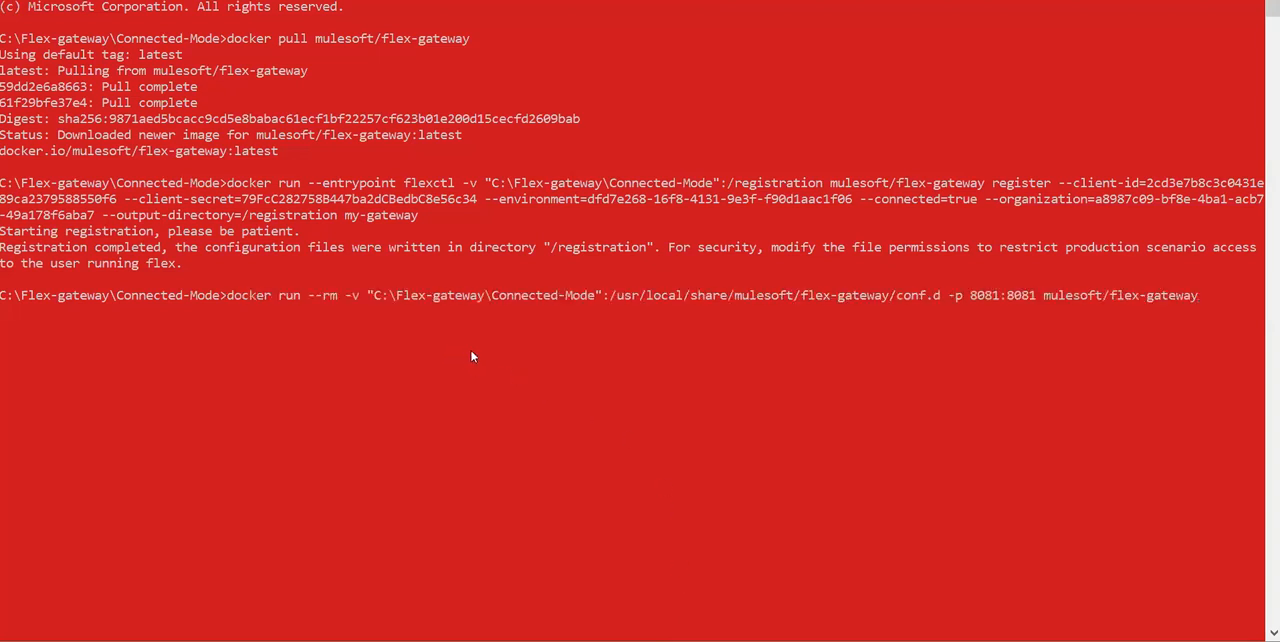
double_click(976, 295)
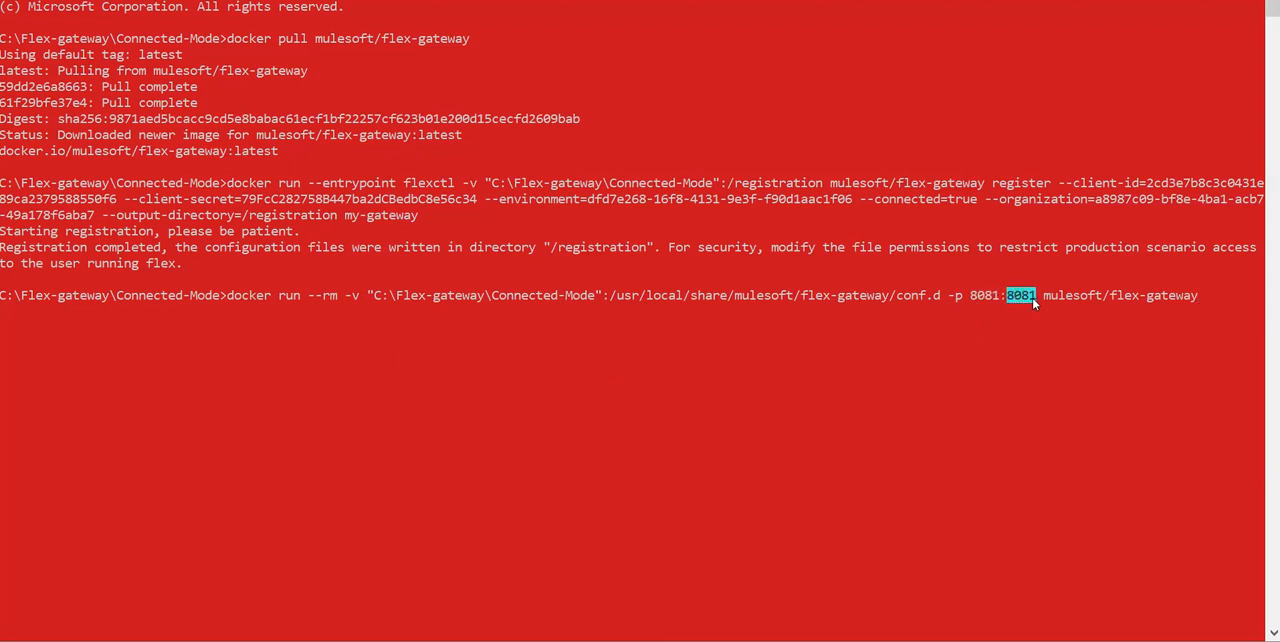
mouse_move(632, 380)
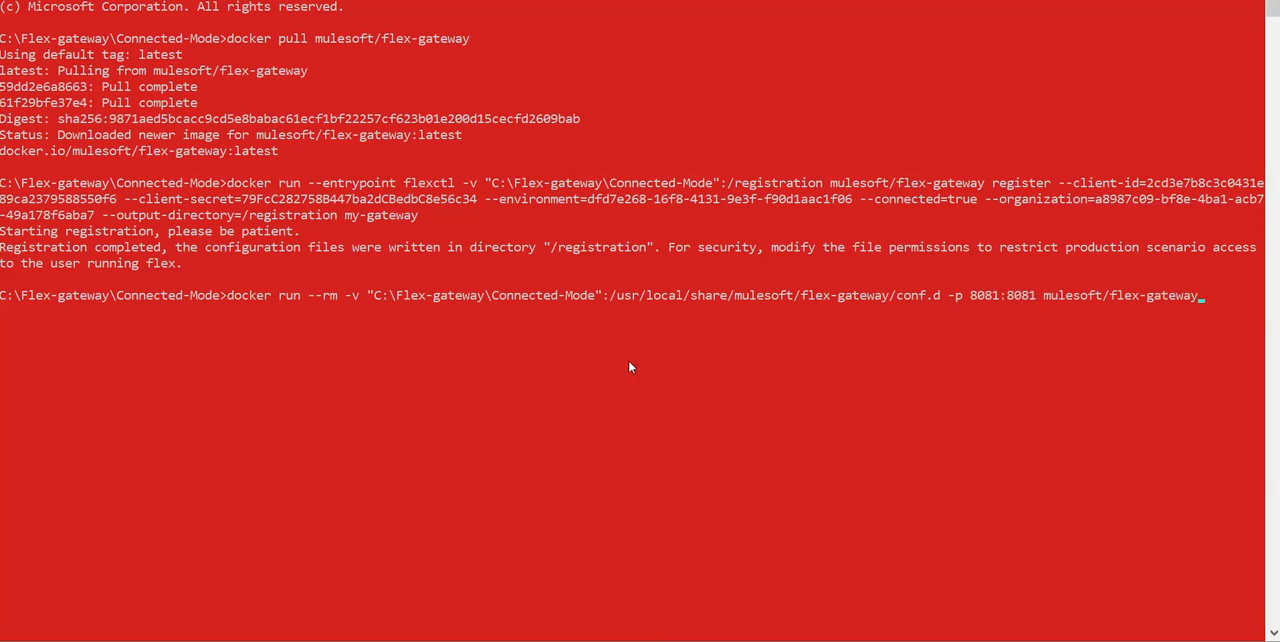
mouse_move(574, 382)
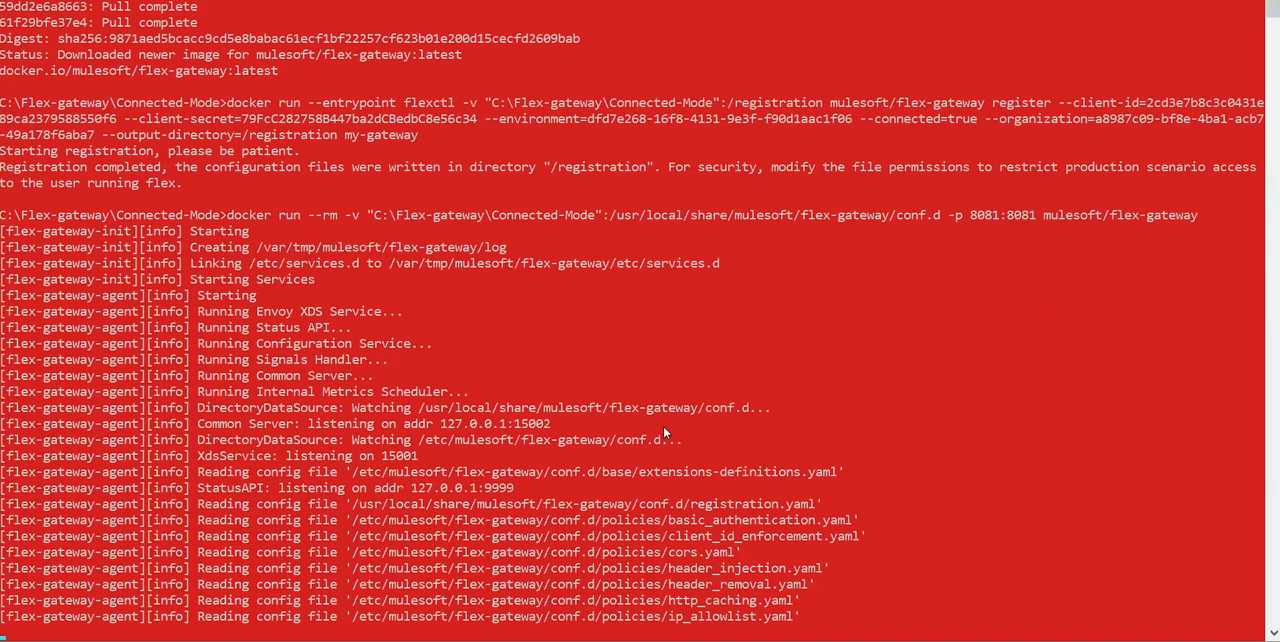
scroll(down, 3)
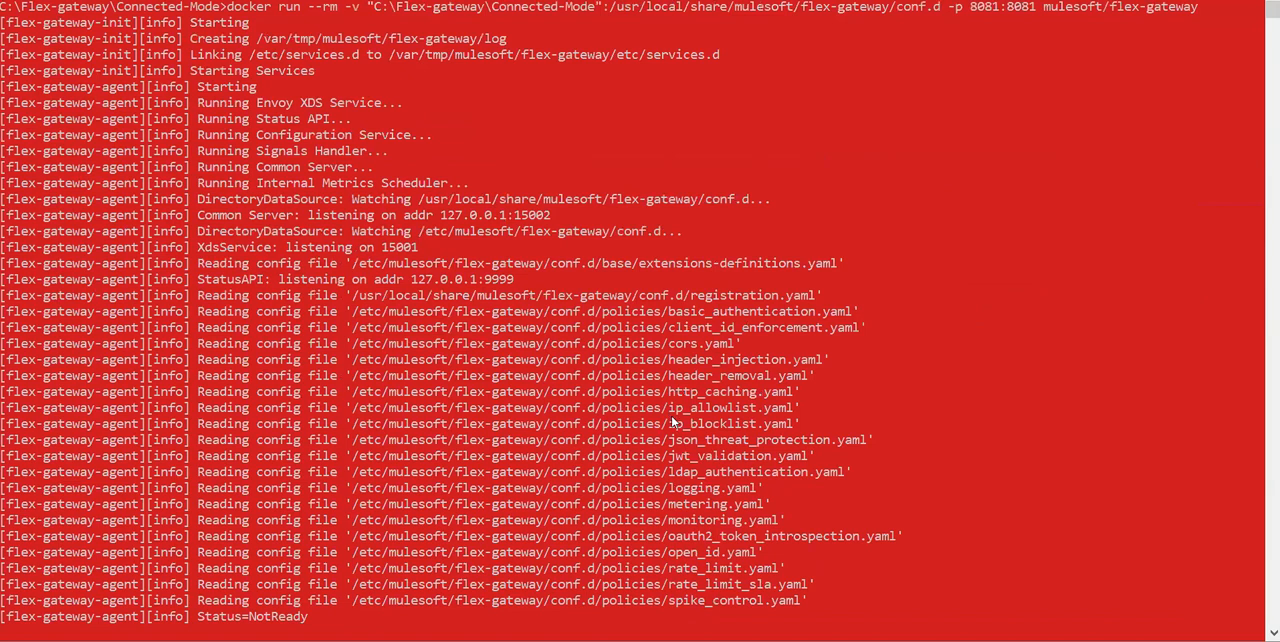
scroll(down, 3)
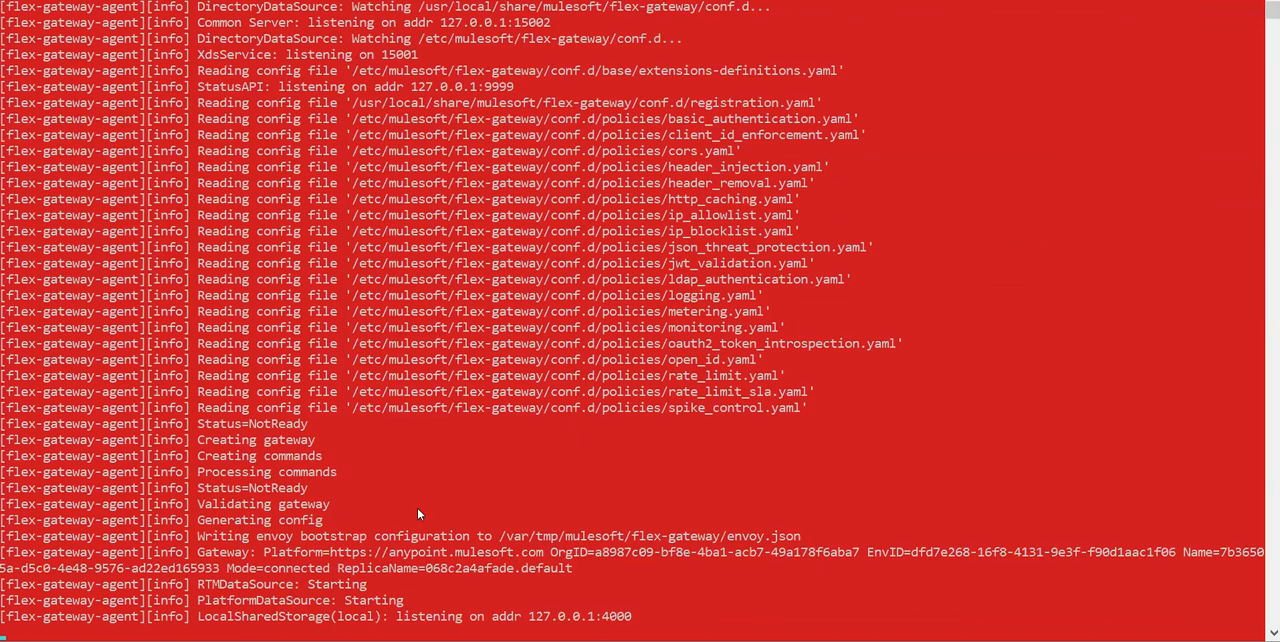
scroll(down, 3)
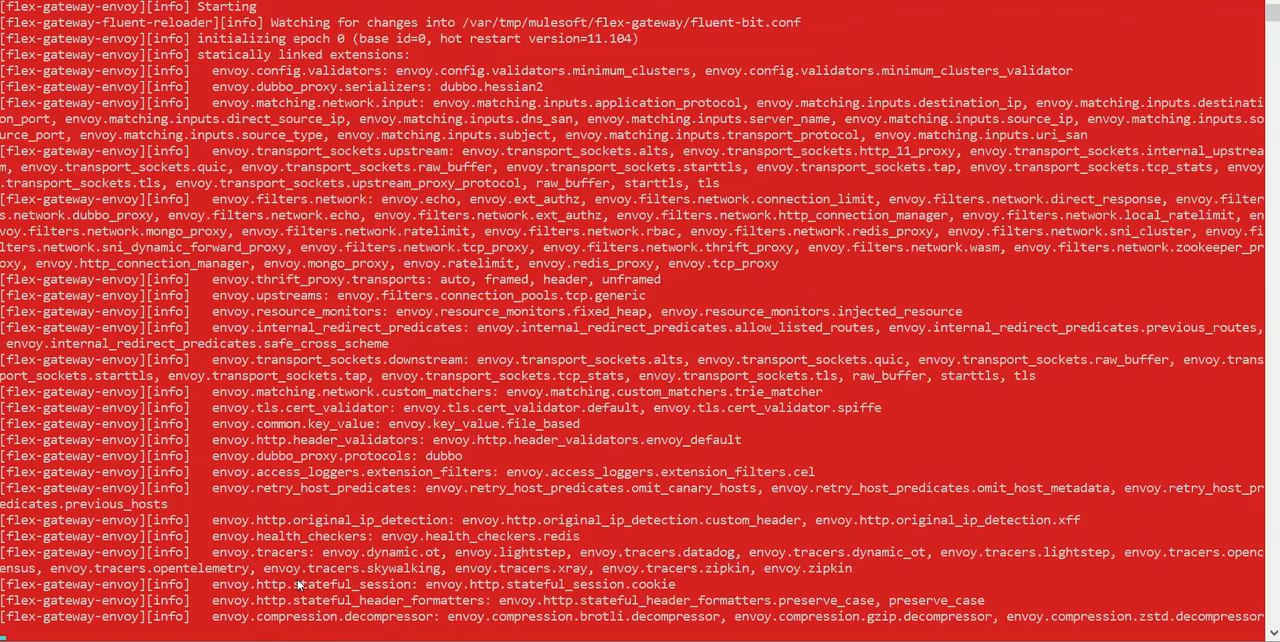
scroll(down, 3)
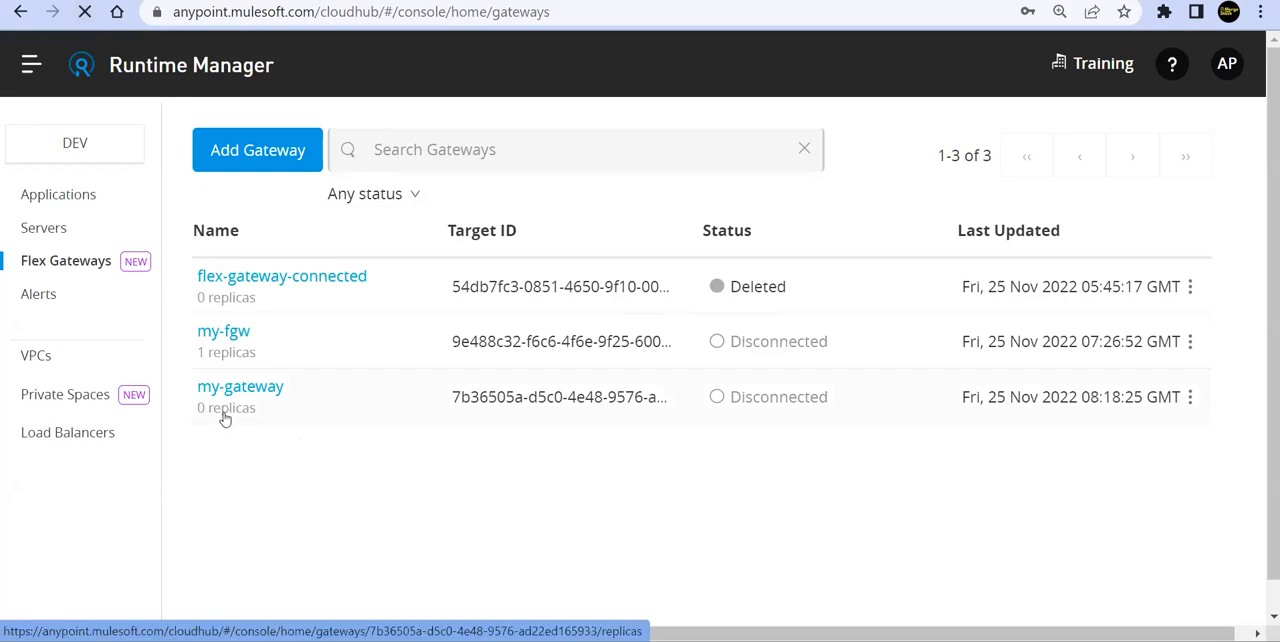
mouse_move(295, 456)
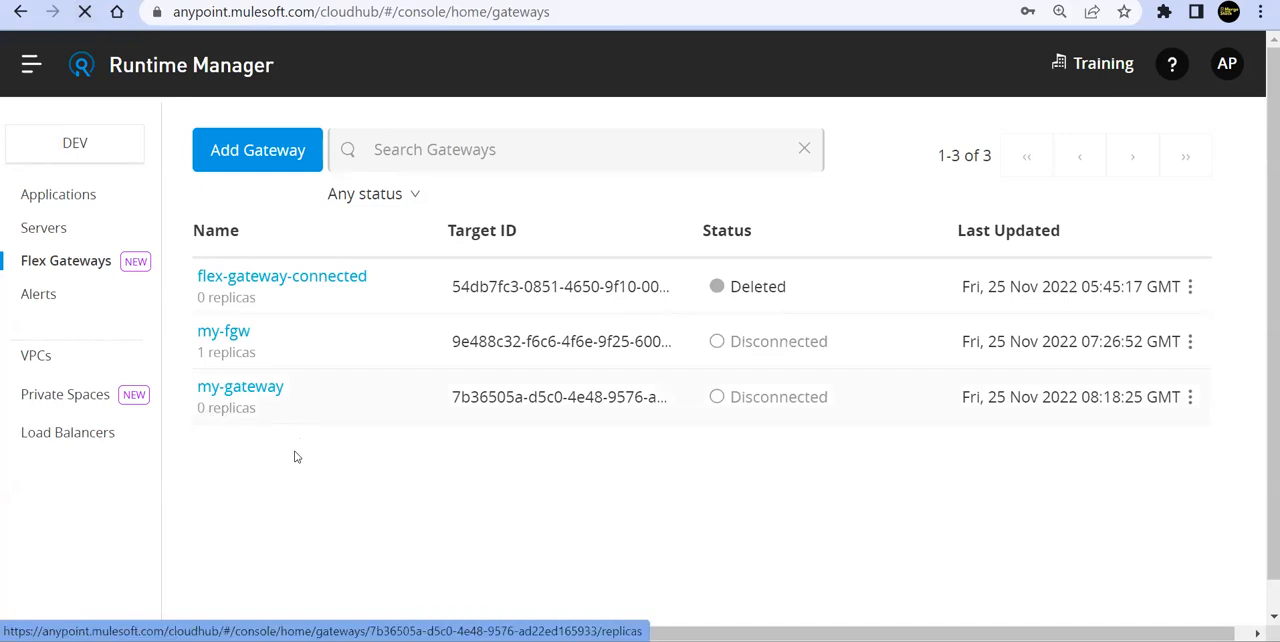
Reload the Flex Gateways page; my-gateway still shows disconnected with 0 replicas
click(240, 386)
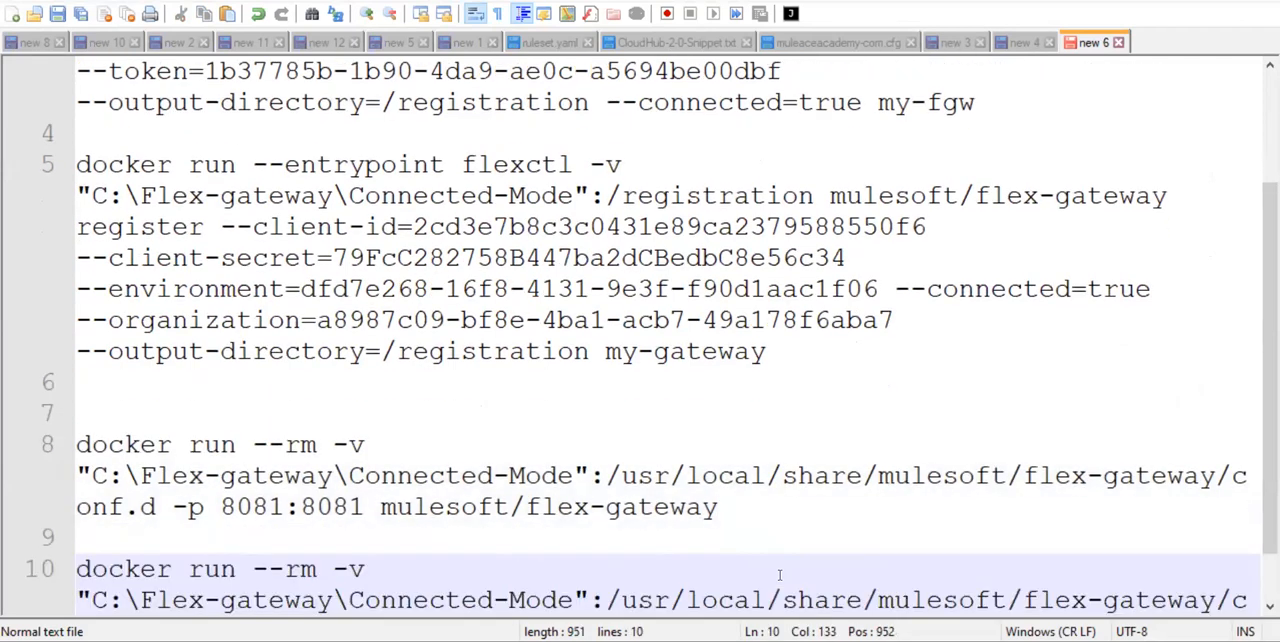
Scroll the Notepad++ notes to the docker run start command lines
scroll(down, 3)
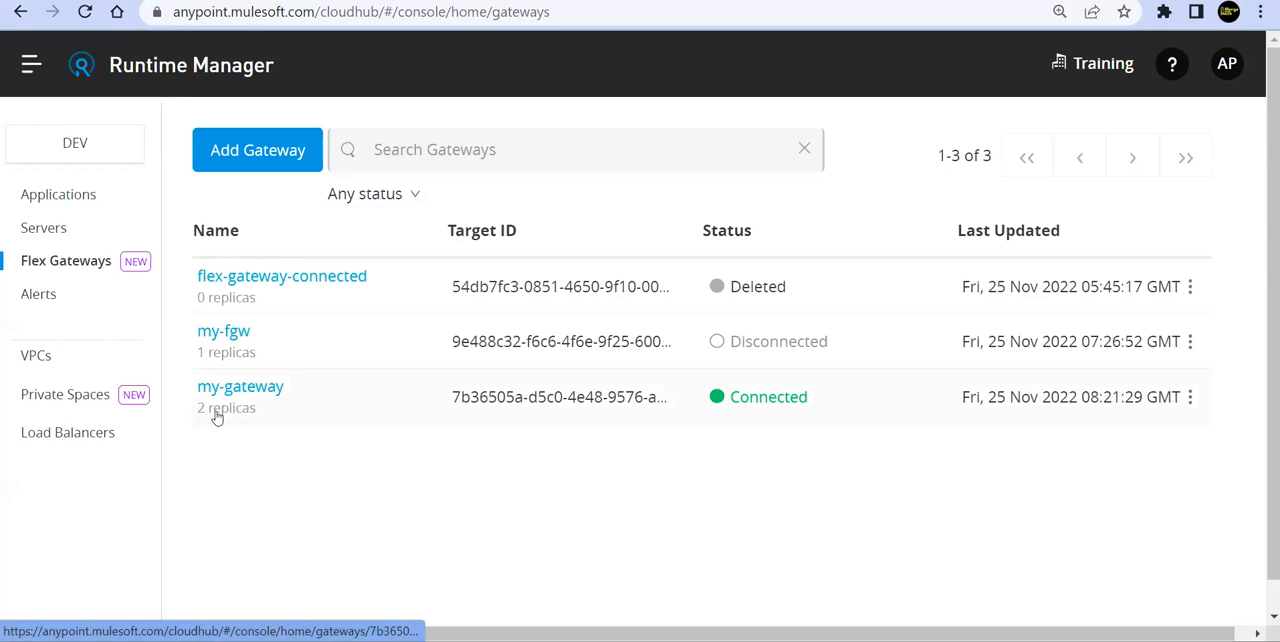
mouse_move(267, 400)
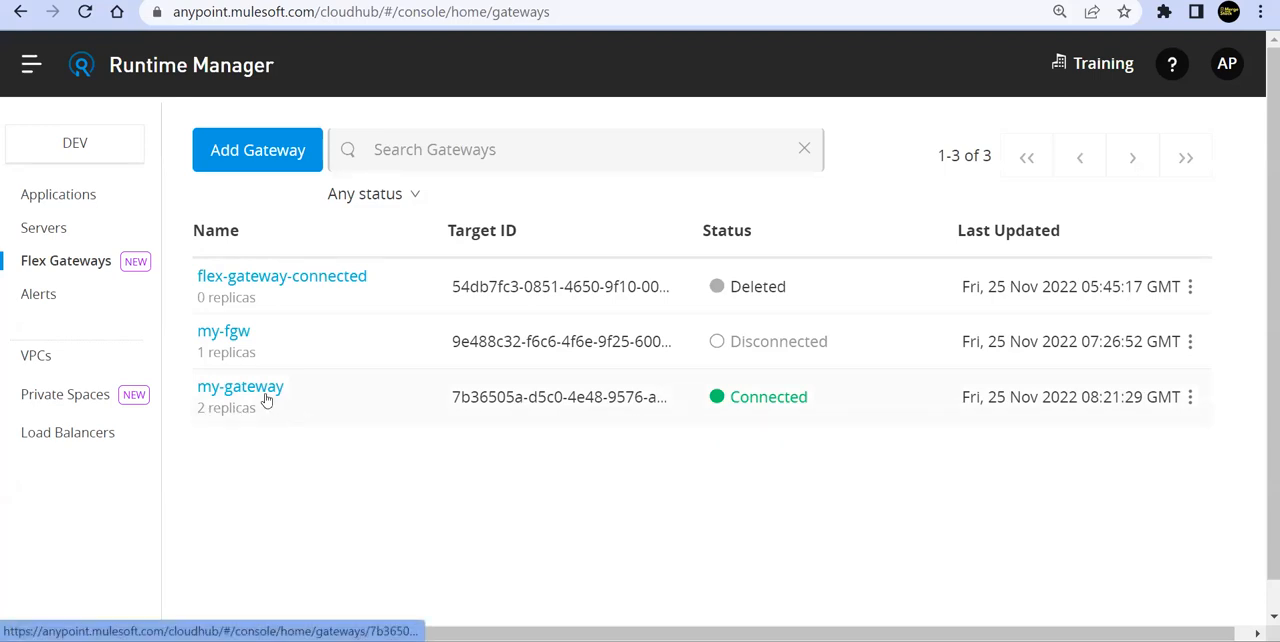
Check my-gateway's details for two connected replicas, then go to its APIs
click(240, 387)
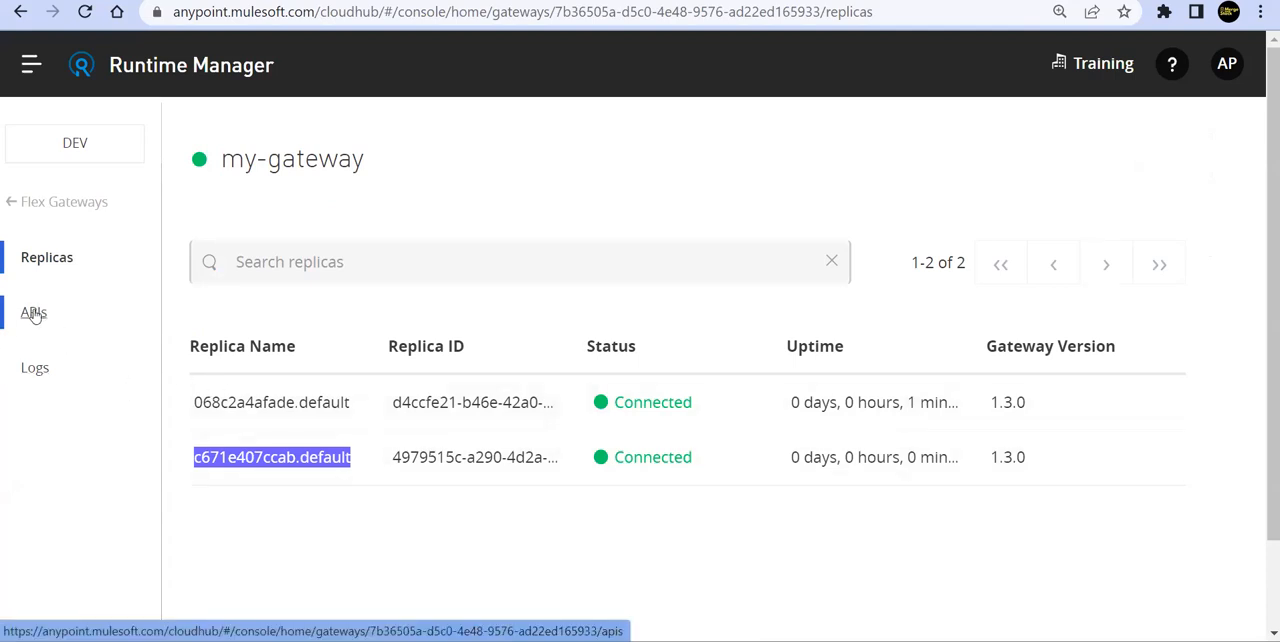
click(34, 312)
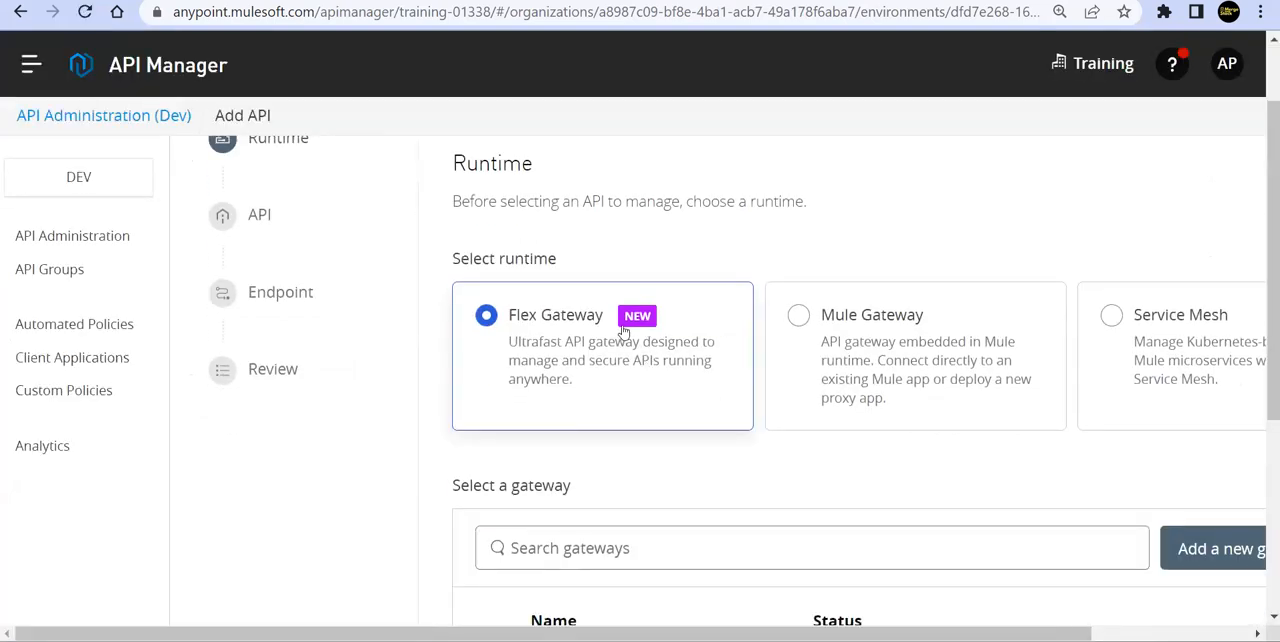
Choose my-gateway as the Flex Gateway target and advance to the API step
scroll(down, 3)
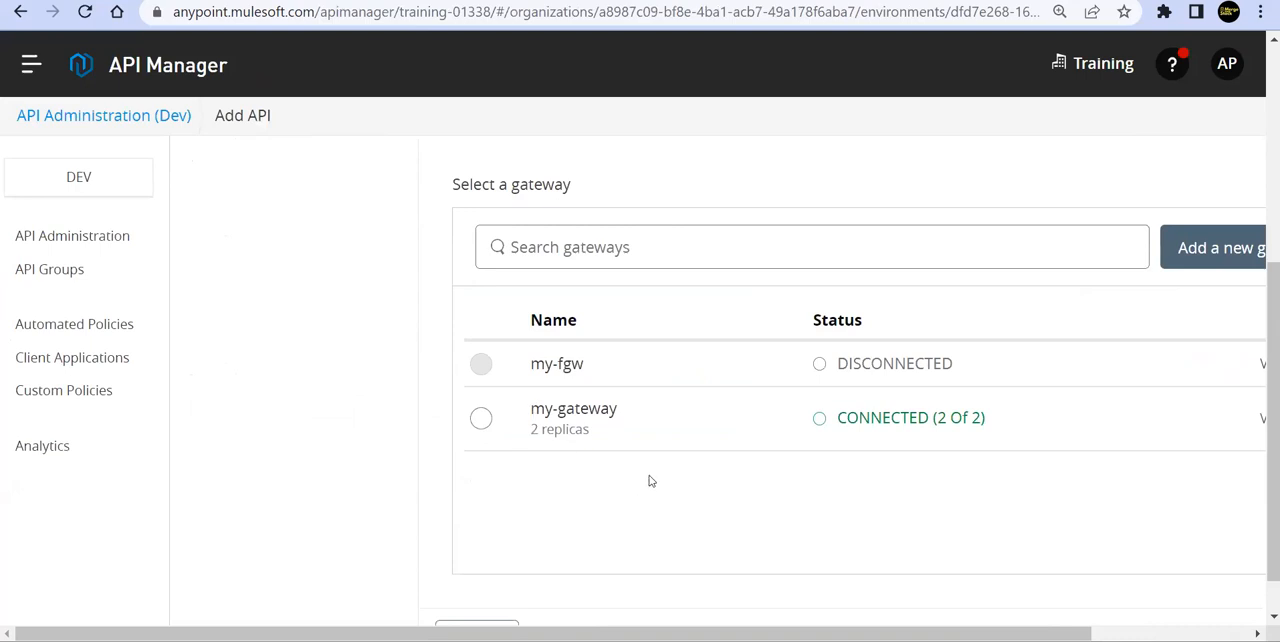
click(481, 418)
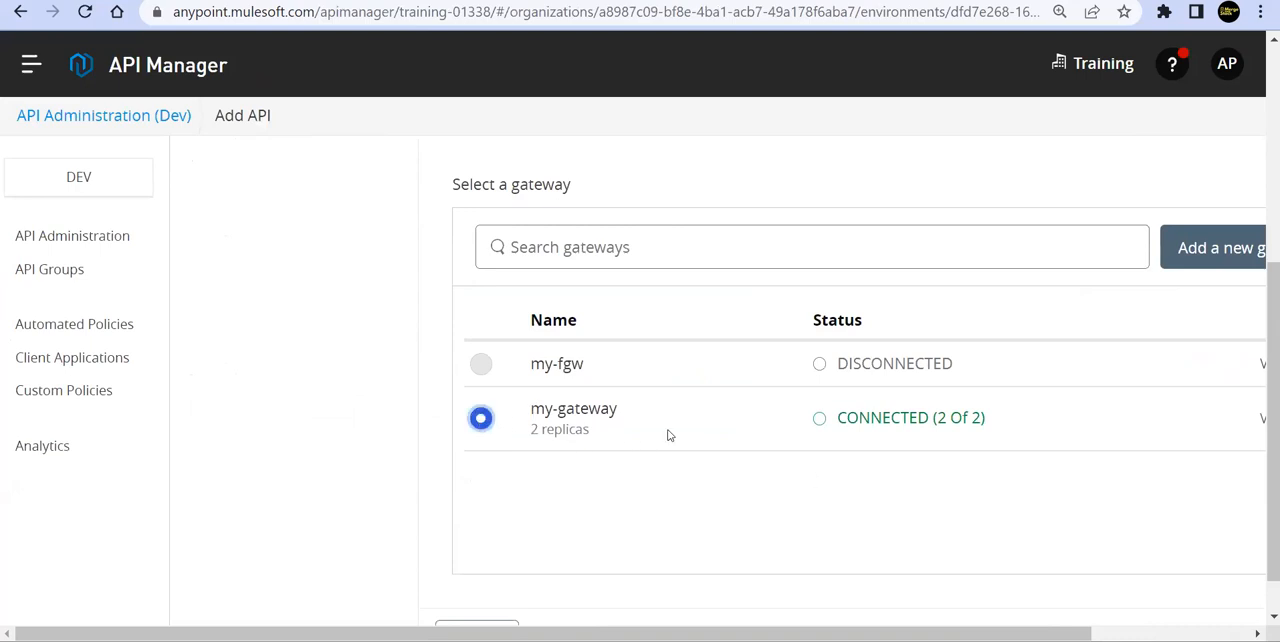
scroll(down, 3)
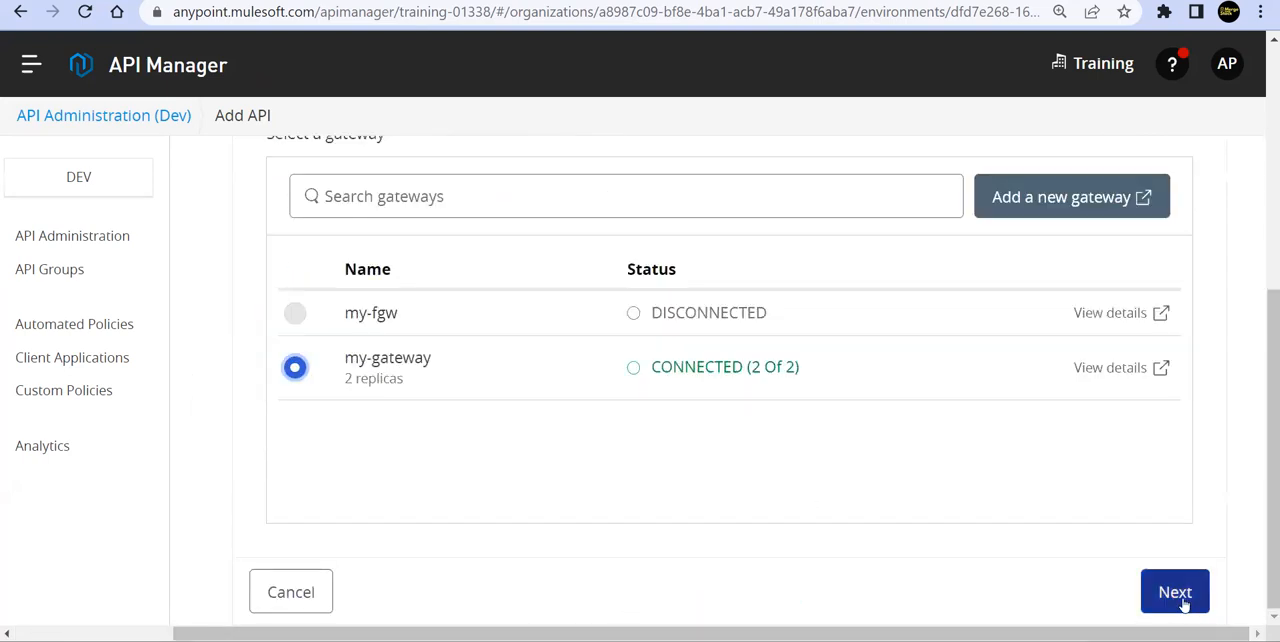
click(1174, 591)
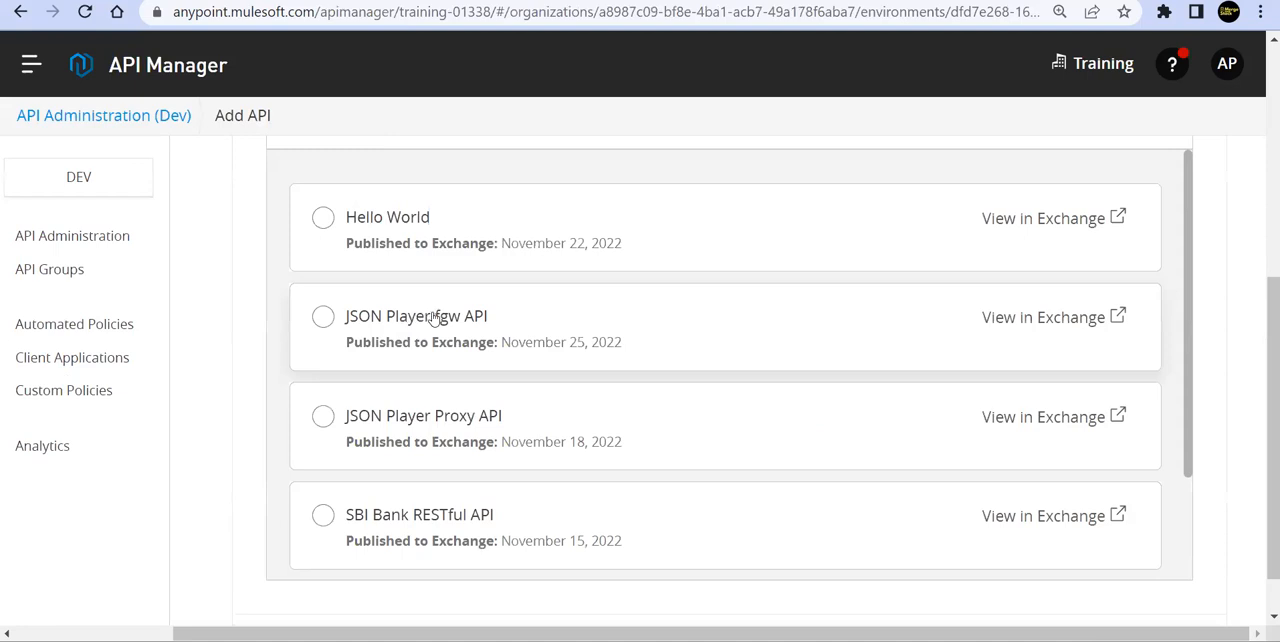
Create a new HTTP API named 'JSON Player fgw 2 replicas API' and advance to endpoint settings
click(767, 348)
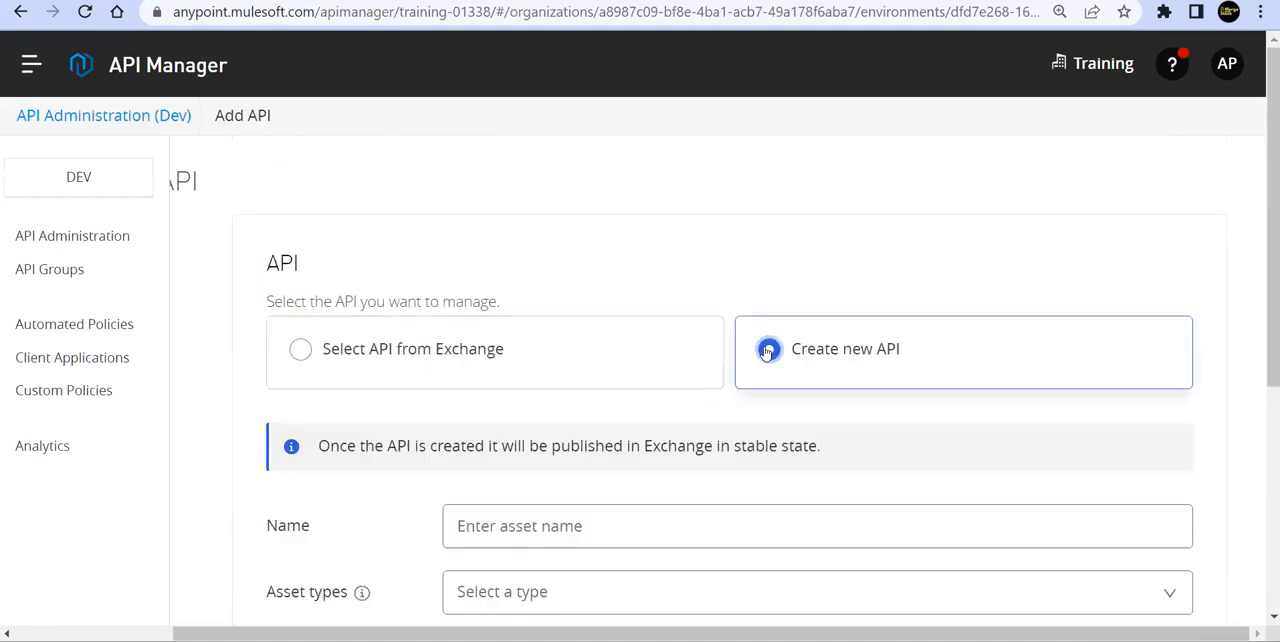
click(817, 325)
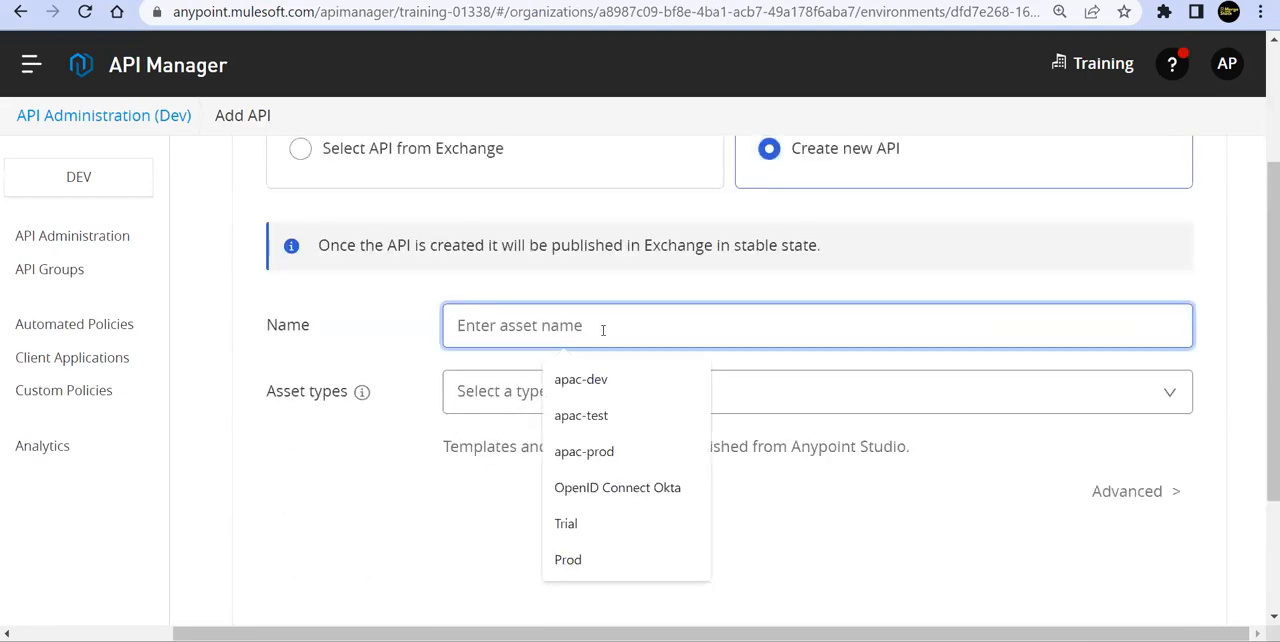
text(Js)
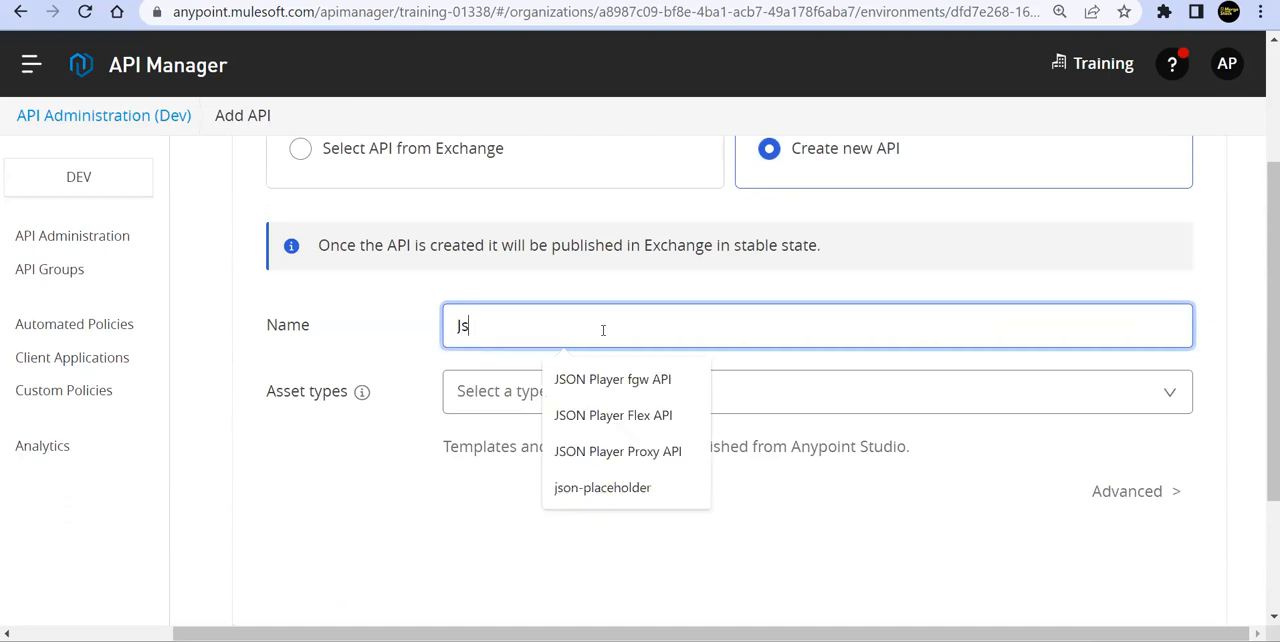
click(612, 379)
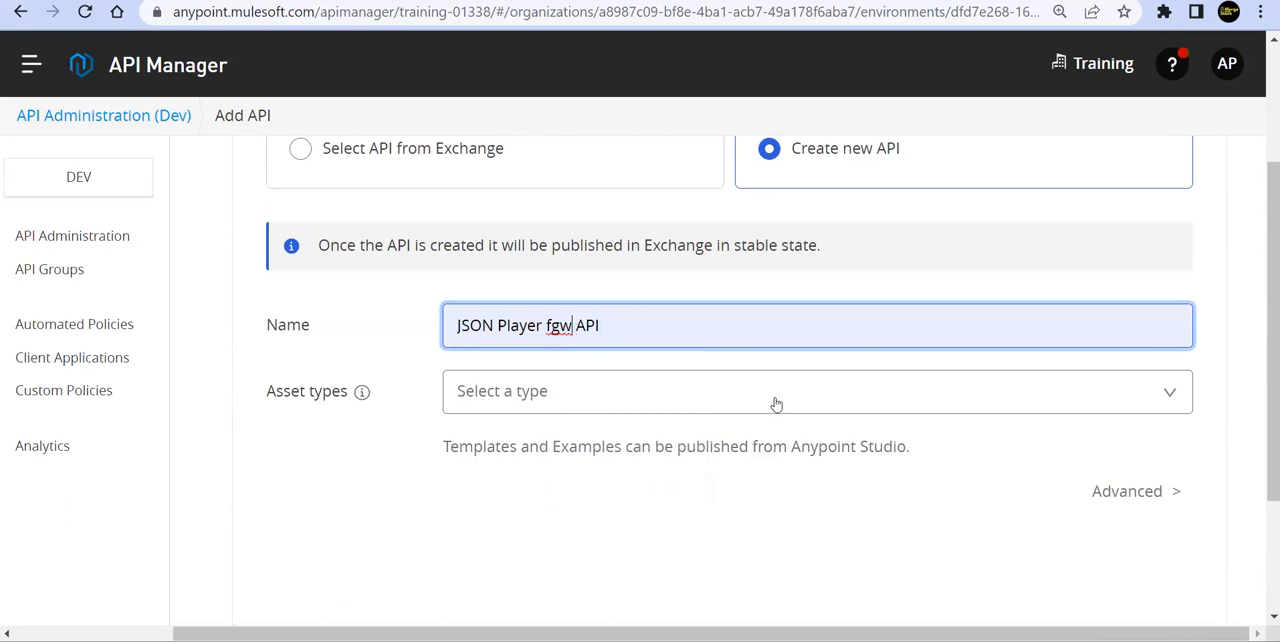
text(2)
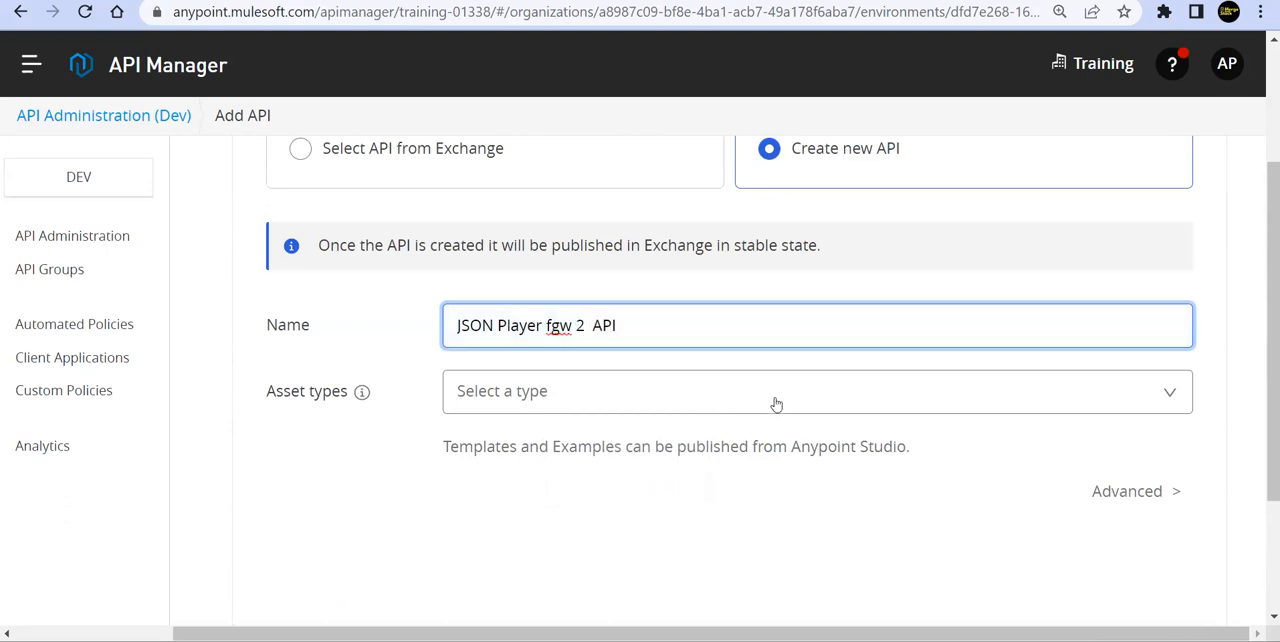
text(rplic)
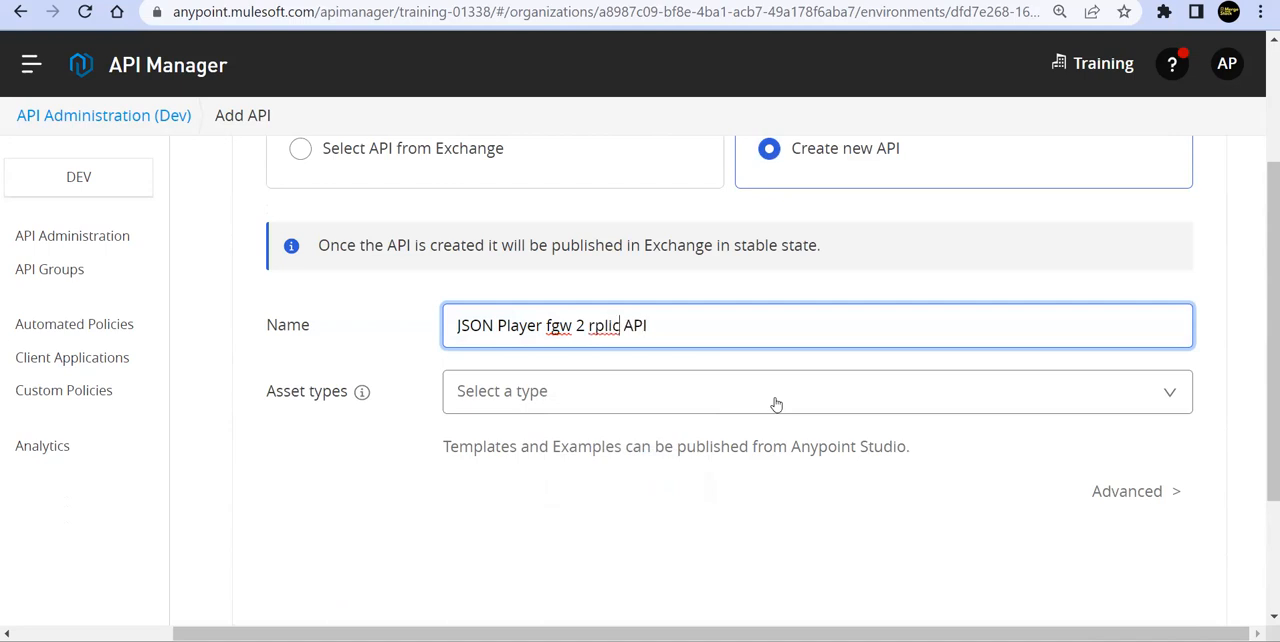
key(Backspace)
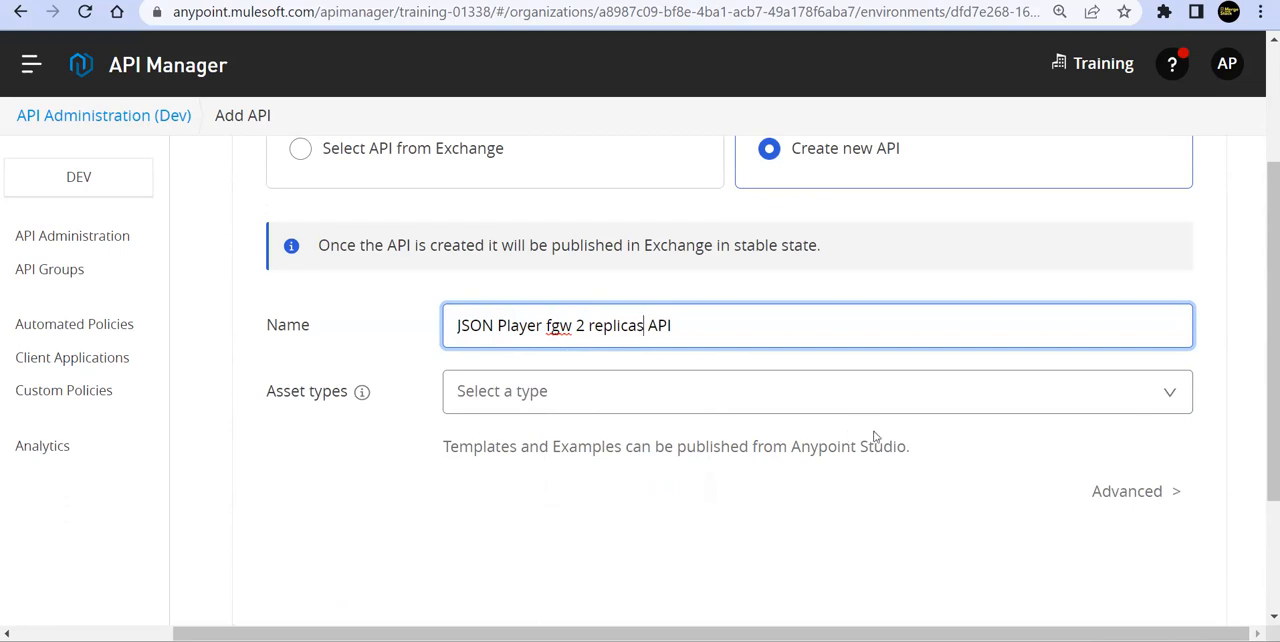
click(816, 391)
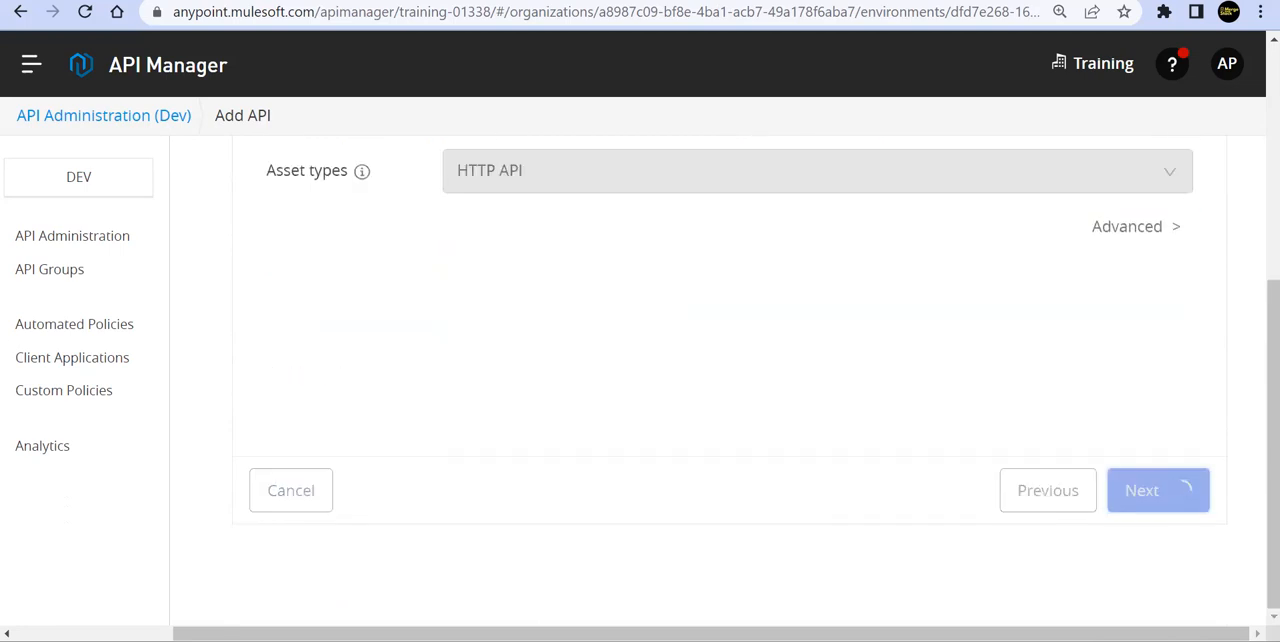
click(1158, 490)
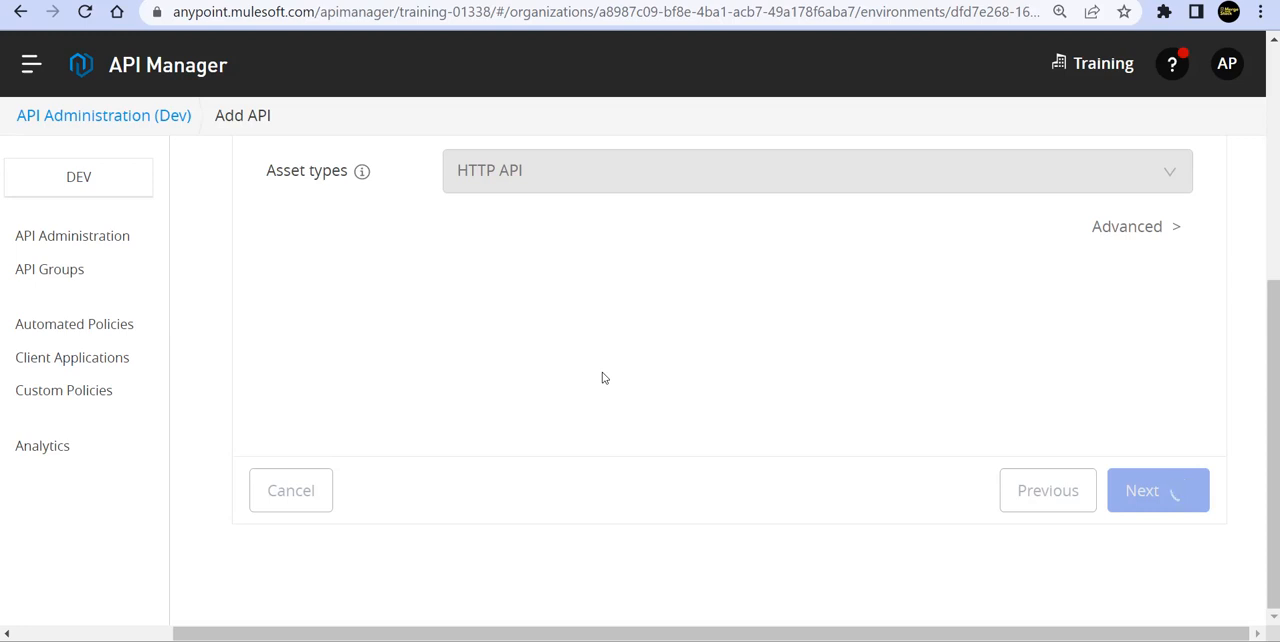
click(1157, 490)
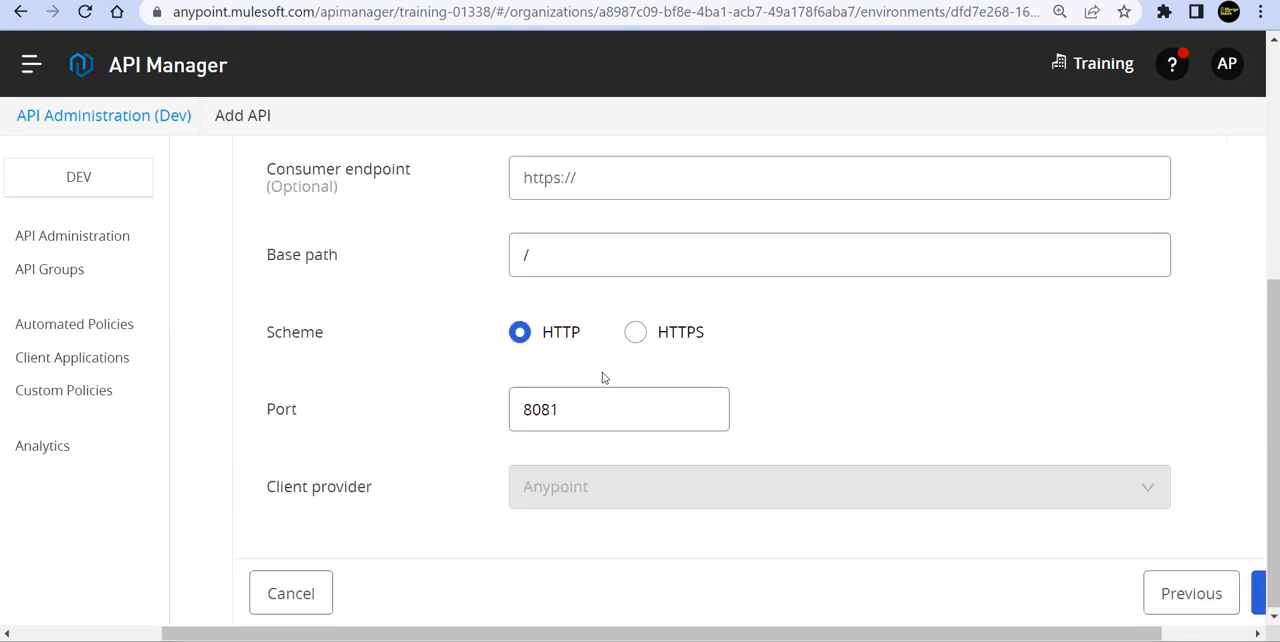
scroll(up, 3)
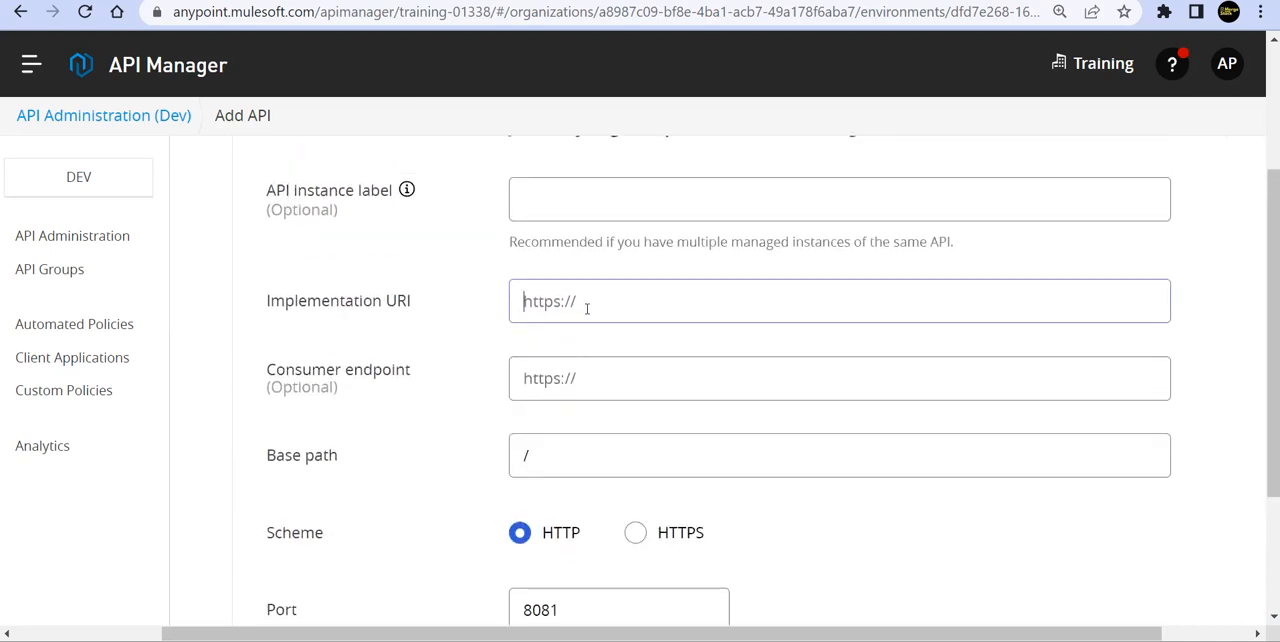
click(839, 301)
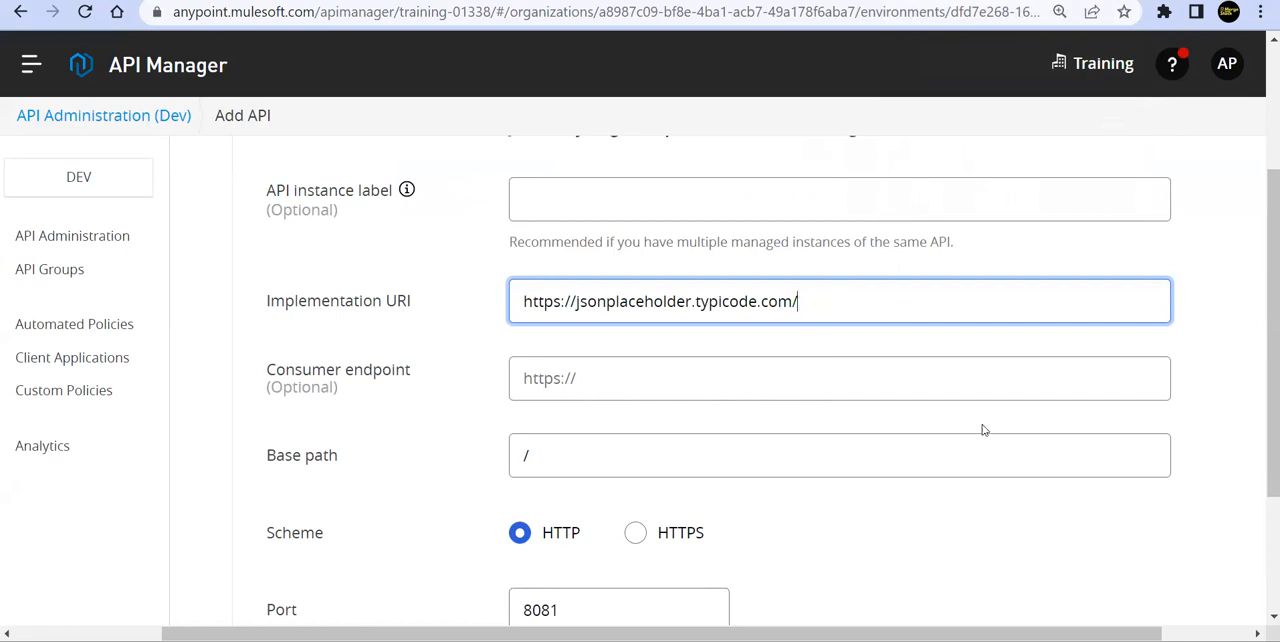
scroll(down, 3)
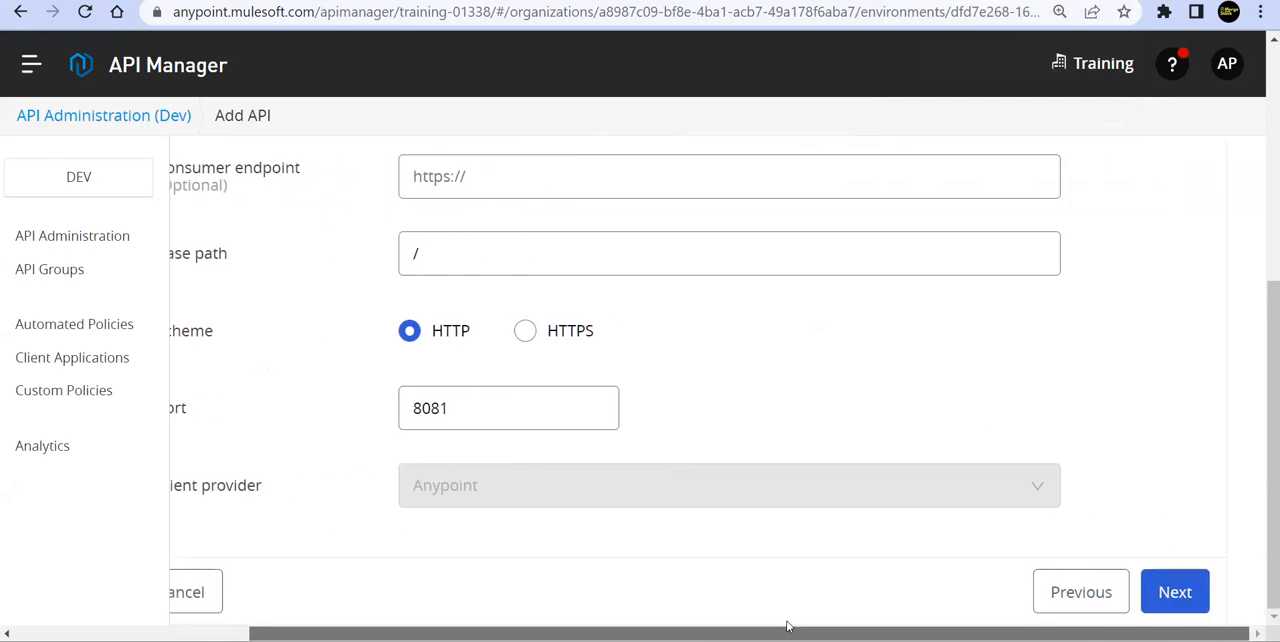
click(1175, 591)
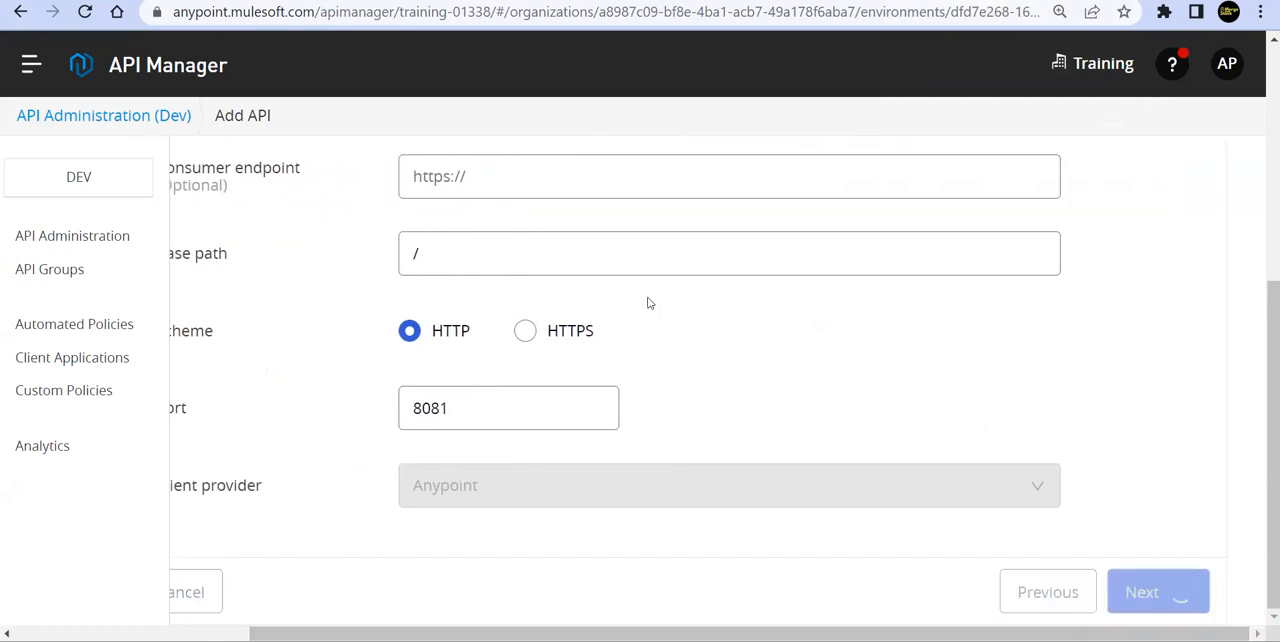
click(1157, 591)
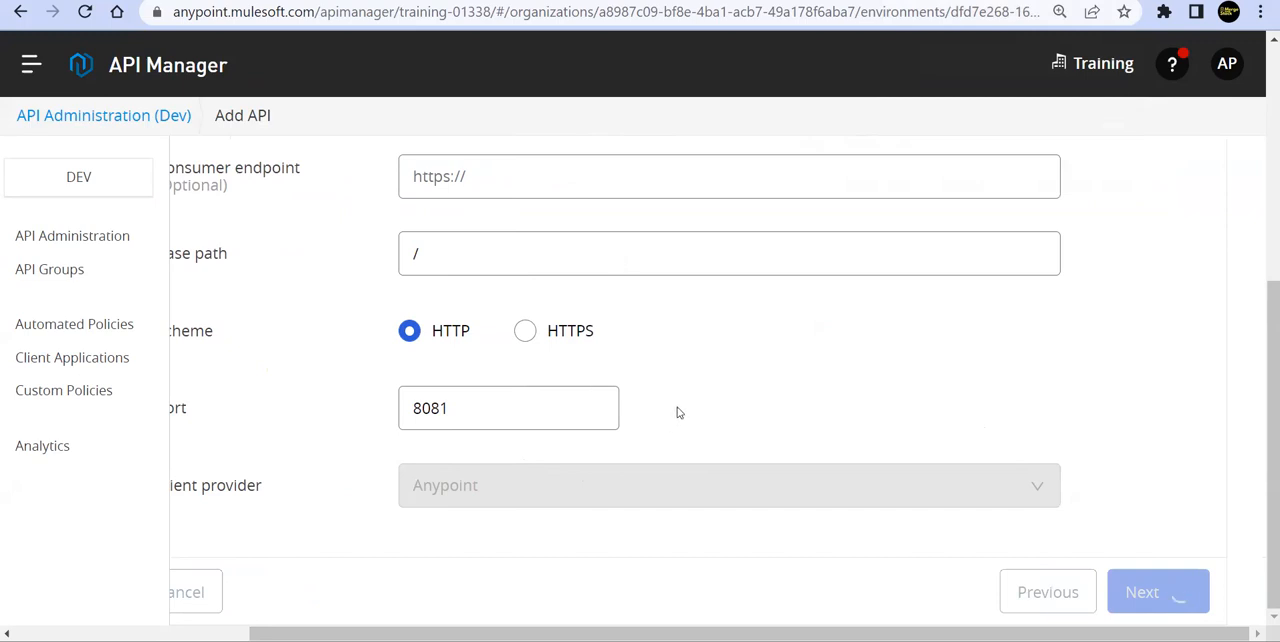
click(1157, 591)
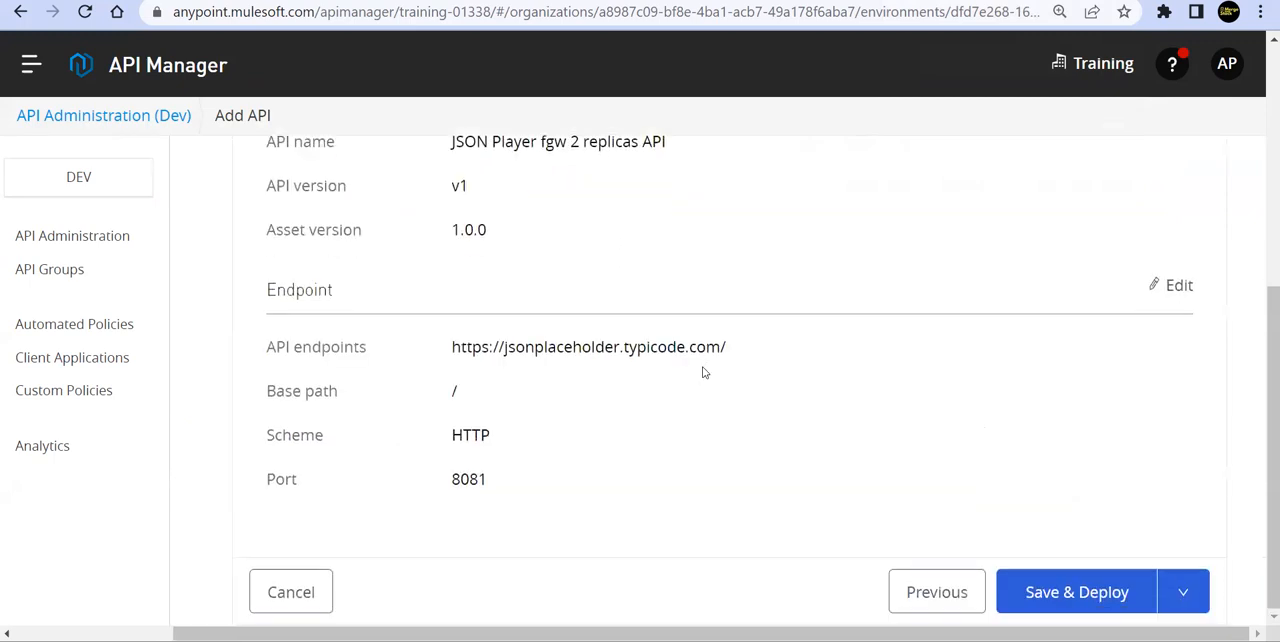
Save and deploy the API, confirming its configuration is applied to my-gateway
click(1076, 591)
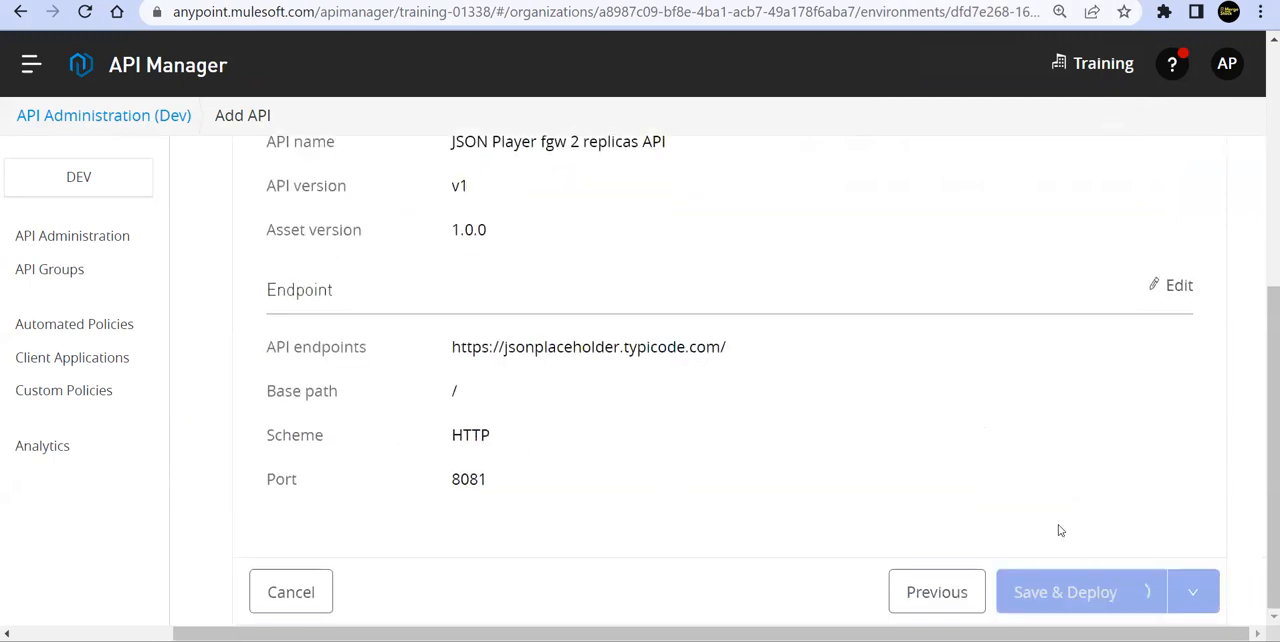
click(1065, 592)
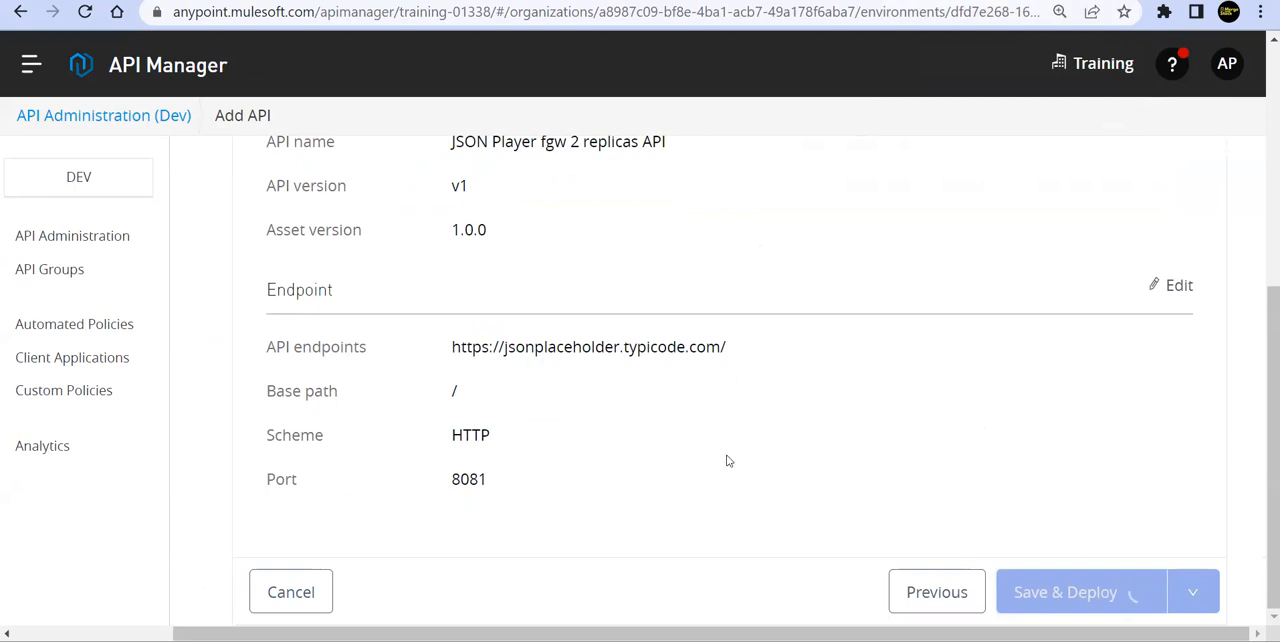
click(1064, 591)
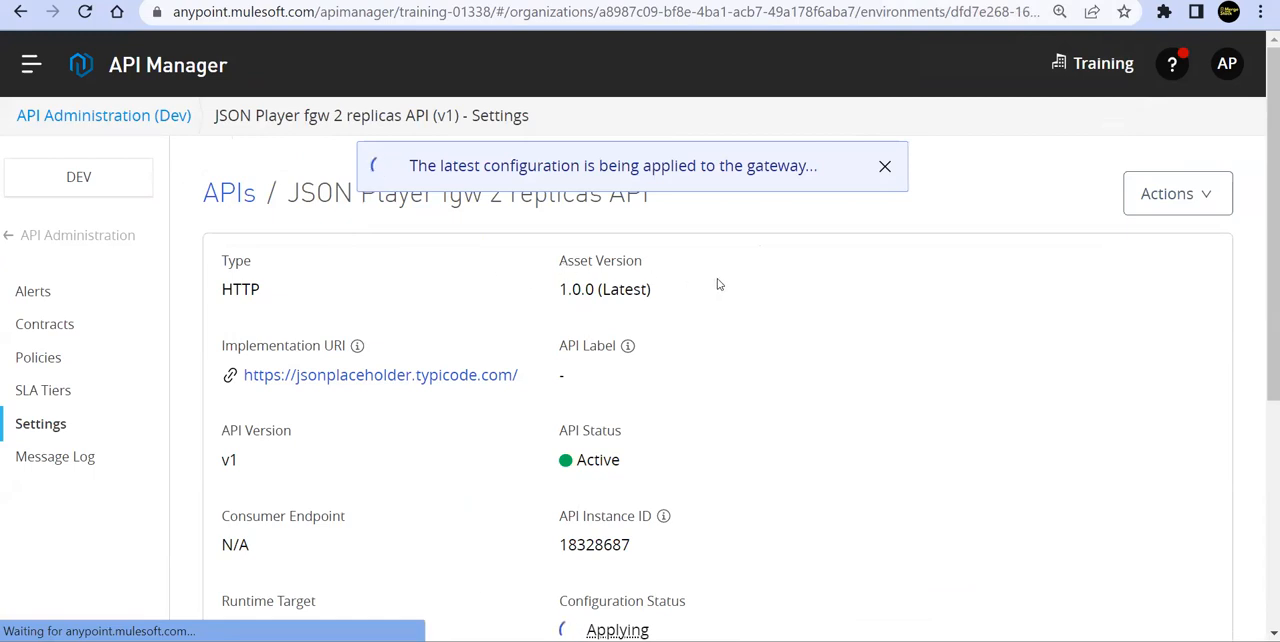
mouse_move(588, 385)
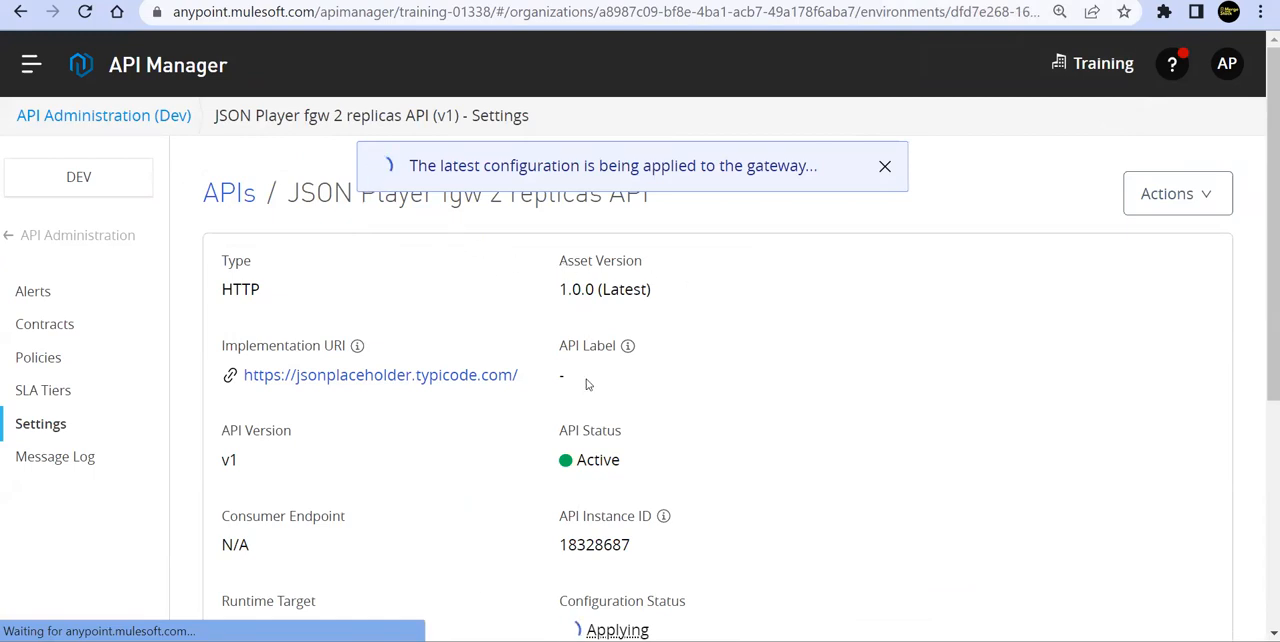
scroll(down, 3)
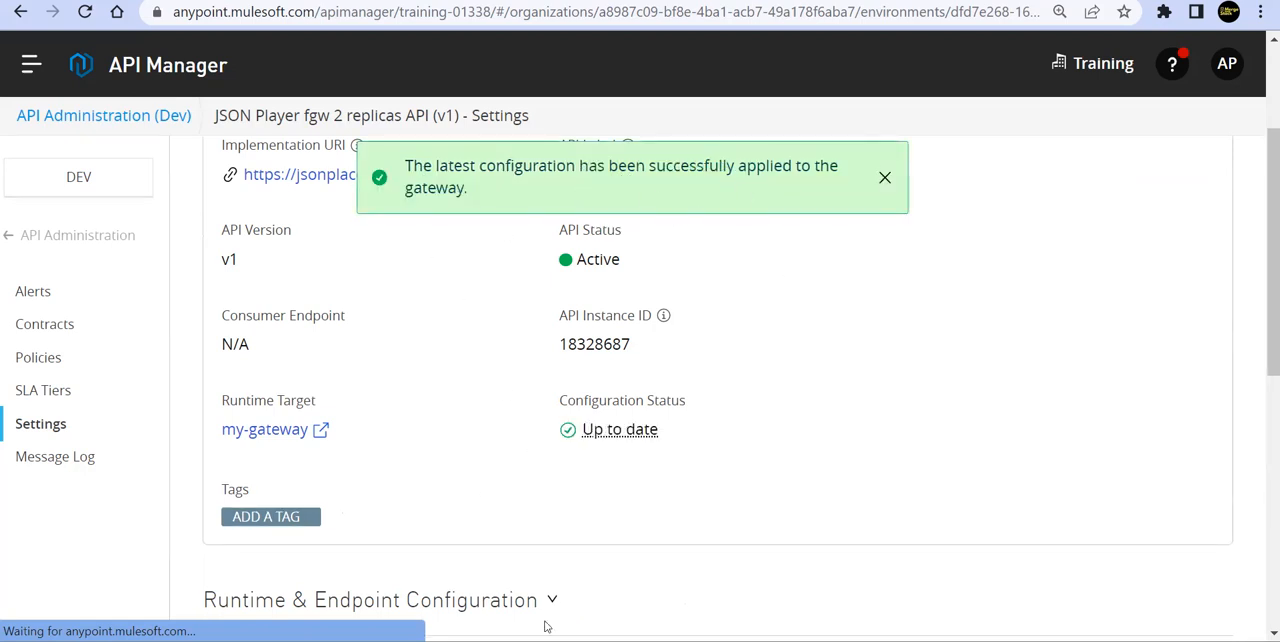
mouse_move(461, 276)
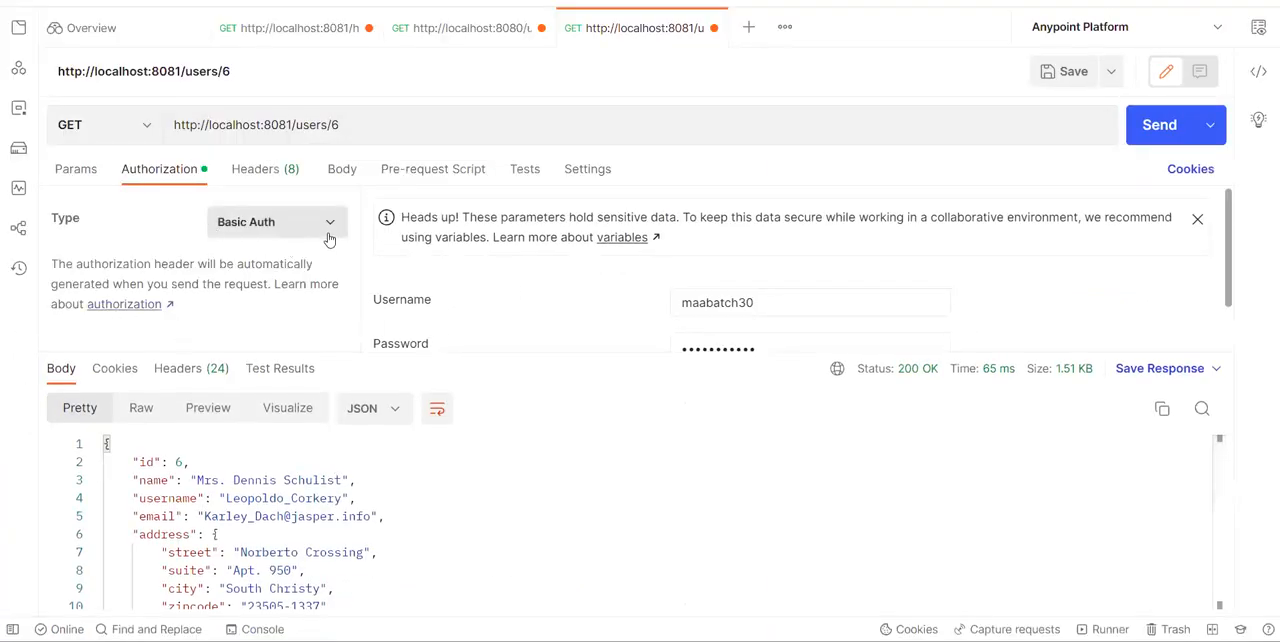
click(275, 221)
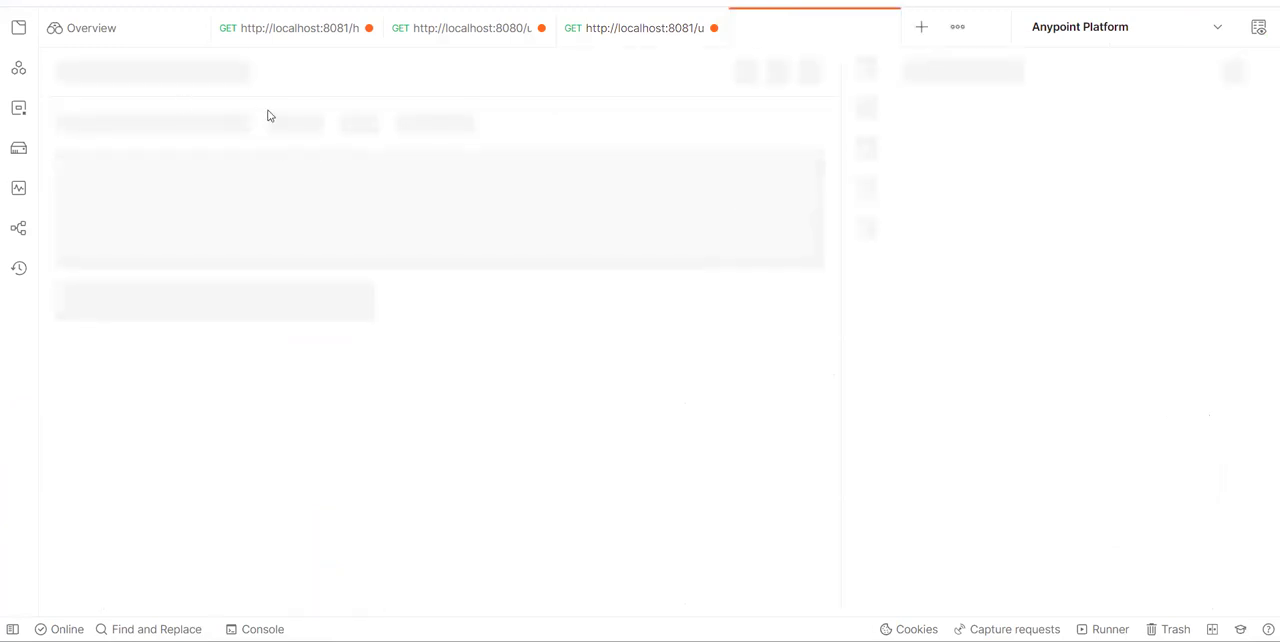
click(920, 27)
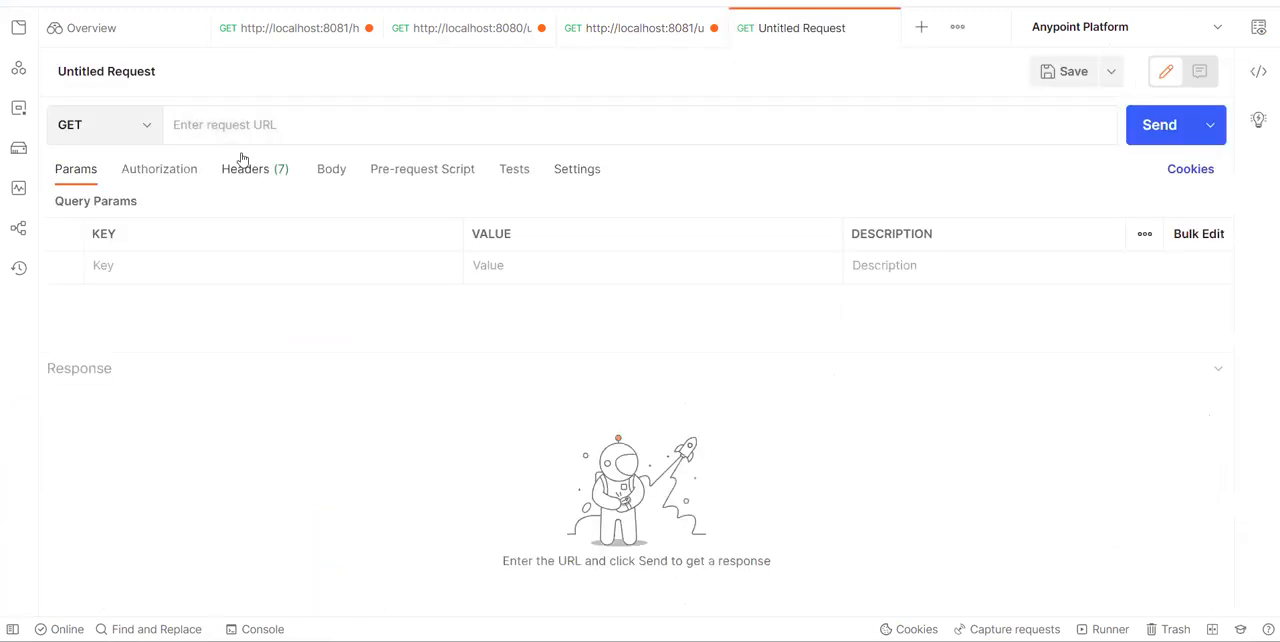
text(htt)
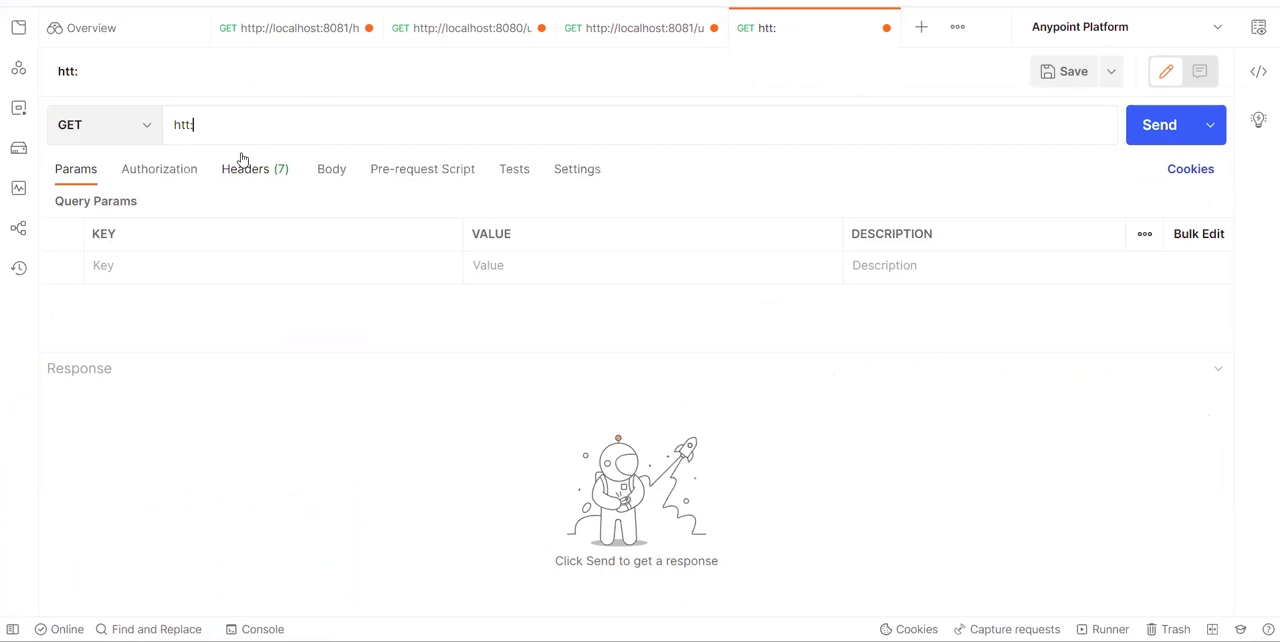
text(://localh)
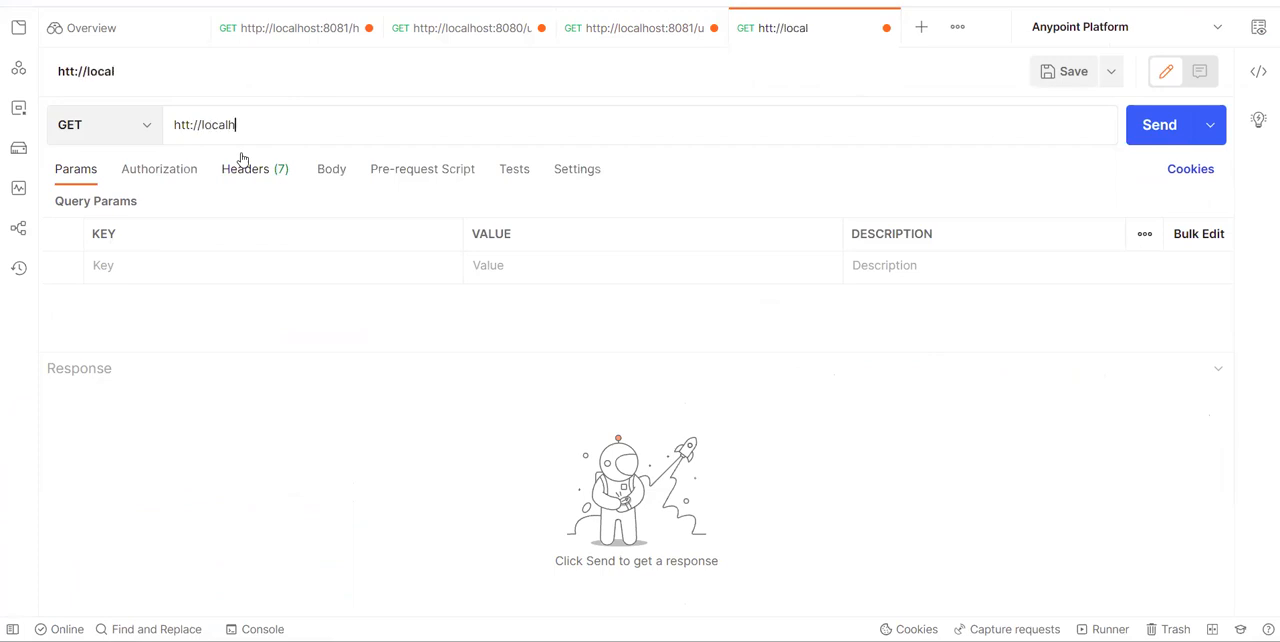
text(ost)
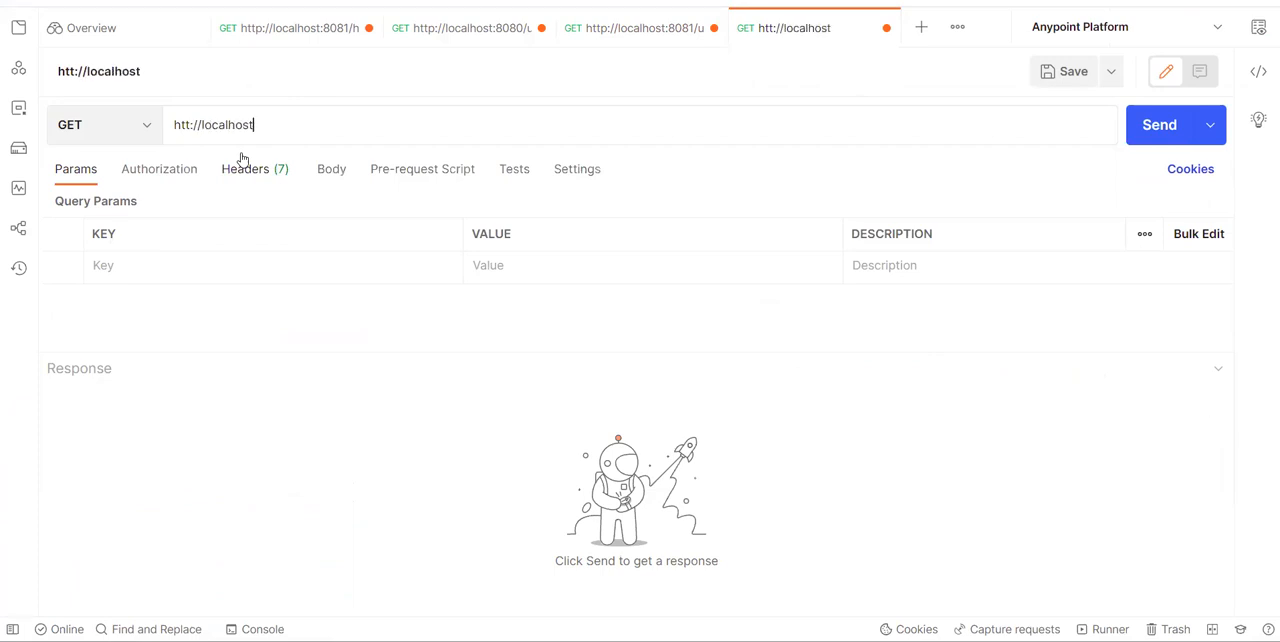
text(:8081)
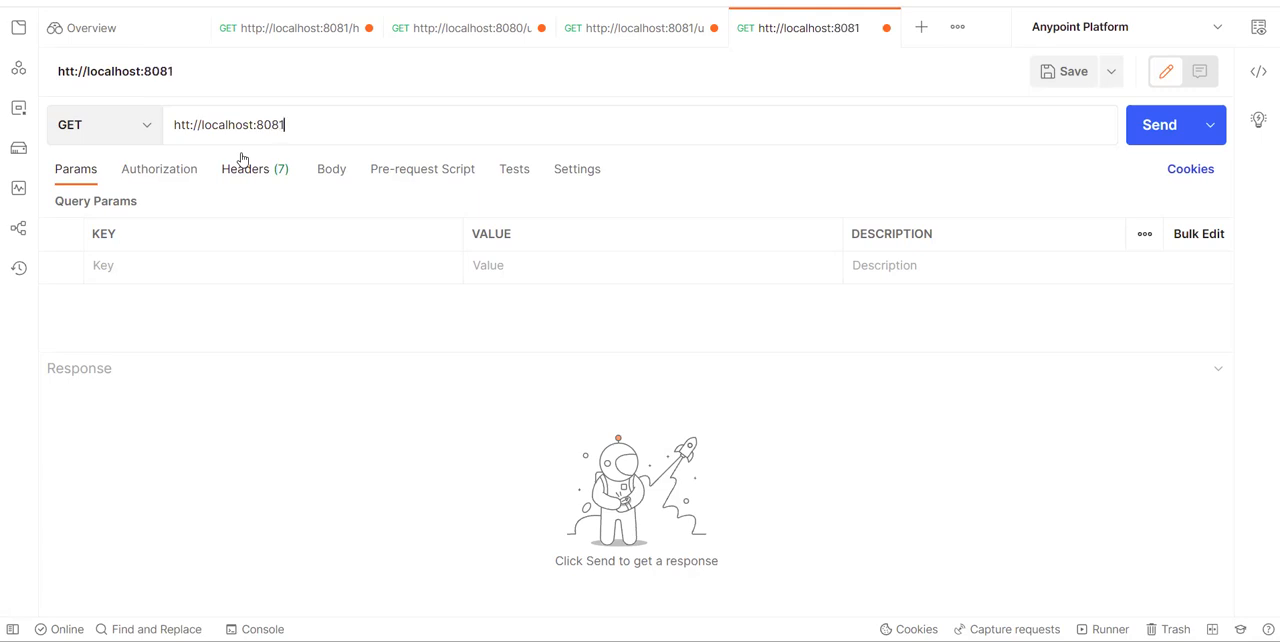
text(/users/3)
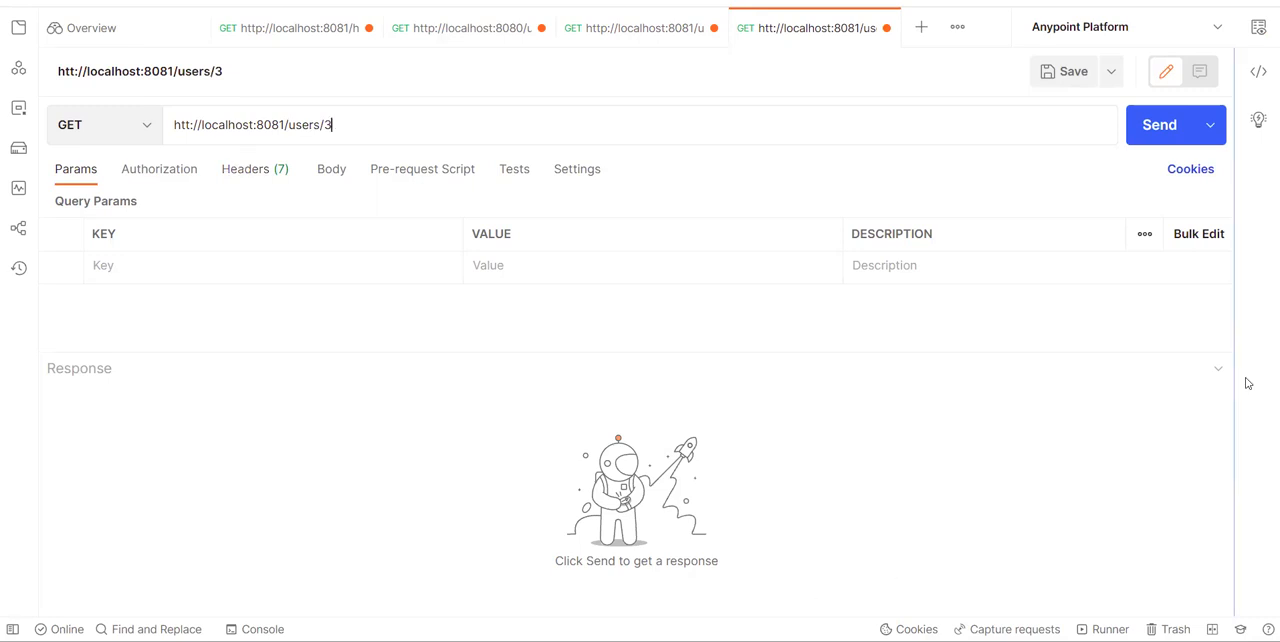
click(1159, 124)
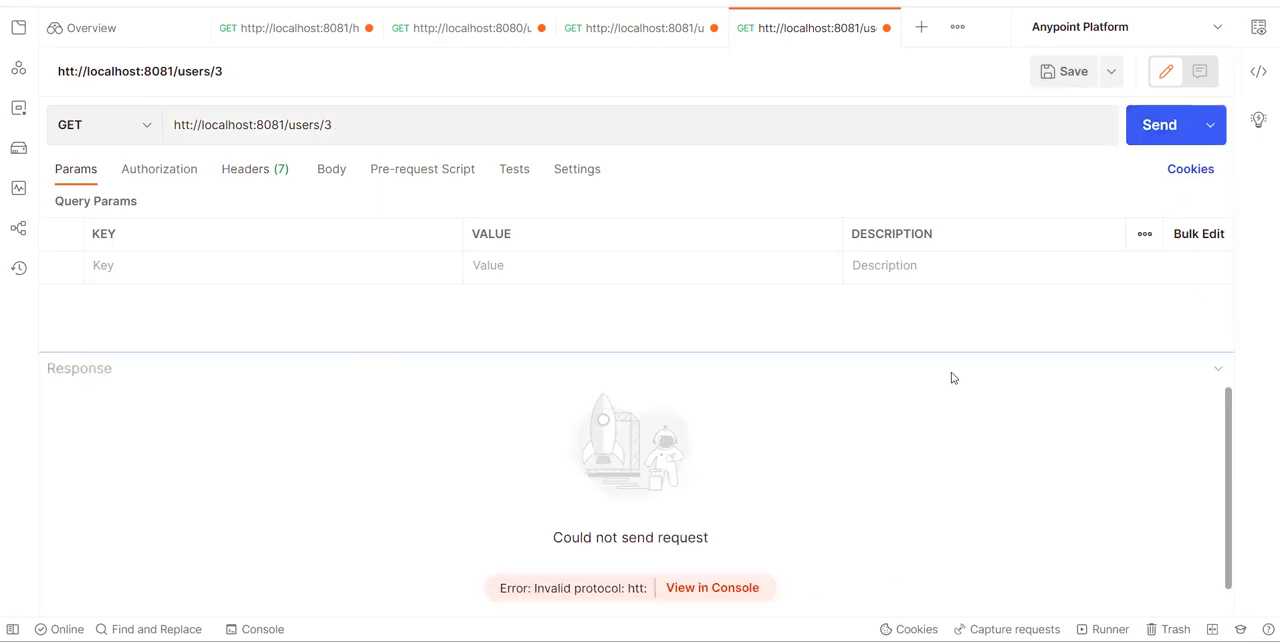
mouse_move(347, 190)
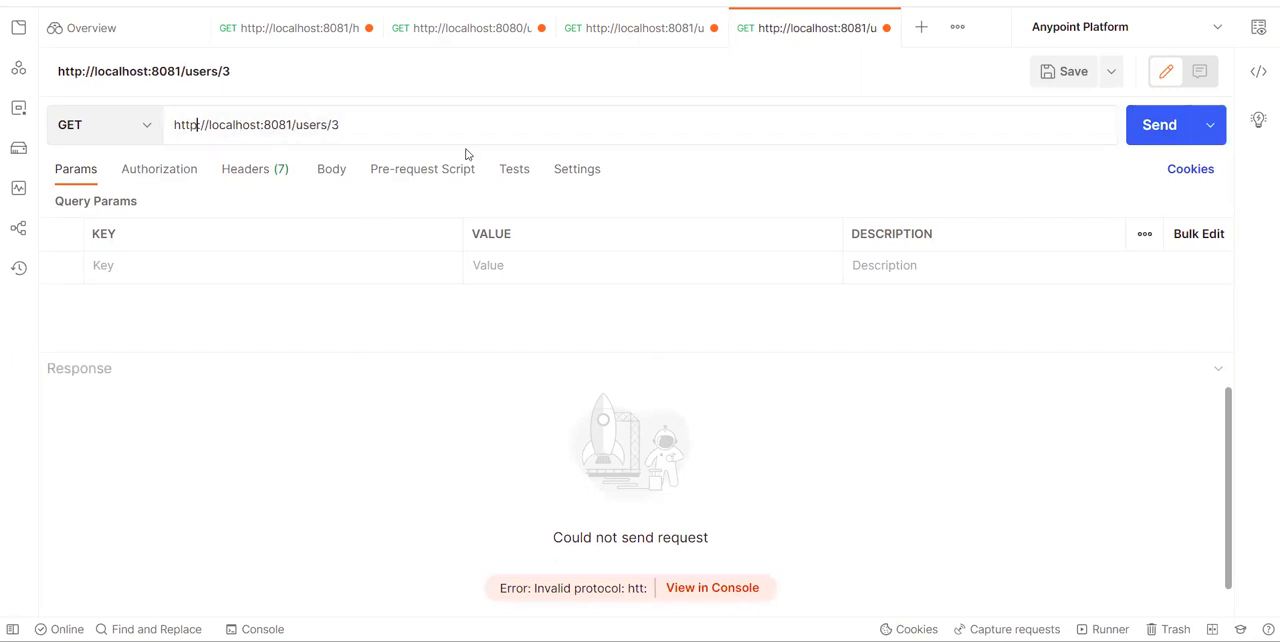
click(1159, 124)
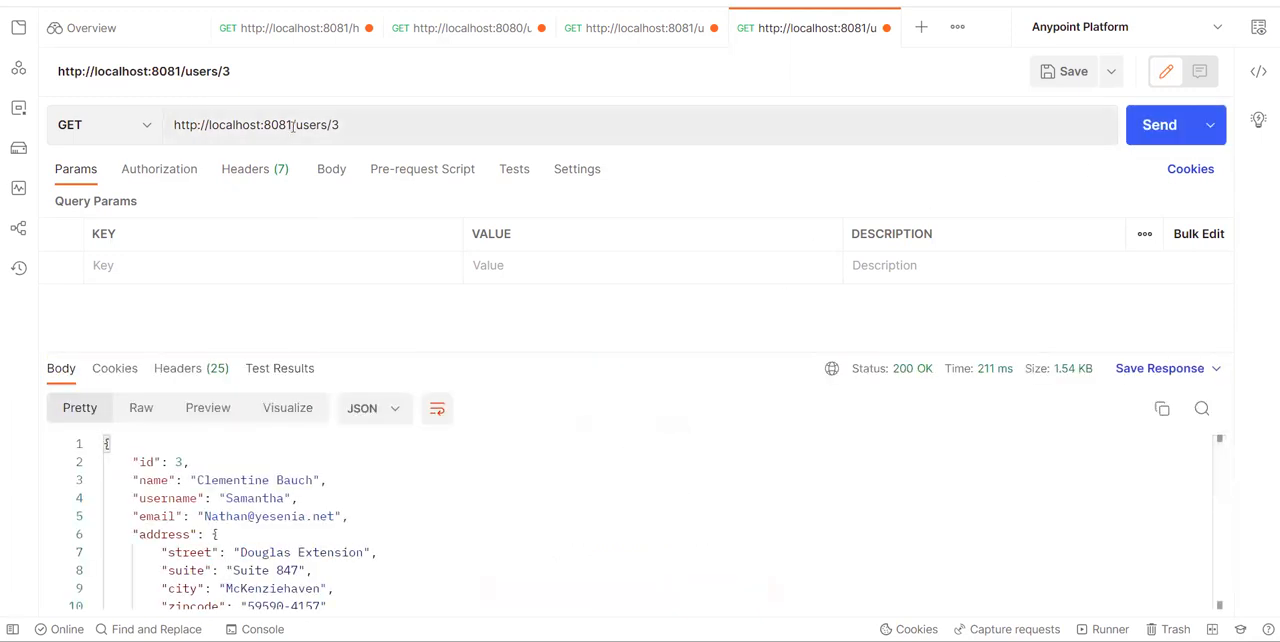
key(Backspace)
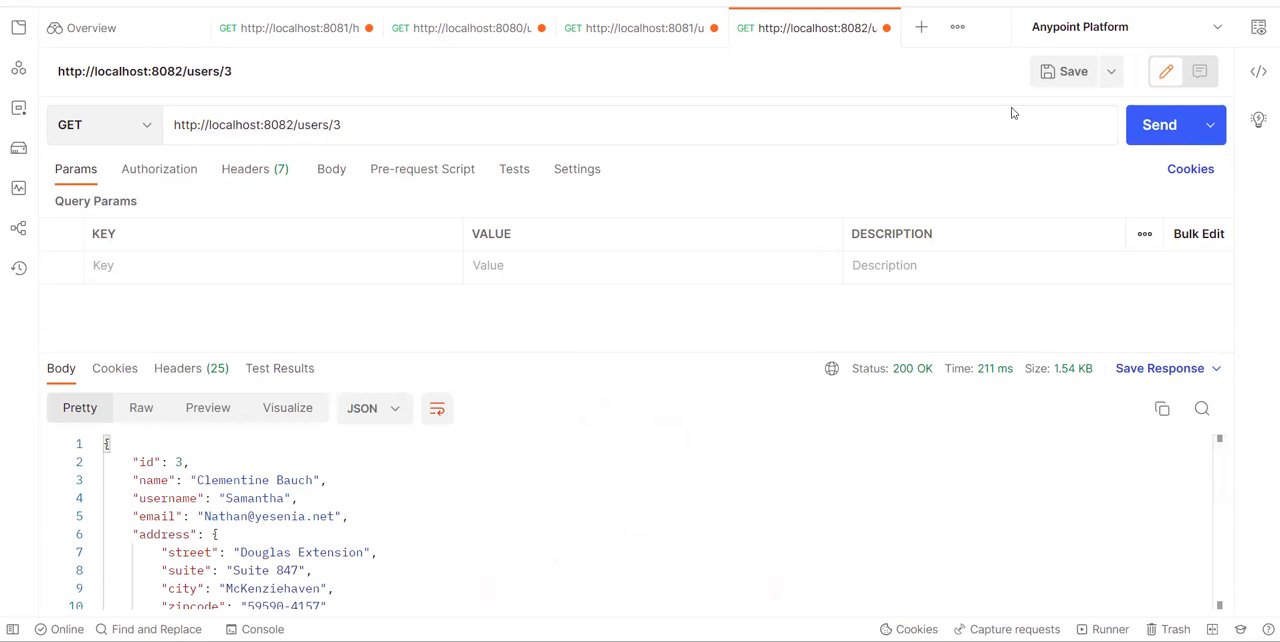
Send users/3 through port 8082, then request users/7 on port 8082
click(1159, 124)
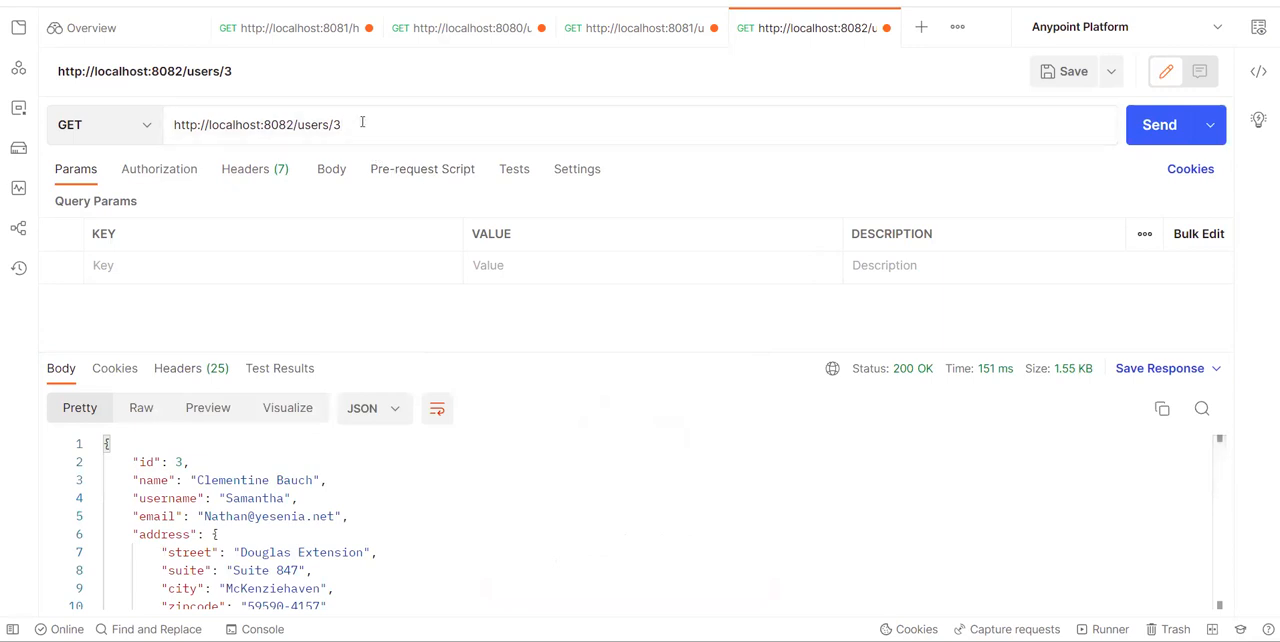
key(Backspace)
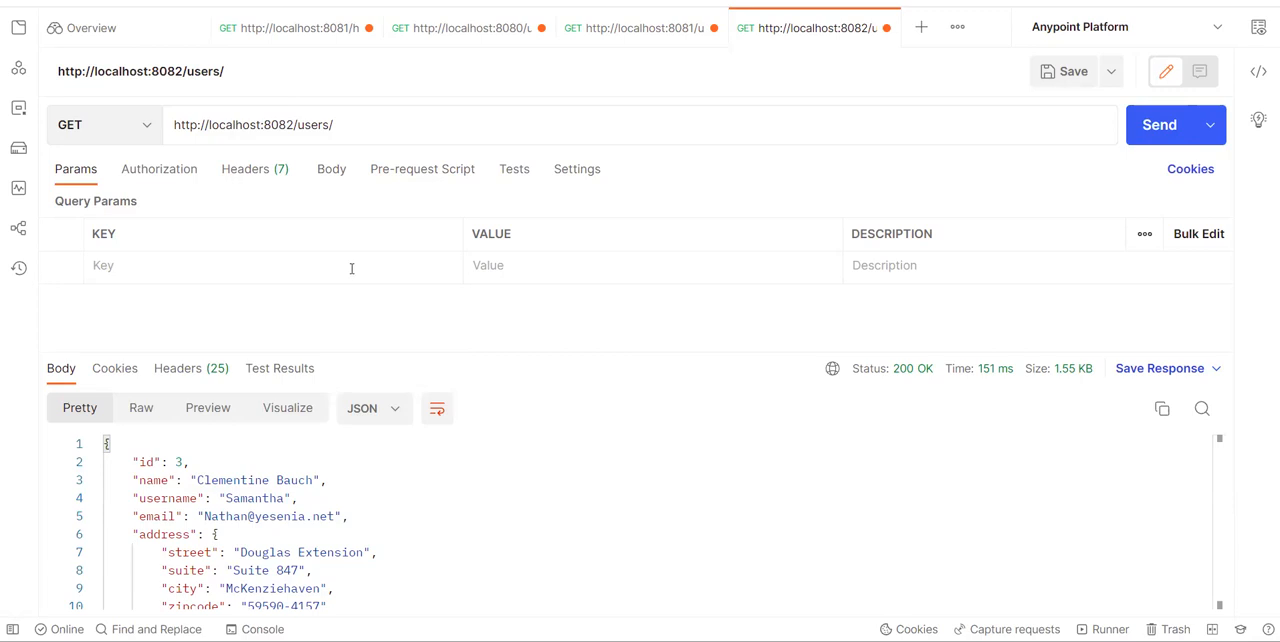
mouse_move(333, 193)
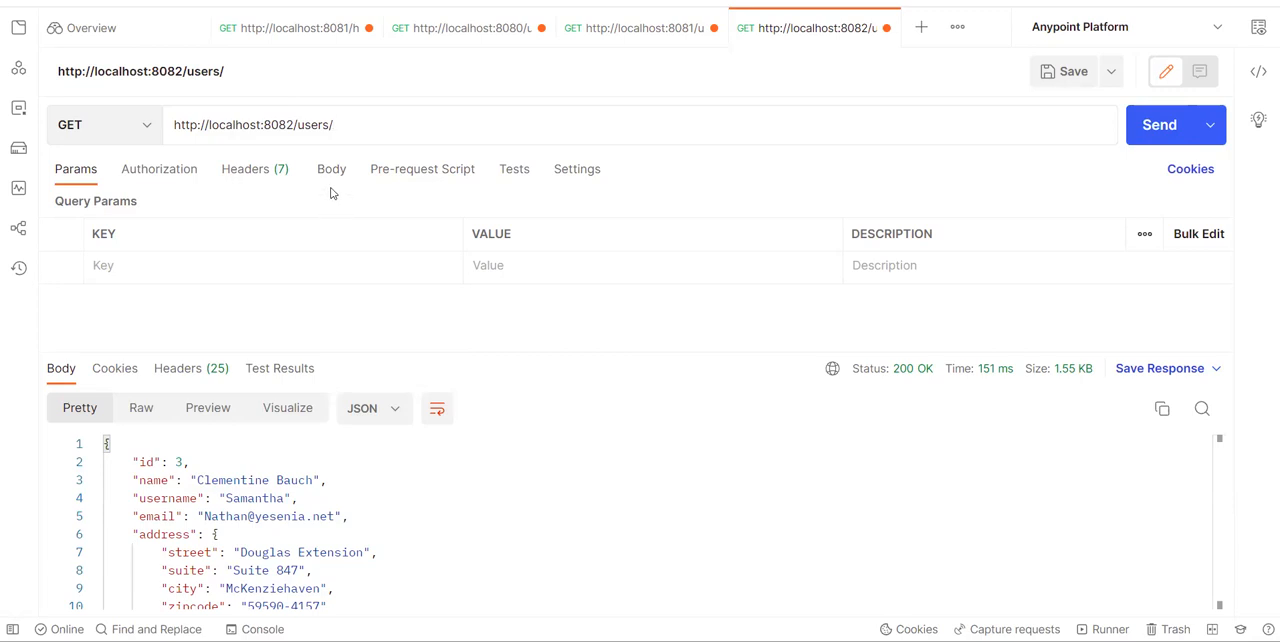
mouse_move(359, 232)
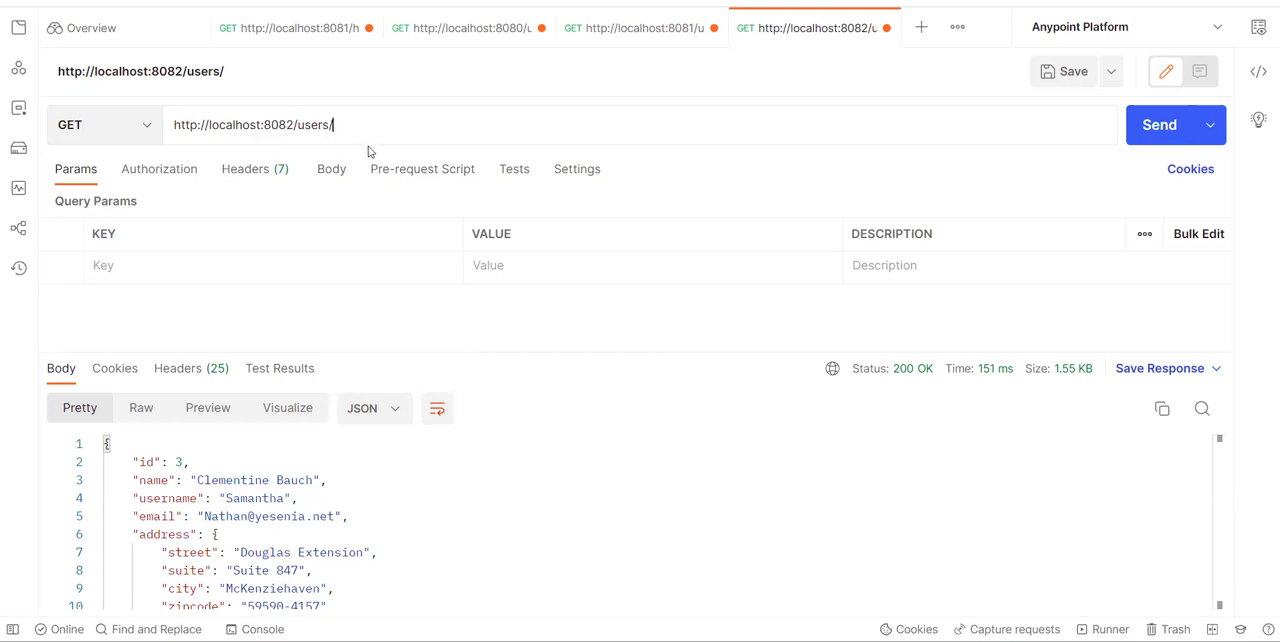
text(7)
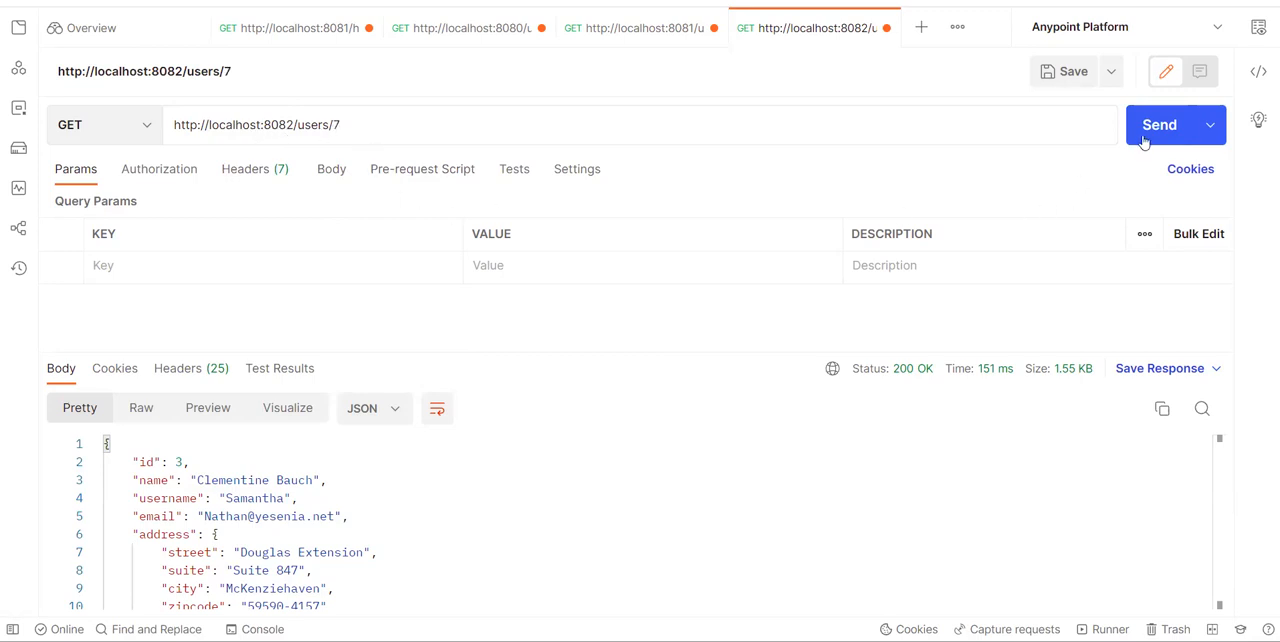
click(1159, 124)
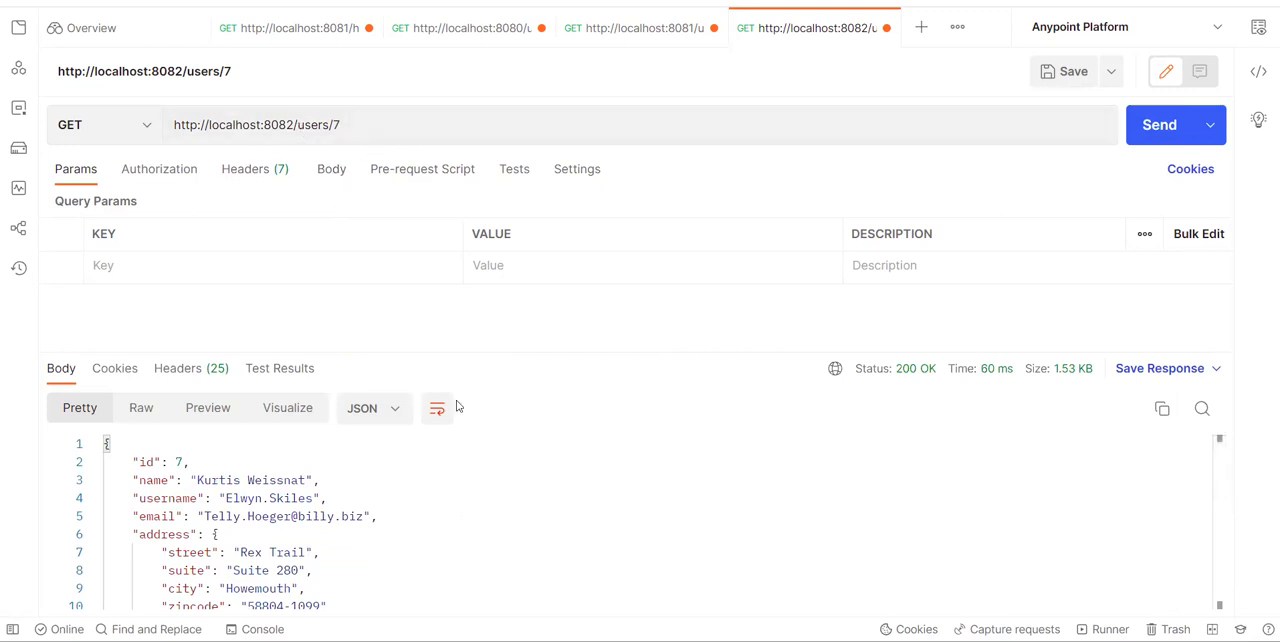
mouse_move(362, 560)
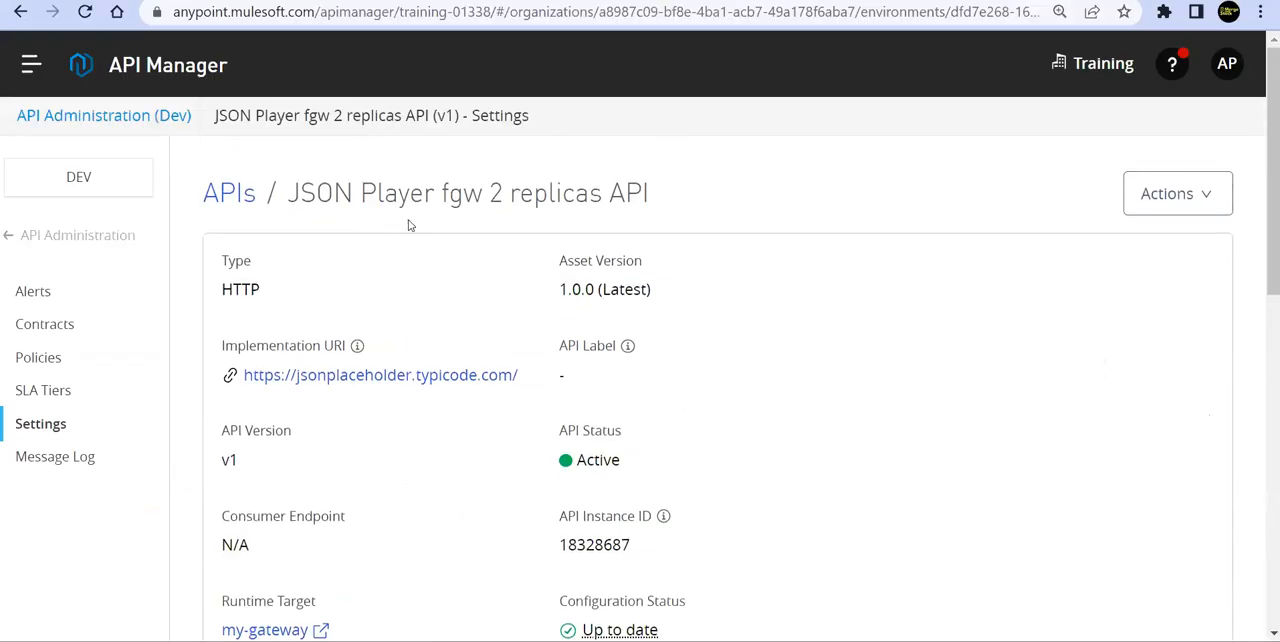
Add a Basic Authentication - Simple policy with user name and password, and apply it
click(39, 357)
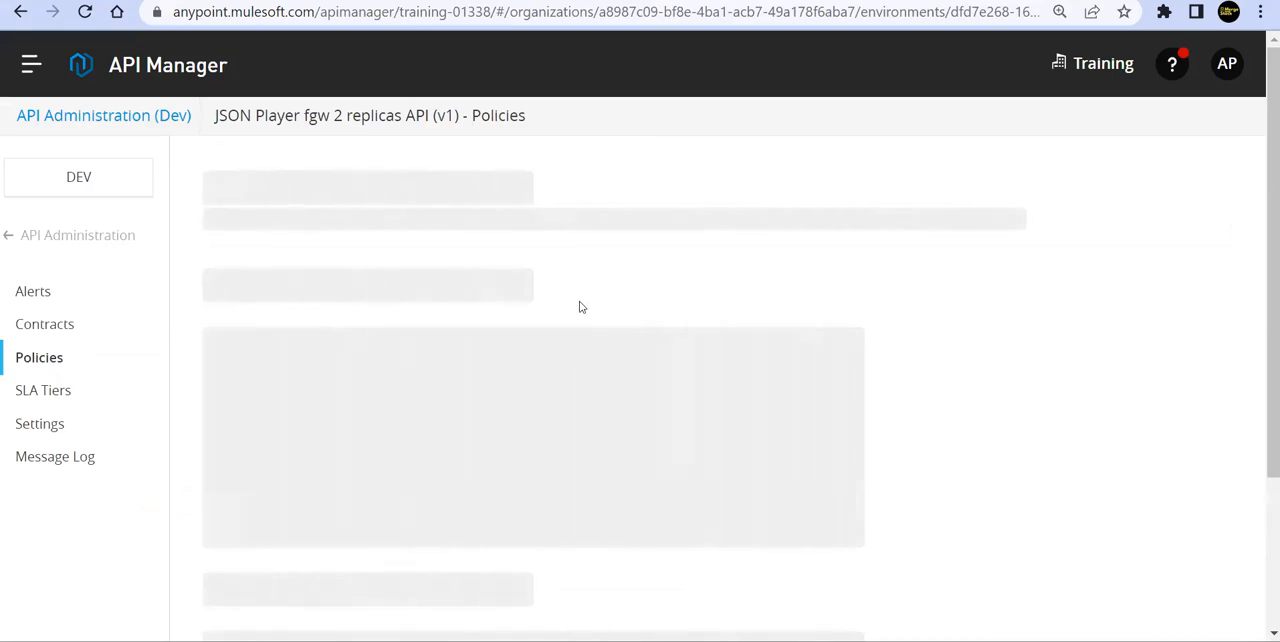
mouse_move(582, 260)
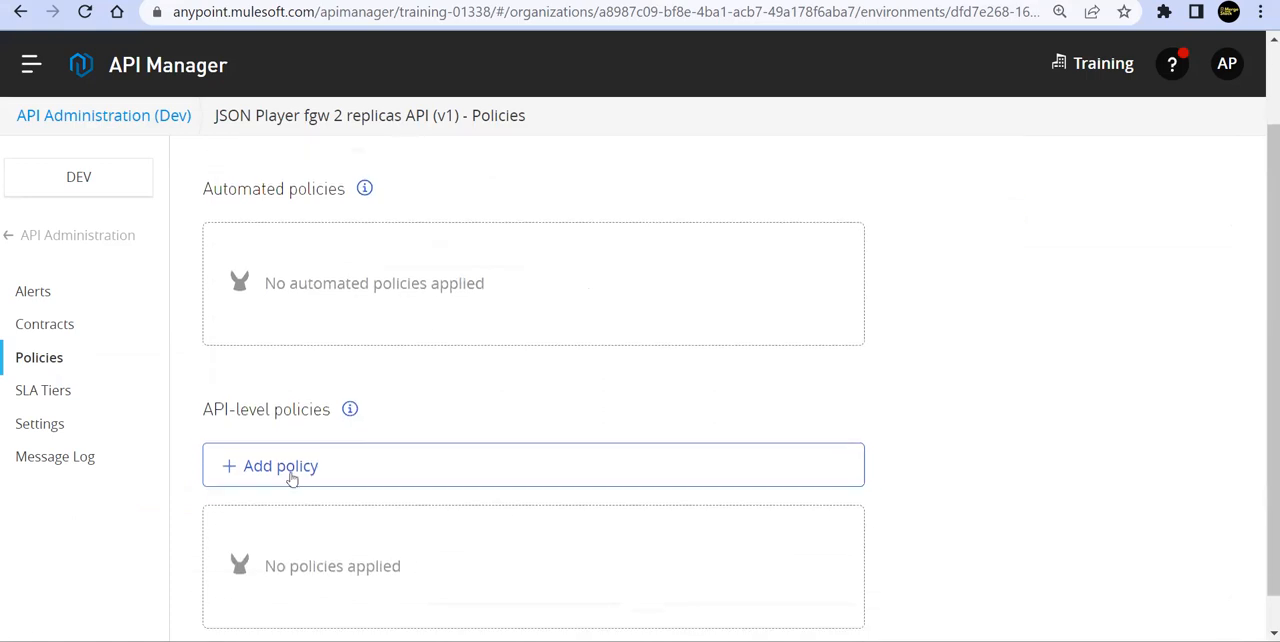
click(280, 465)
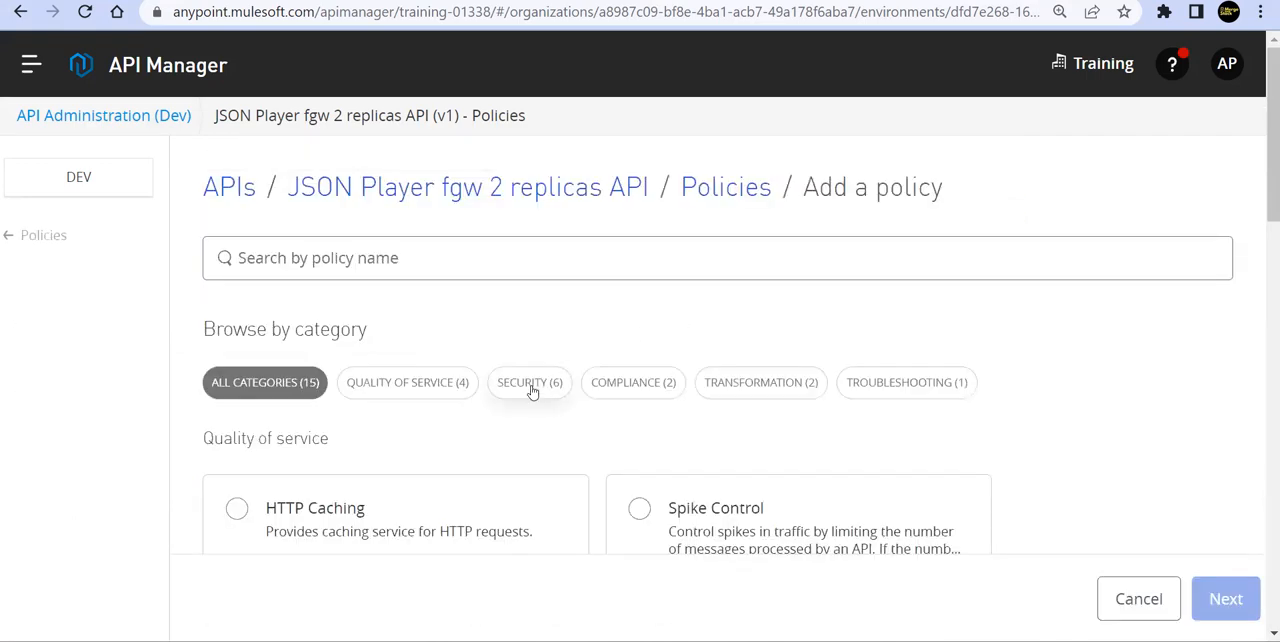
scroll(down, 3)
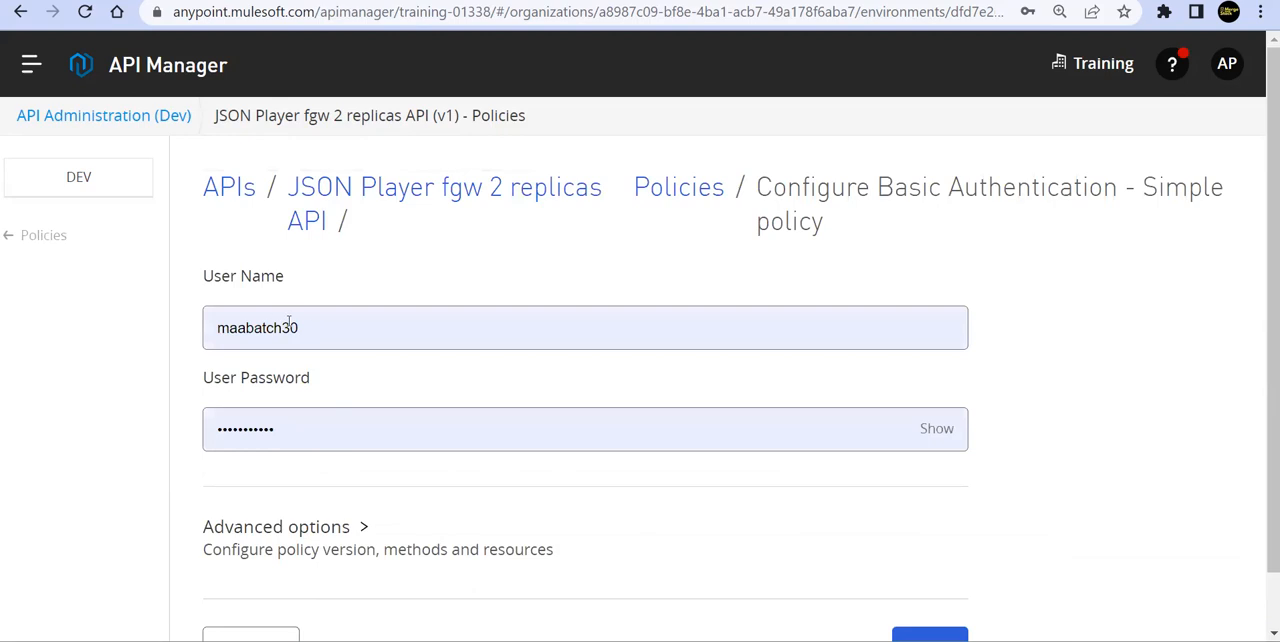
scroll(down, 3)
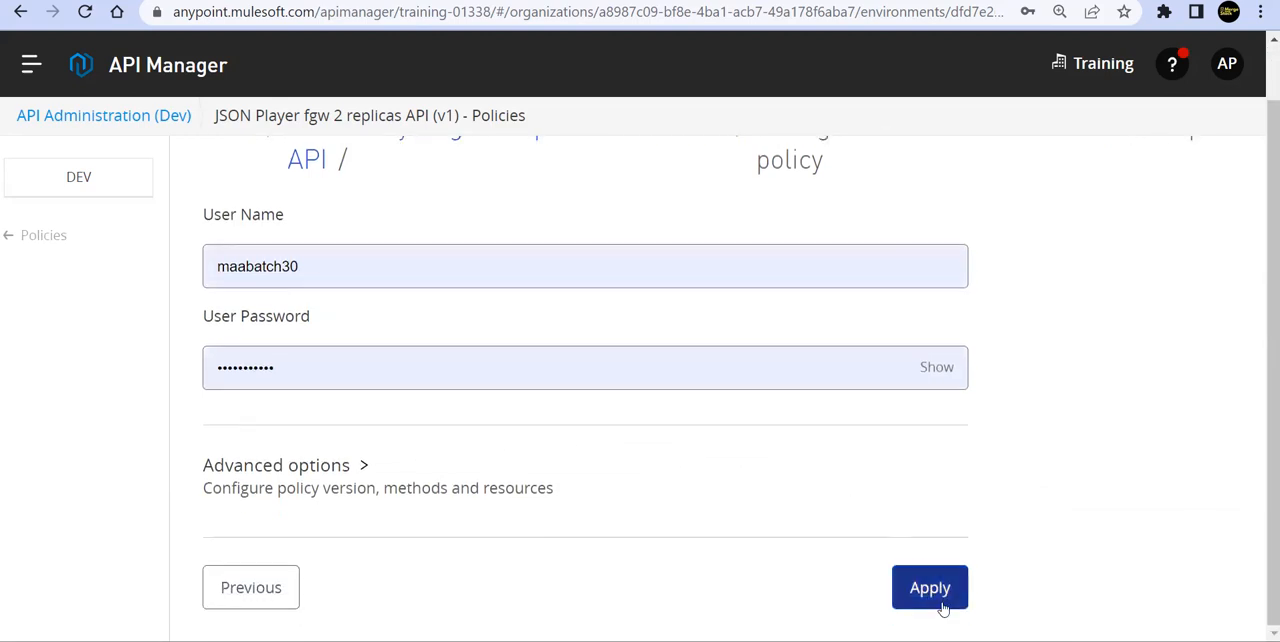
click(929, 587)
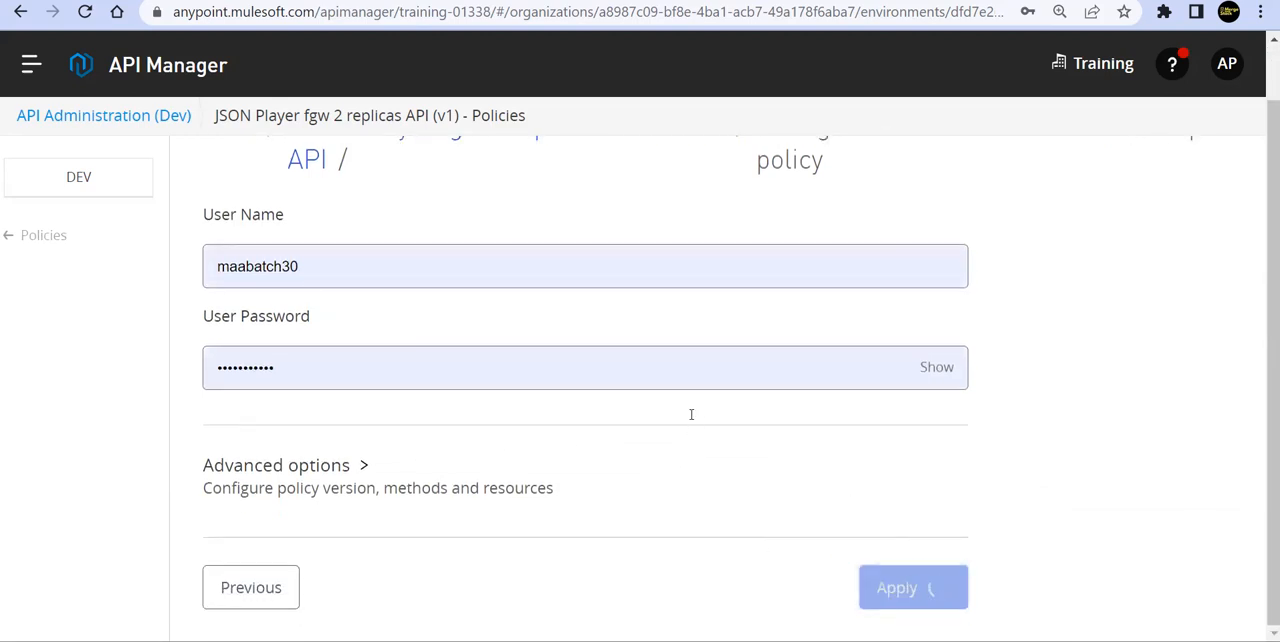
click(911, 587)
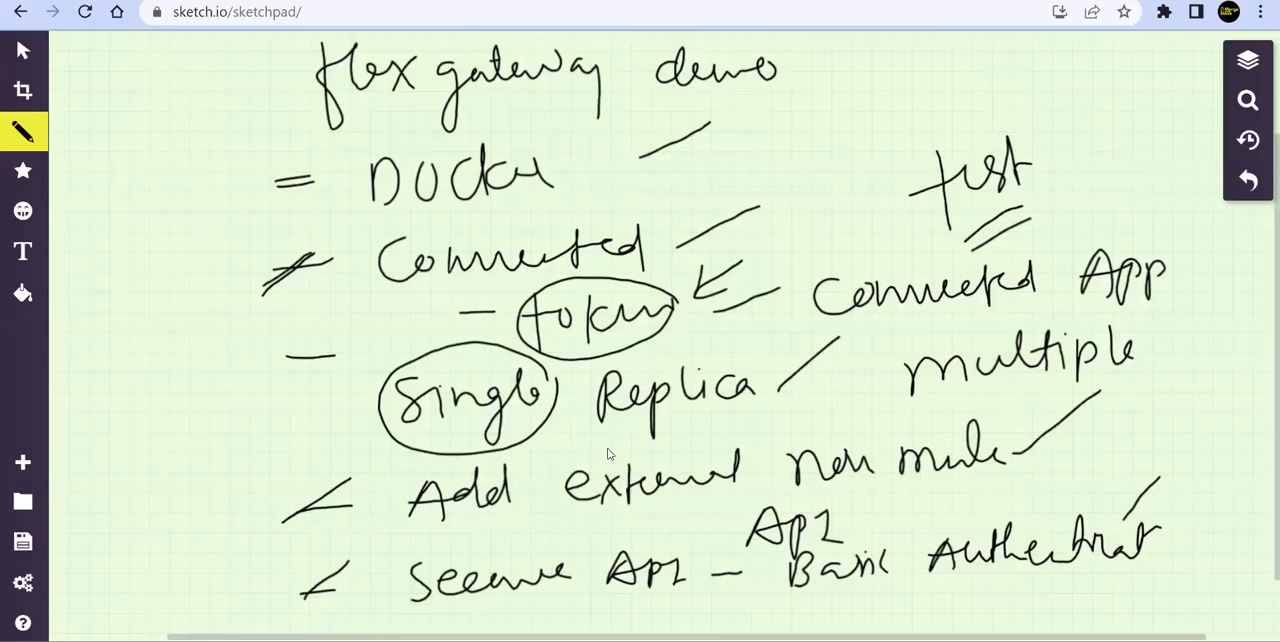
Draw tick marks beside the Docker and Connected items, plus one more tick, on the sketch.io checklist
drag(648, 163, 705, 122)
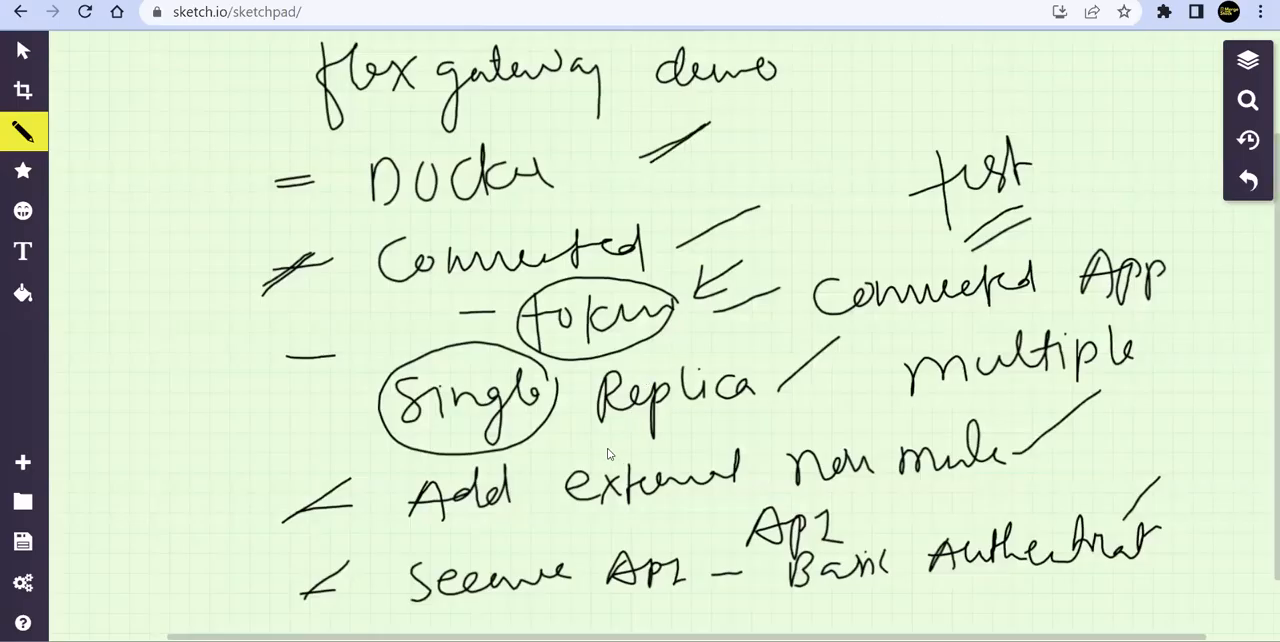
drag(660, 240, 745, 205)
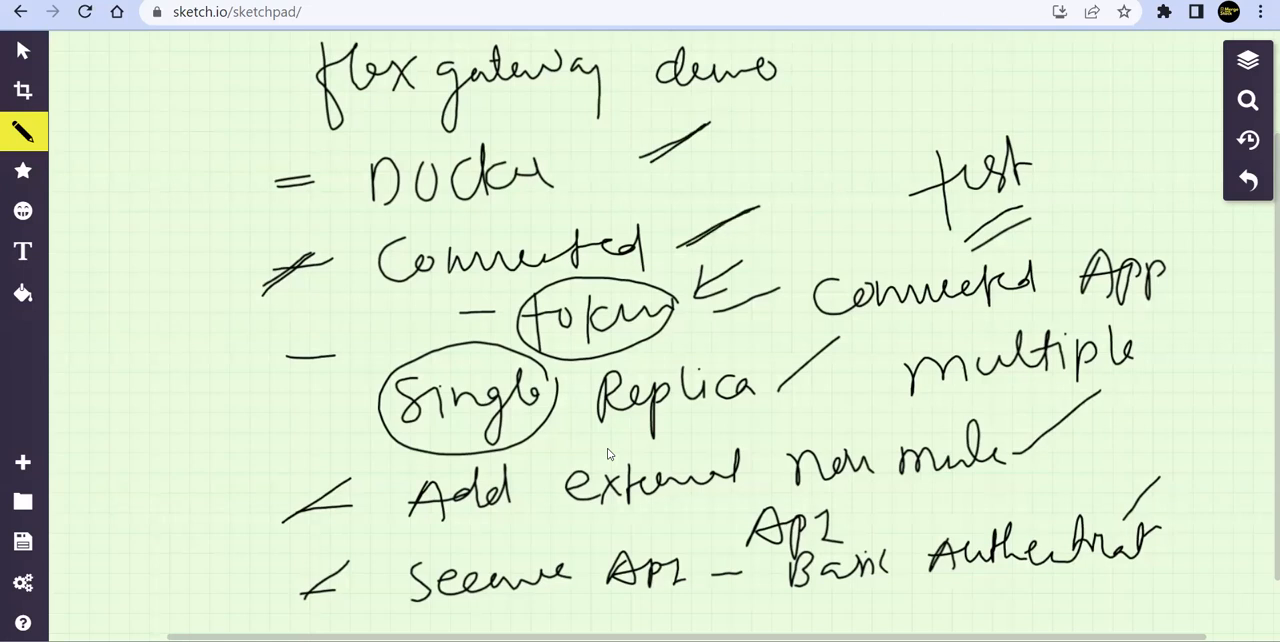
drag(800, 270, 800, 300)
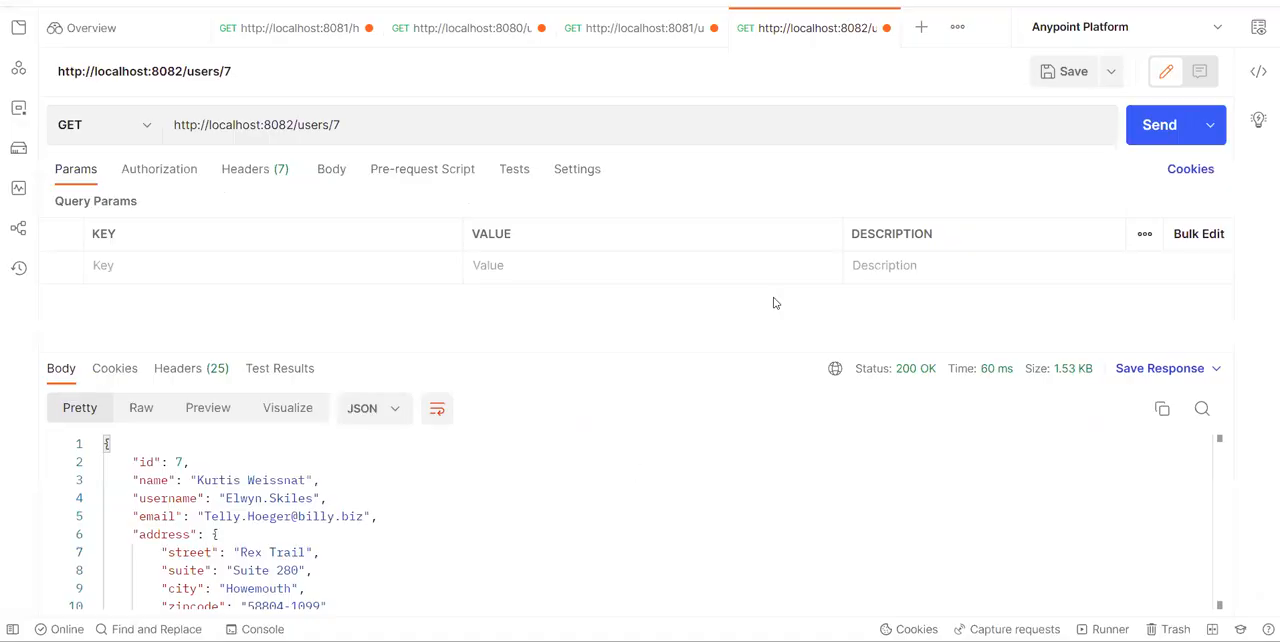
Resend the users/7 request on port 8082, then on port 8081 until it returns 200 OK
click(1159, 124)
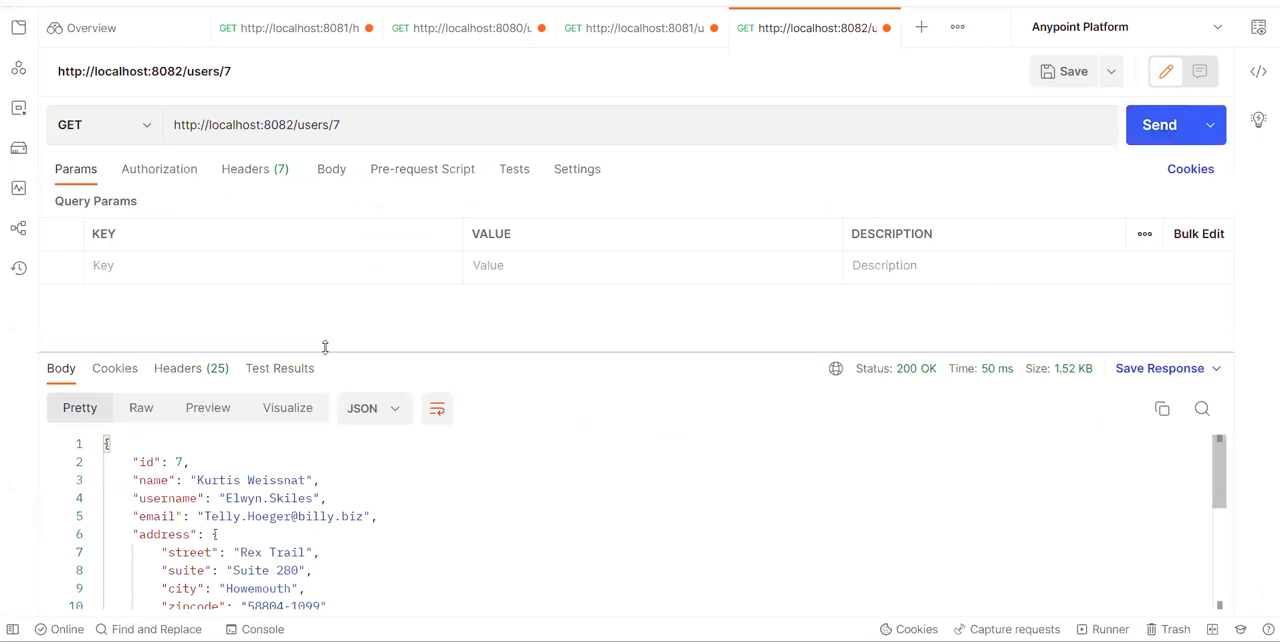
mouse_move(825, 375)
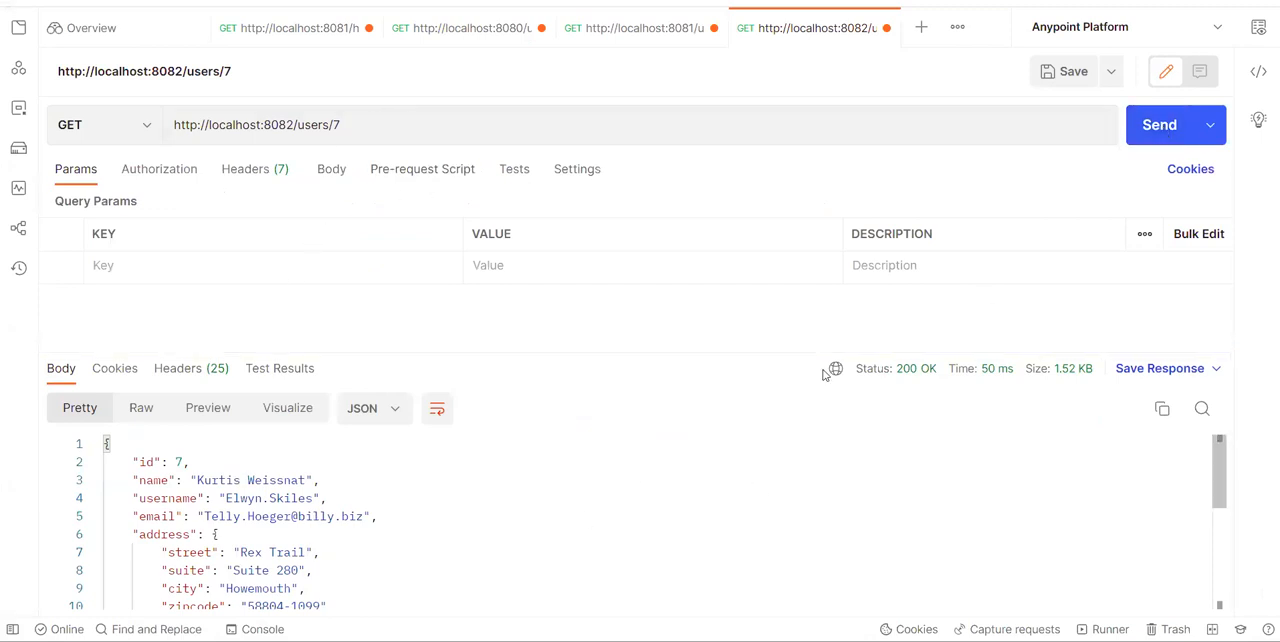
click(1159, 124)
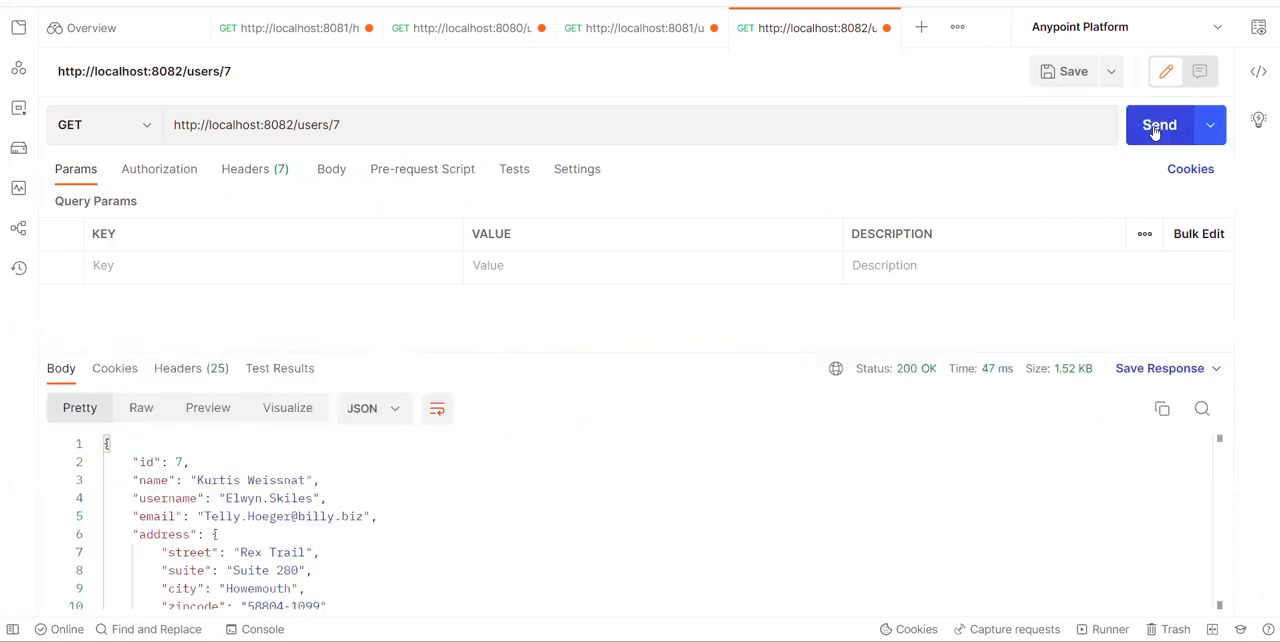
click(1159, 124)
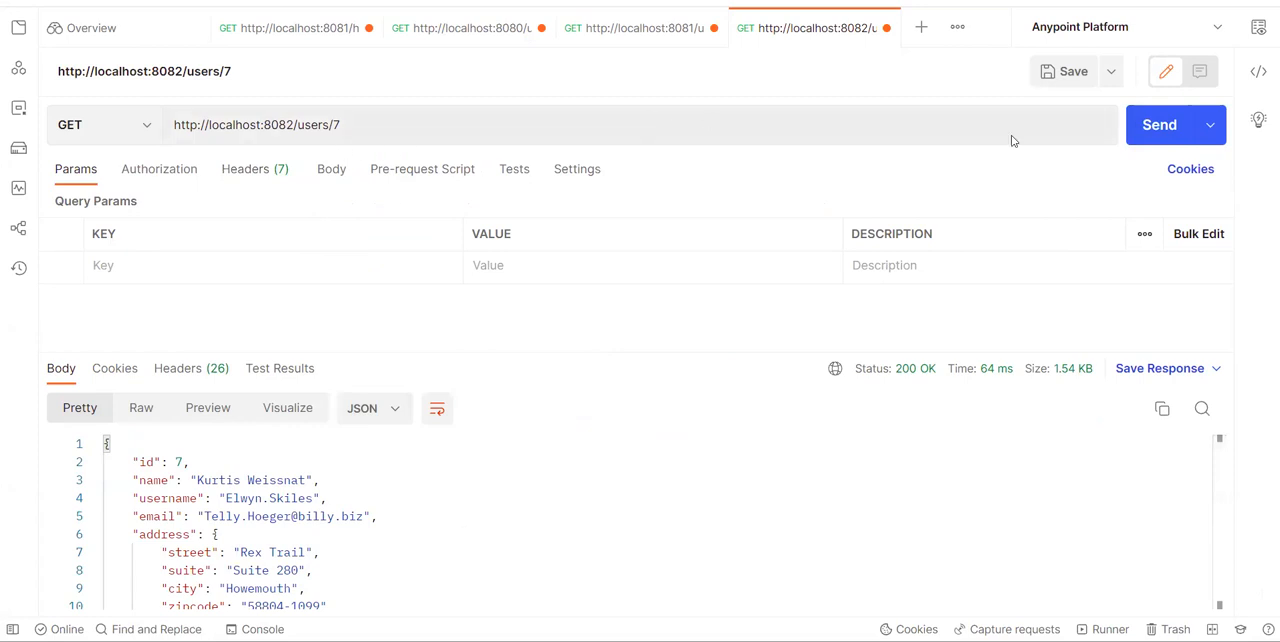
click(1159, 124)
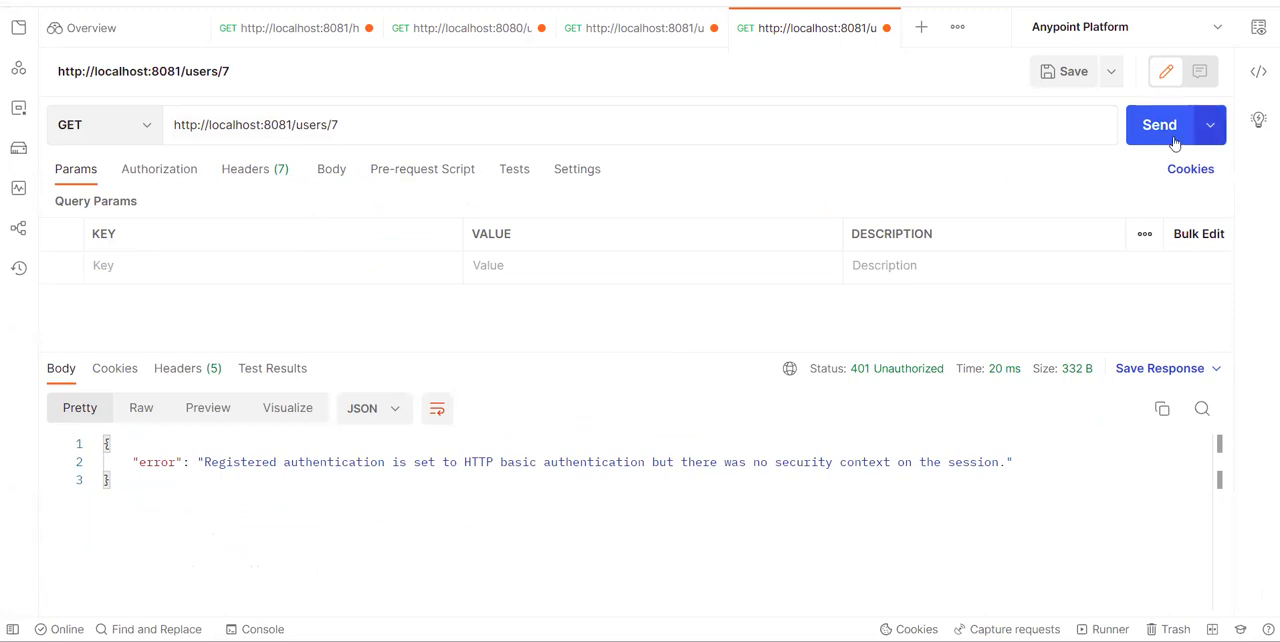
click(1159, 124)
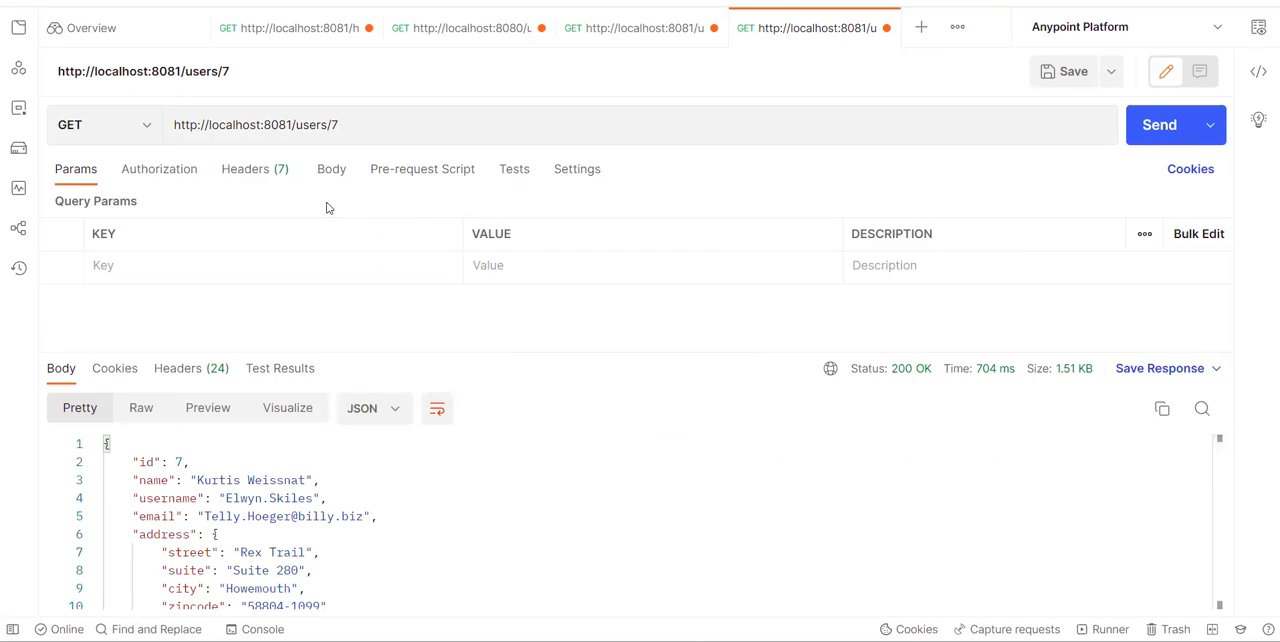
mouse_move(380, 298)
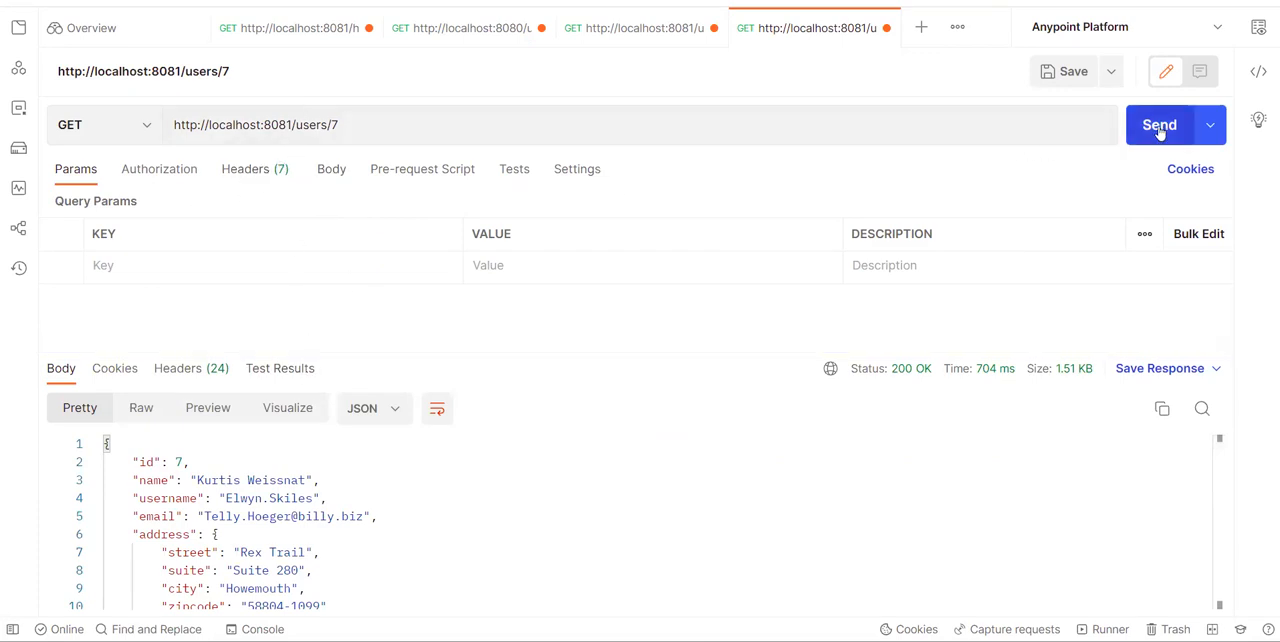
click(1159, 125)
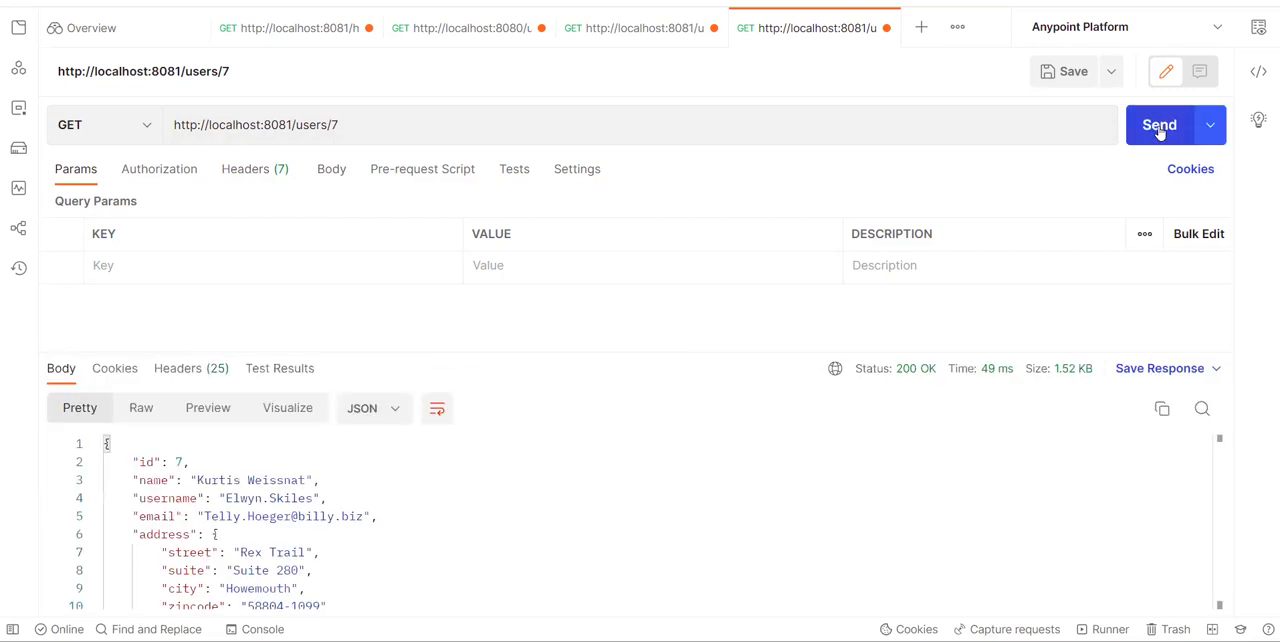
click(1159, 124)
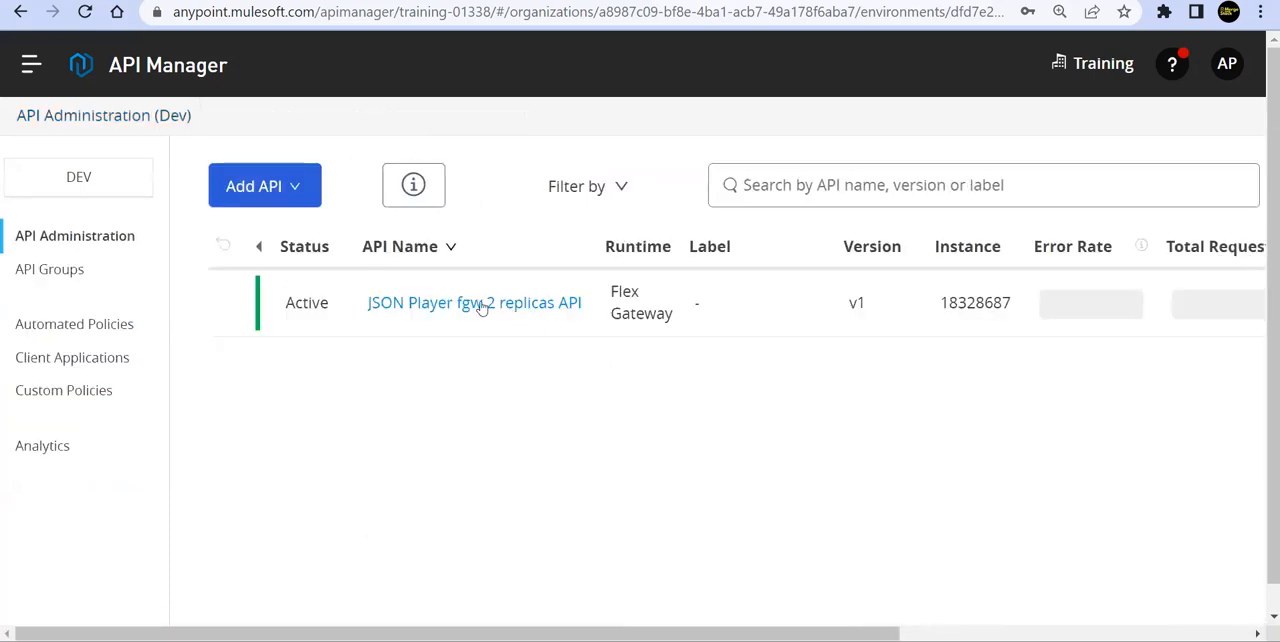
Open JSON Player fgw 2 replicas API, check its Message Log, then its Contracts
click(473, 302)
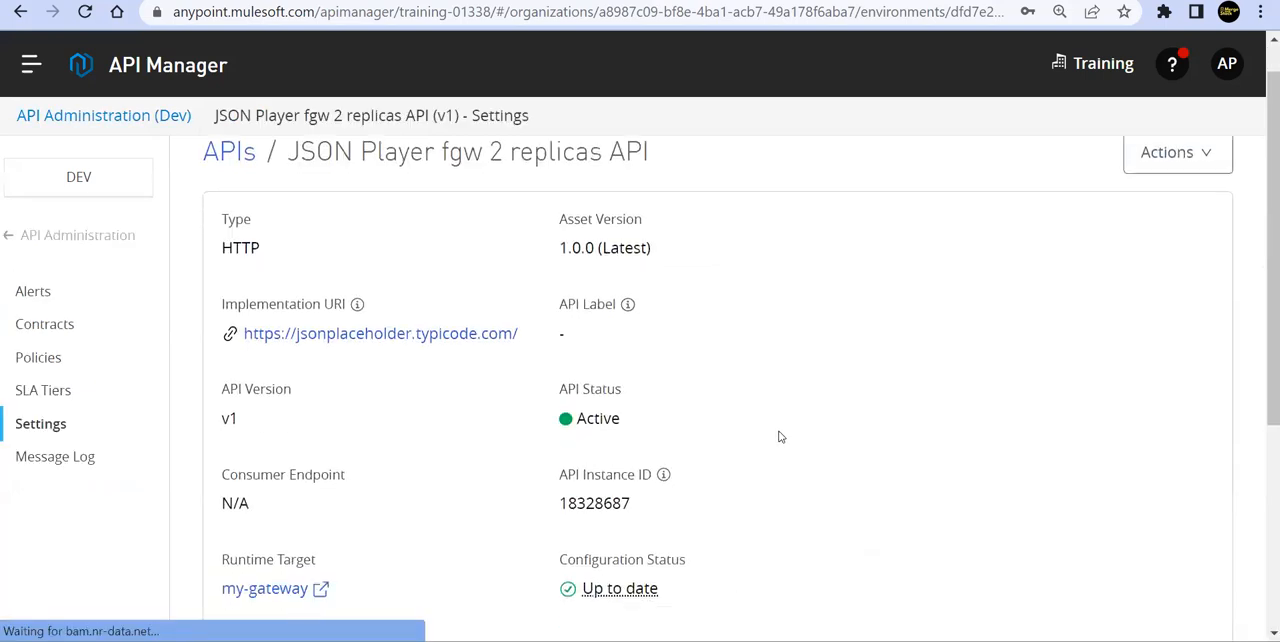
scroll(down, 3)
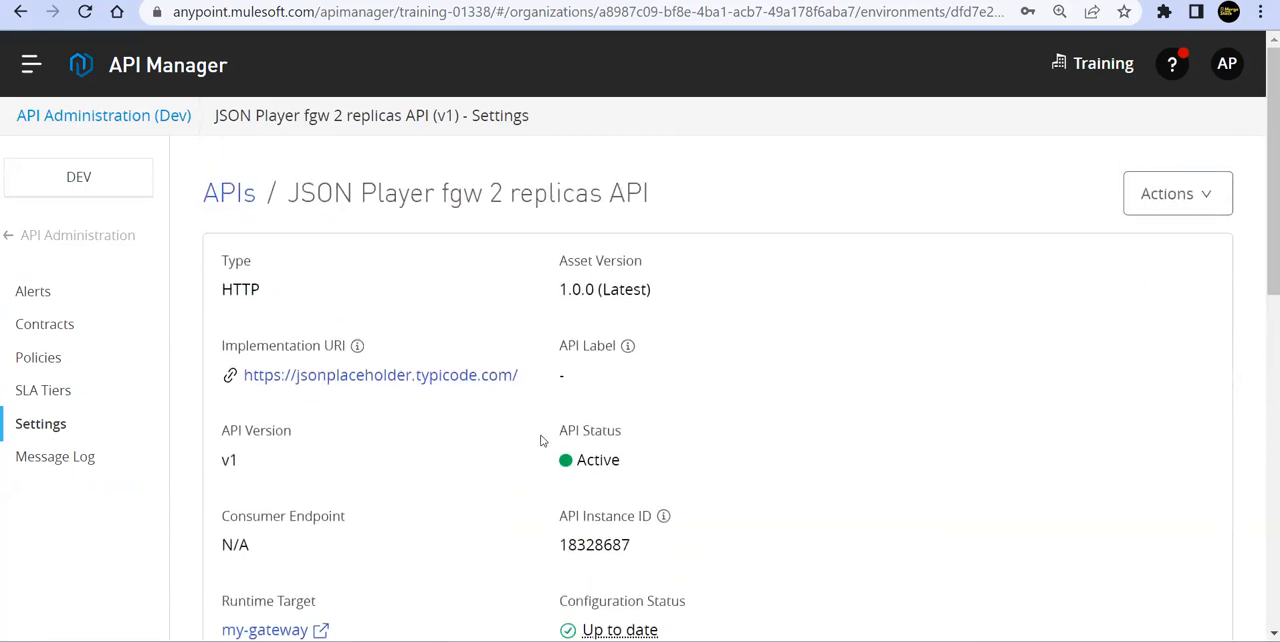
mouse_move(248, 298)
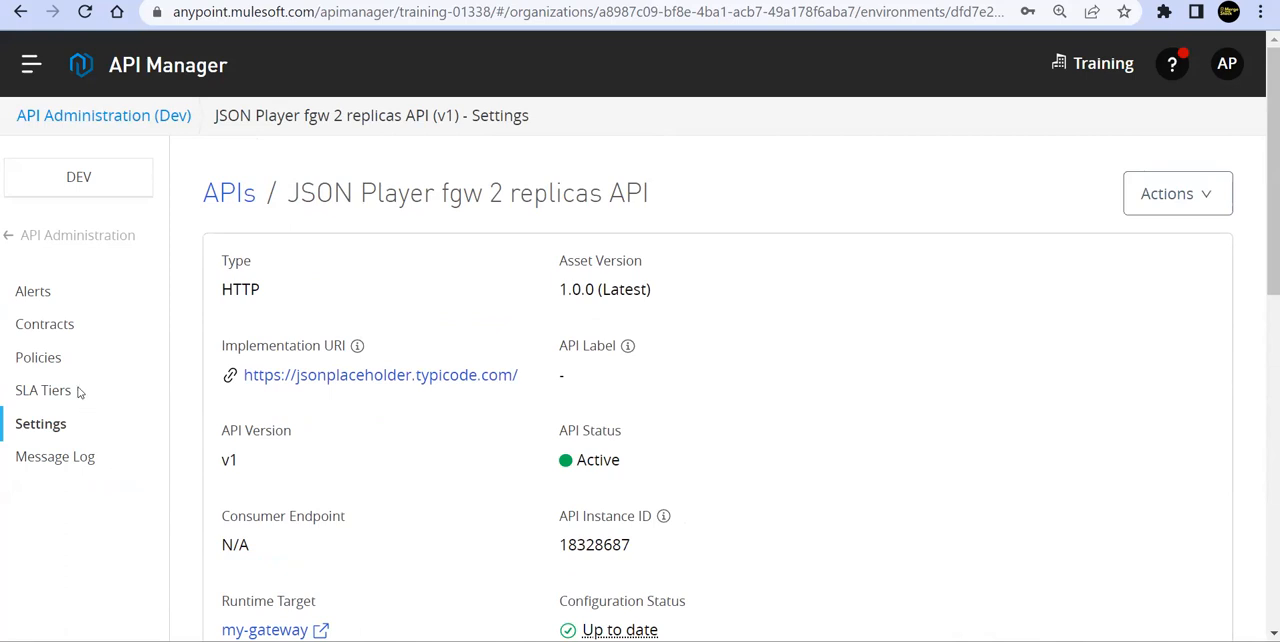
mouse_move(55, 456)
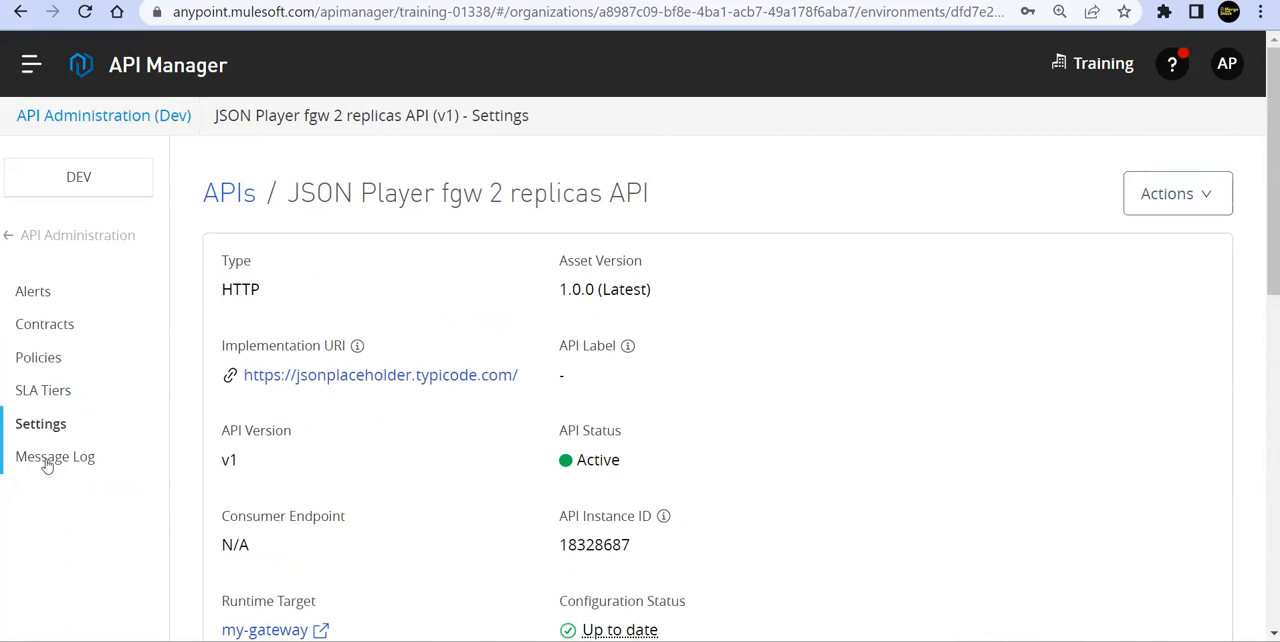
click(55, 456)
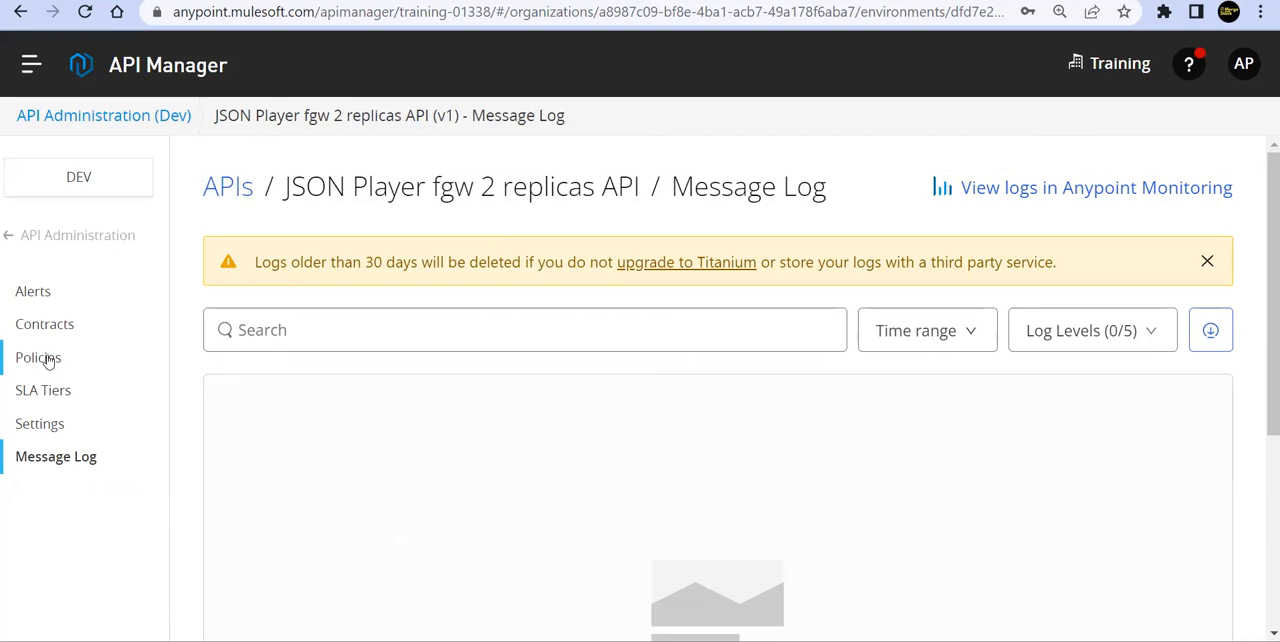
mouse_move(44, 323)
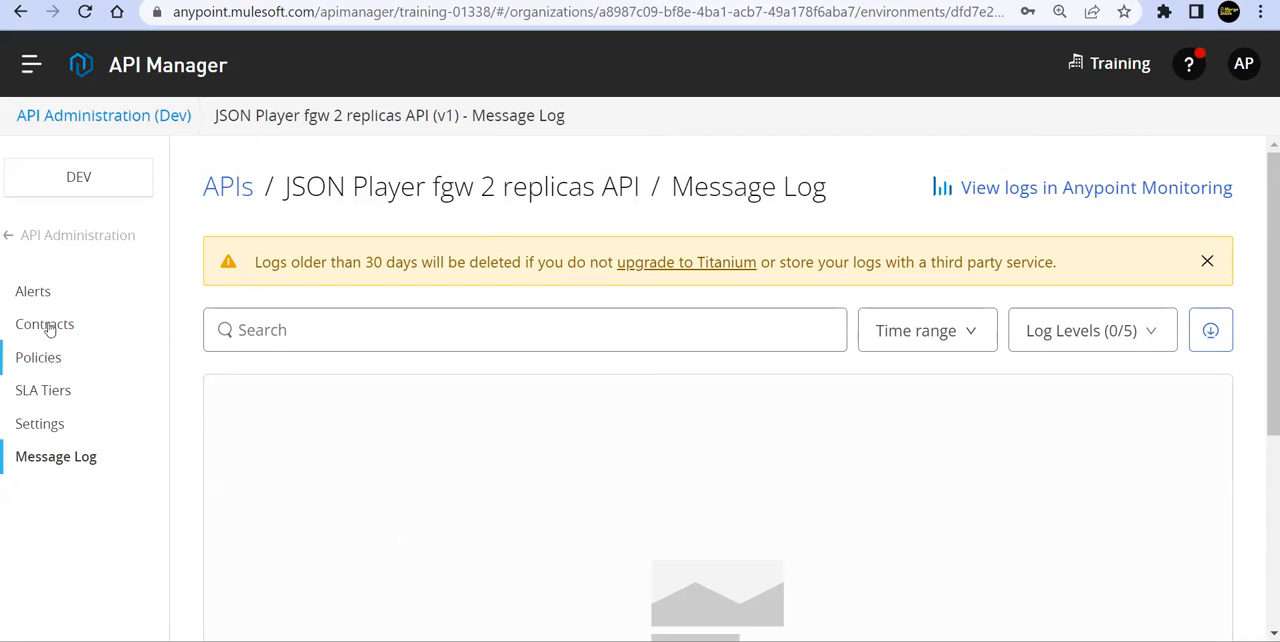
click(44, 324)
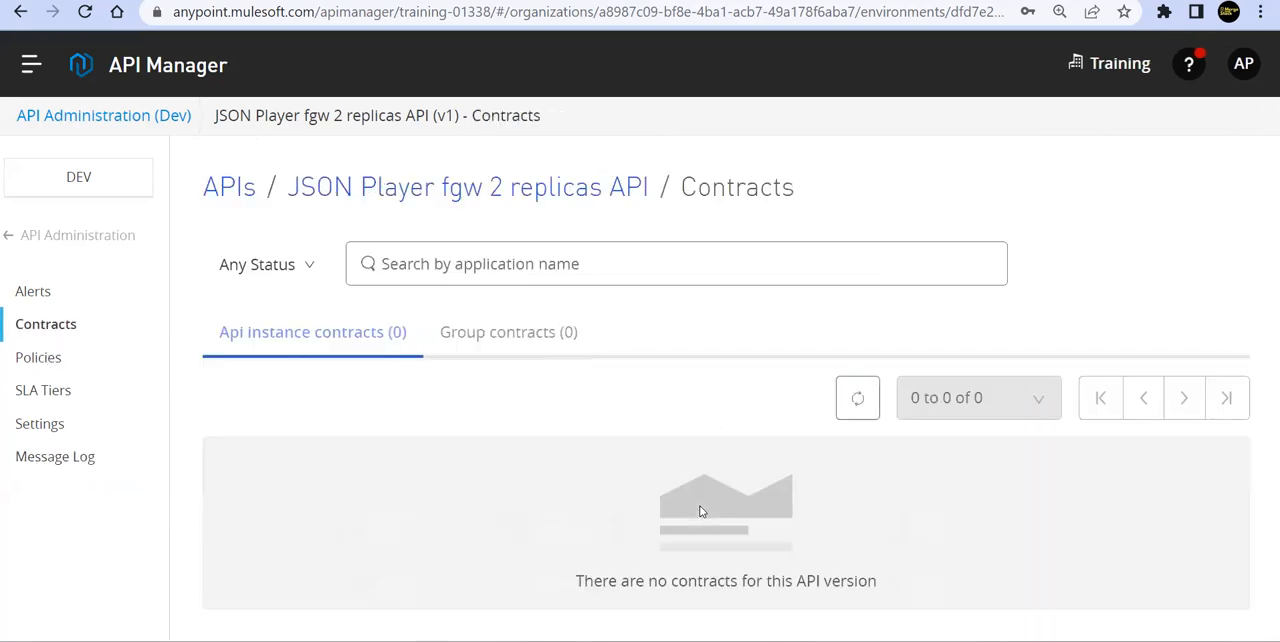
mouse_move(192, 386)
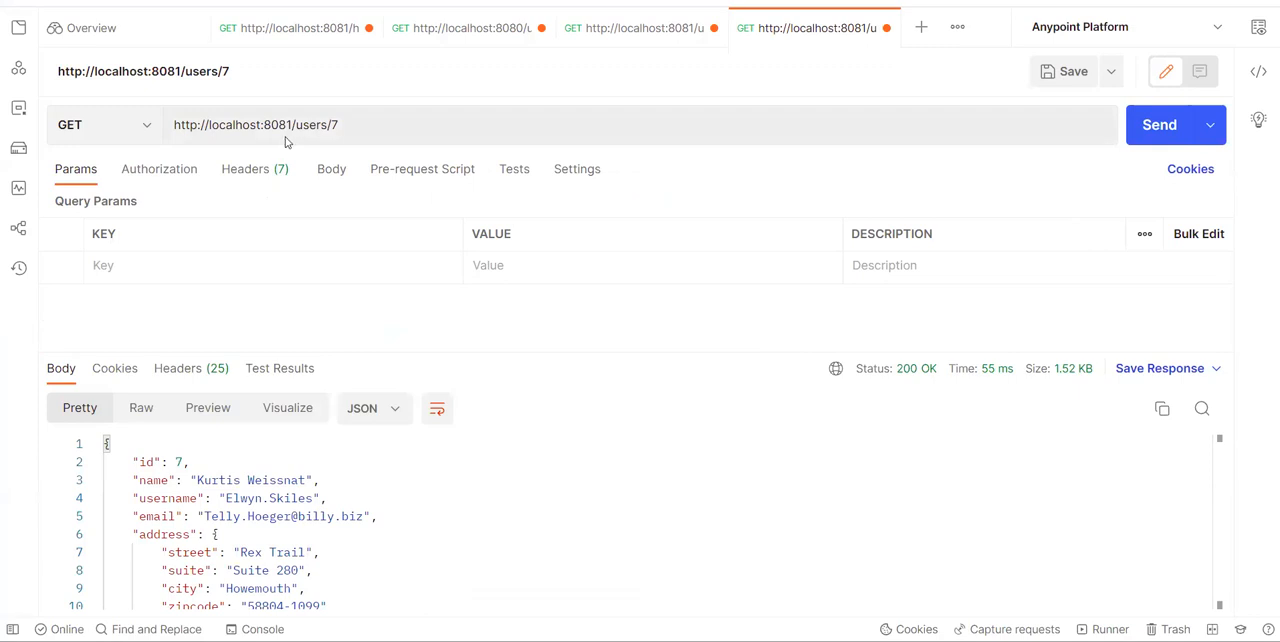
Check Authorization settings and send the basic-auth users/6 request on port 8082
drag(248, 124, 337, 124)
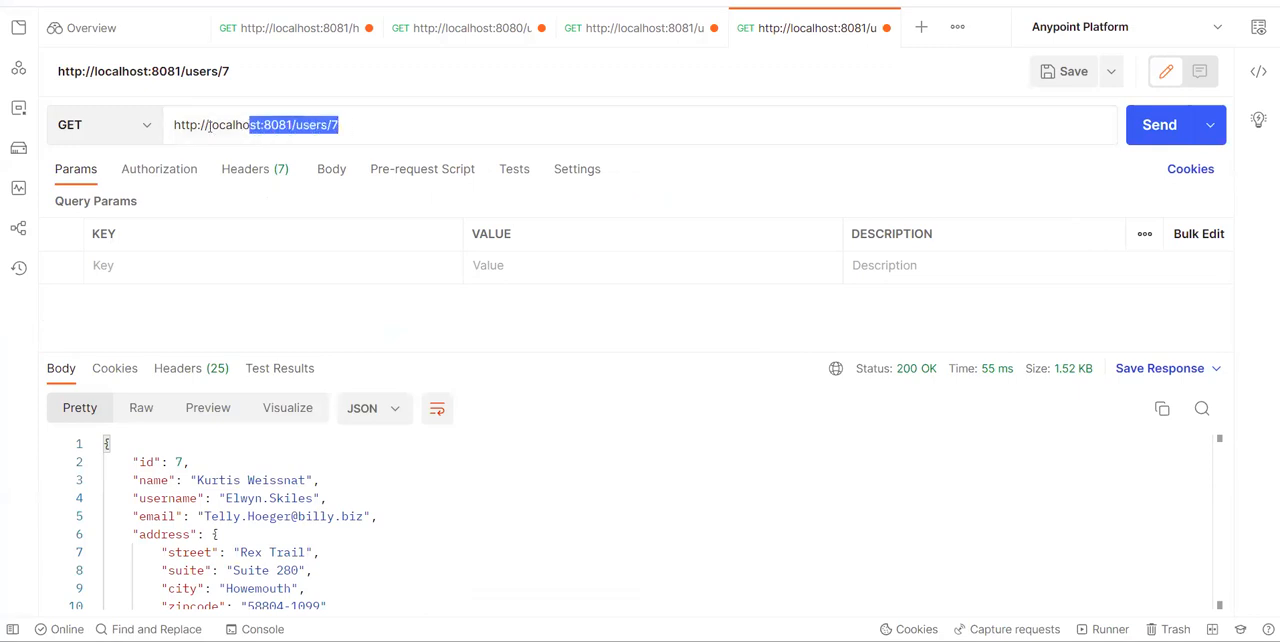
triple_click(255, 124)
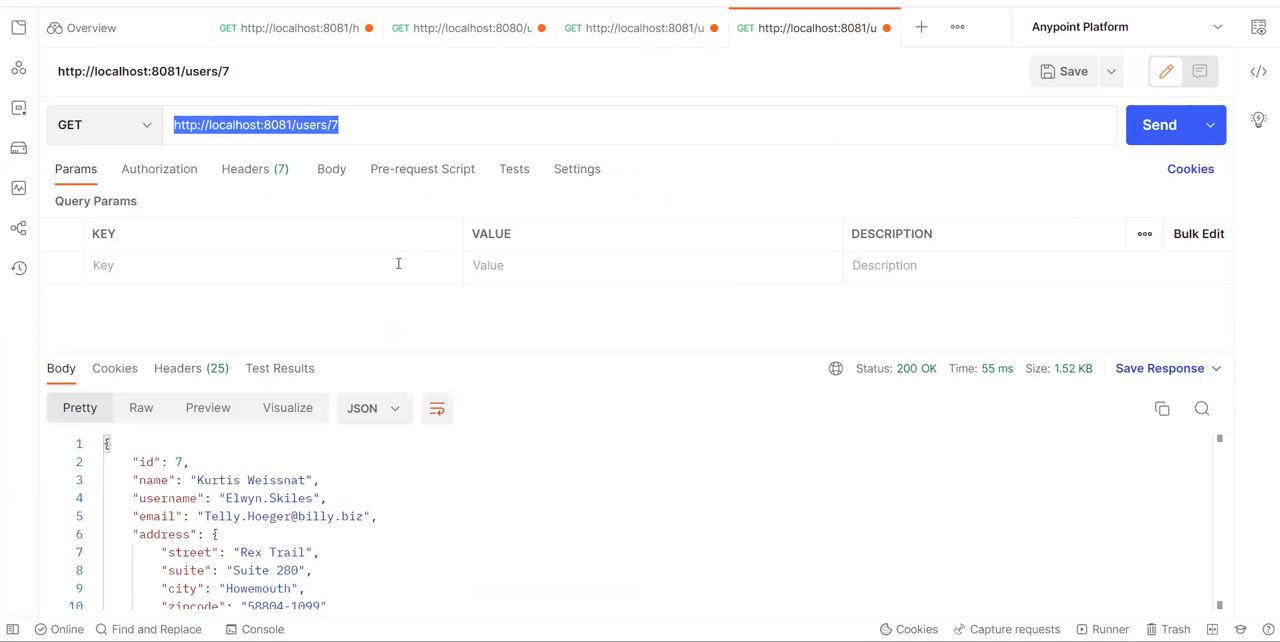
click(159, 168)
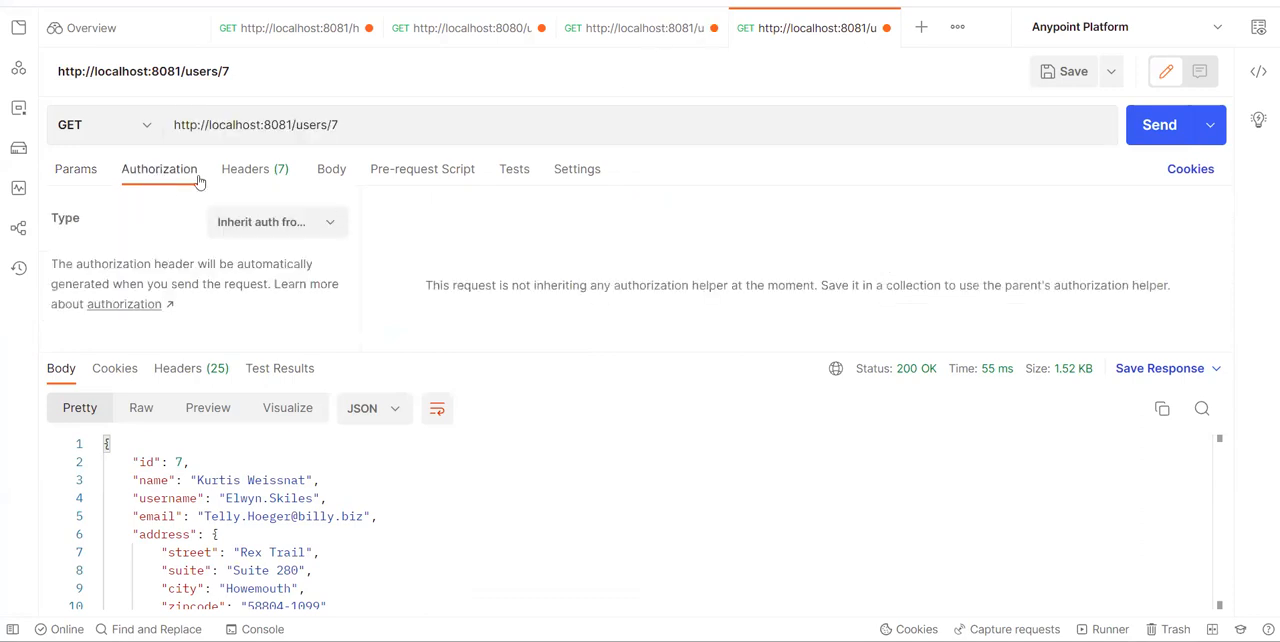
click(275, 221)
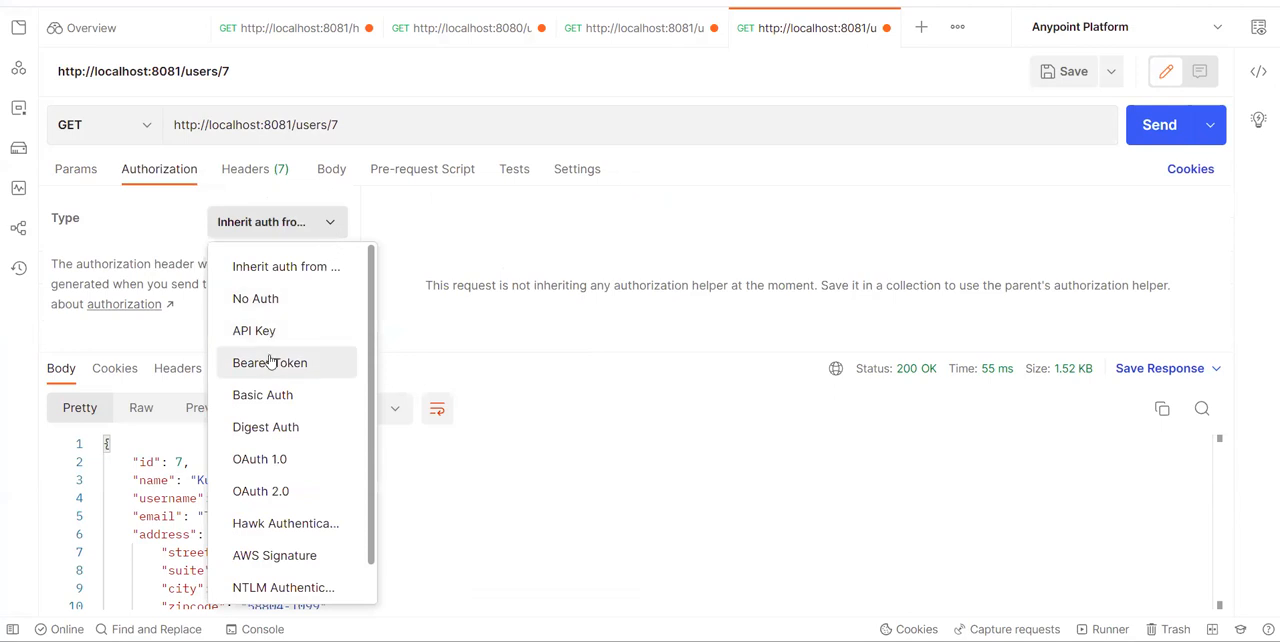
click(468, 27)
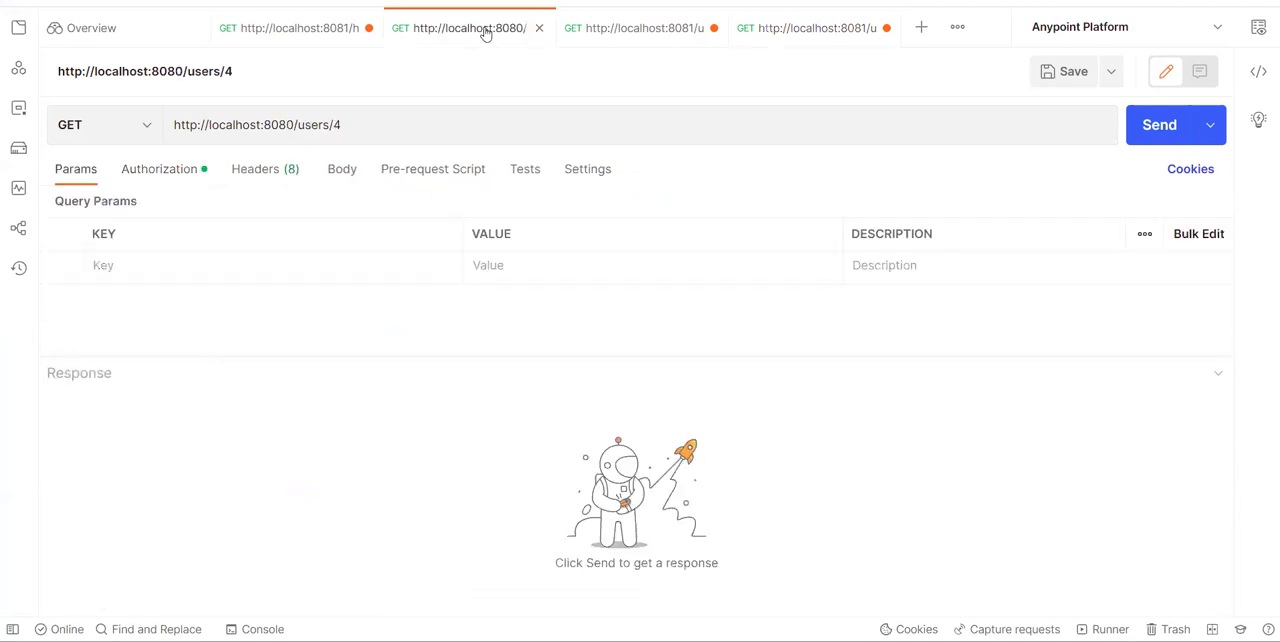
click(632, 27)
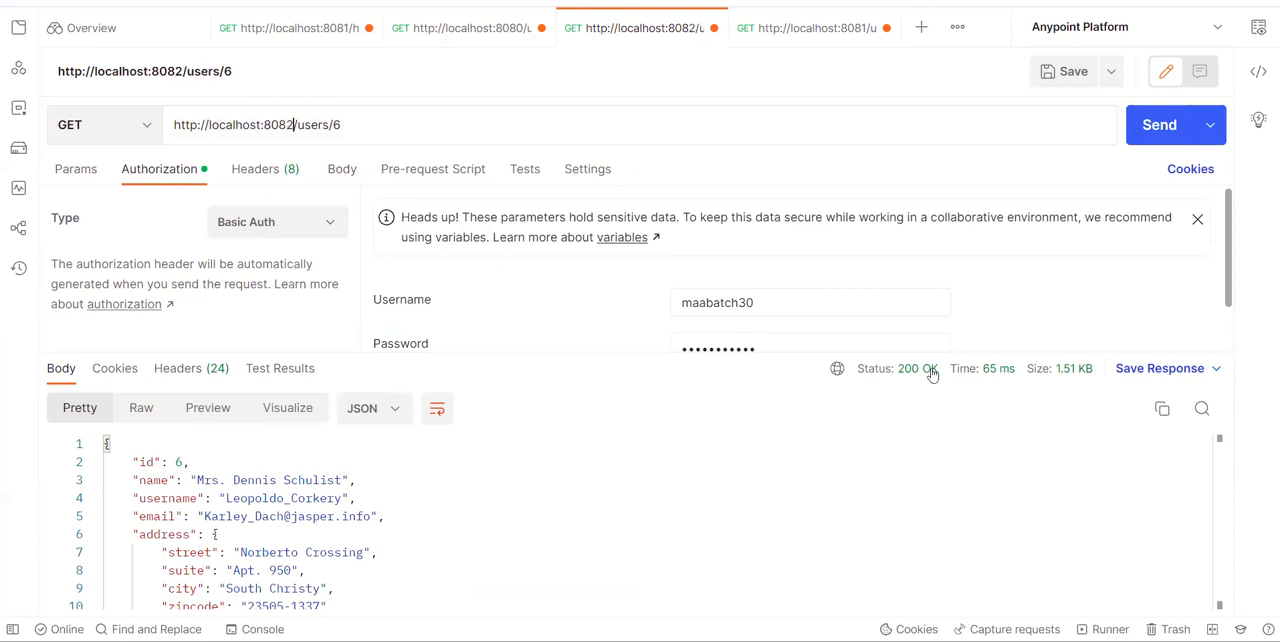
click(1159, 124)
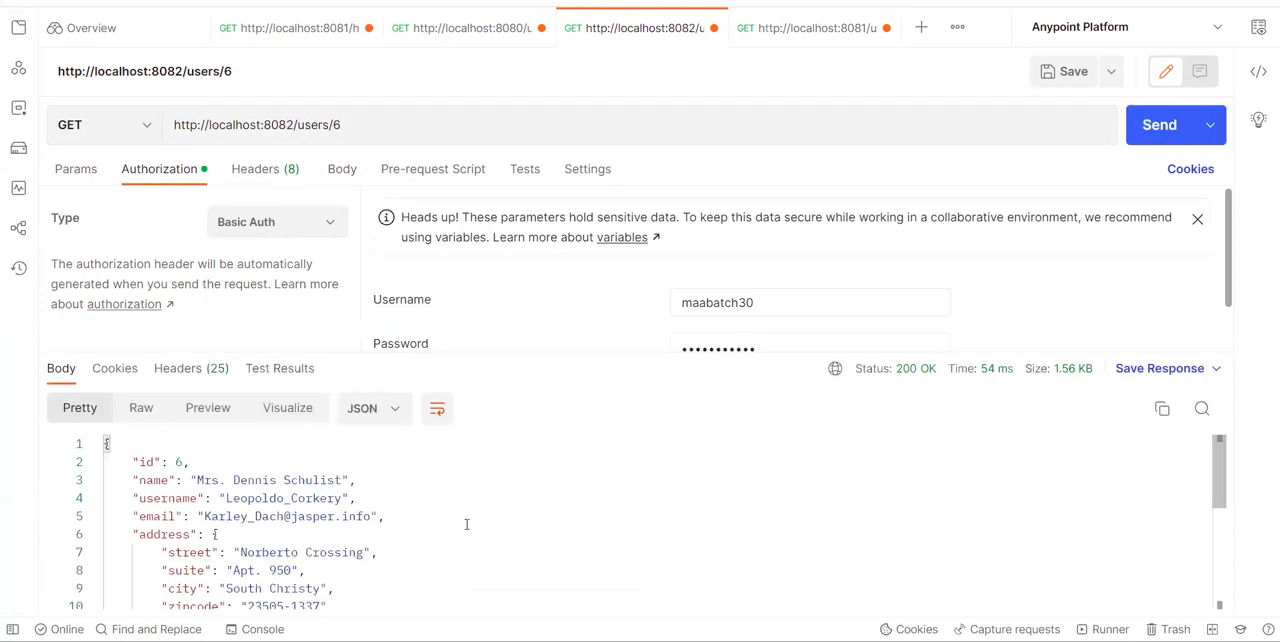
Send users/7 to port 8082 without credentials, getting 401 Unauthorized
click(812, 27)
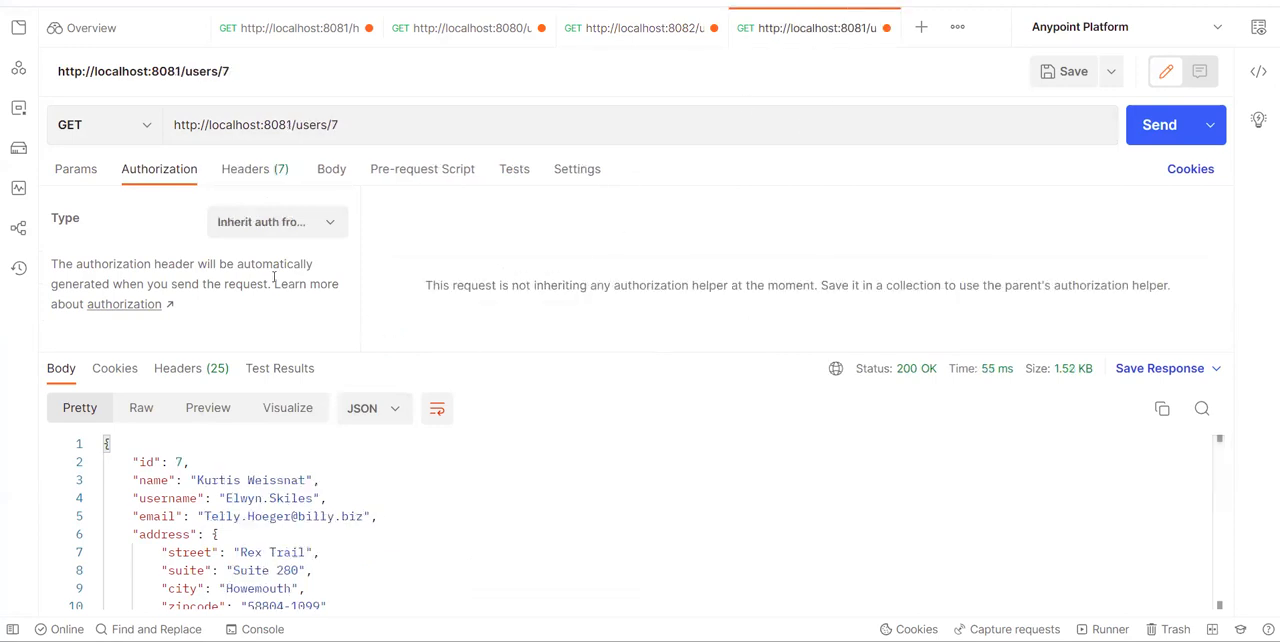
click(1159, 124)
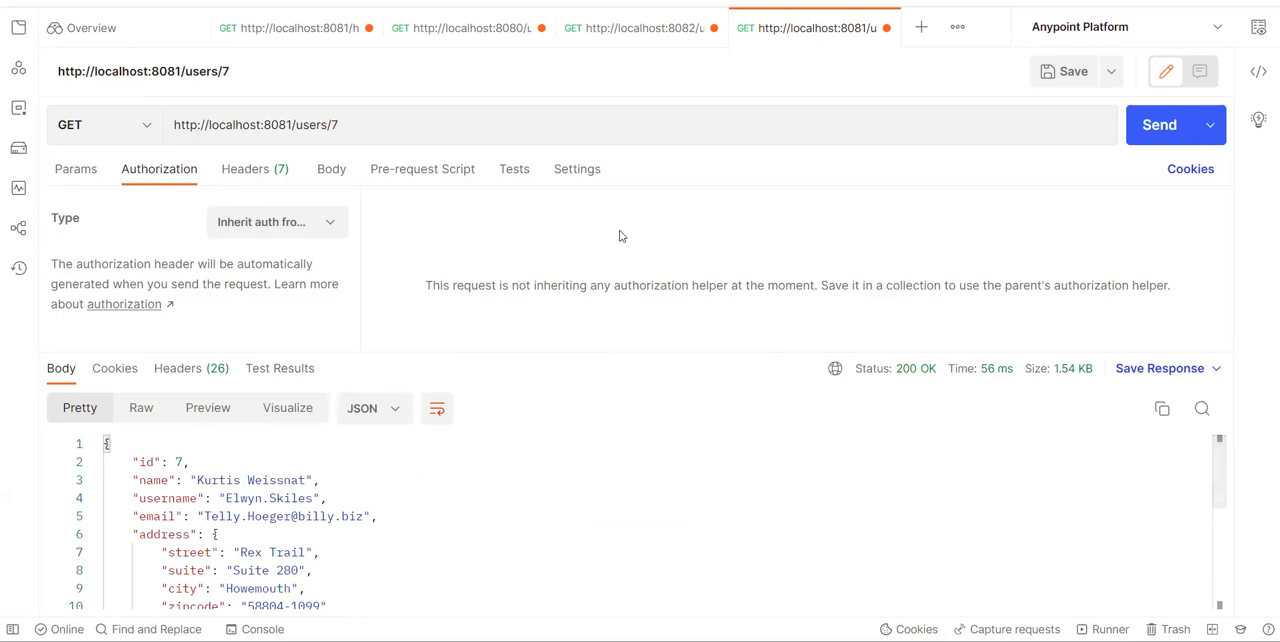
click(293, 124)
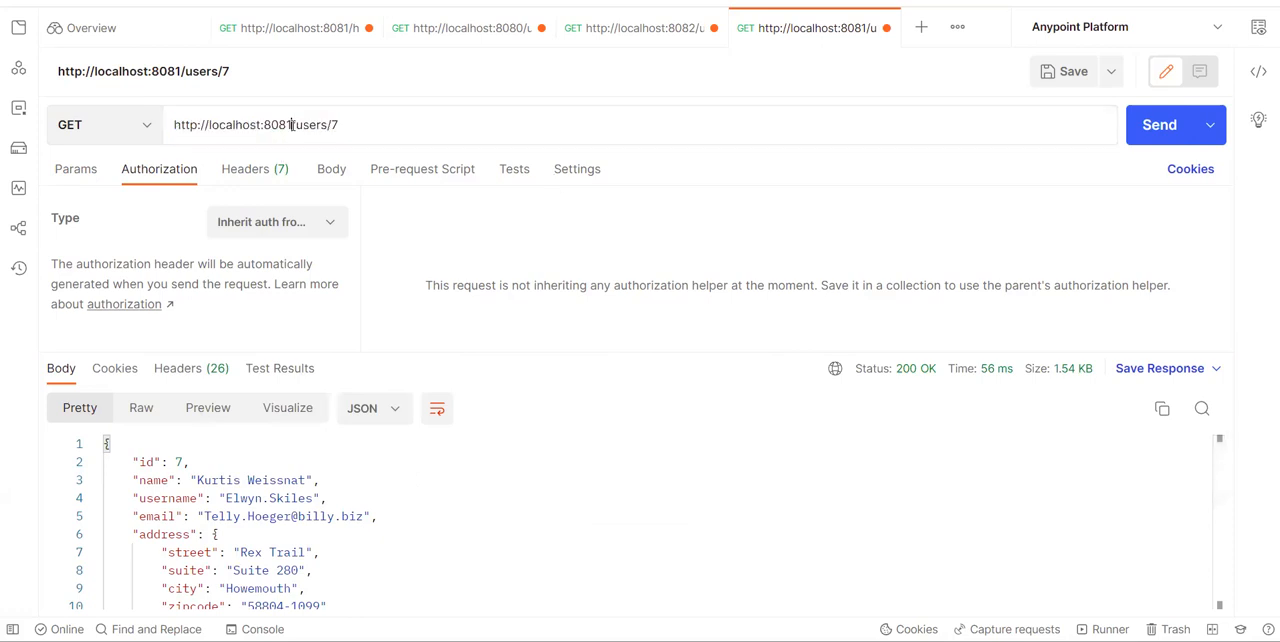
click(813, 27)
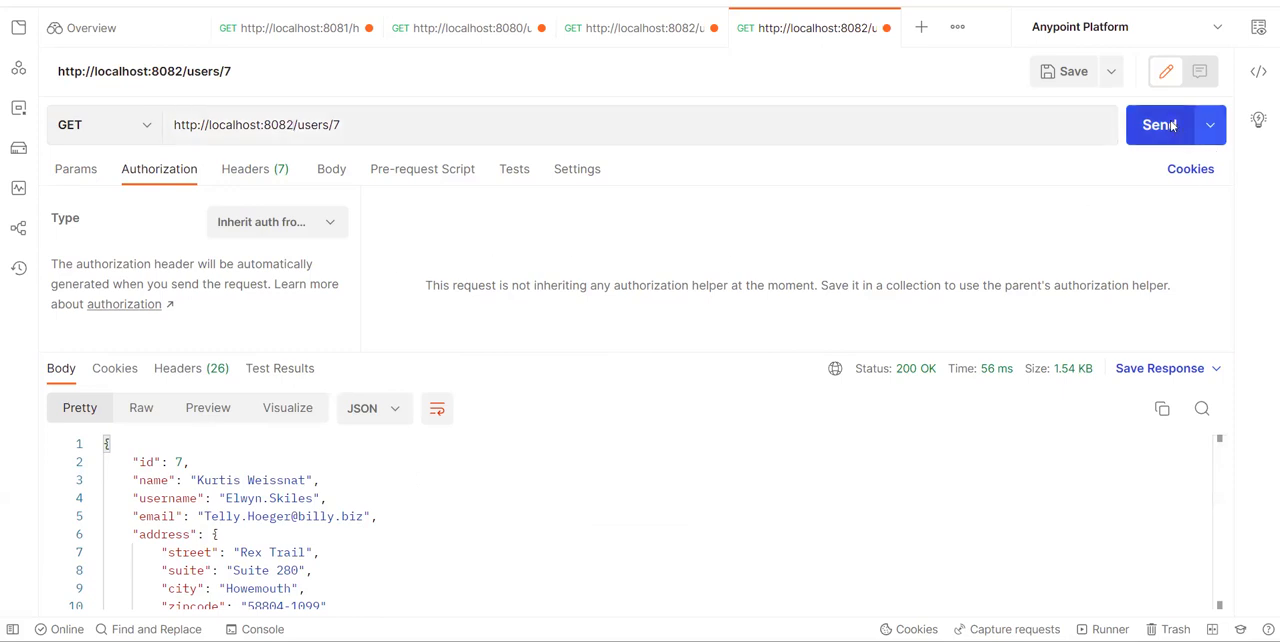
click(1159, 124)
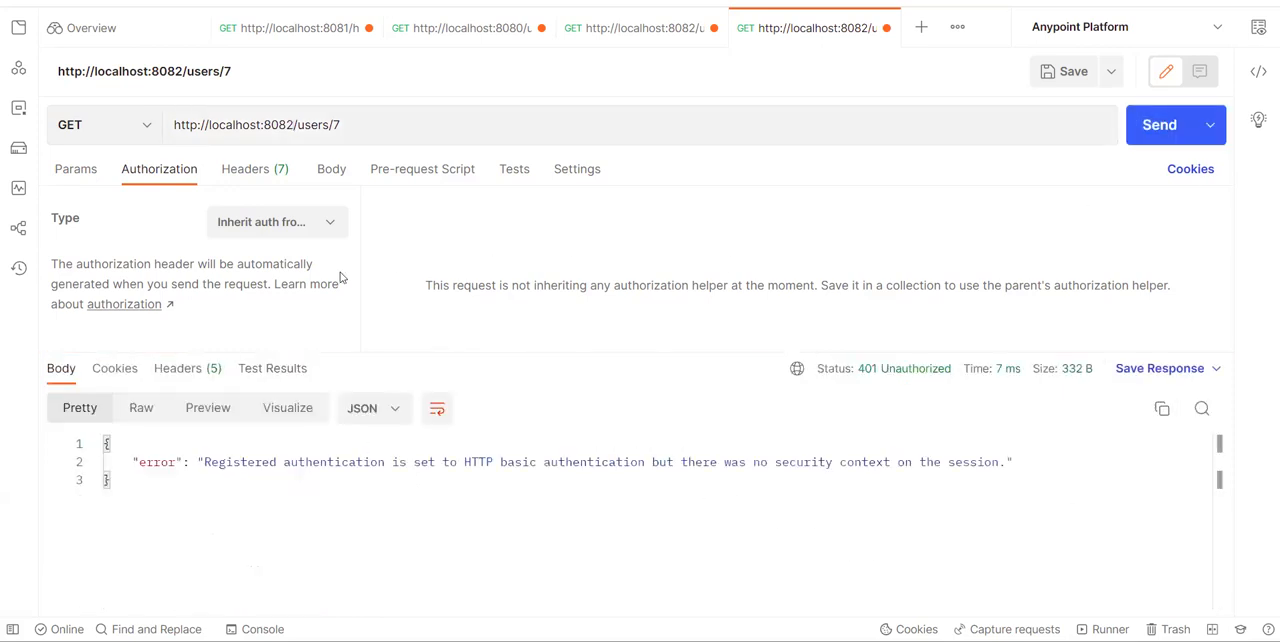
mouse_move(992, 469)
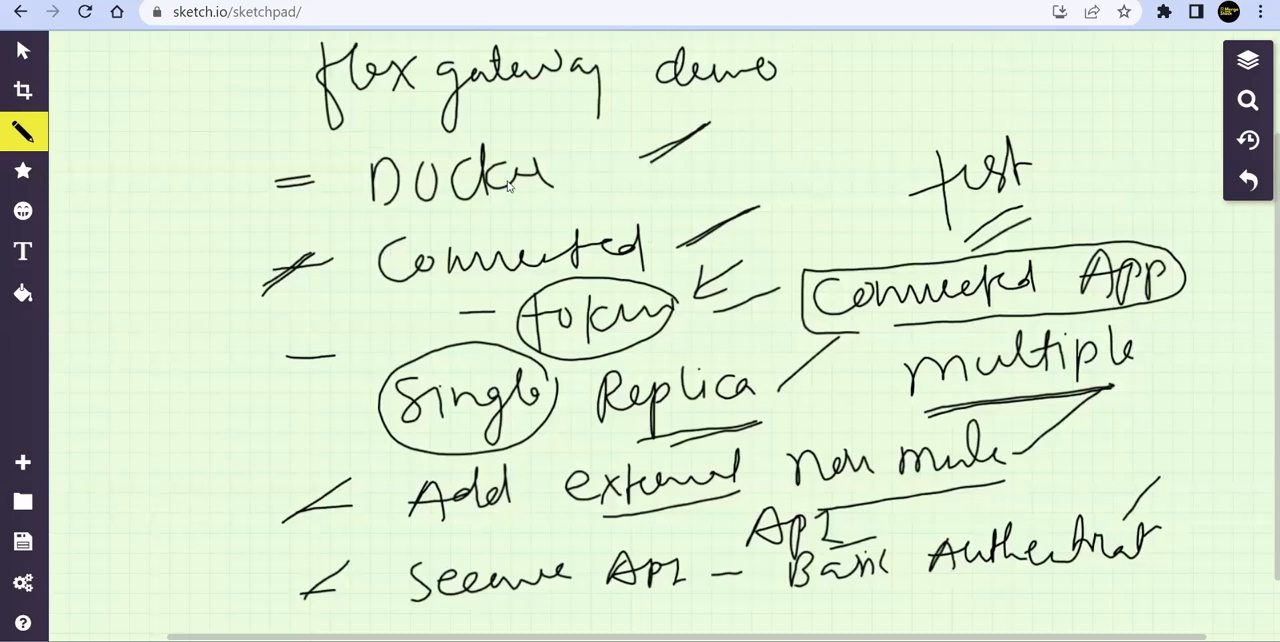
mouse_move(629, 297)
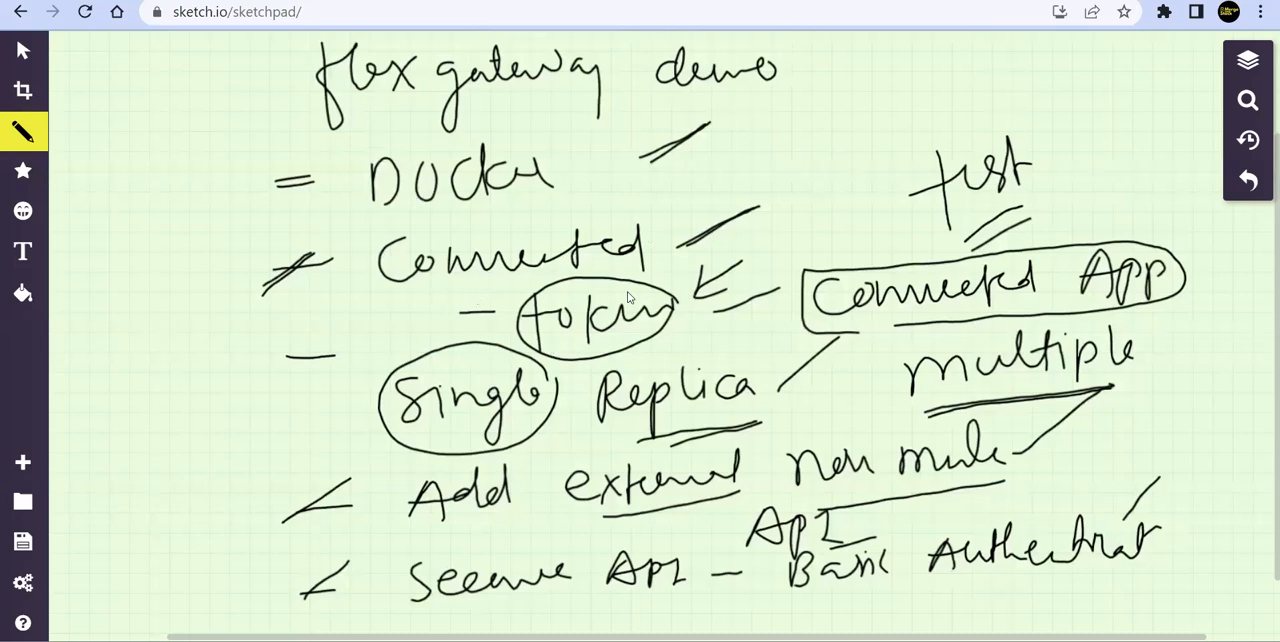
mouse_move(881, 456)
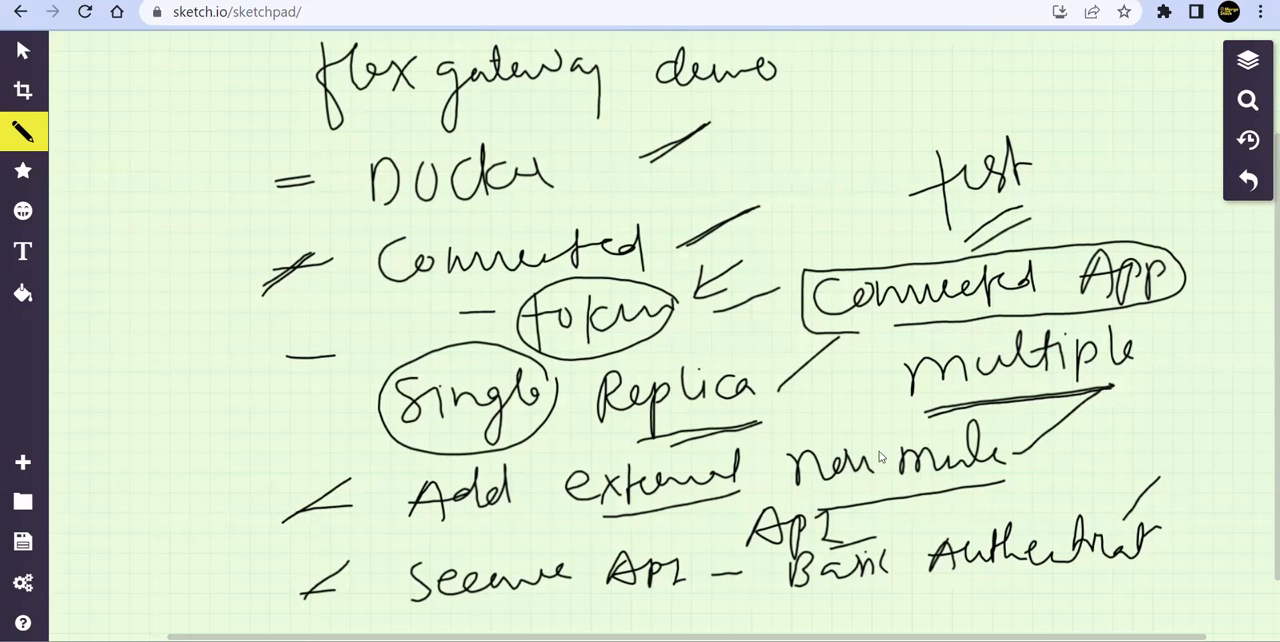
mouse_move(802, 596)
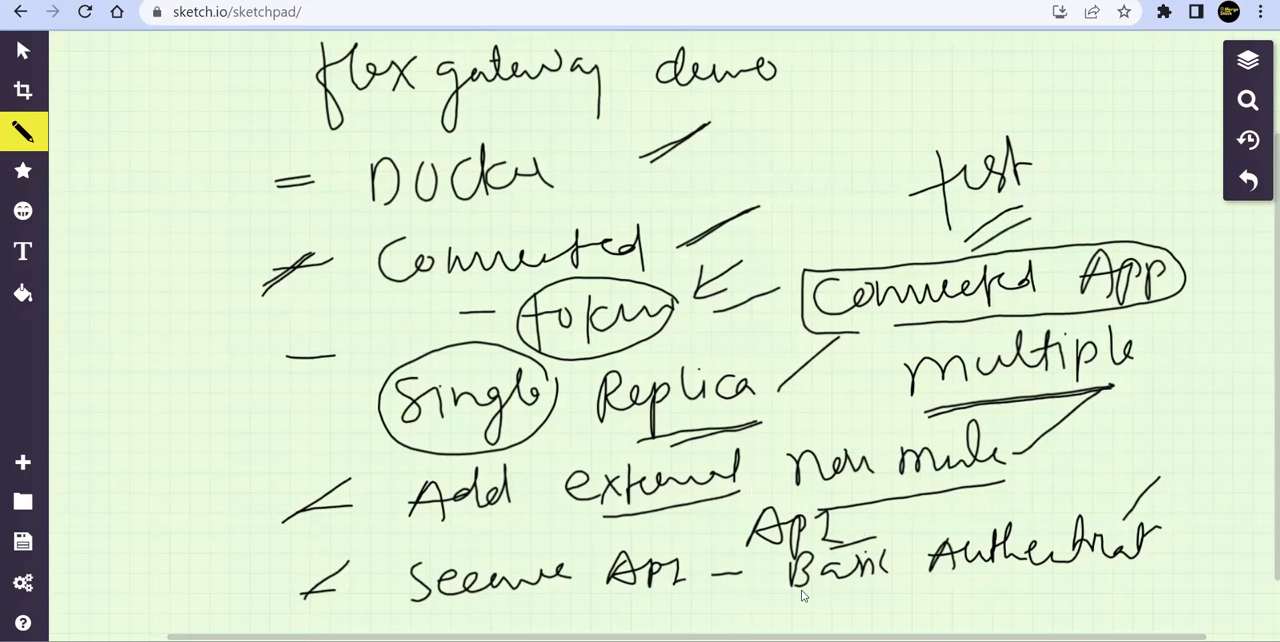
mouse_move(583, 581)
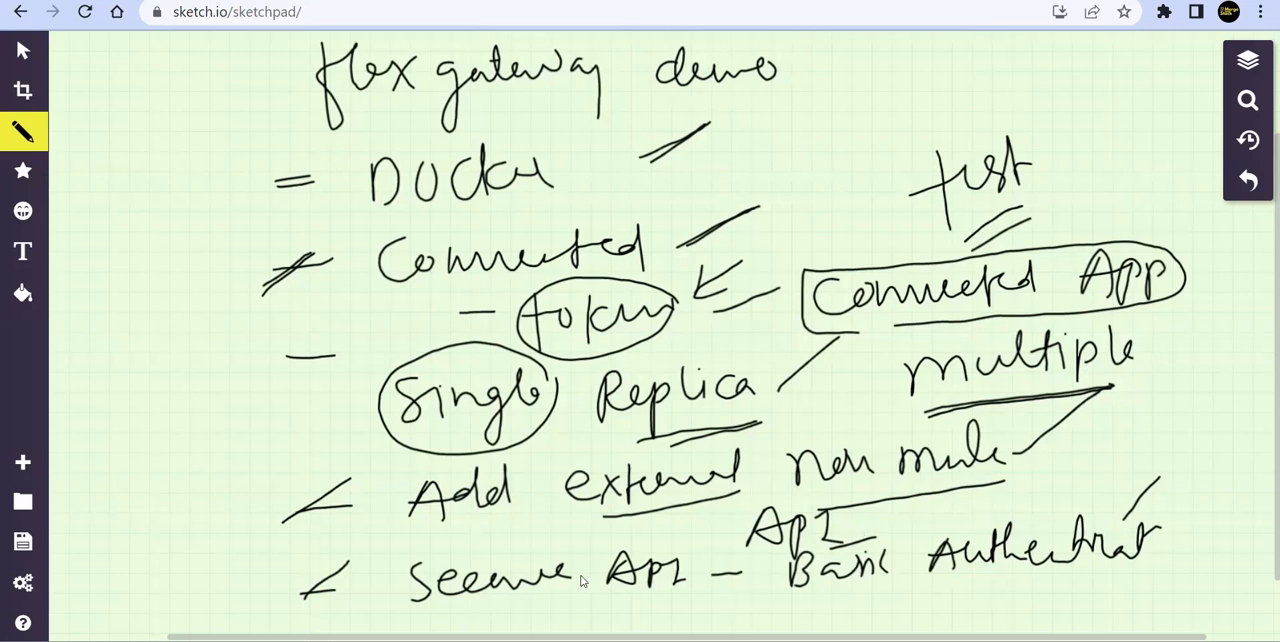